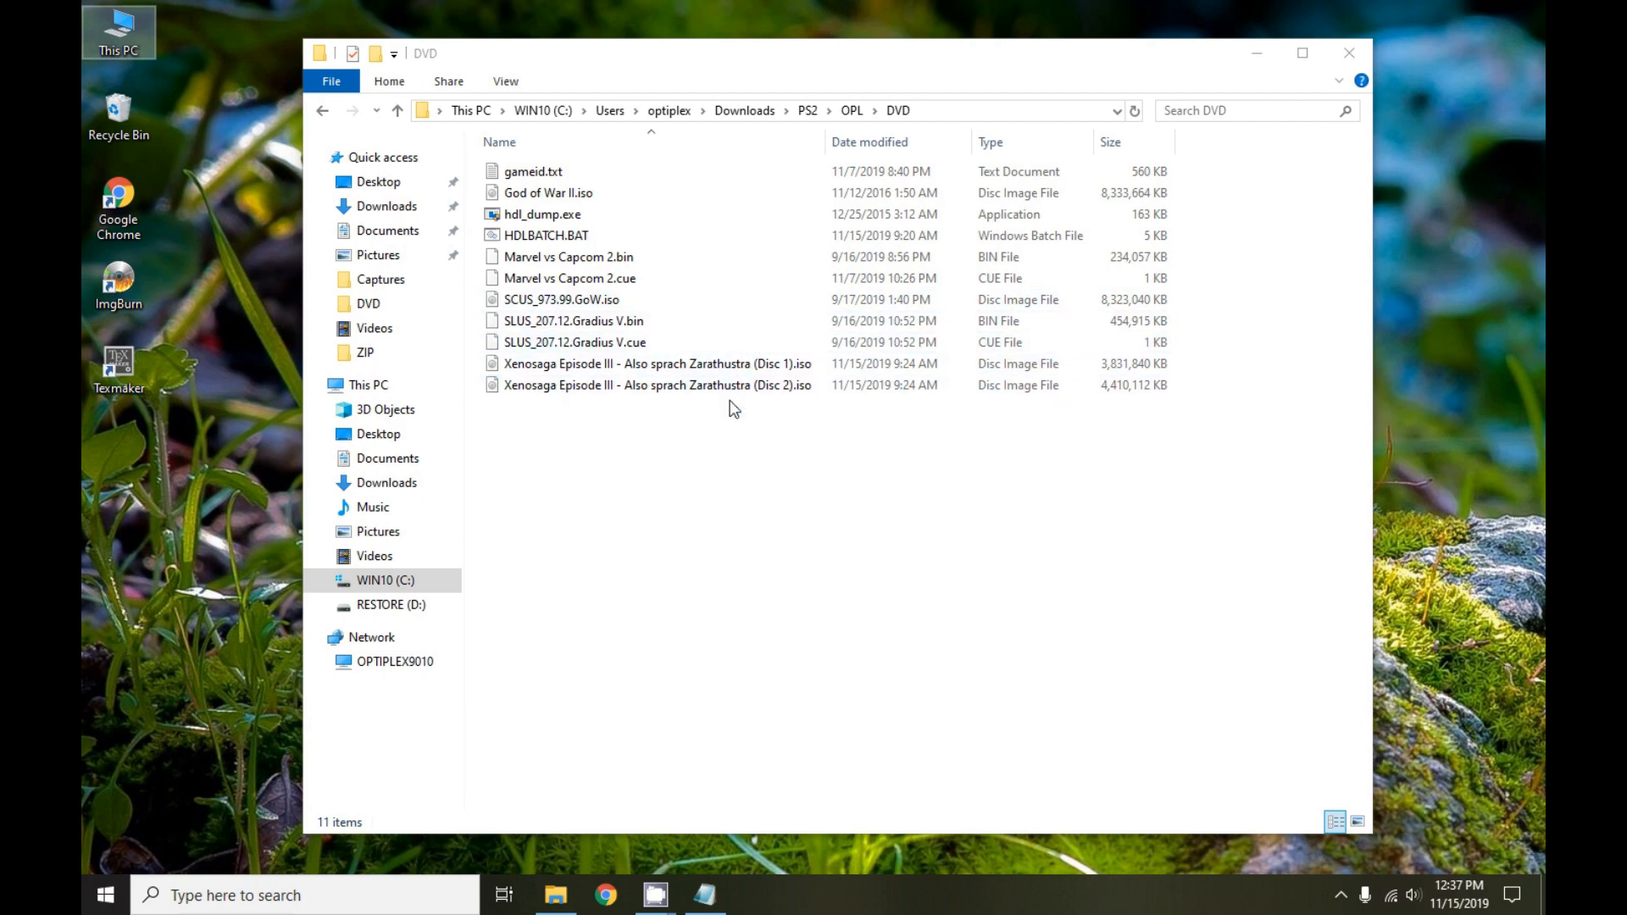
pyautogui.moveTo(729, 622)
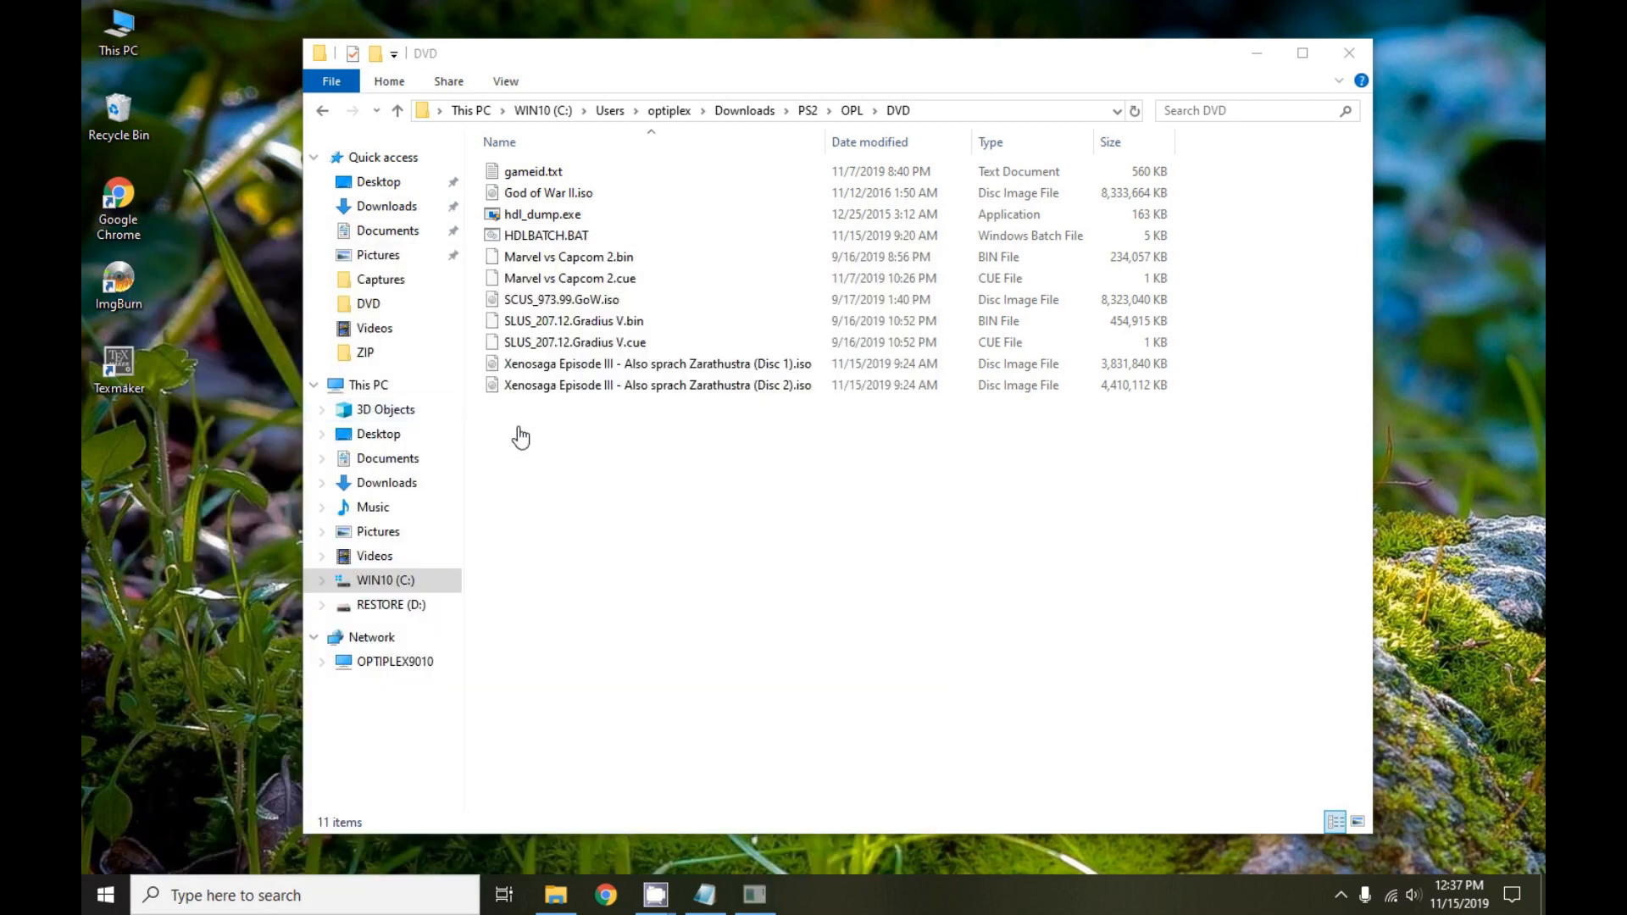
# Change directory to \users\optiplex\Downloads\ps2\HDLBATCH in the admin Command Prompt
pyautogui.click(754, 895)
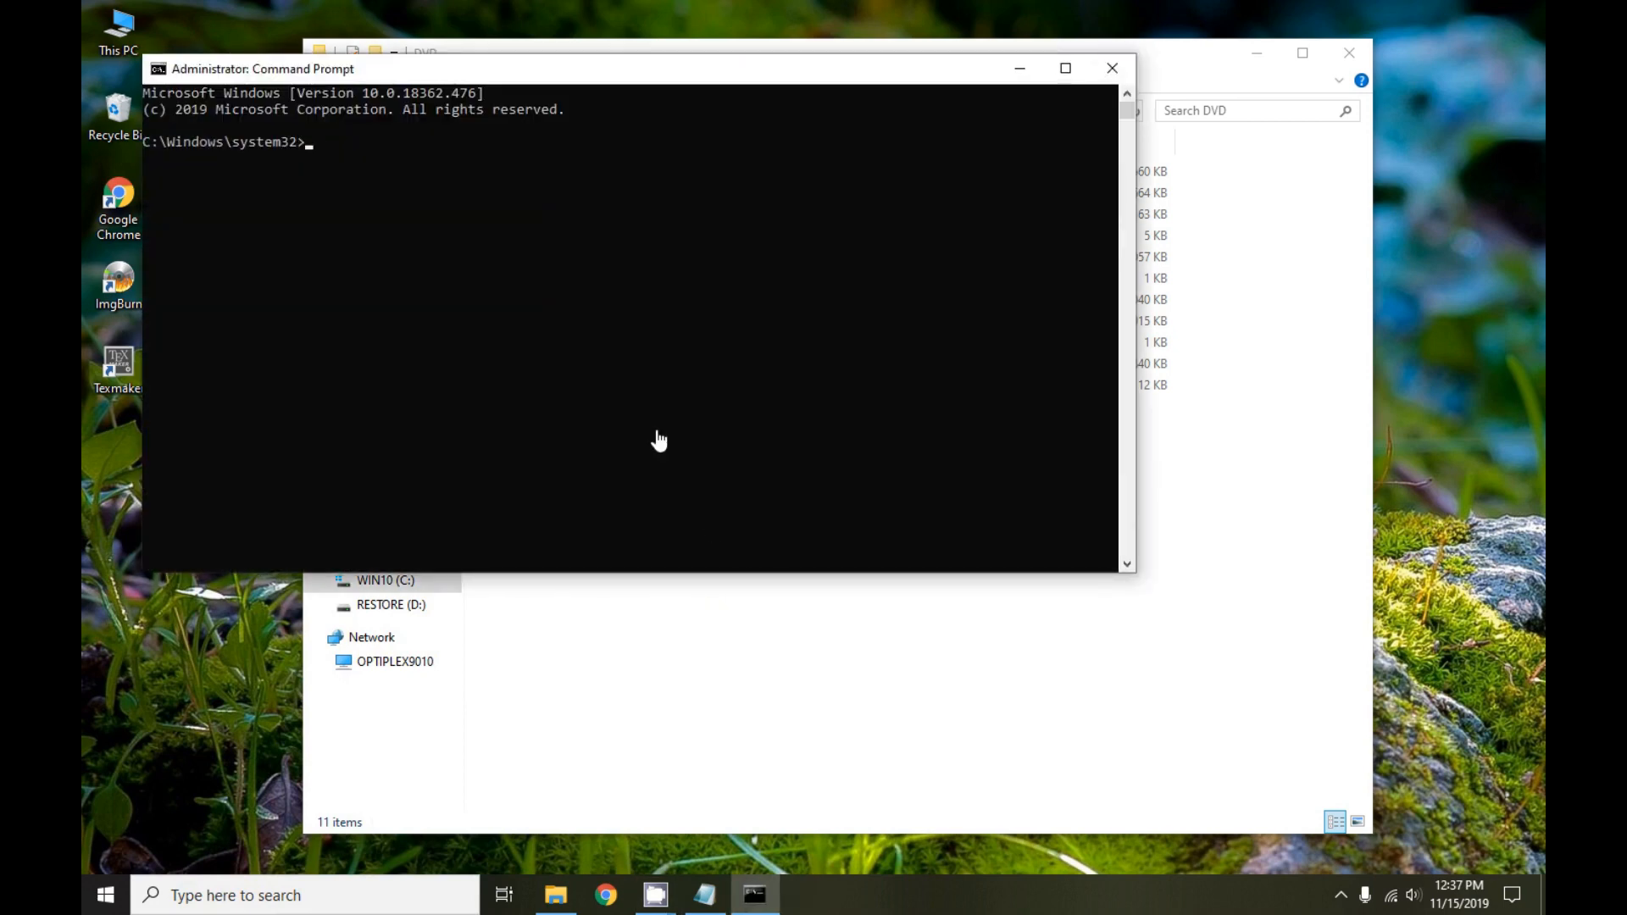
pyautogui.write('cd')
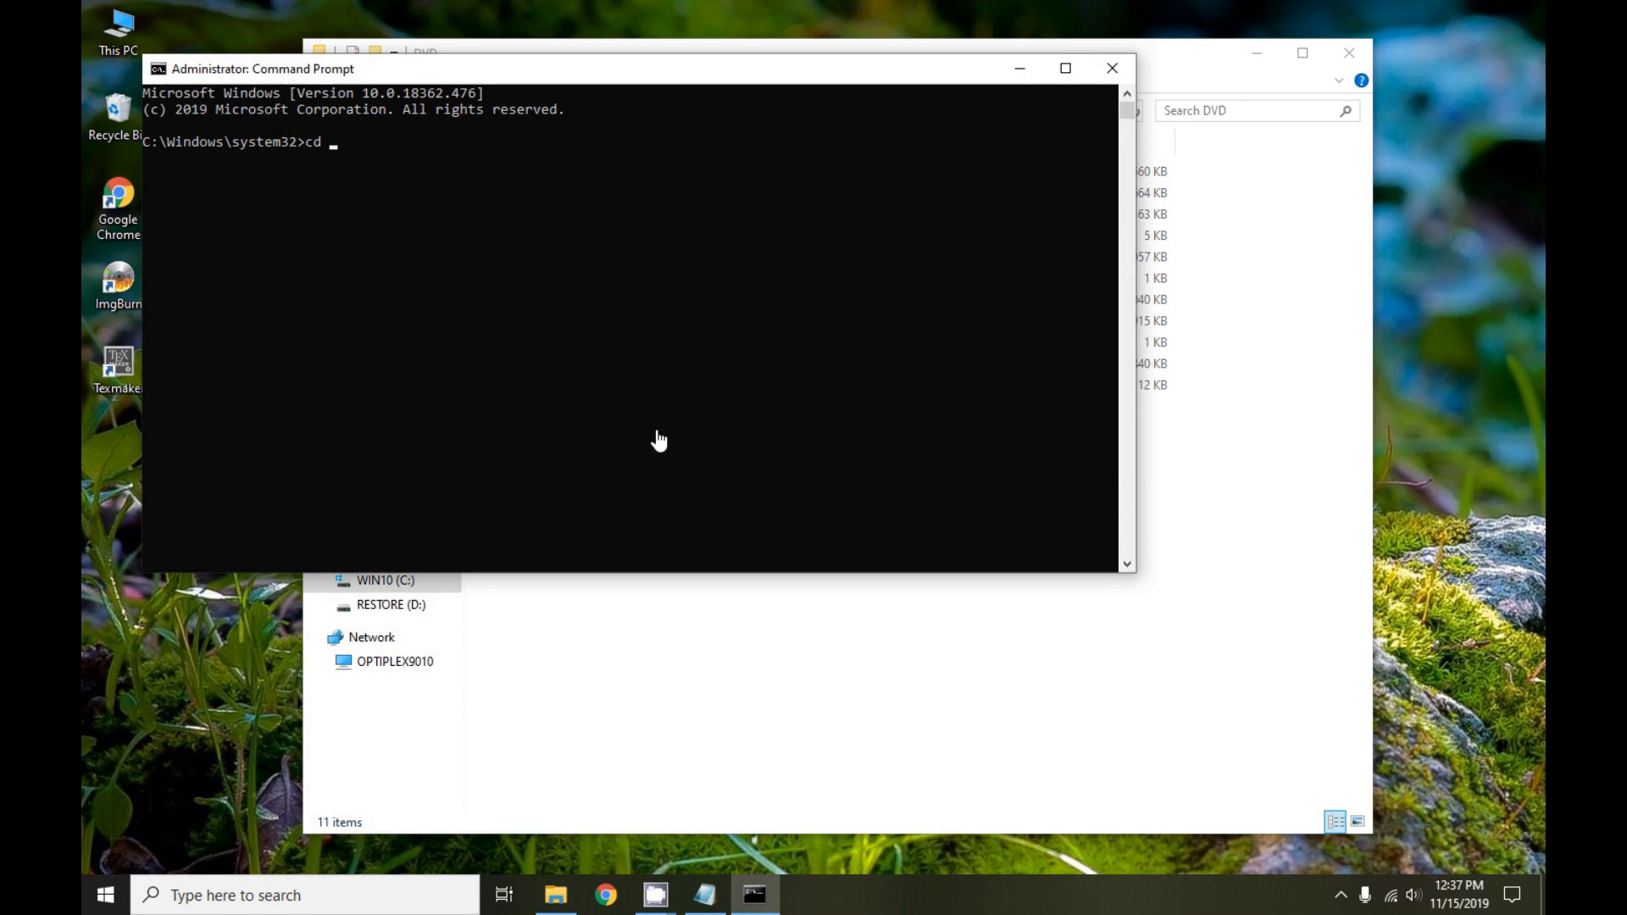
pyautogui.write('\\users\\optiplex')
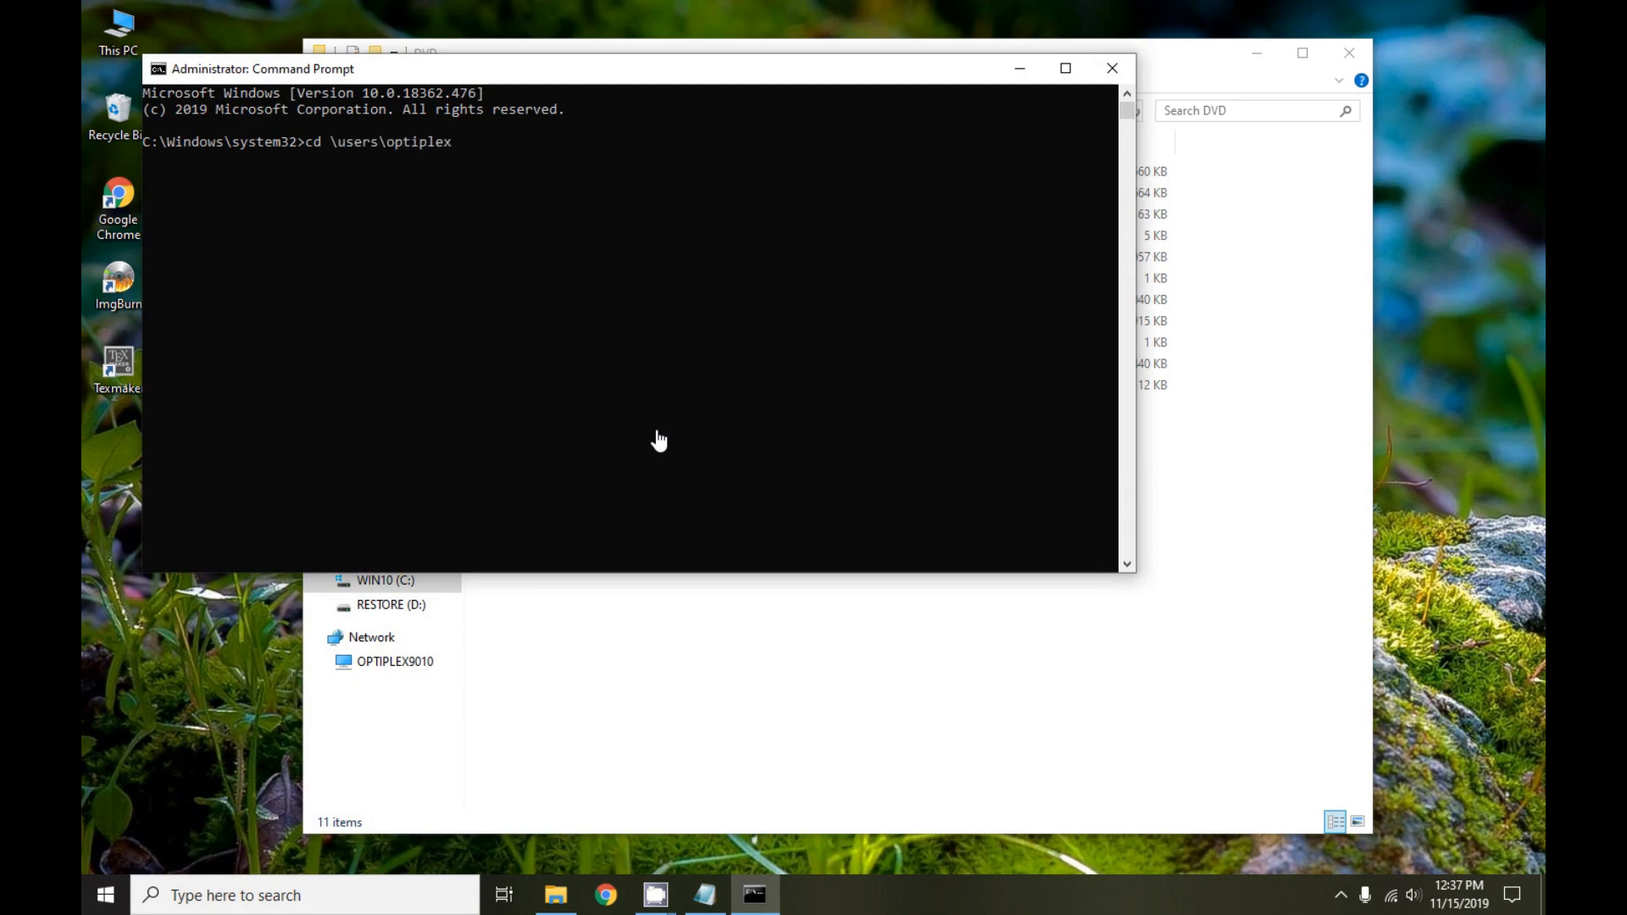
pyautogui.write('Downloads\\ps2\\HDLBATCH')
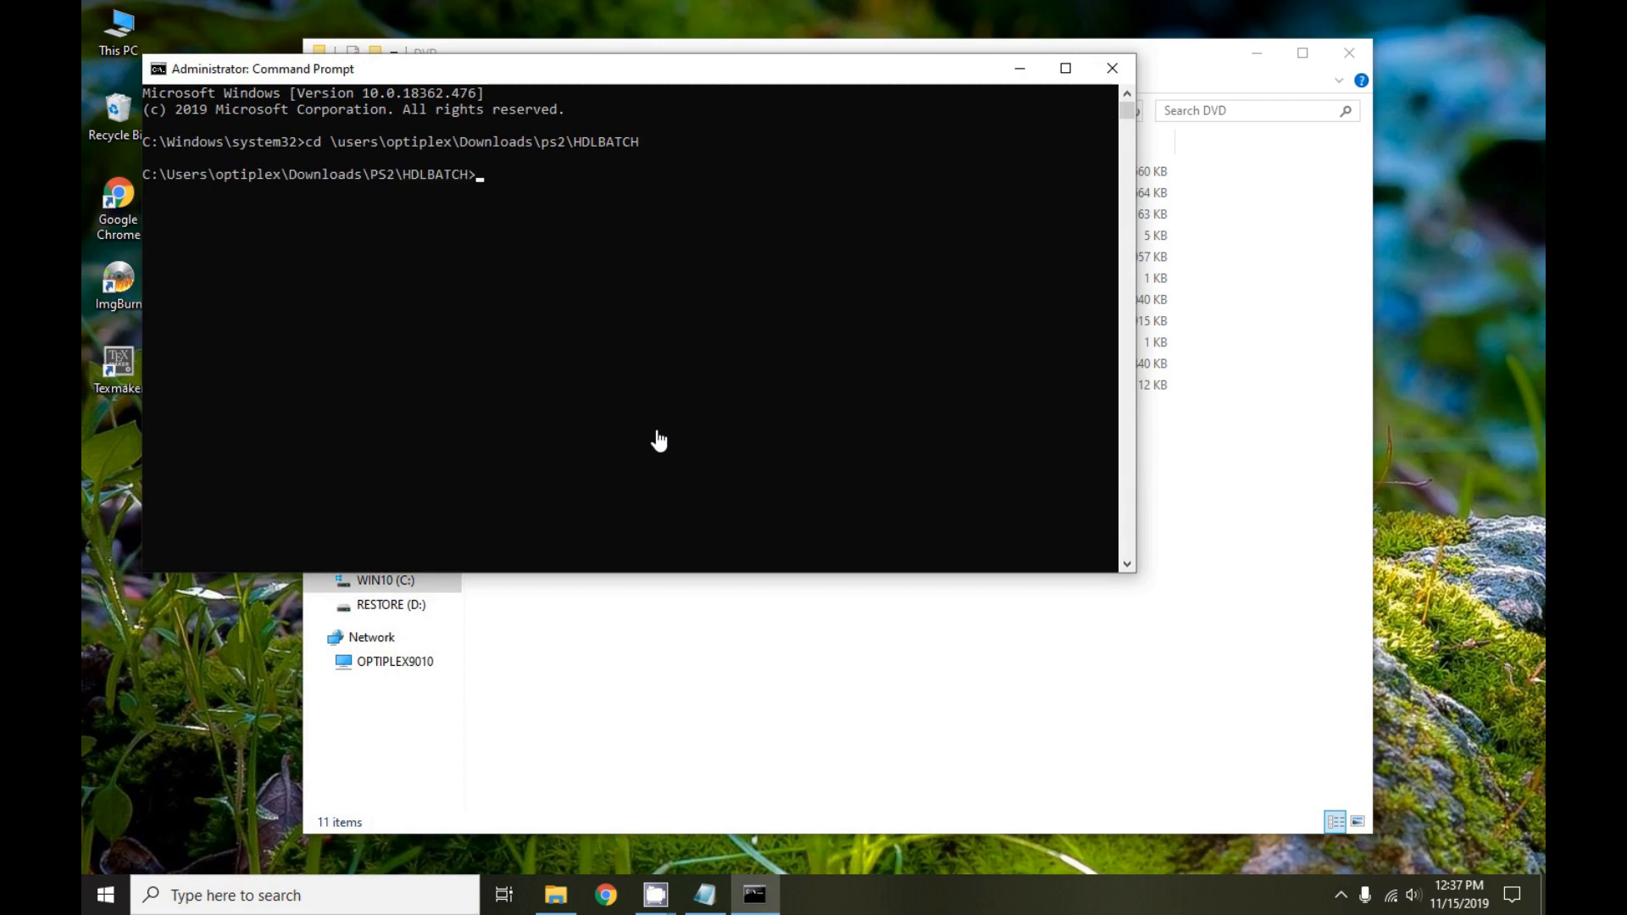
# Run hdl_dump toc 192.168.0.2 to list the PS2 HDD partitions, then enter hdl_dump hdl_toc 192.168.0.2
pyautogui.write('hdl_dump toc 192.168.0.2')
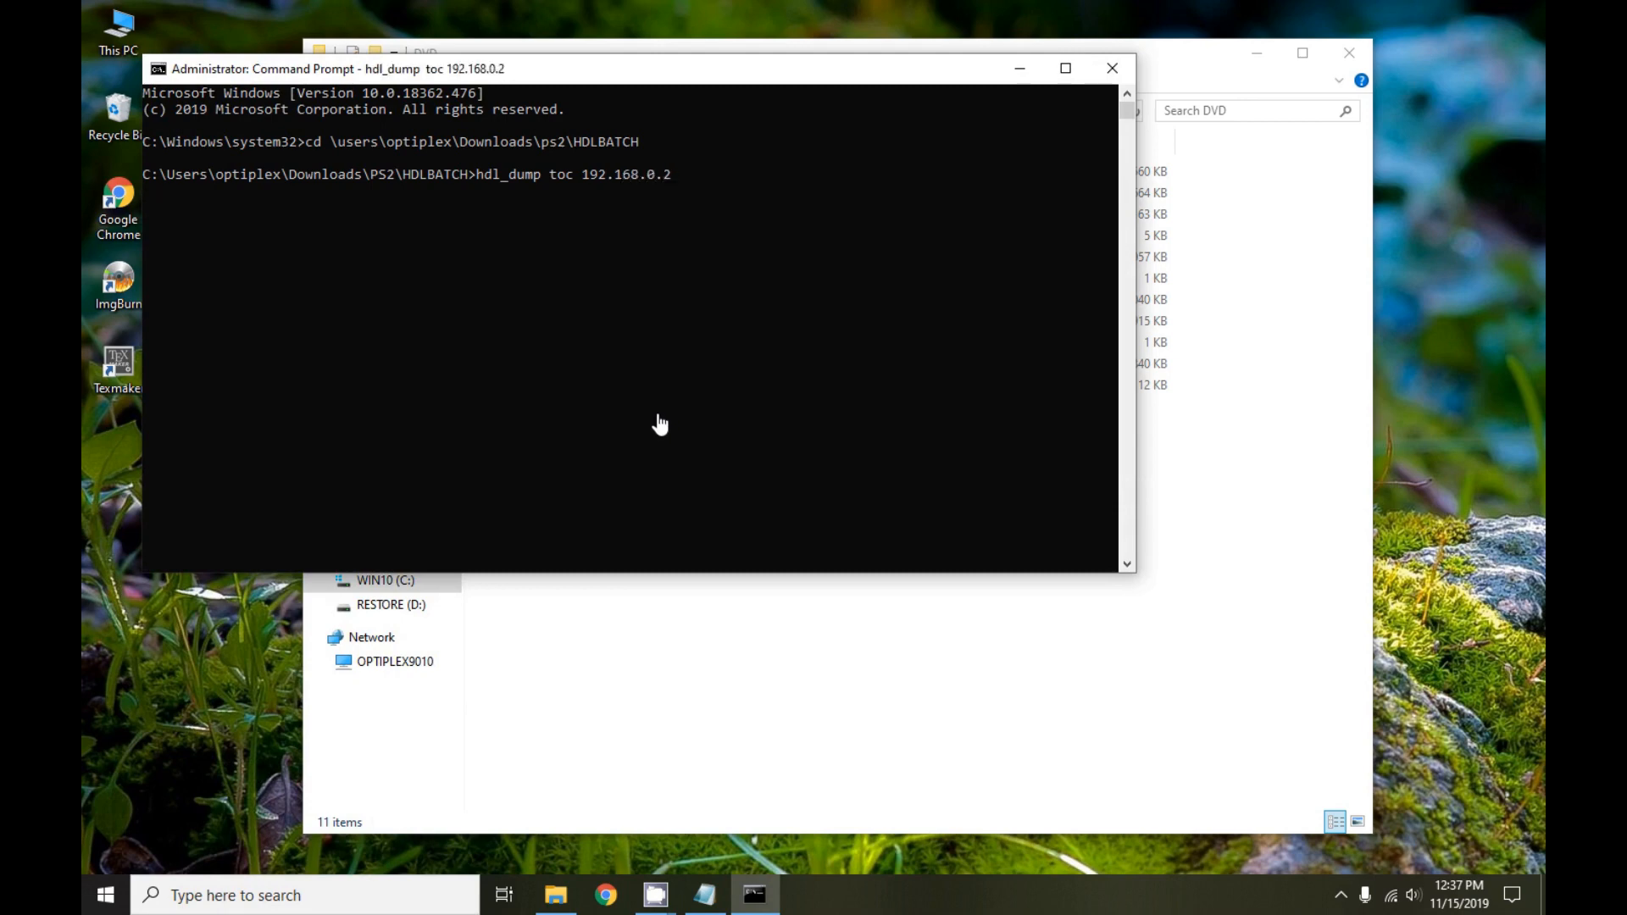
pyautogui.moveTo(656, 412)
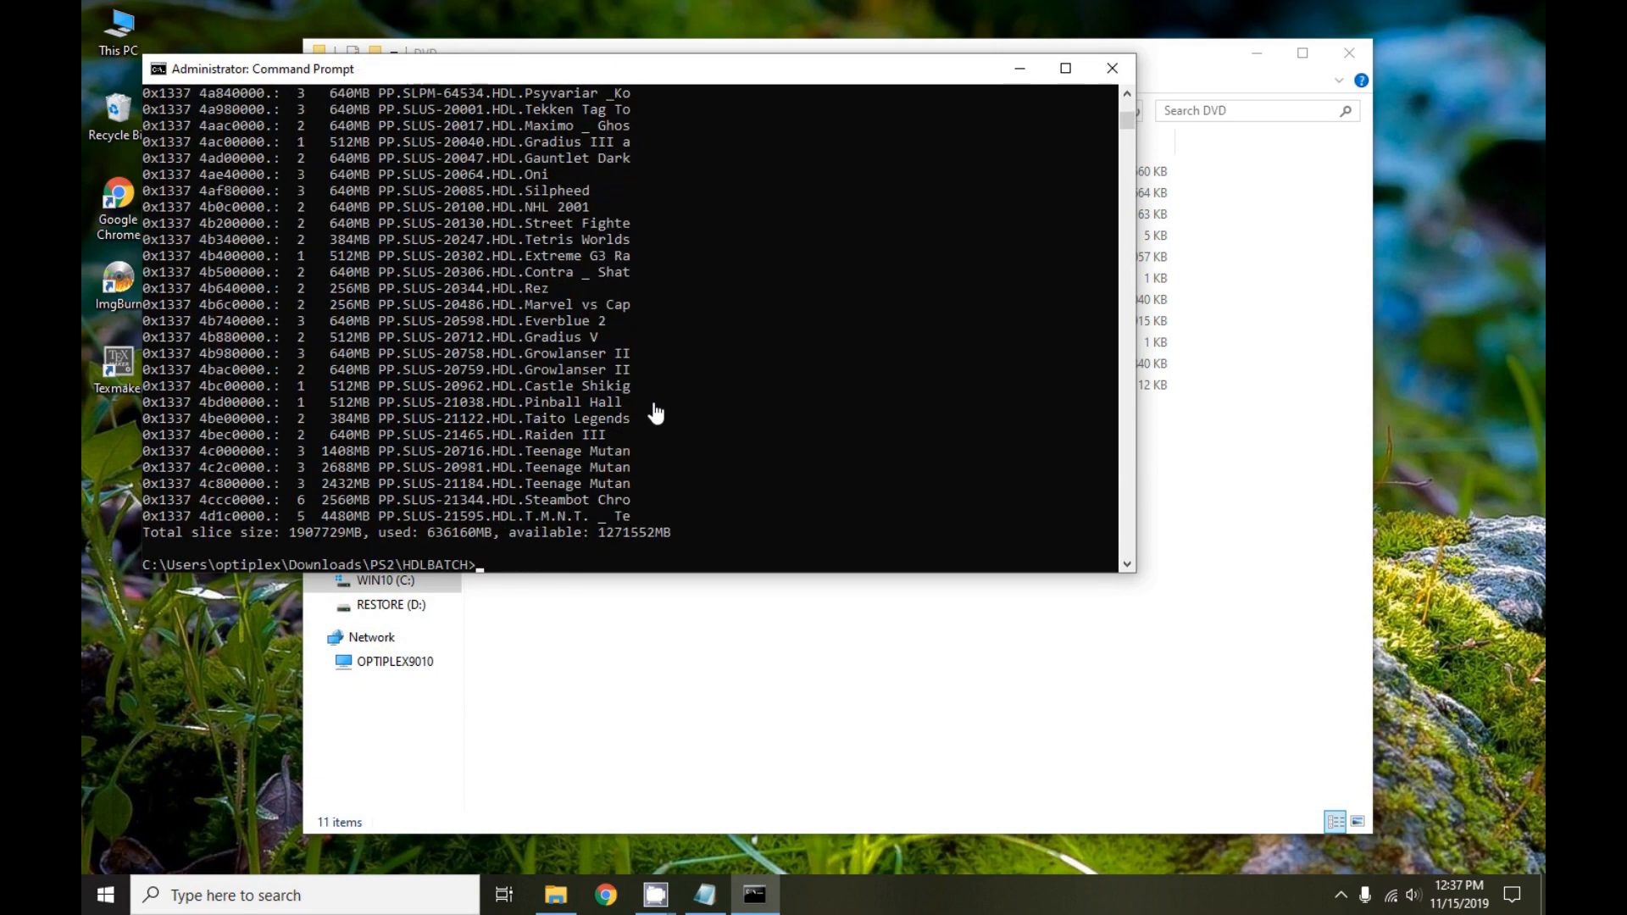
pyautogui.moveTo(436, 497)
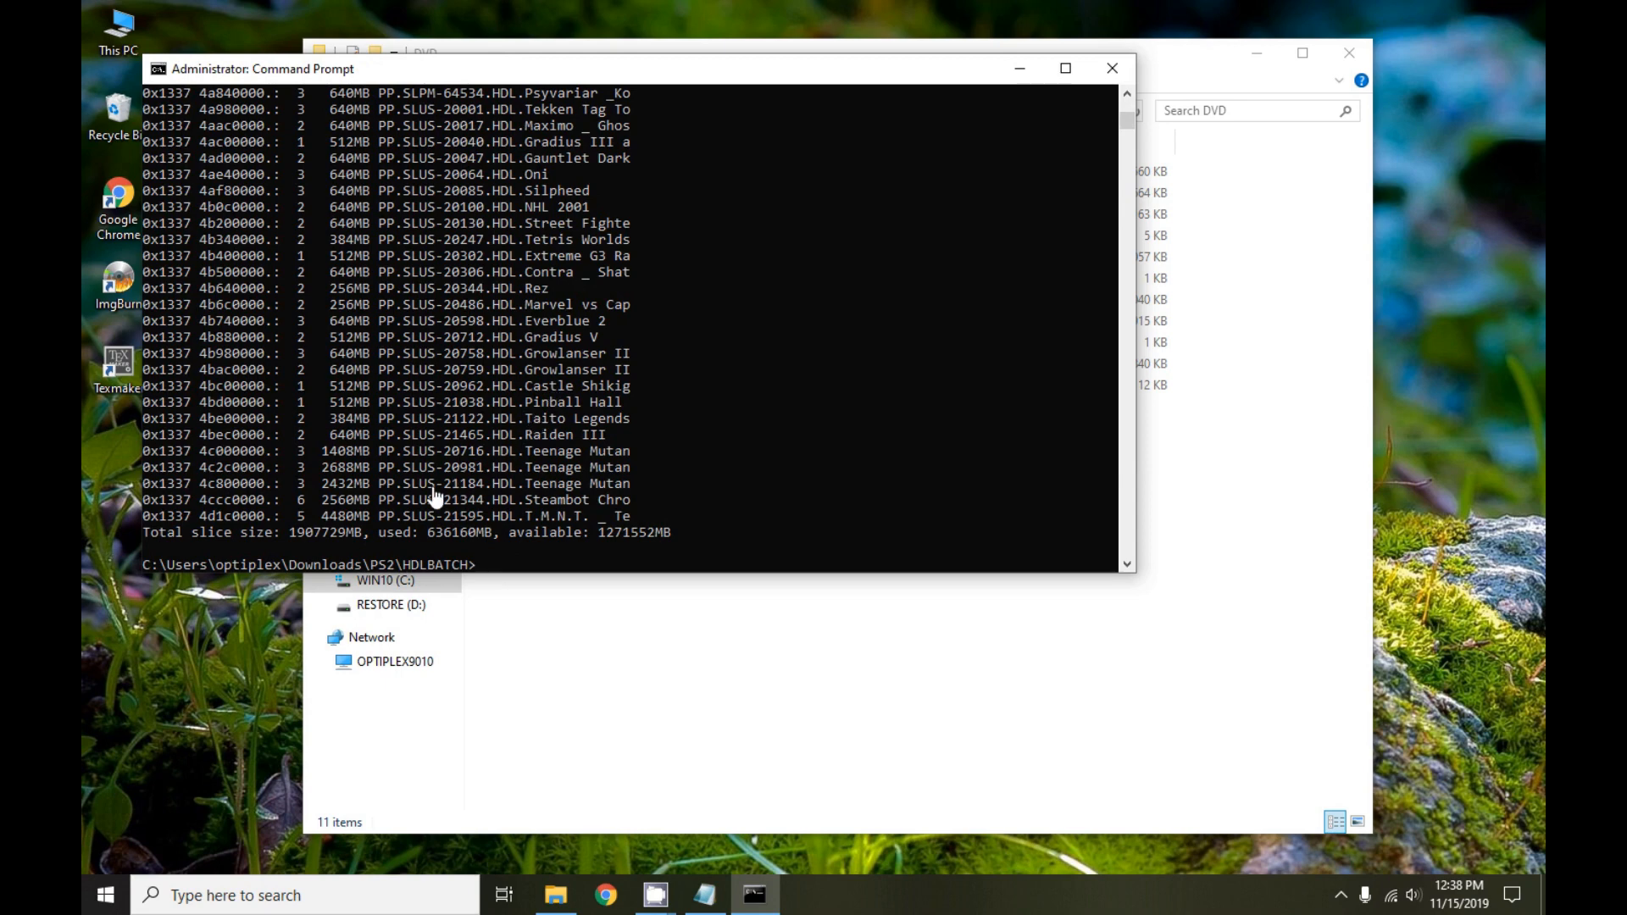
pyautogui.moveTo(390, 478)
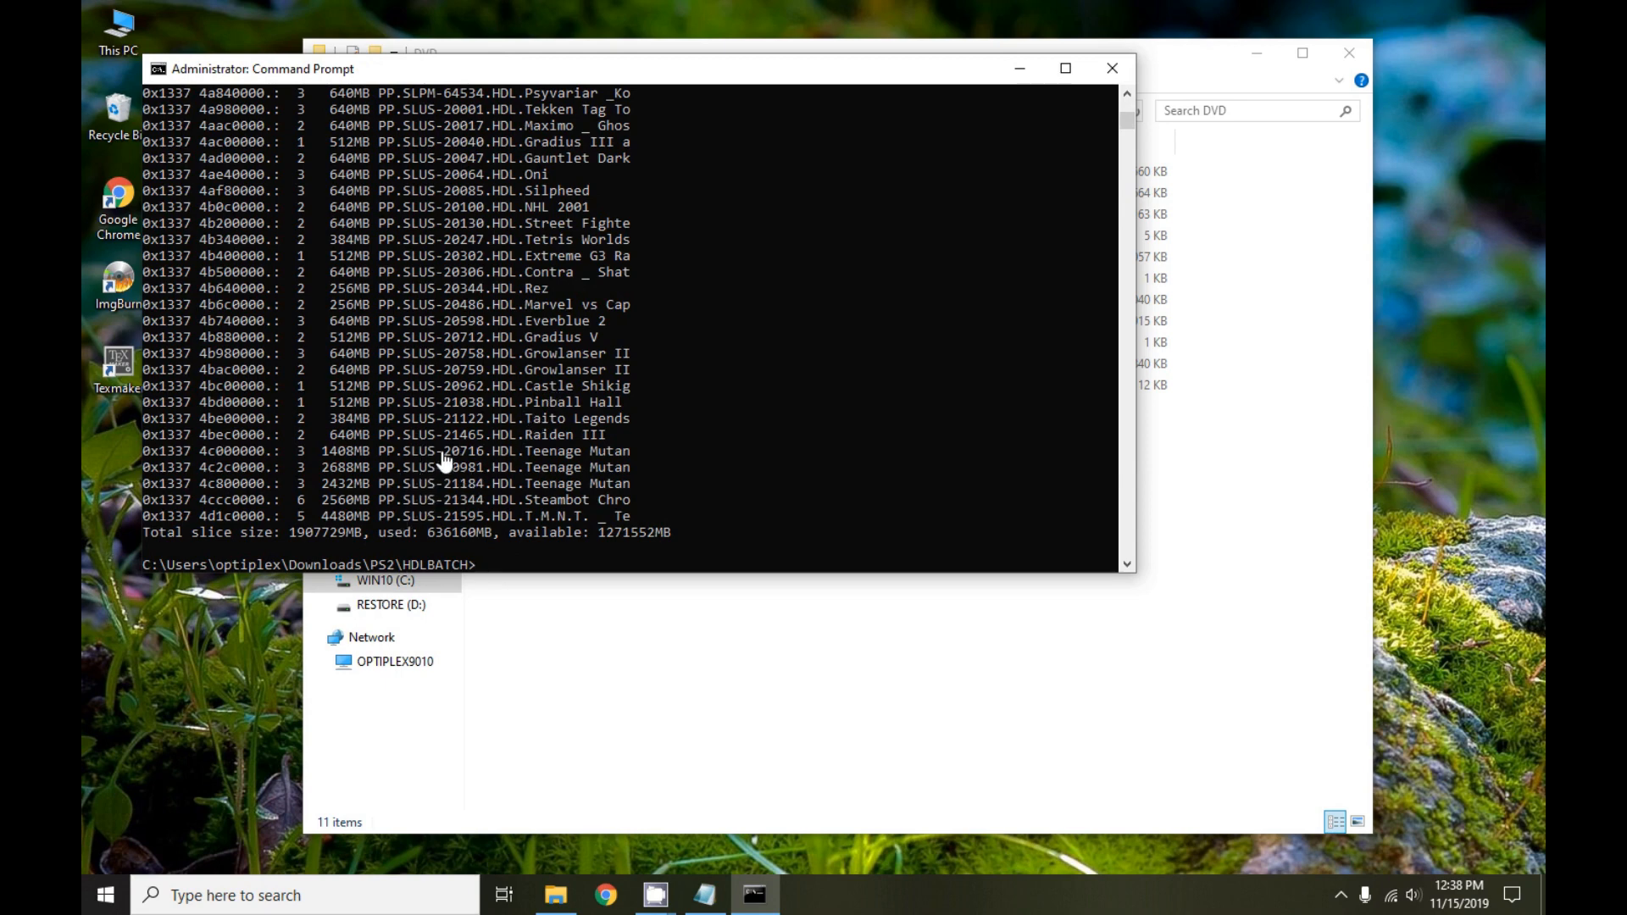
pyautogui.moveTo(413, 473)
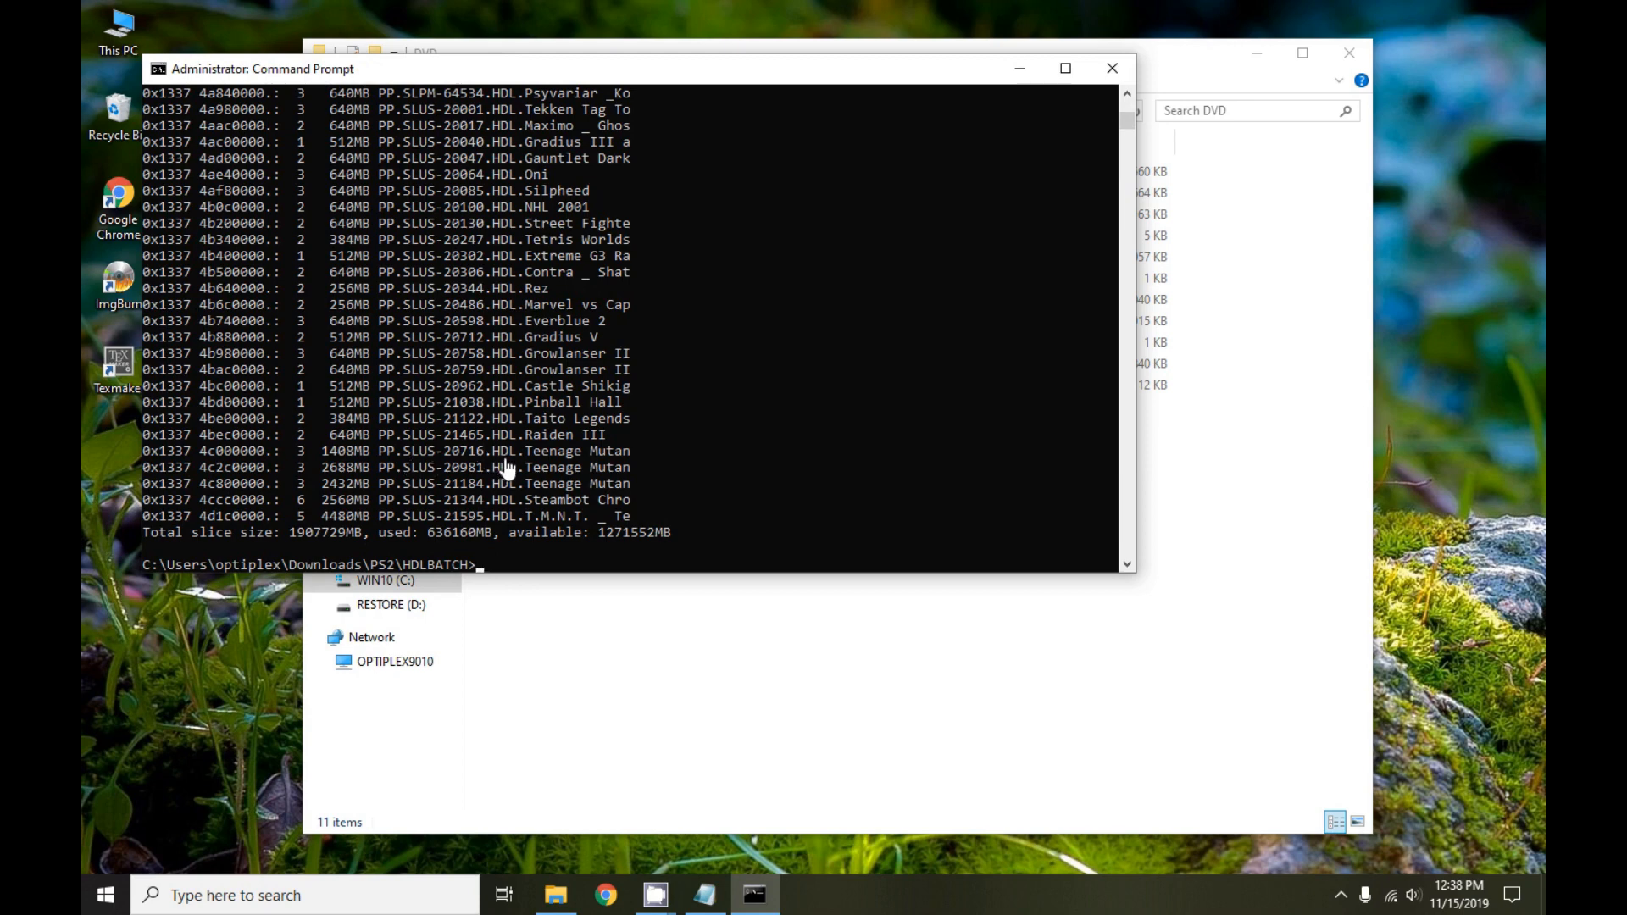
pyautogui.moveTo(515, 468)
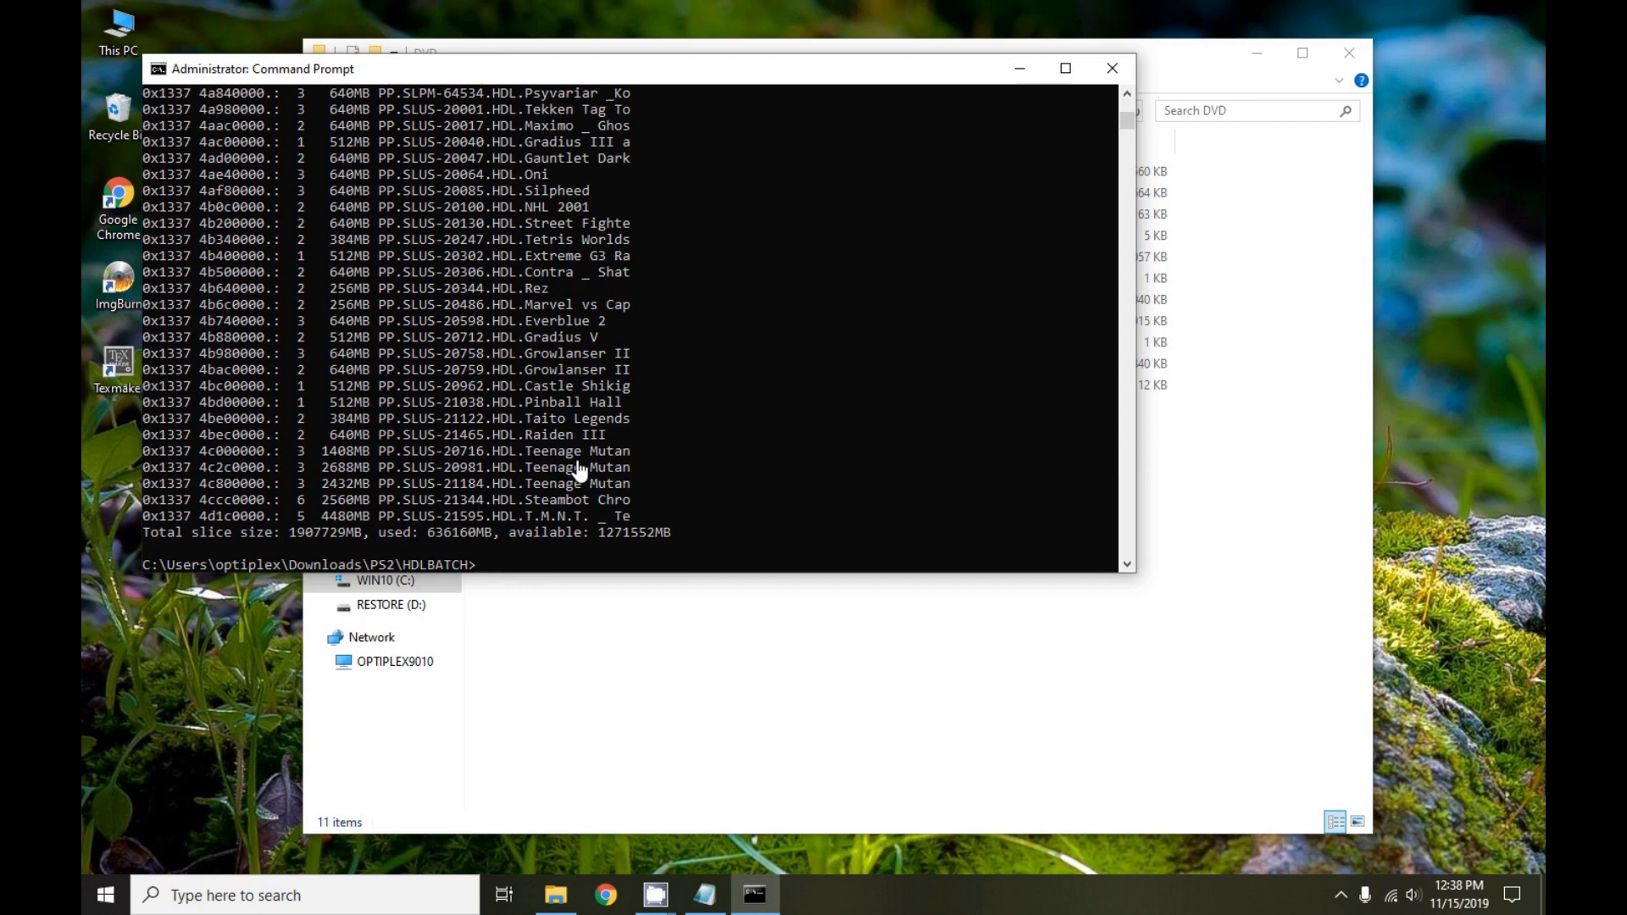
pyautogui.write('hdl_dump toc 192.168.0.2')
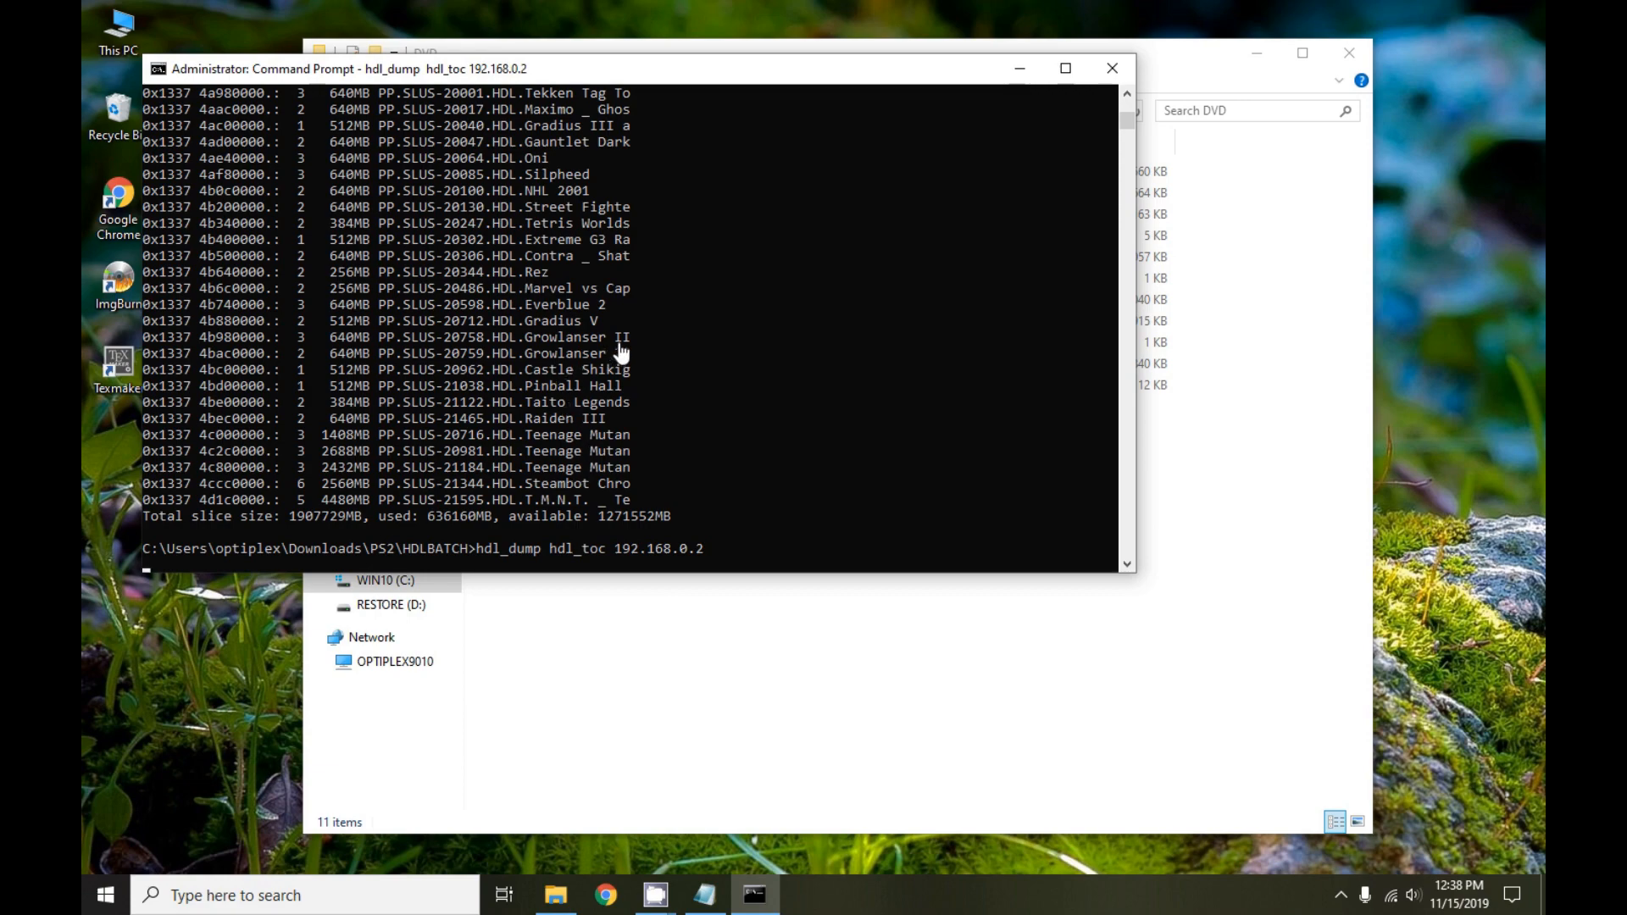
pyautogui.moveTo(620, 363)
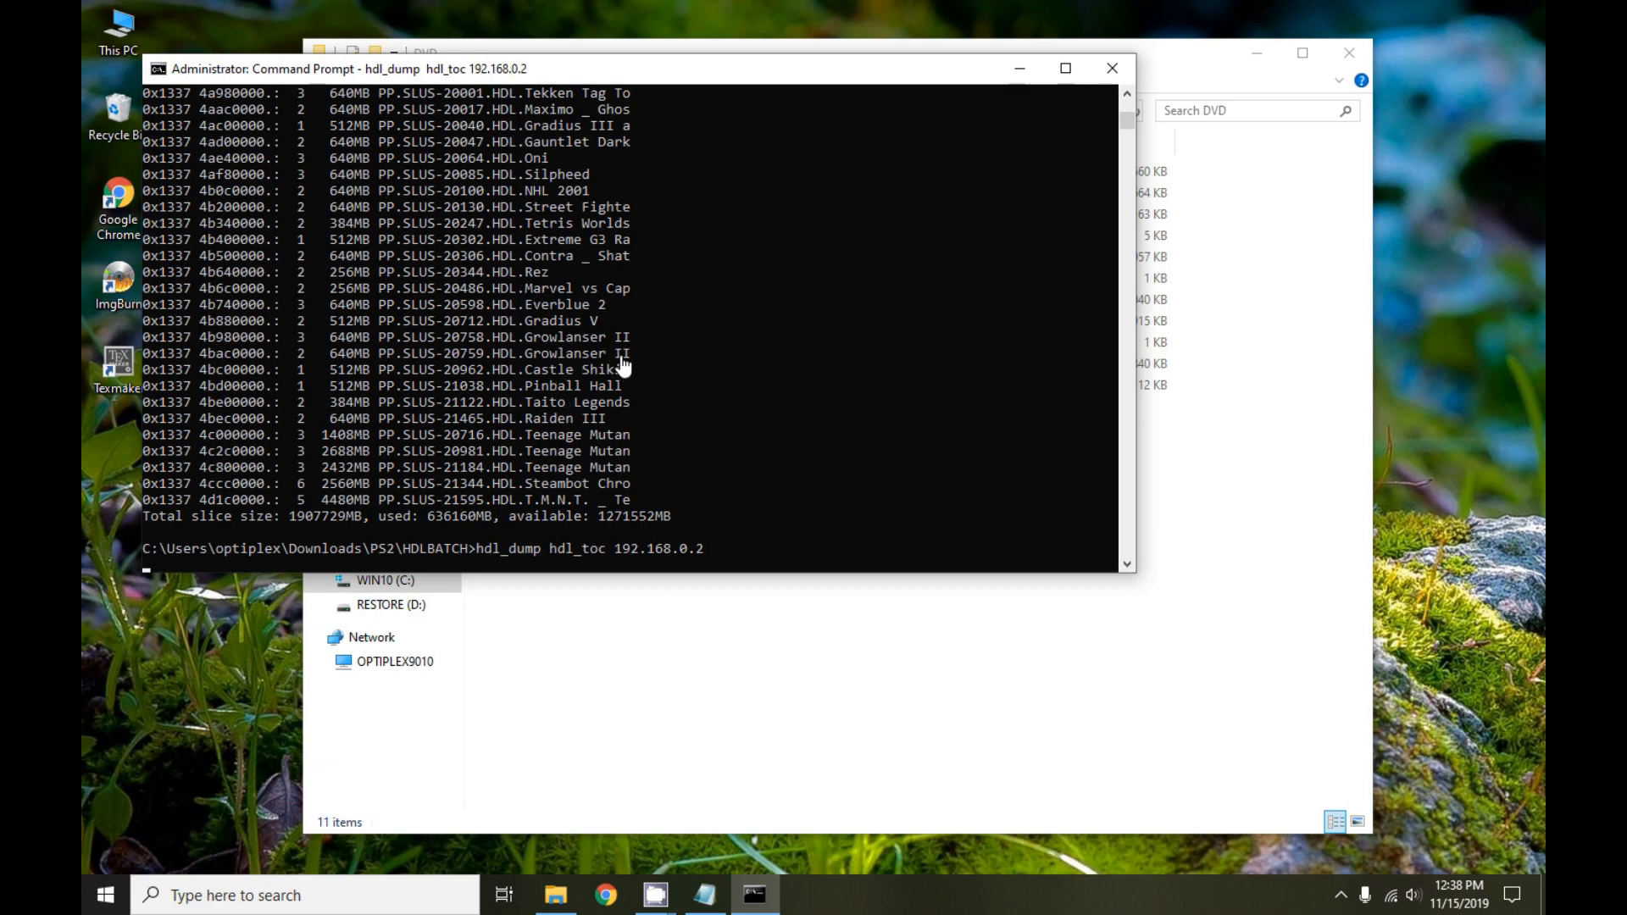
# Run hdl_dump hdl_toc 192.168.0.2 to list installed game titles, sizes and HDD capacity
pyautogui.press('enter')
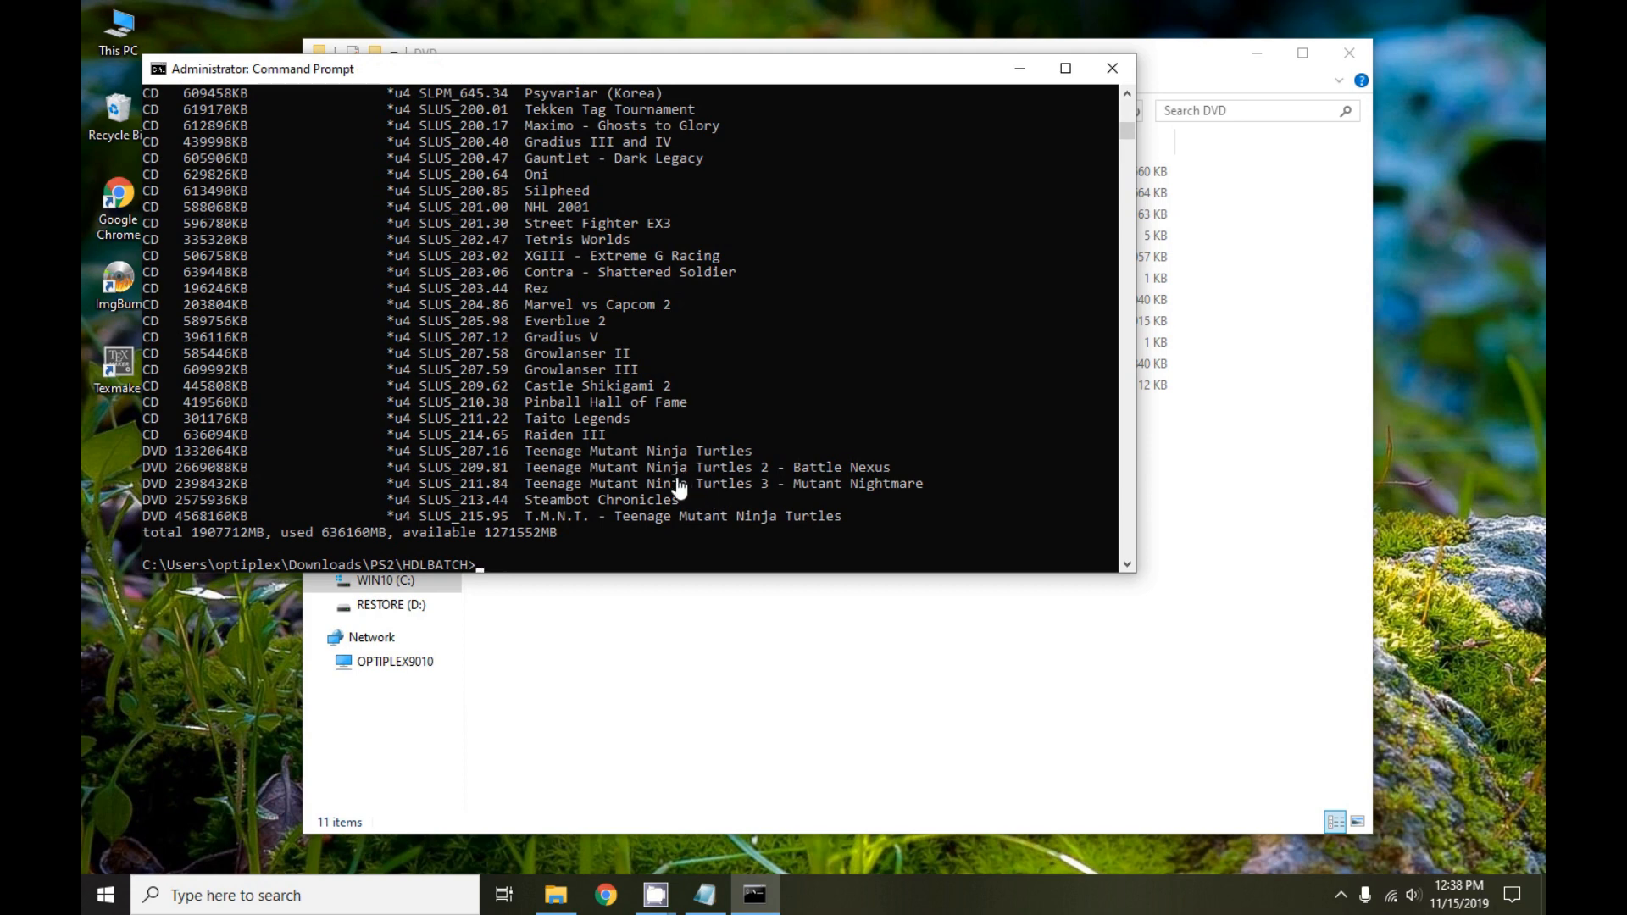
pyautogui.moveTo(1401, 598)
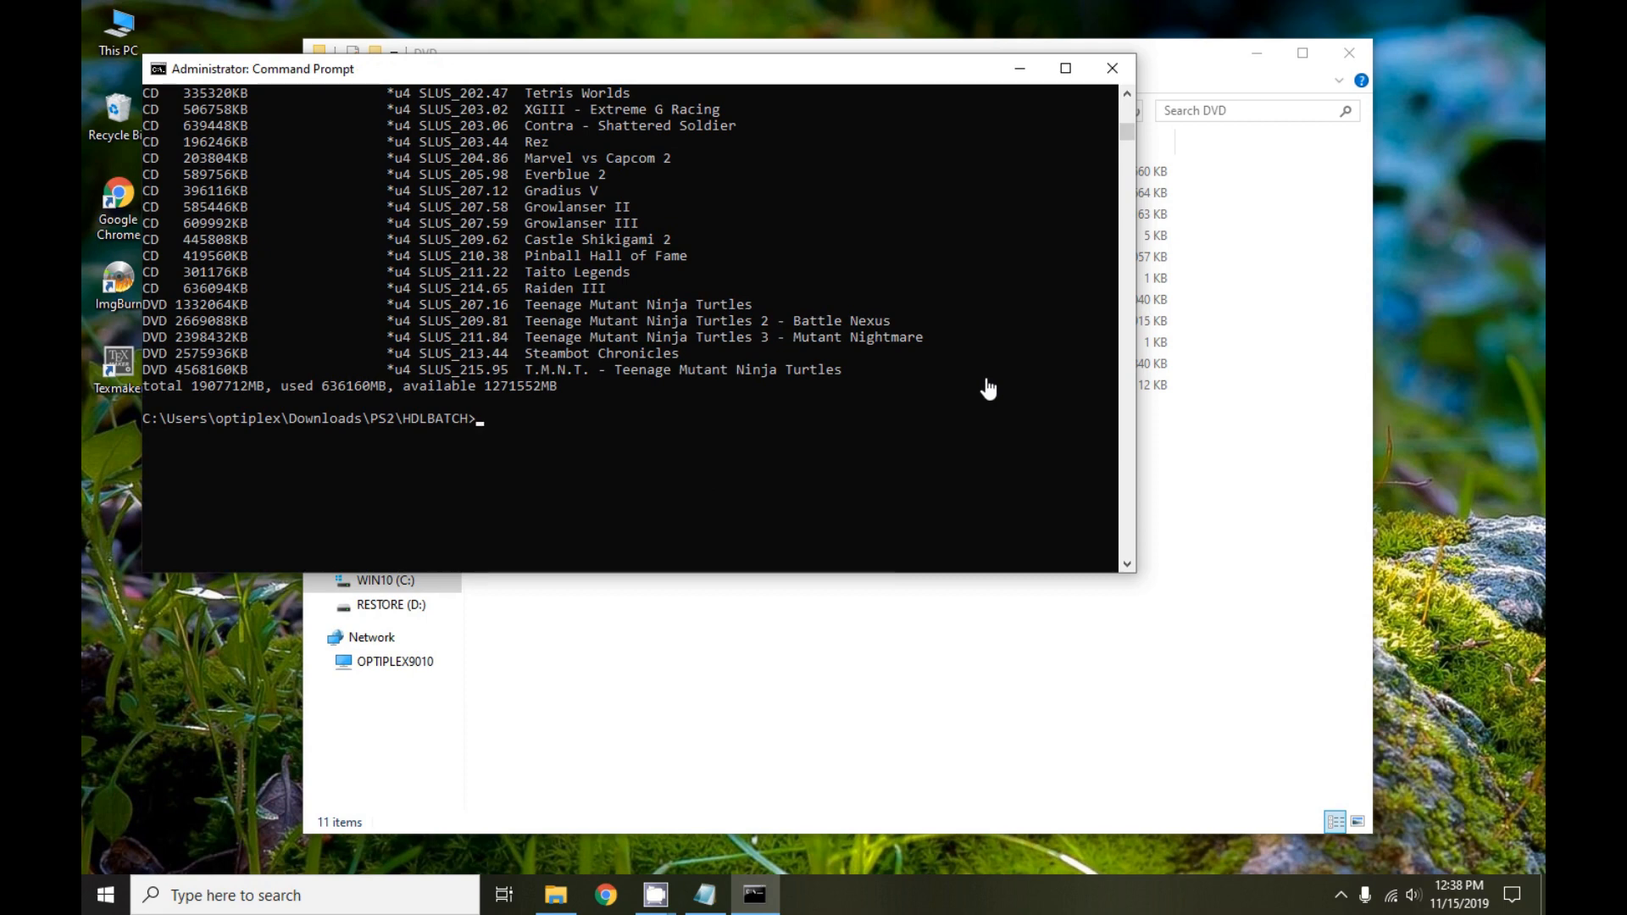
pyautogui.moveTo(995, 393)
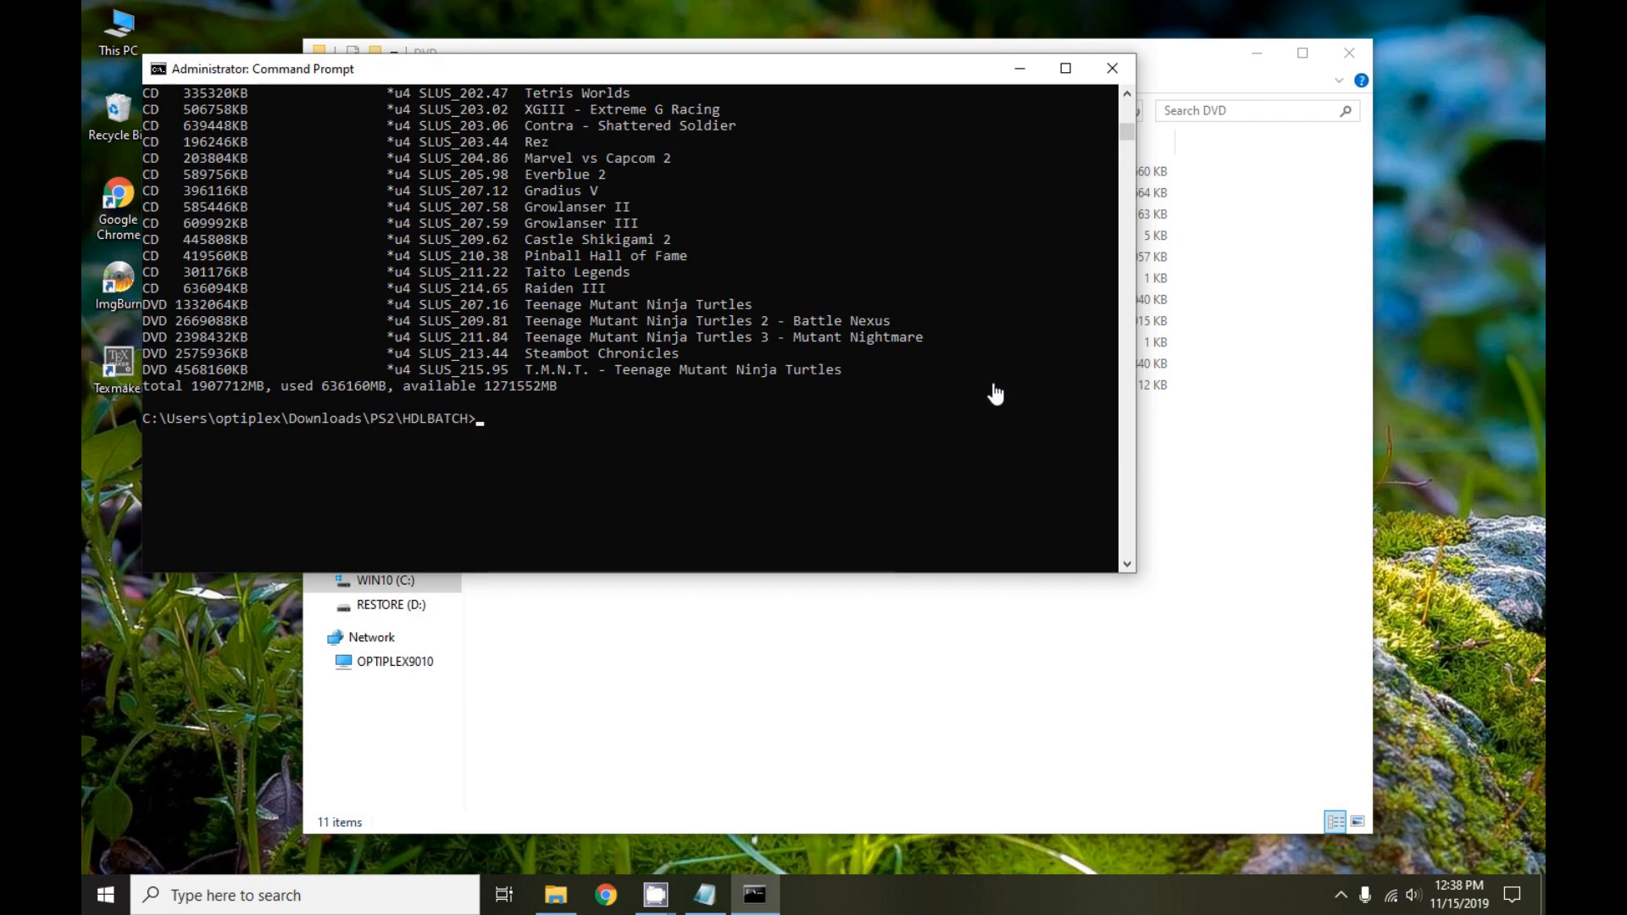
pyautogui.moveTo(1003, 395)
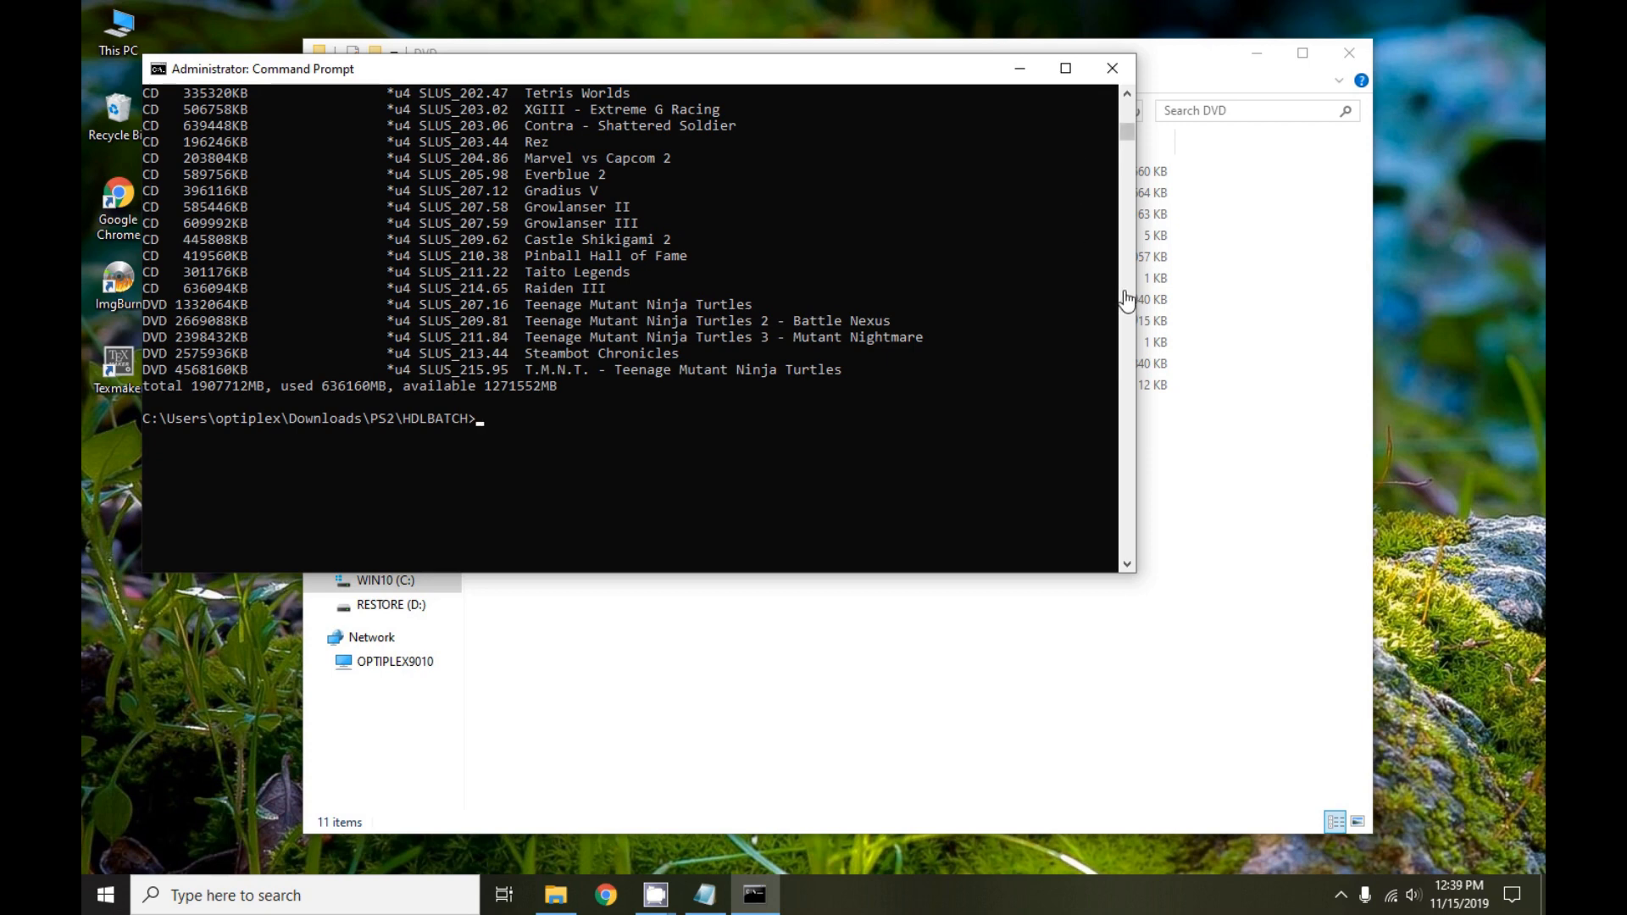
pyautogui.moveTo(1069, 302)
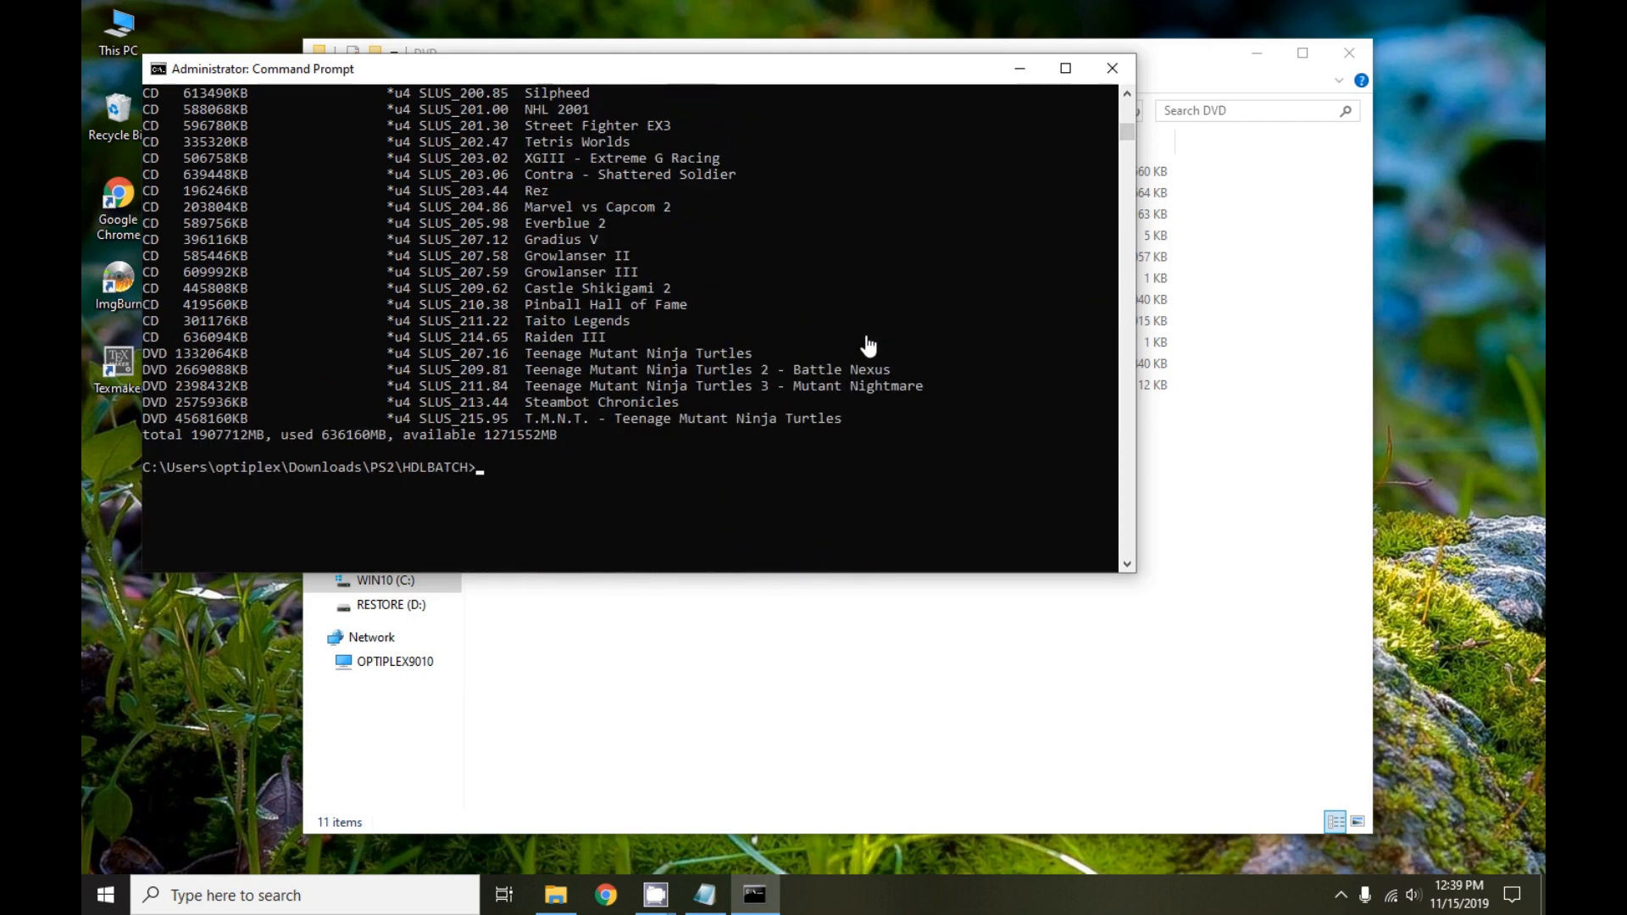
pyautogui.moveTo(1111, 68)
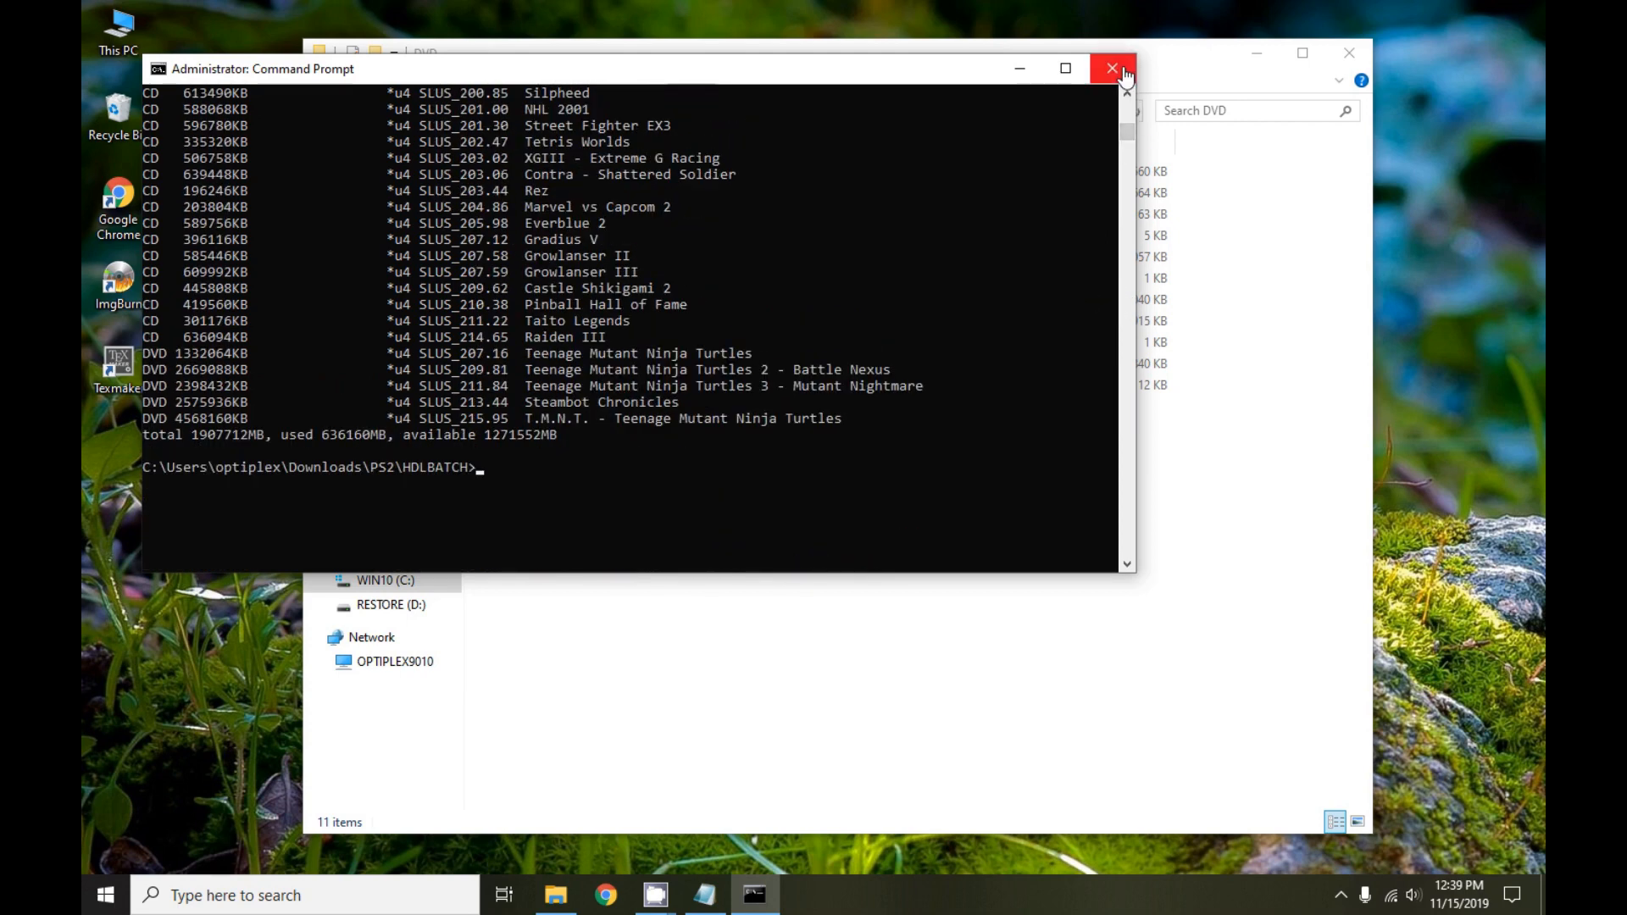
# Close the Command Prompt and select HDLBATCH.BAT in the DVD folder
pyautogui.click(1111, 67)
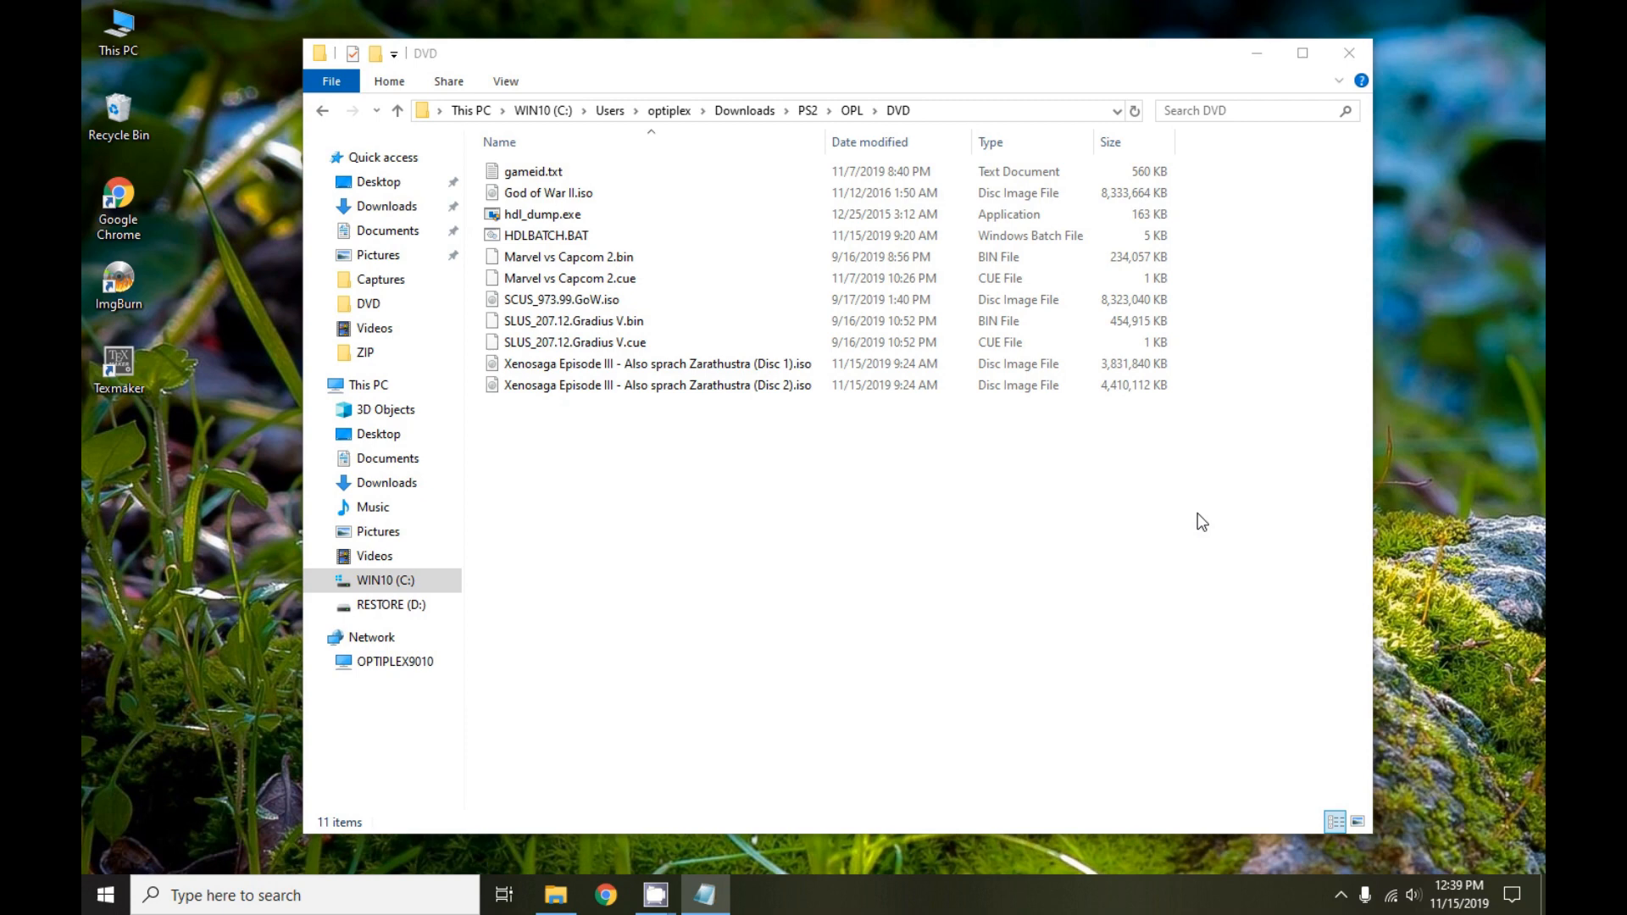
pyautogui.click(544, 234)
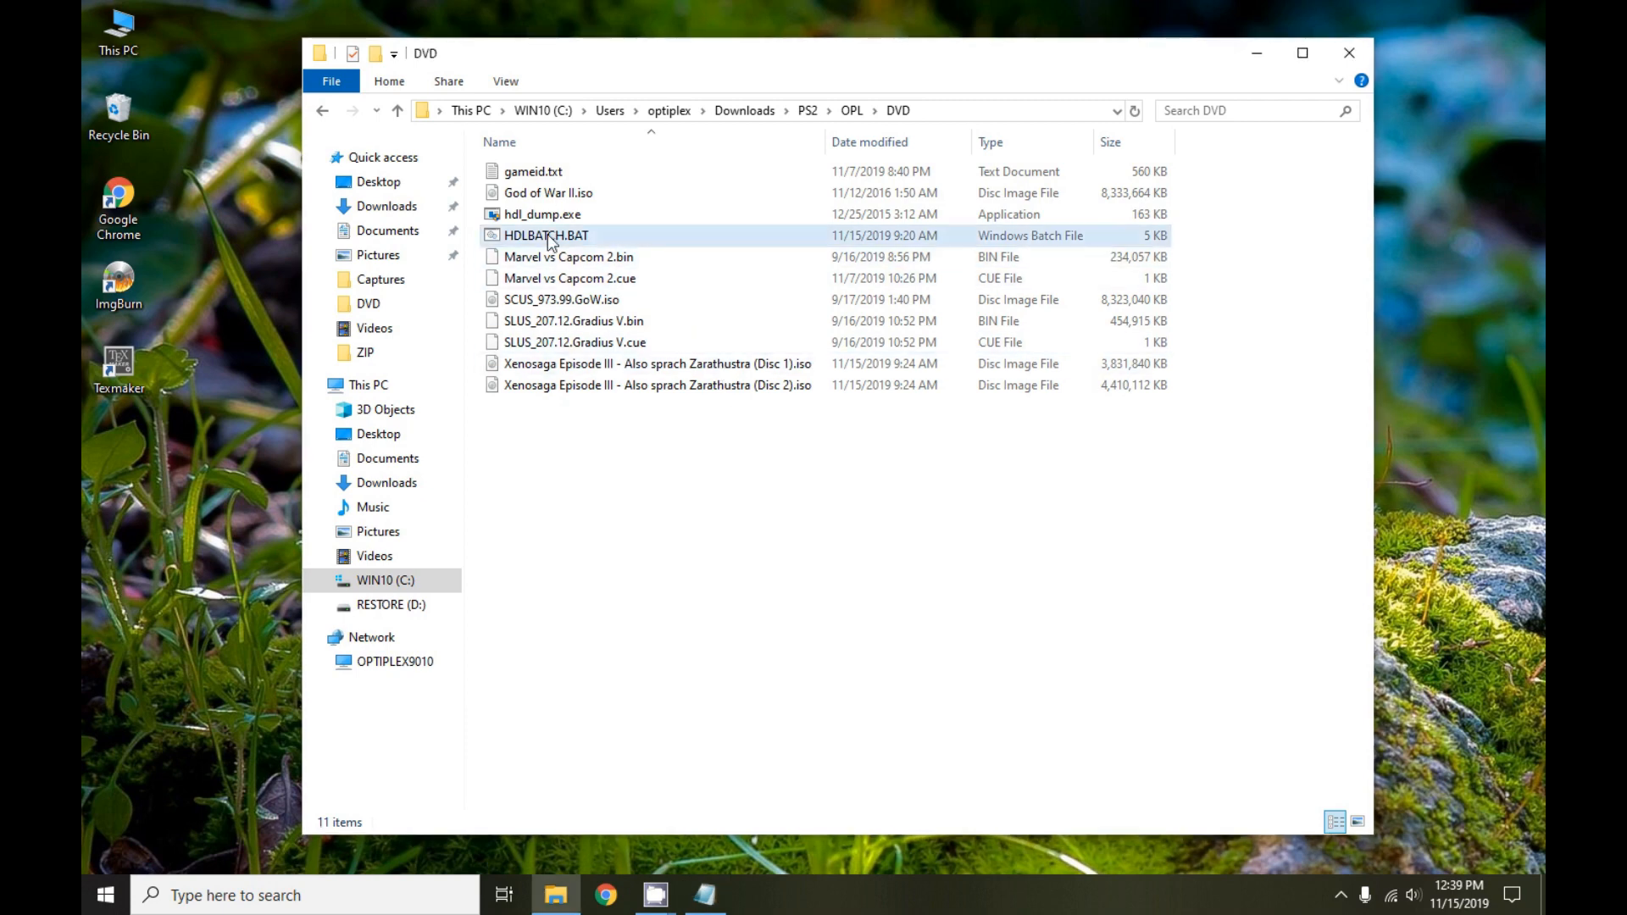
pyautogui.rightClick(543, 234)
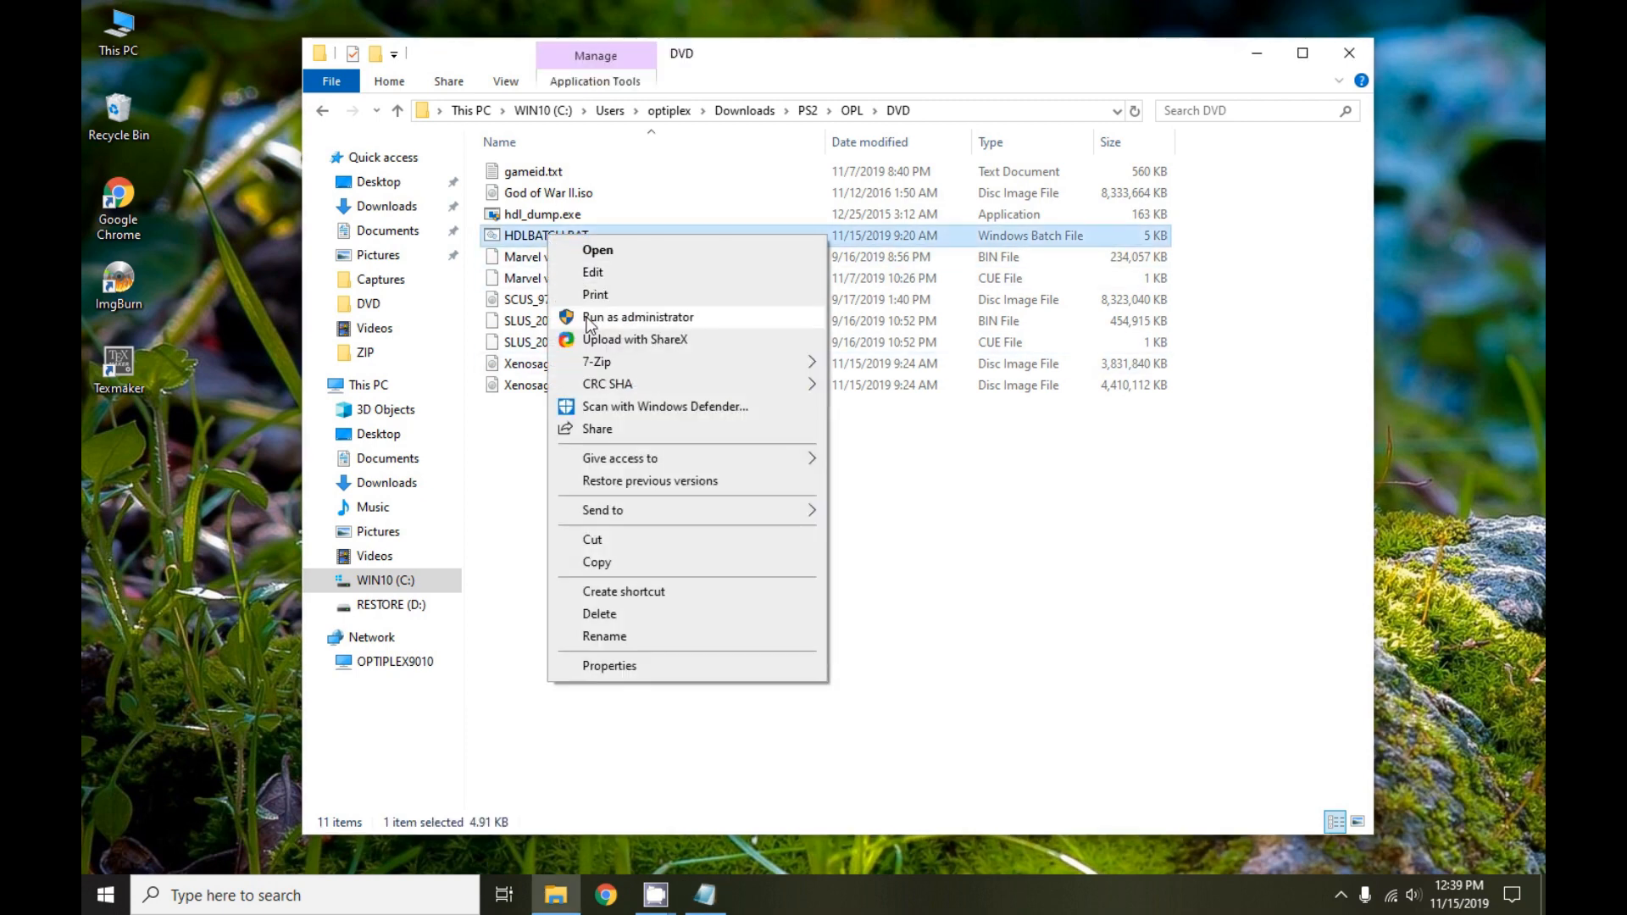
pyautogui.moveTo(630, 326)
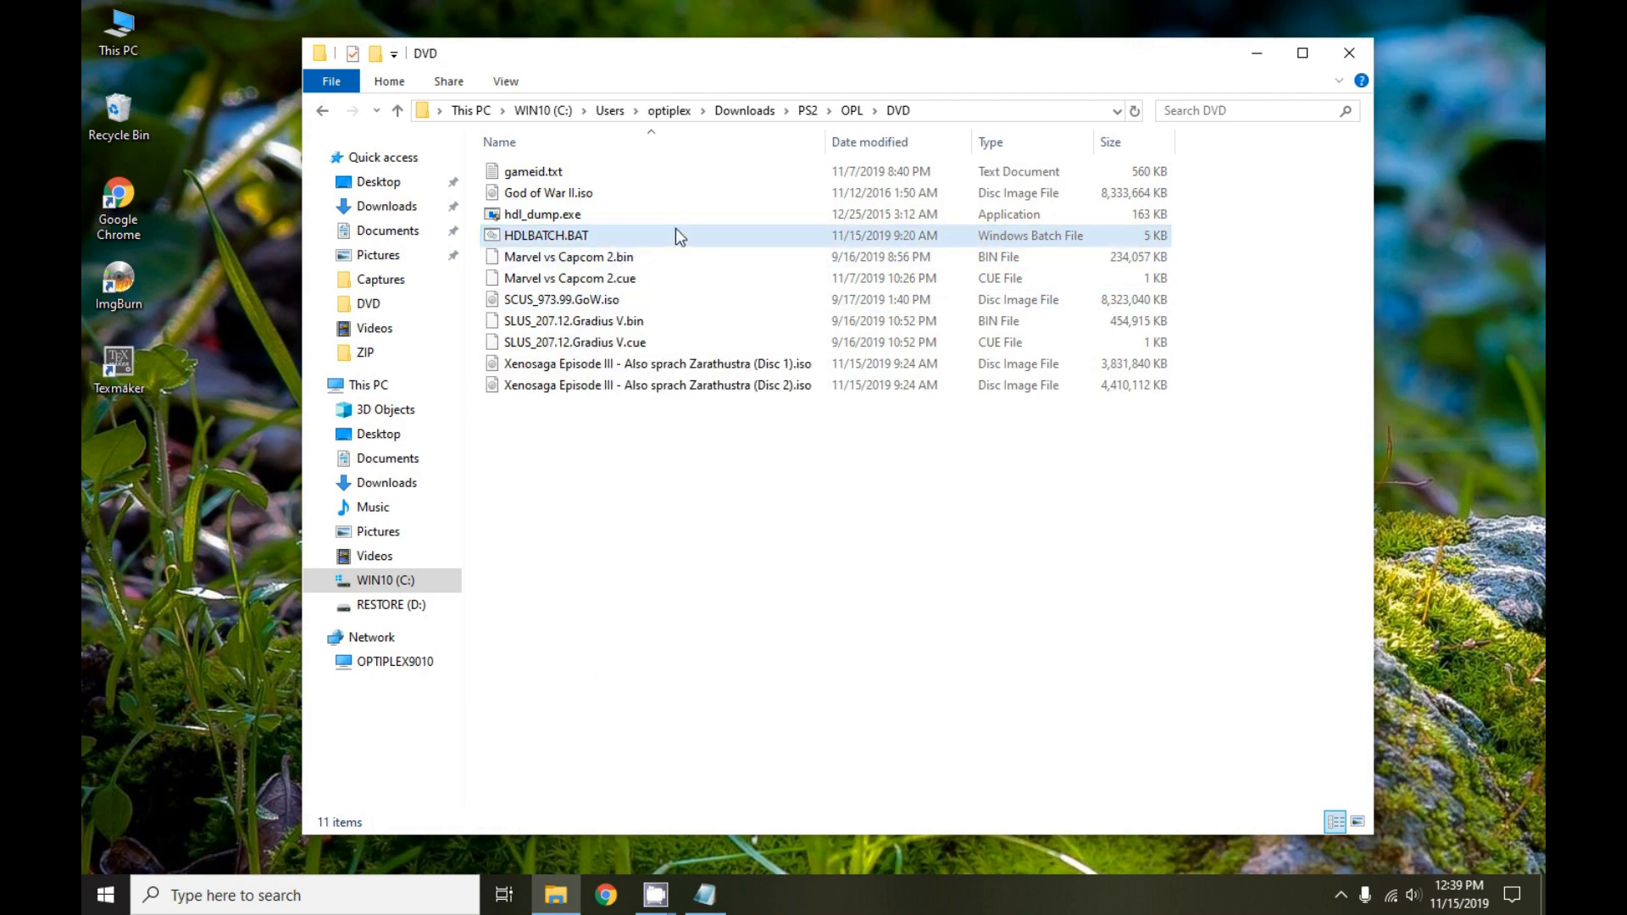
pyautogui.click(542, 214)
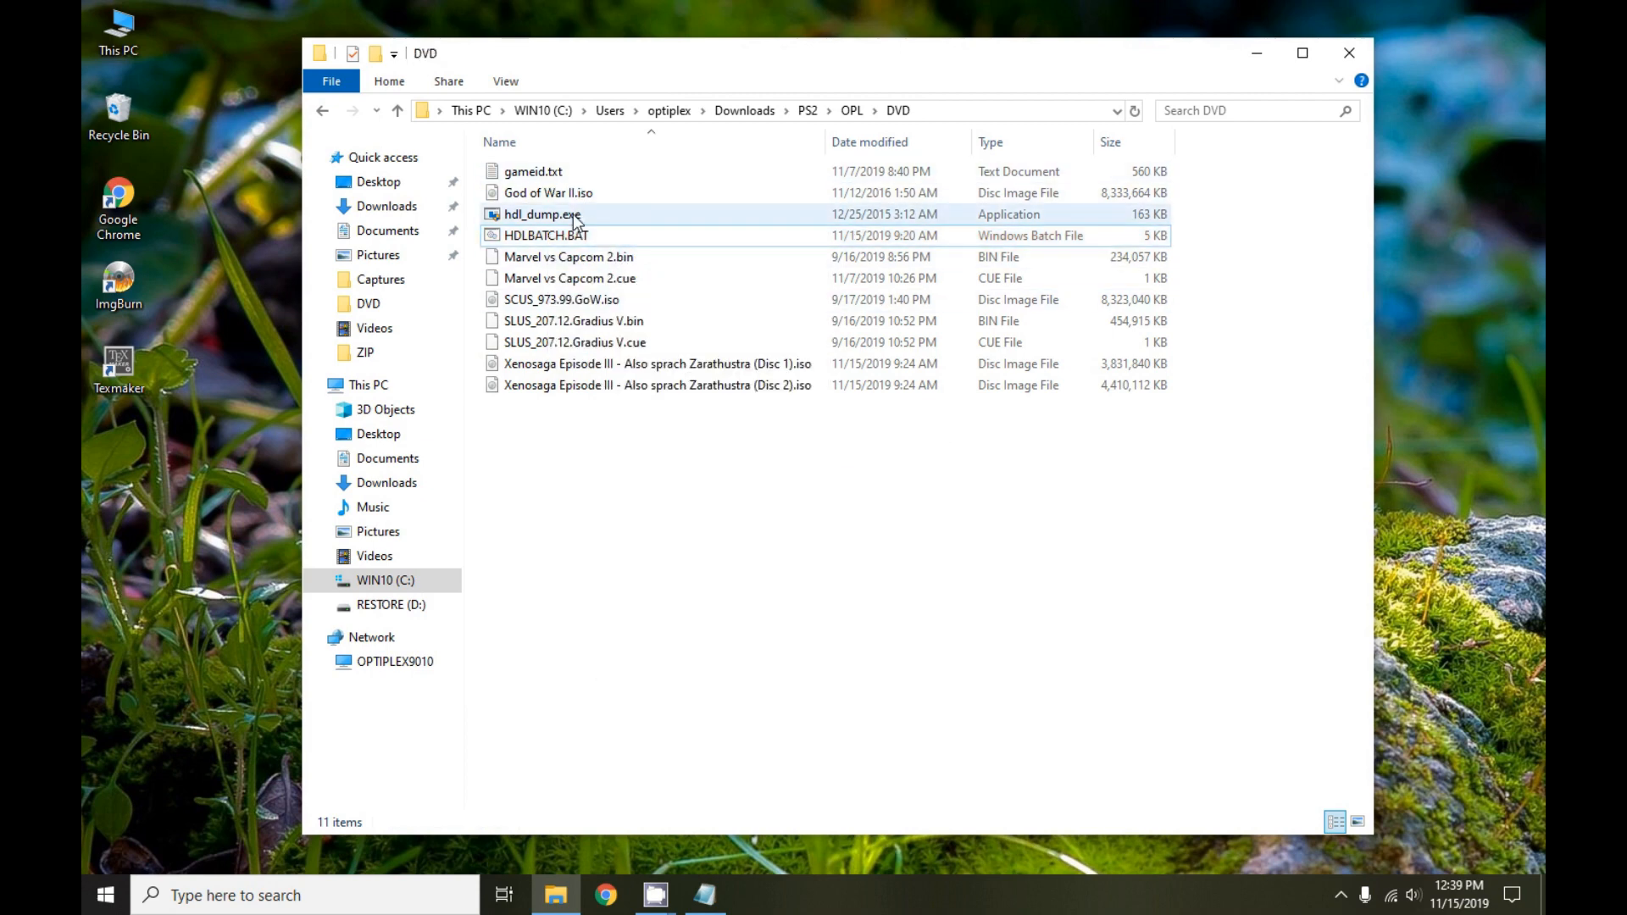
# Run HDLBATCH.BAT as administrator, bringing up the UAC permission prompt
pyautogui.click(544, 234)
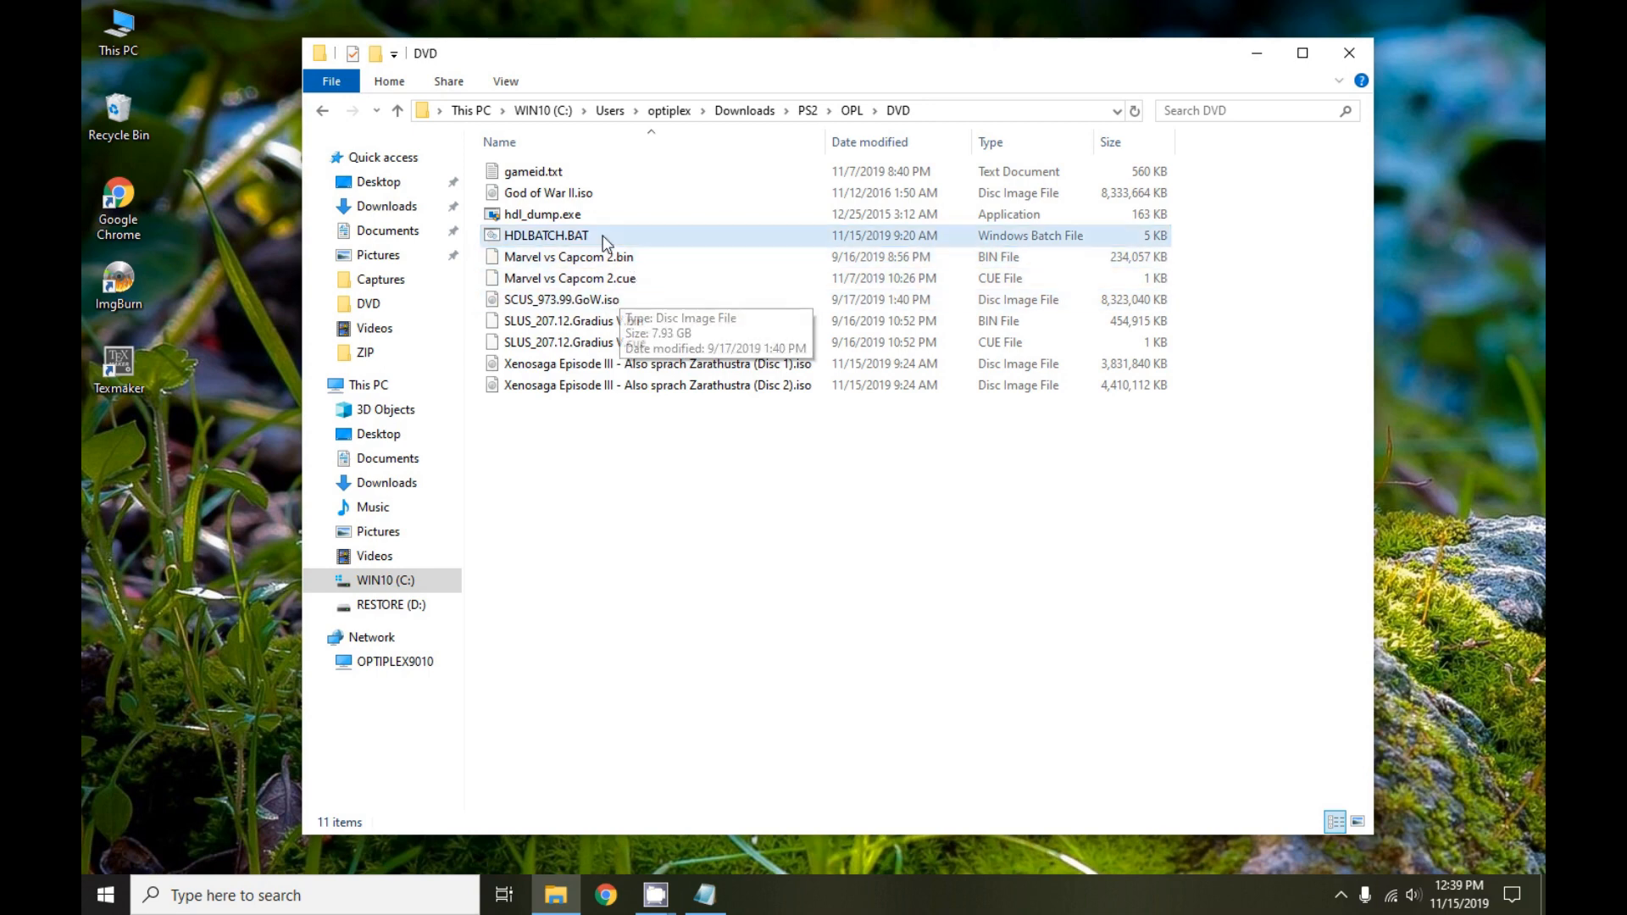
pyautogui.rightClick(544, 236)
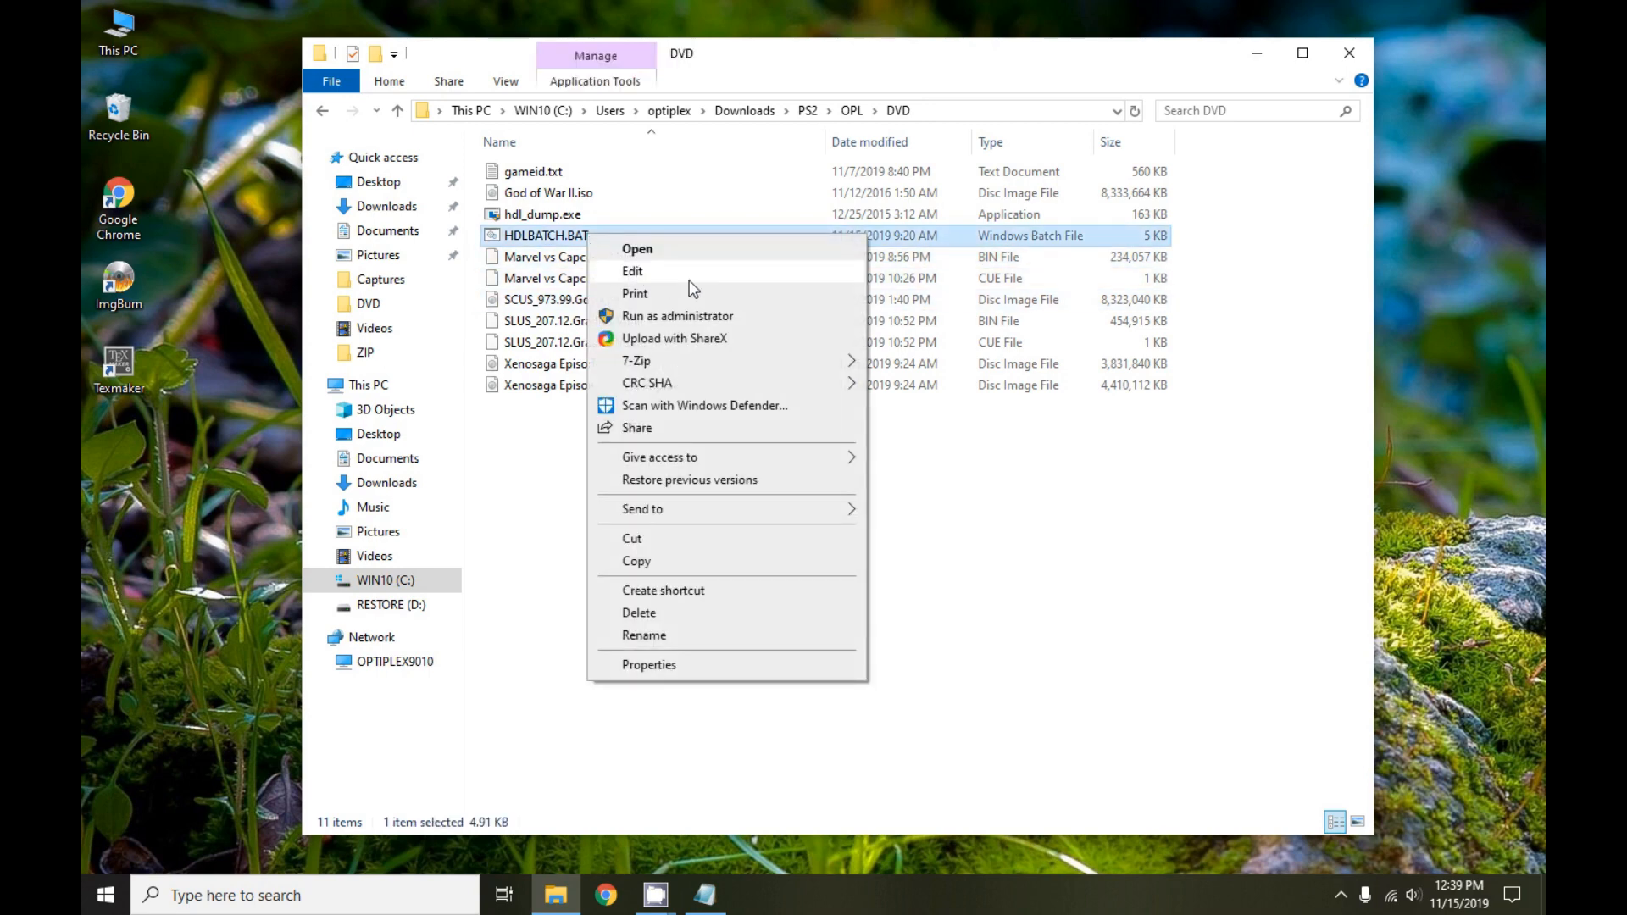
pyautogui.moveTo(677, 316)
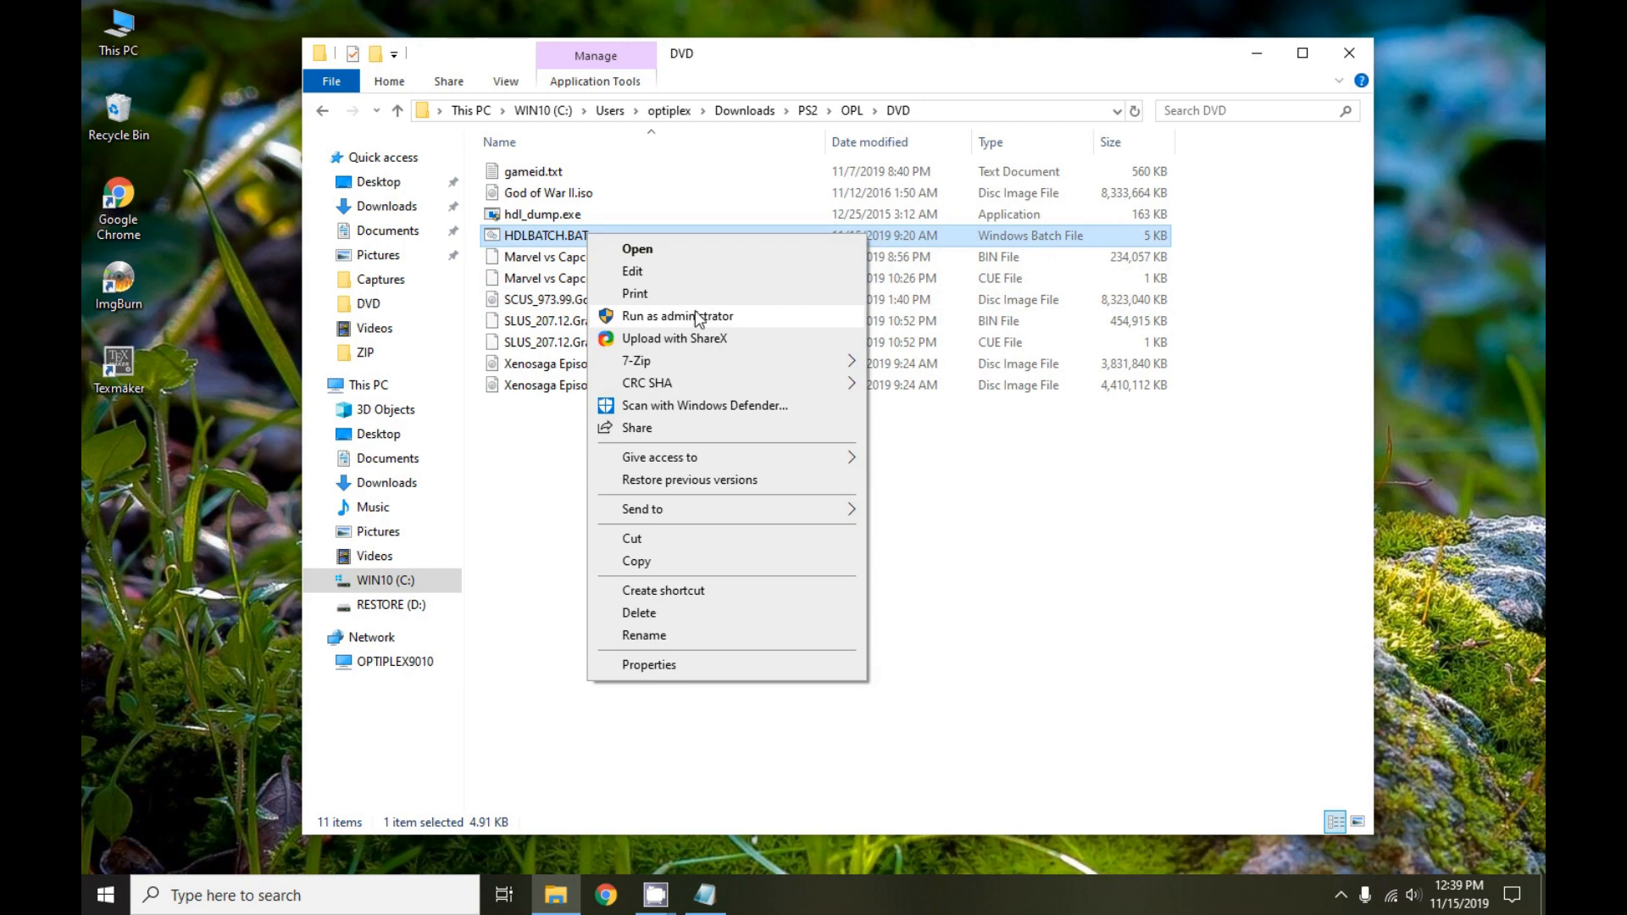
pyautogui.click(678, 315)
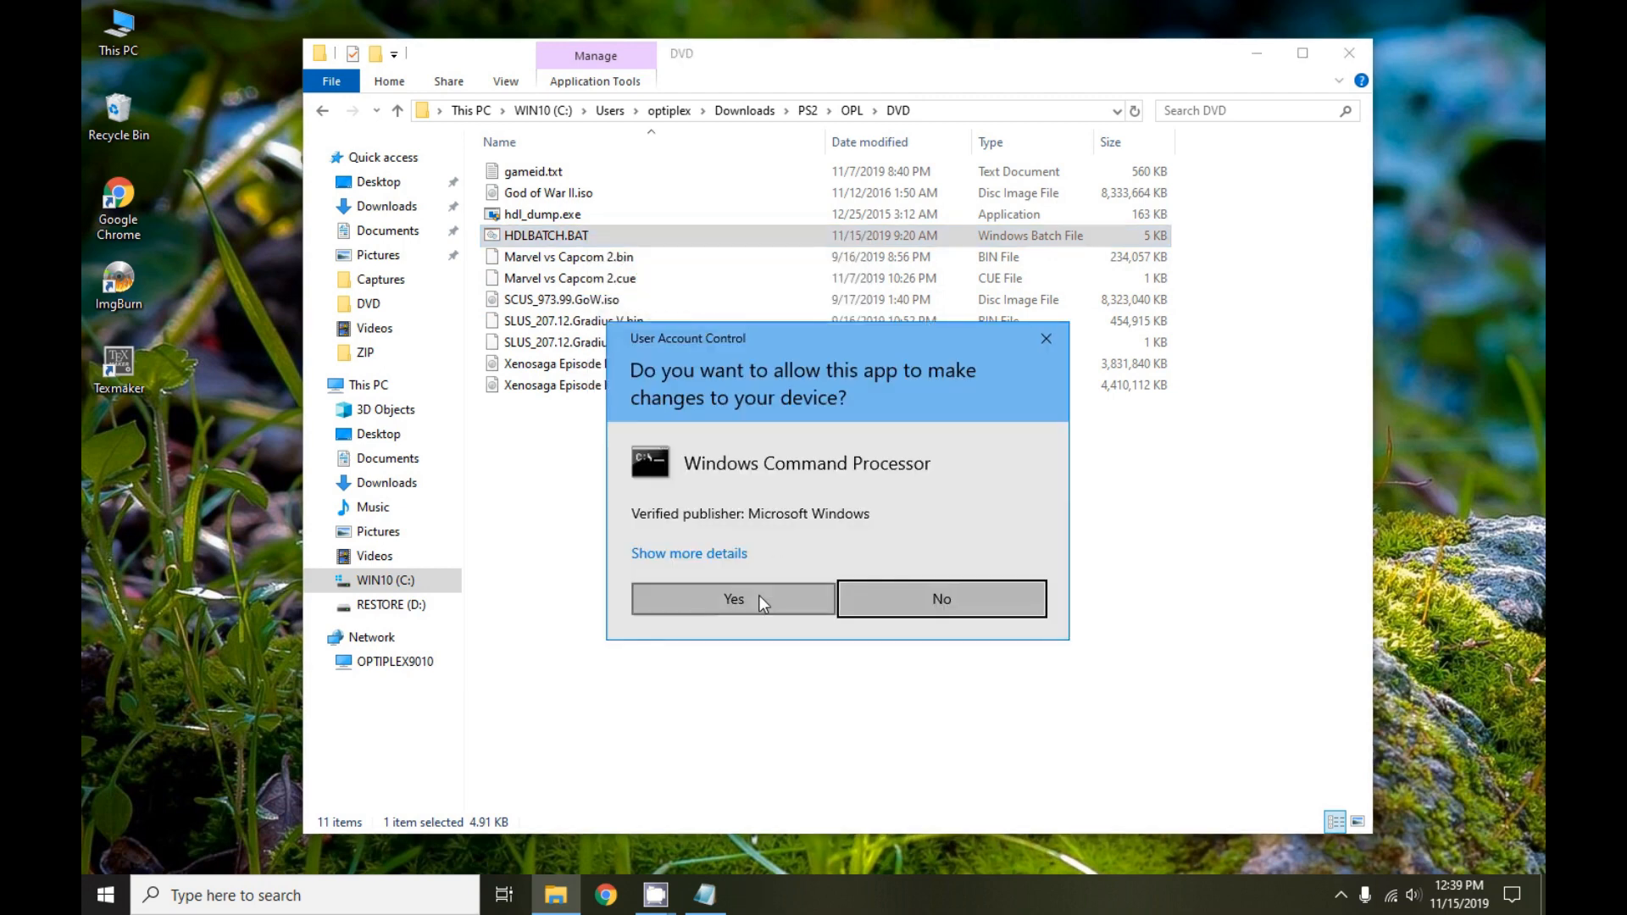
# Allow elevation and answer Y so HDLBATCH previews the six installs with gameid.txt titles
pyautogui.click(732, 598)
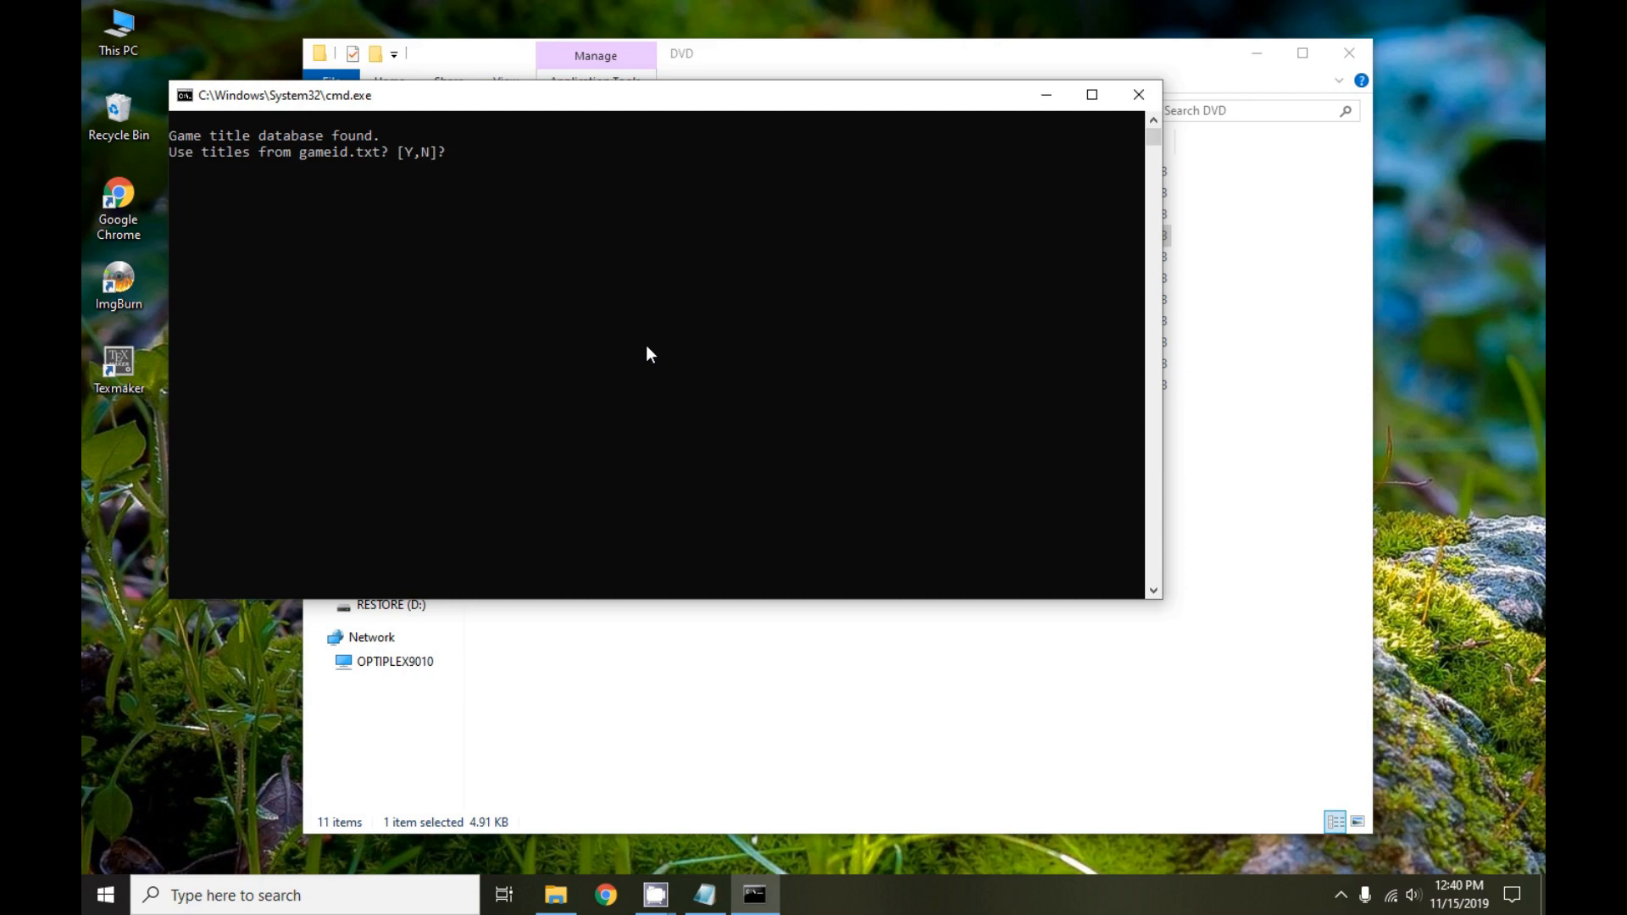
pyautogui.write('Y')
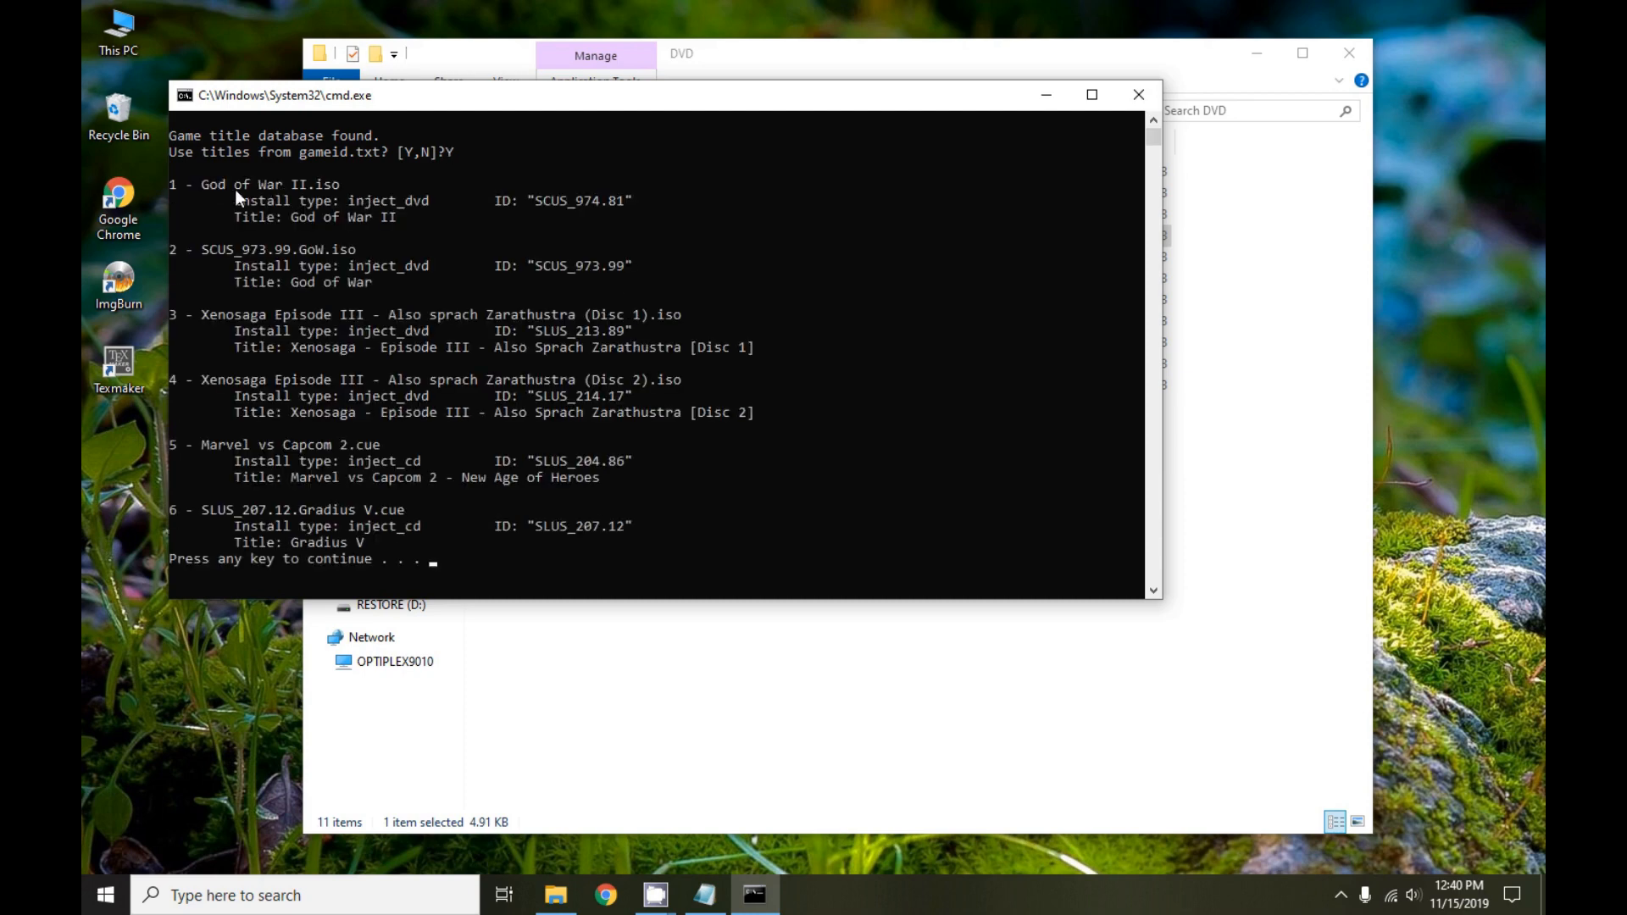
pyautogui.moveTo(215, 264)
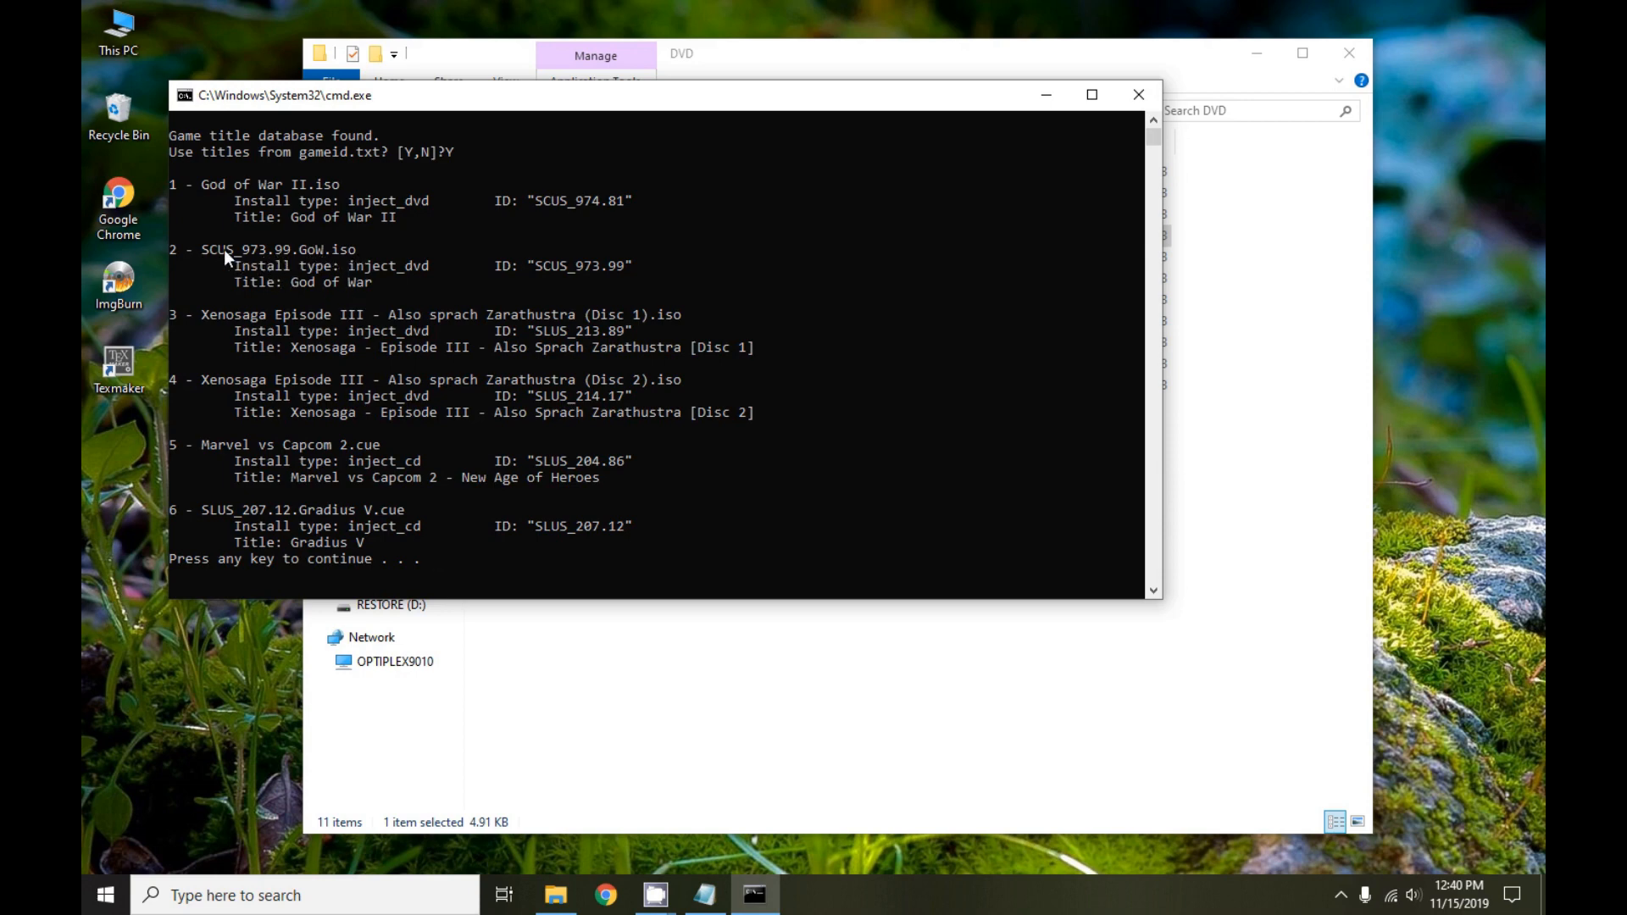
pyautogui.moveTo(300, 258)
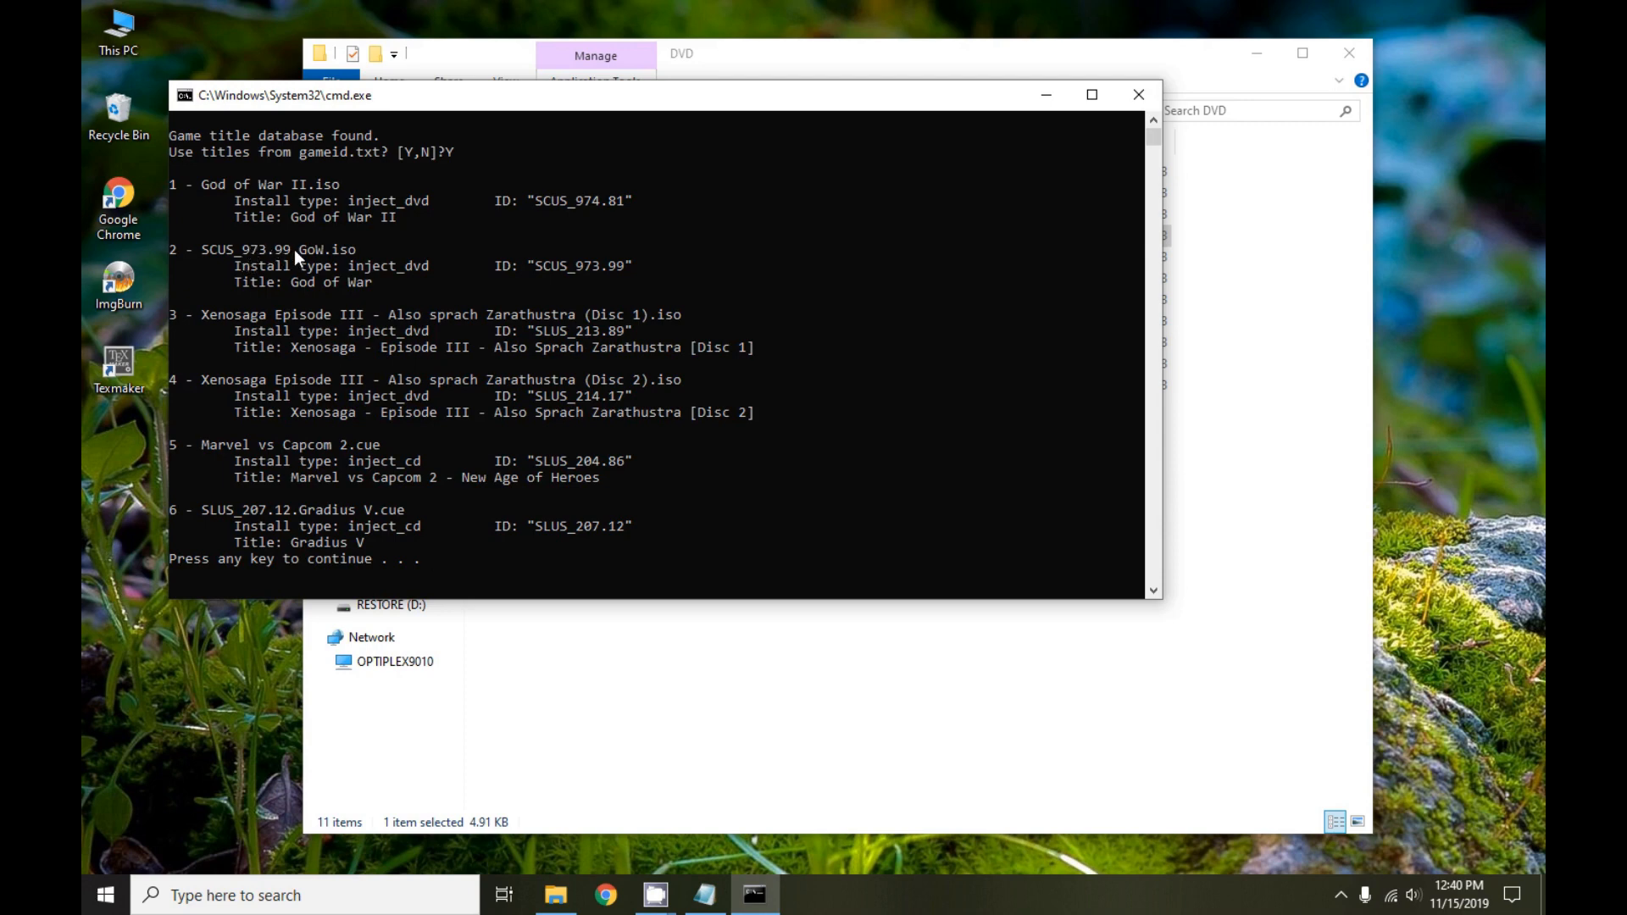
pyautogui.moveTo(327, 271)
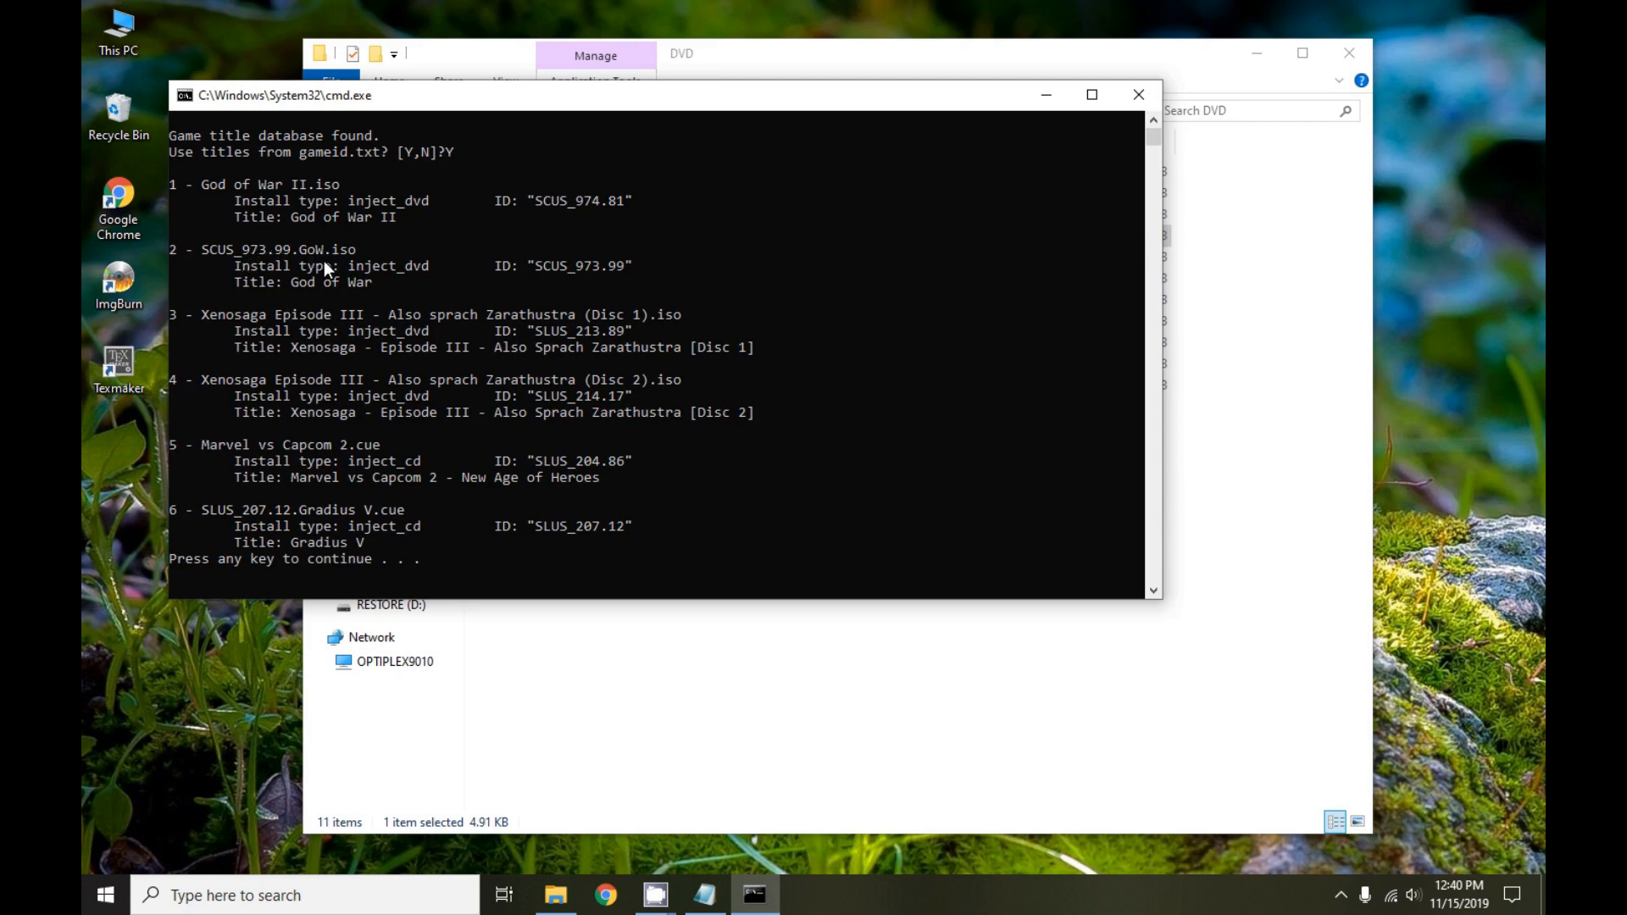
pyautogui.moveTo(454, 483)
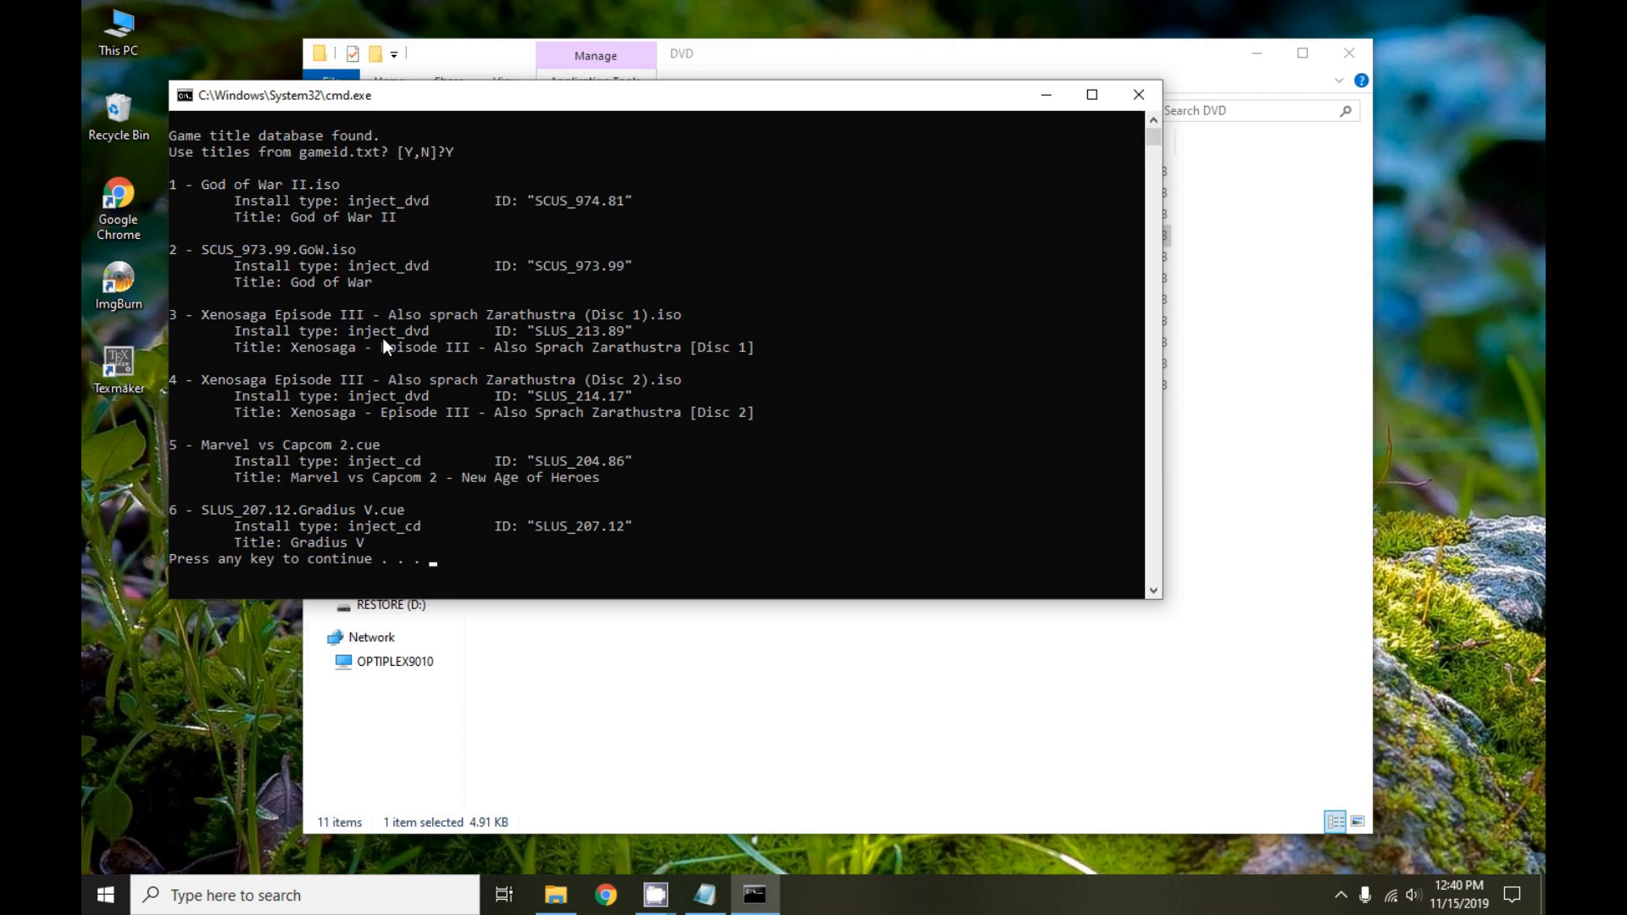
pyautogui.moveTo(390, 441)
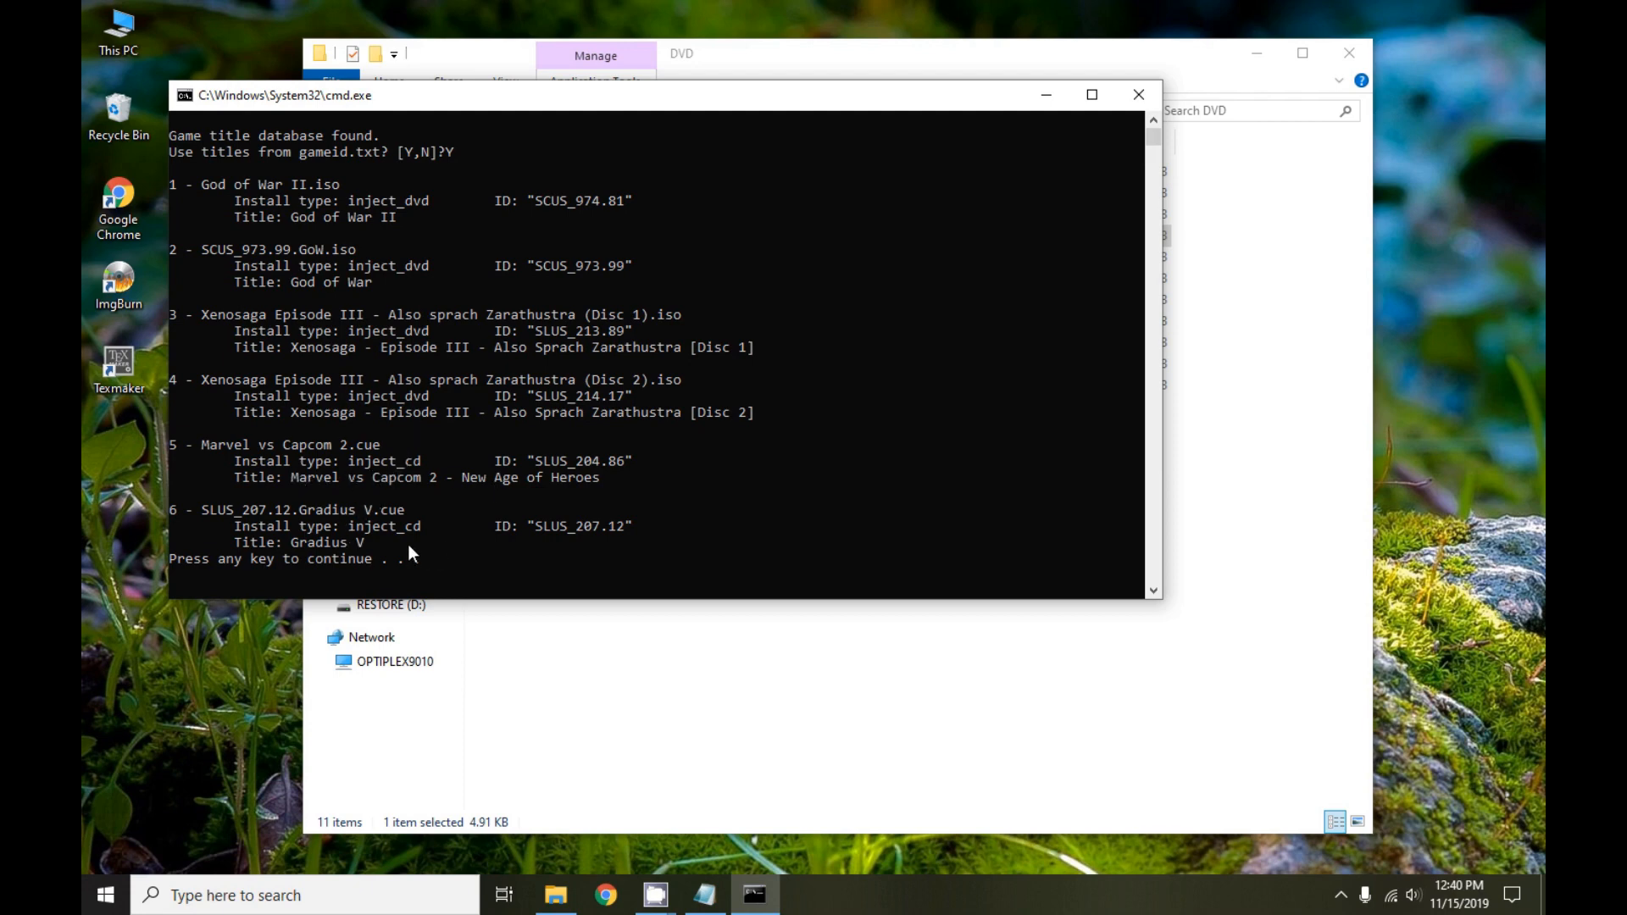
pyautogui.moveTo(448, 539)
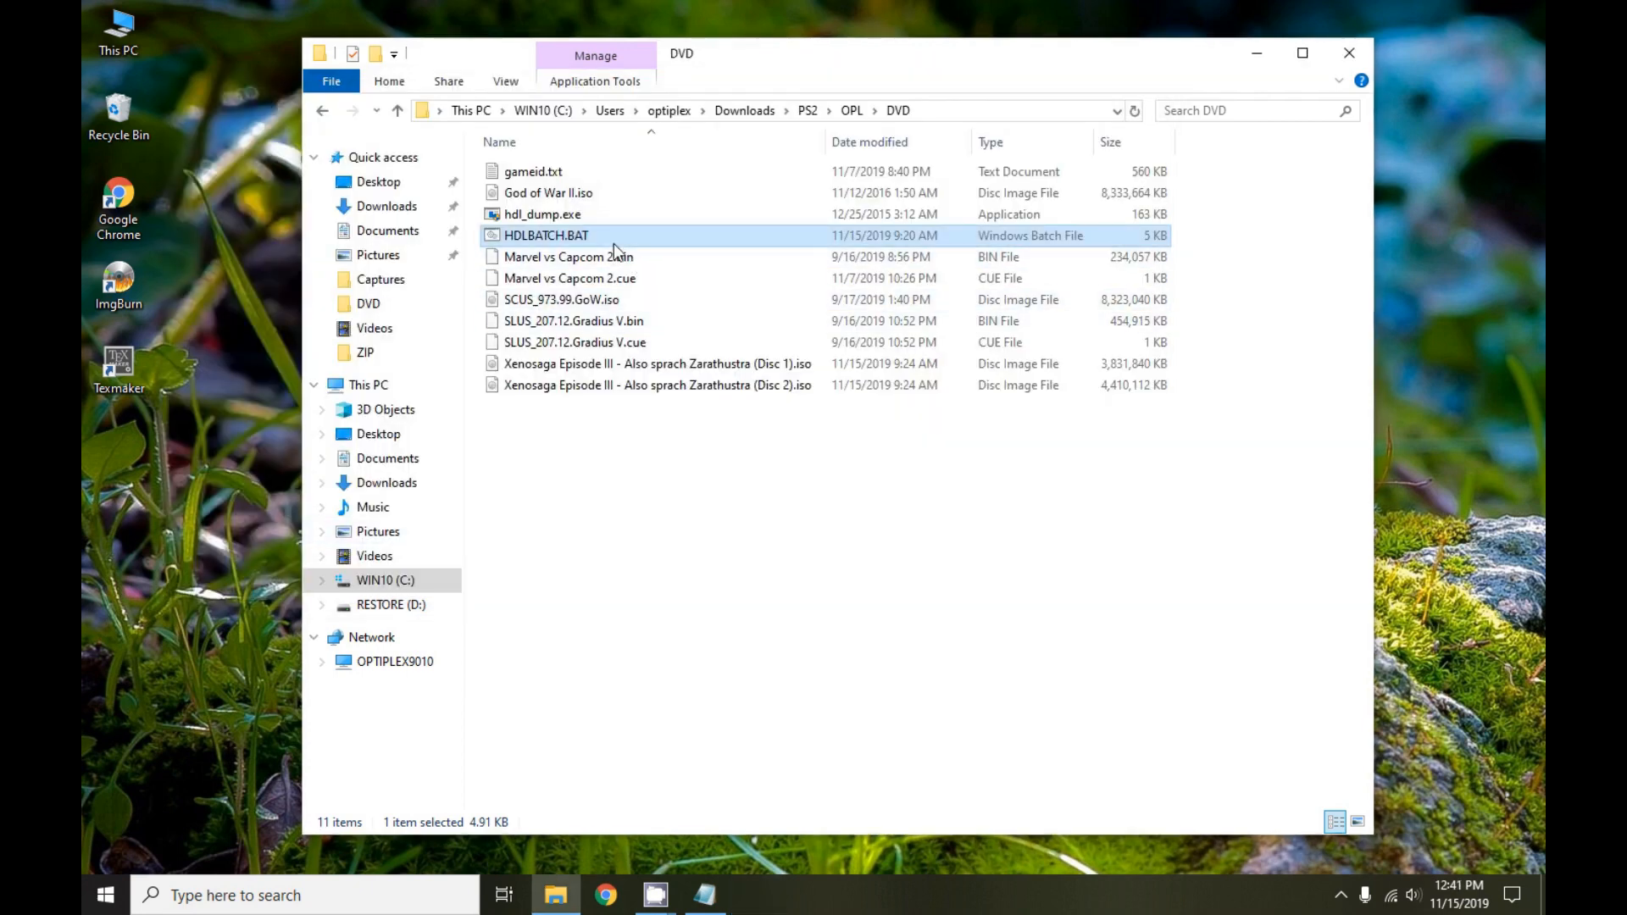
# Relaunch HDLBATCH.BAT elevated and answer N so titles come from file names
pyautogui.doubleClick(544, 234)
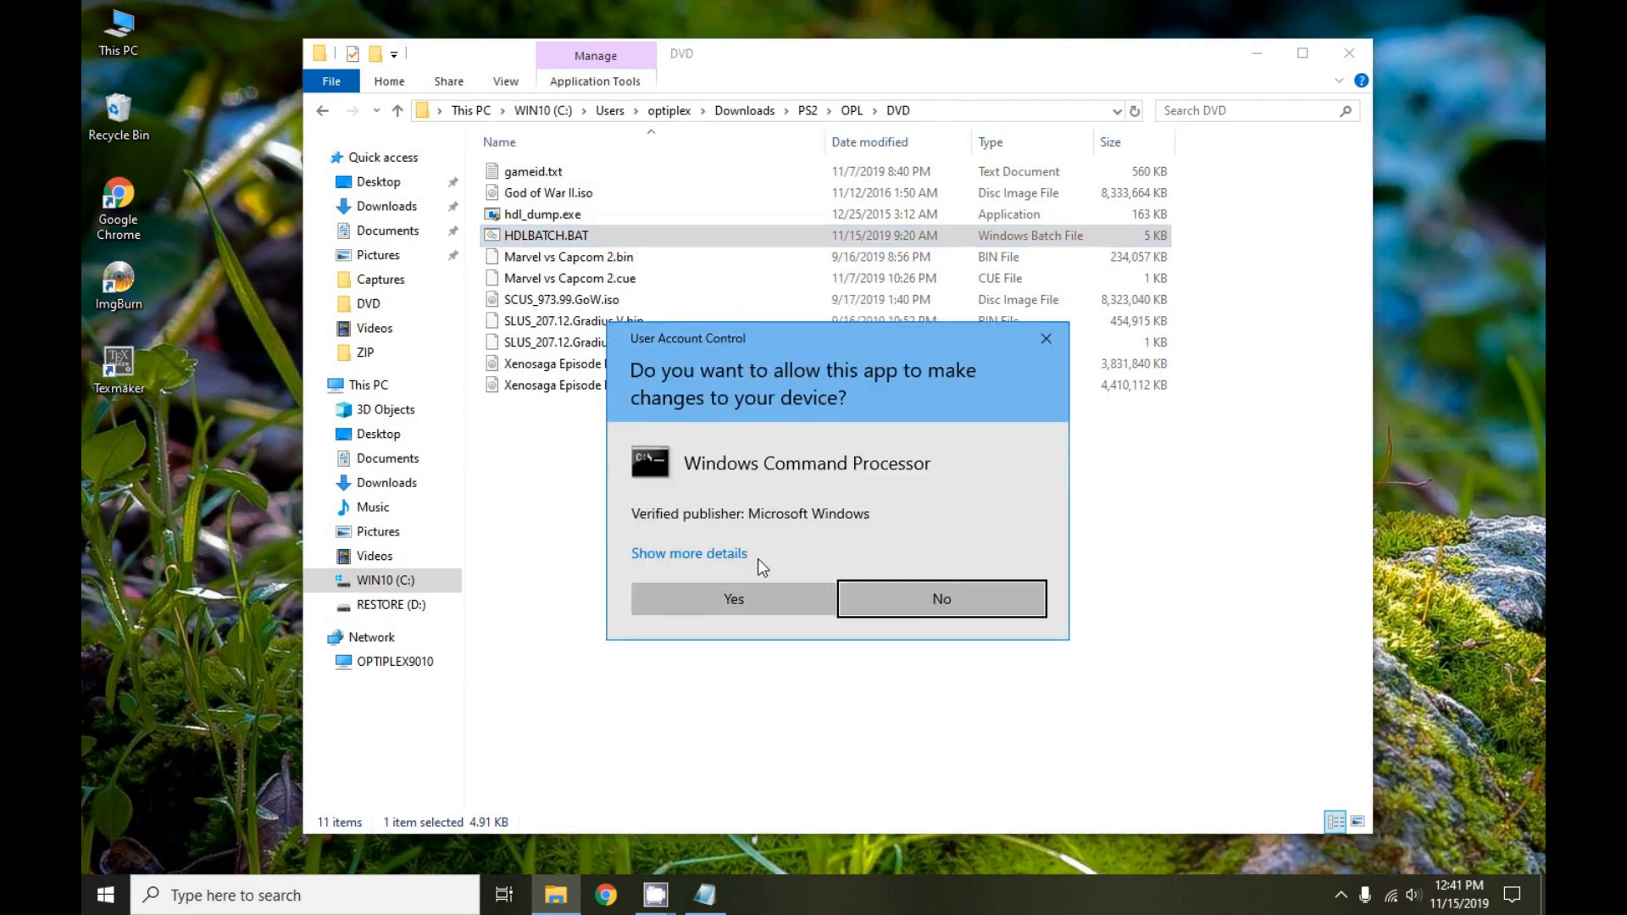
pyautogui.click(732, 598)
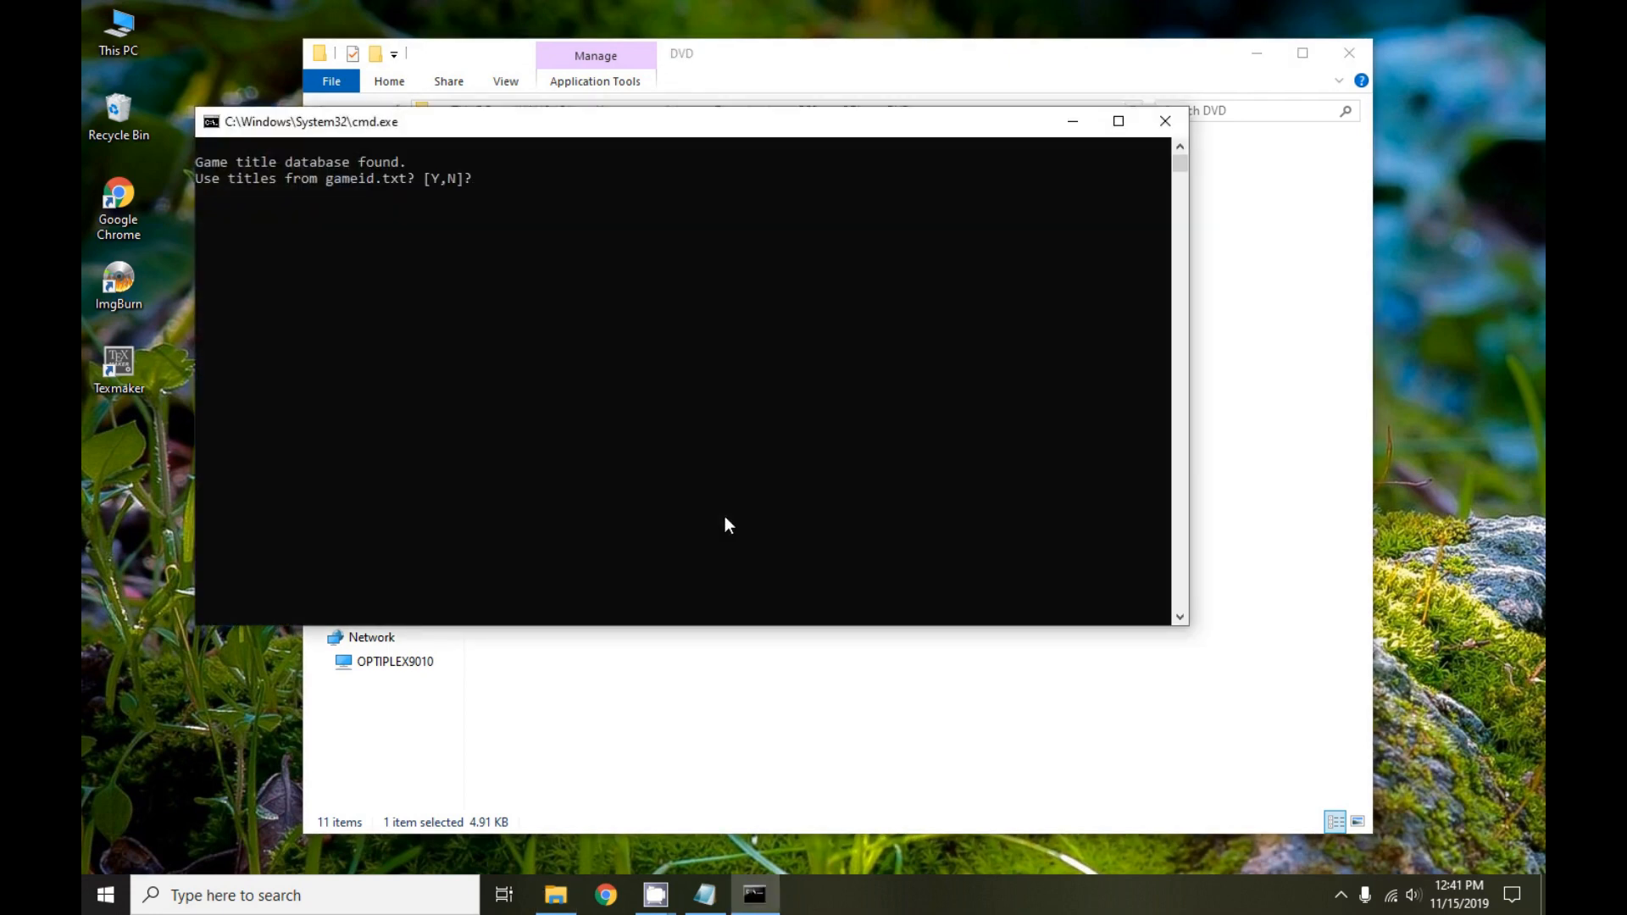
pyautogui.write('N')
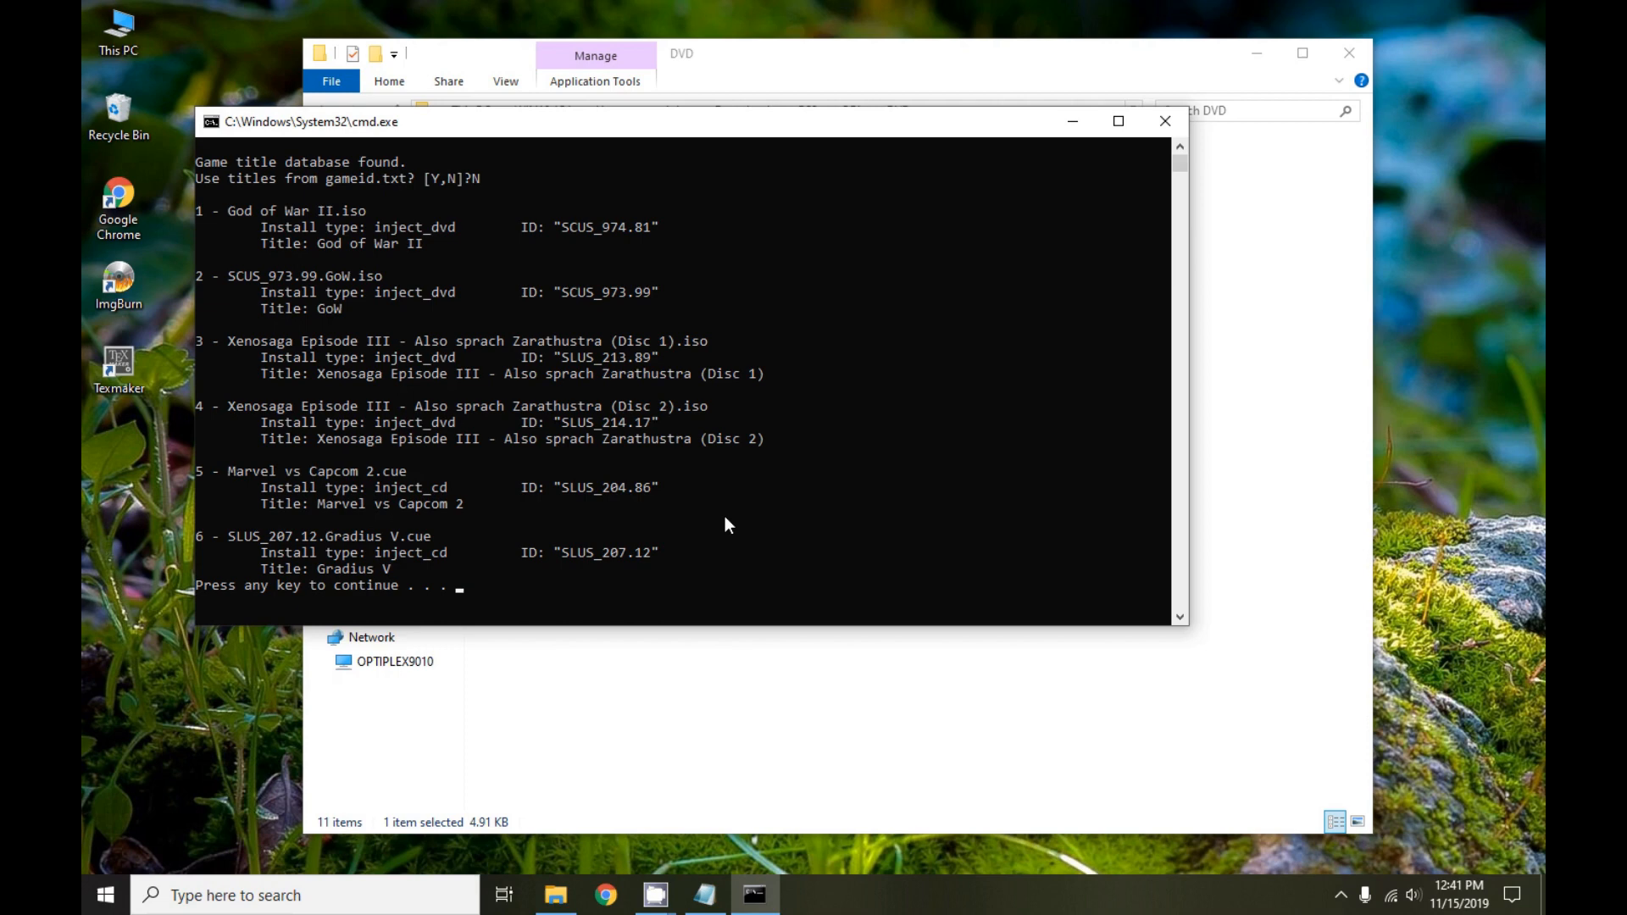
pyautogui.moveTo(357, 322)
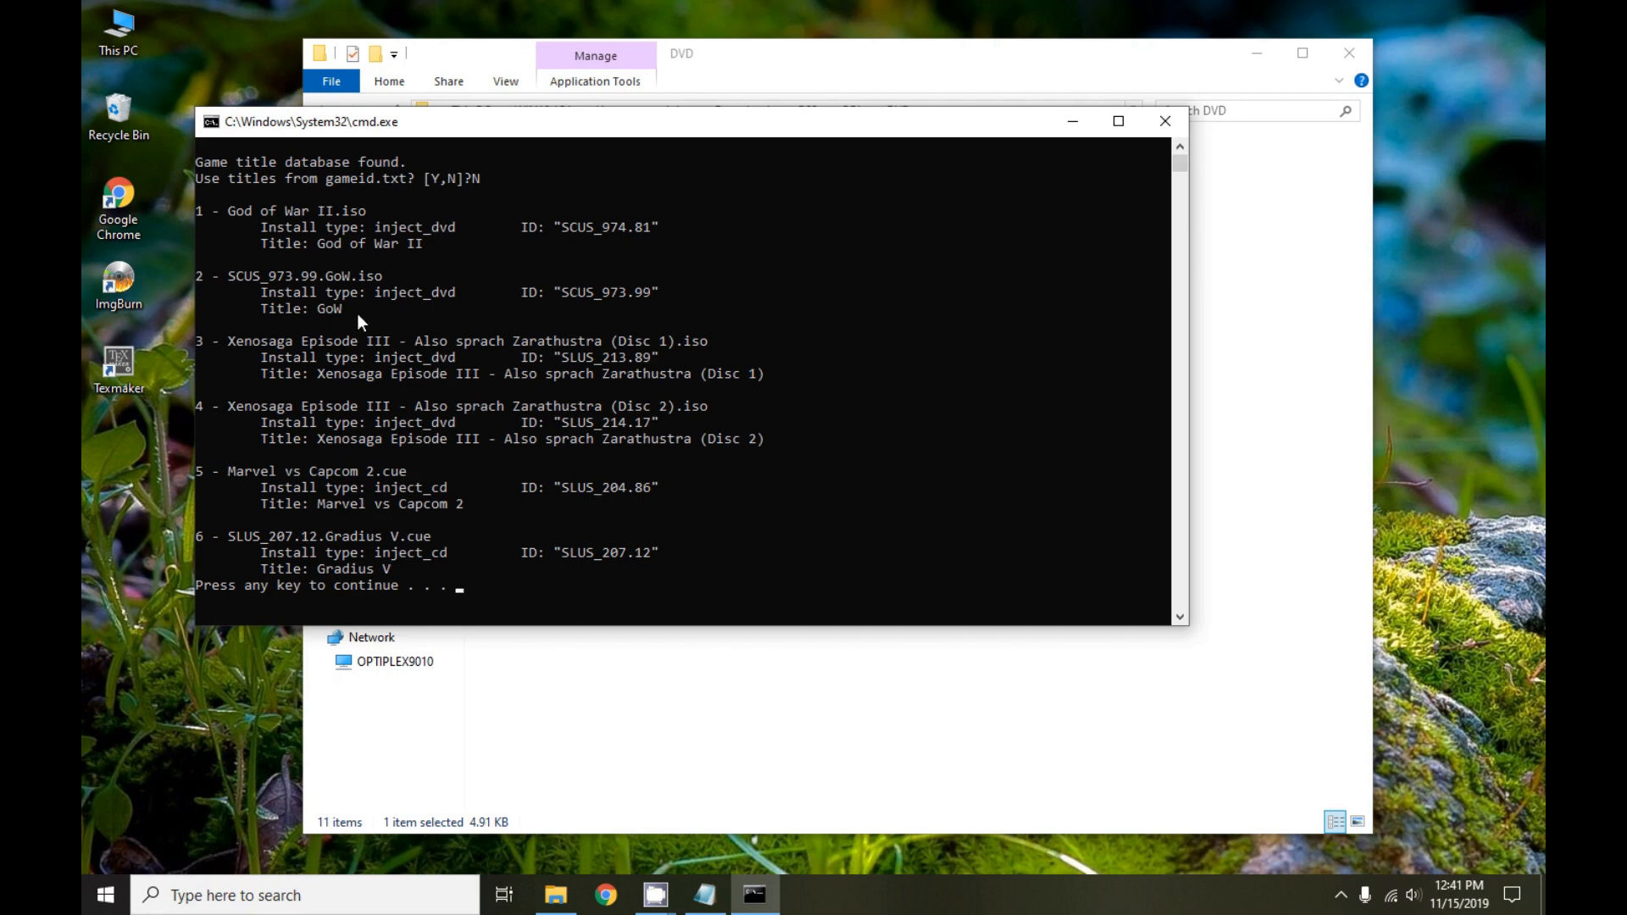
pyautogui.moveTo(342, 301)
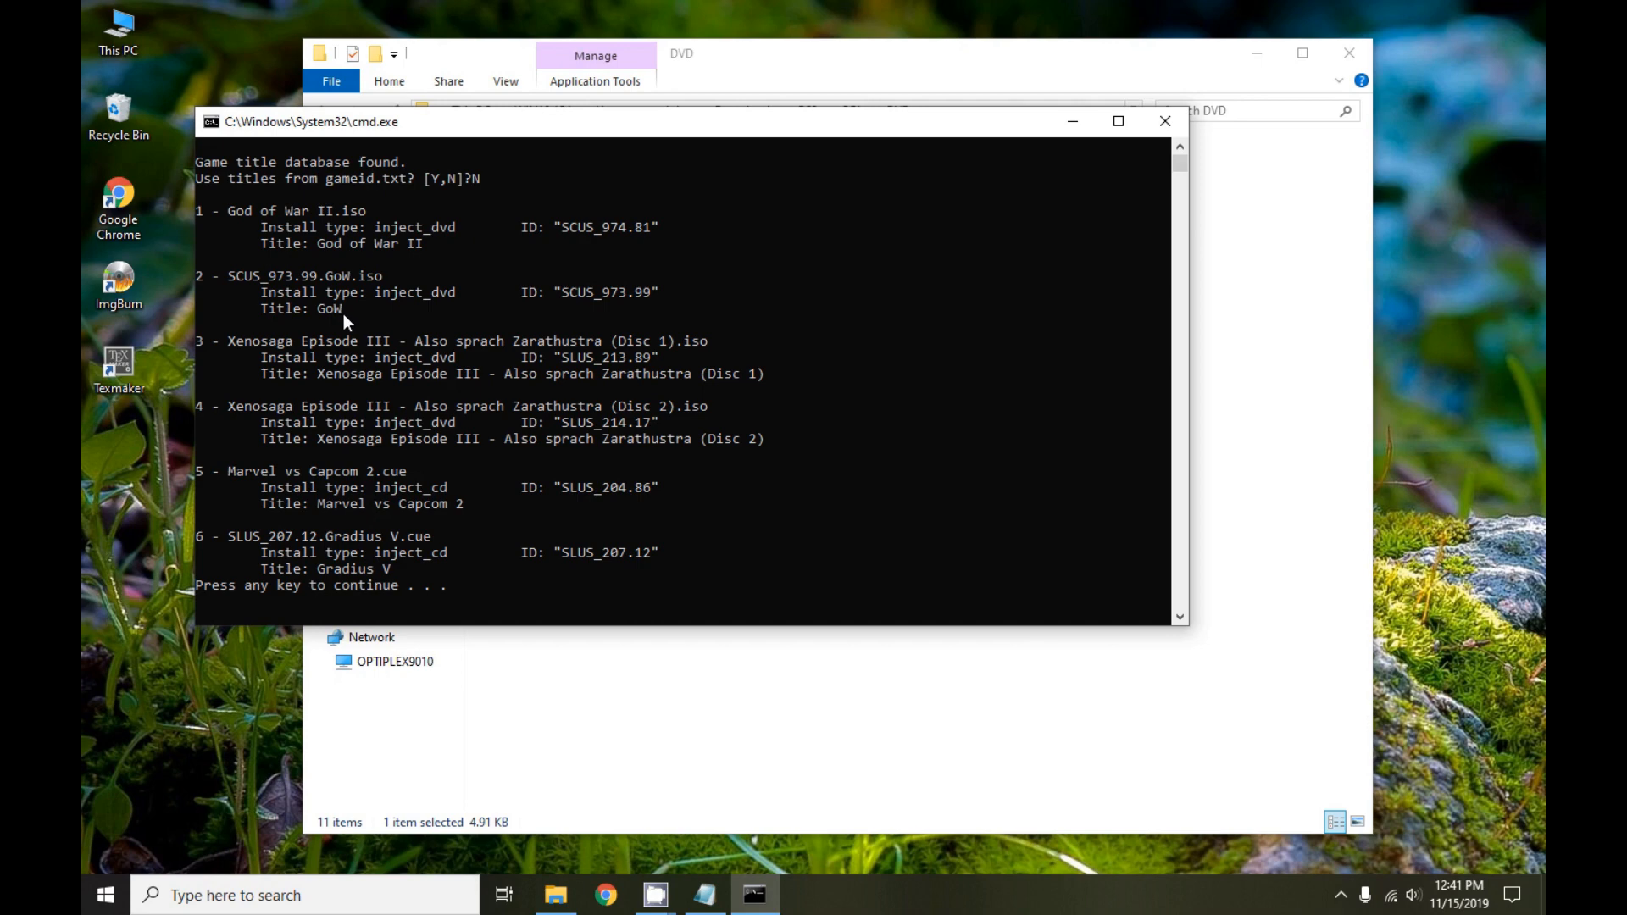
pyautogui.moveTo(406, 510)
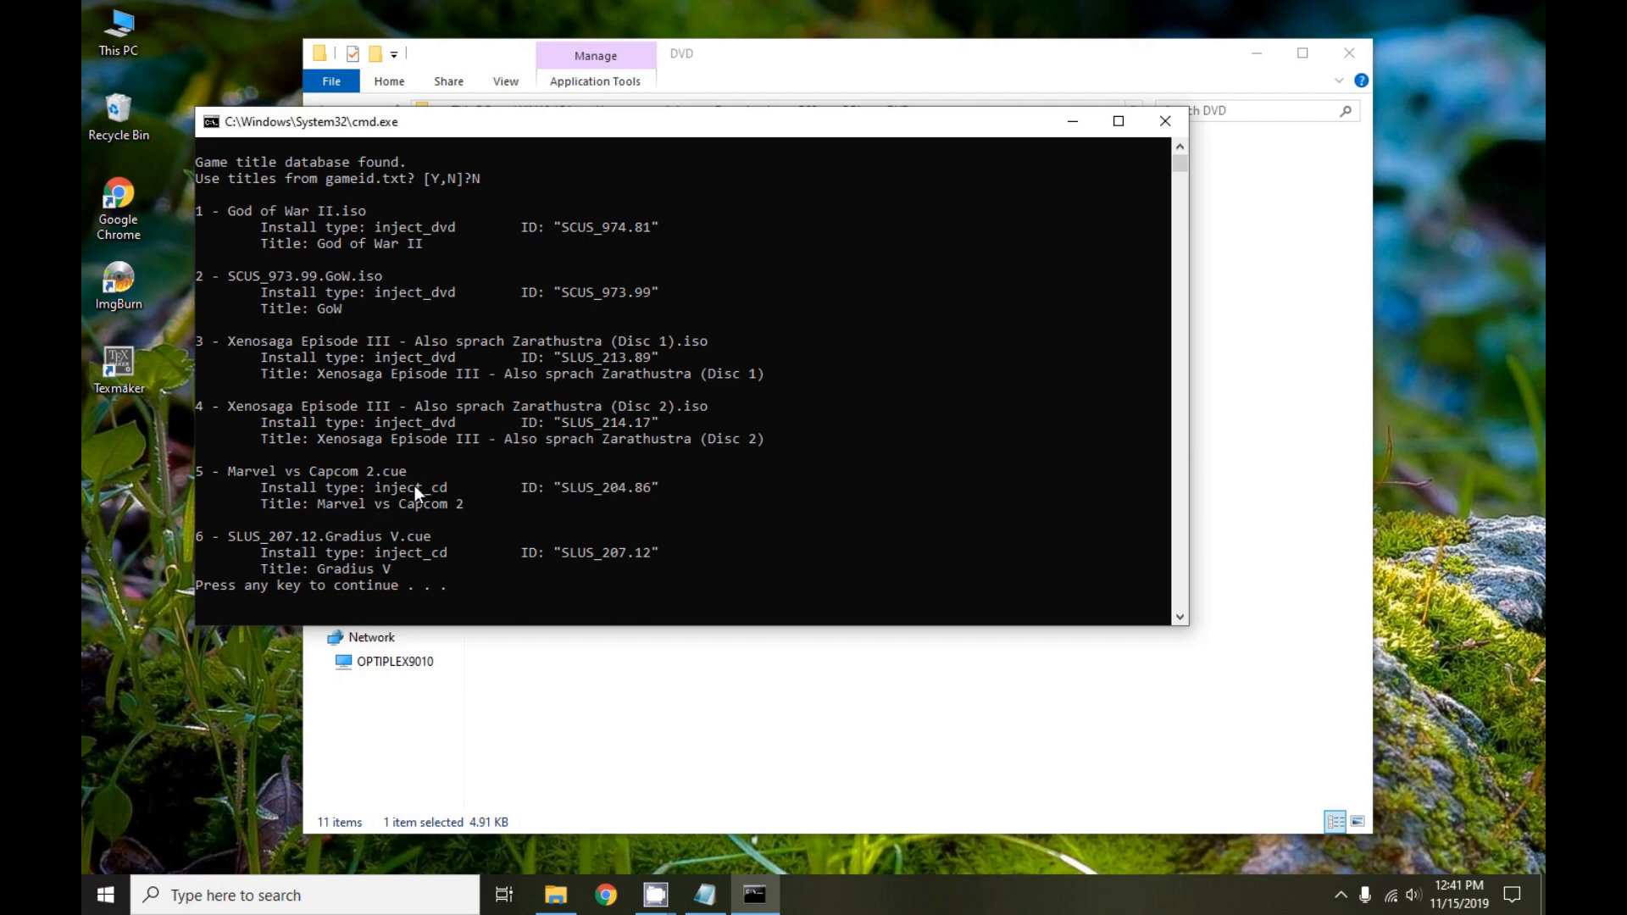
pyautogui.moveTo(234, 230)
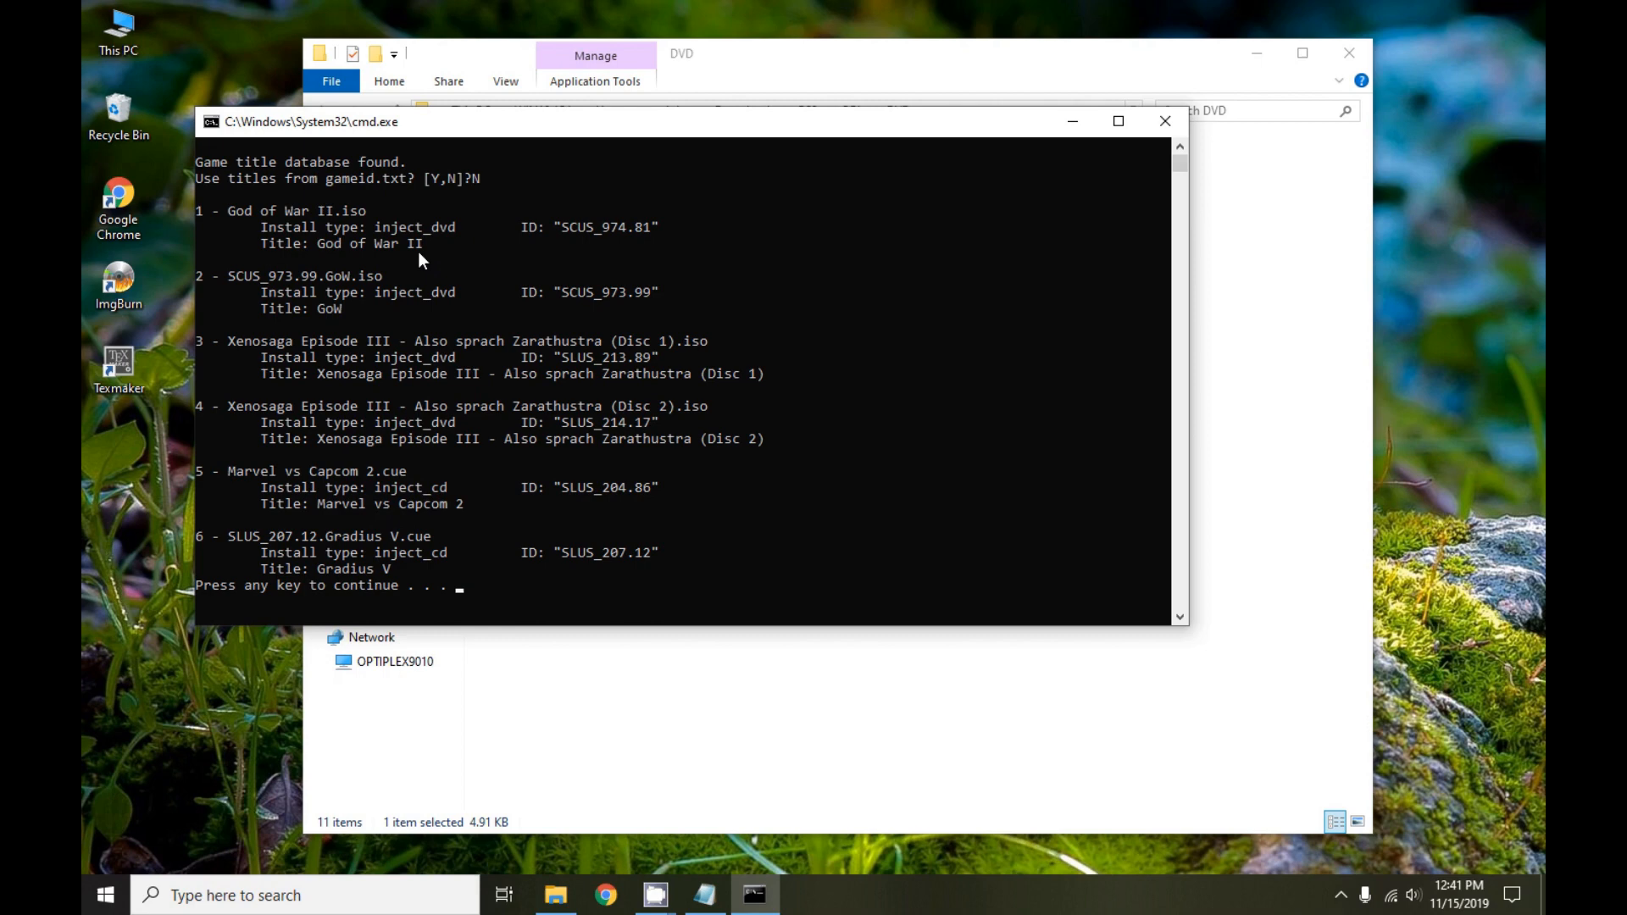
pyautogui.moveTo(344, 288)
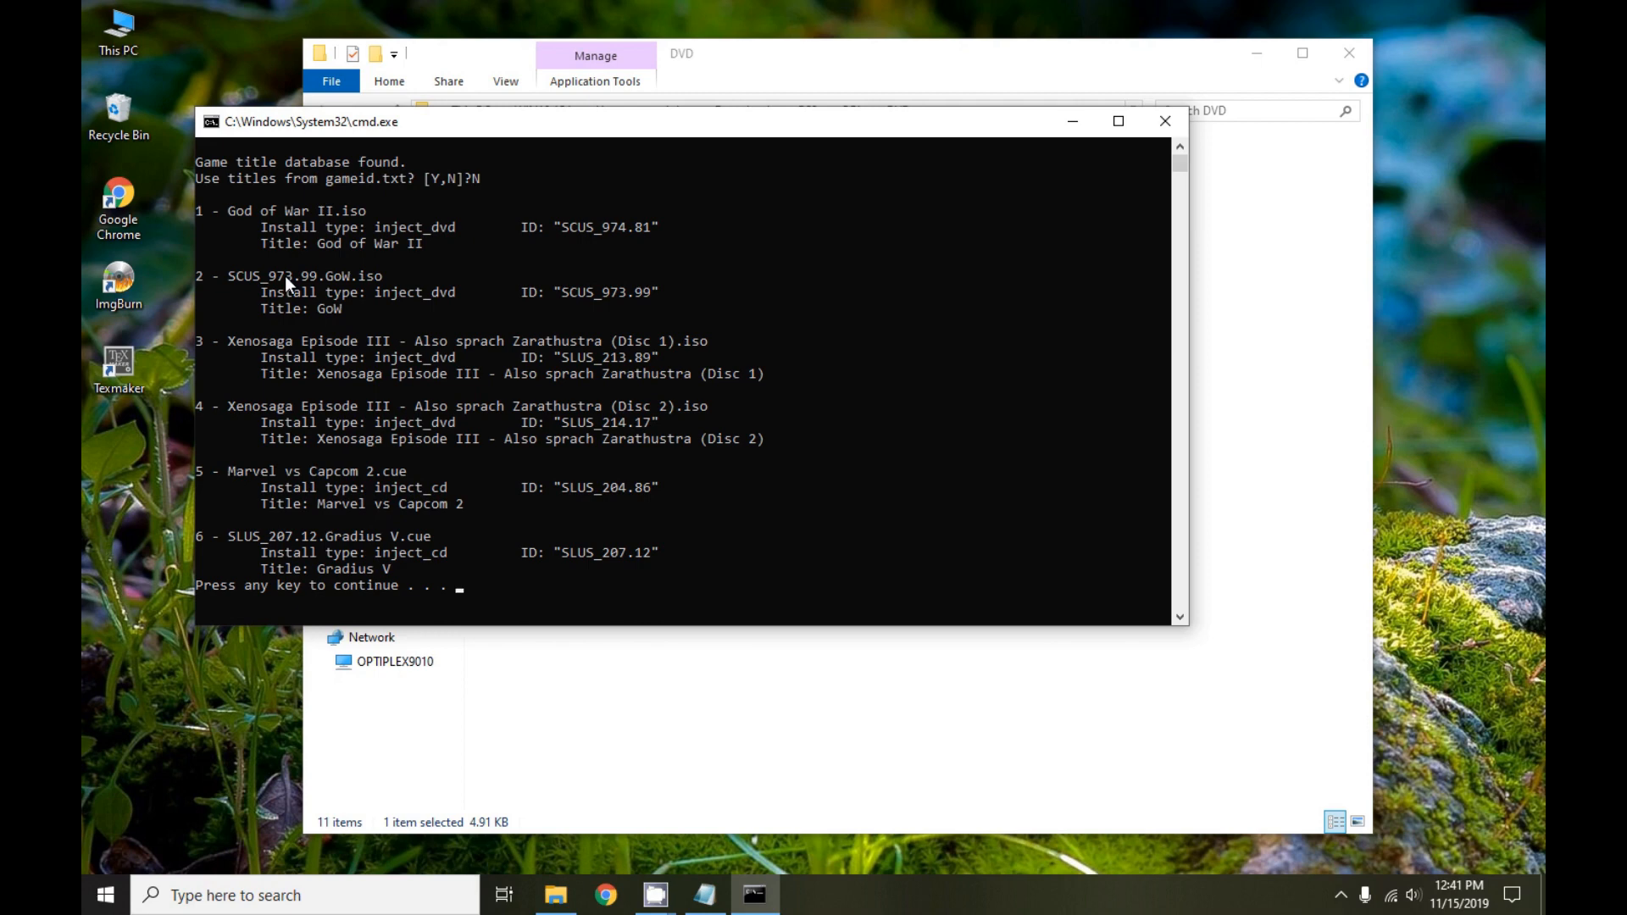
pyautogui.moveTo(475, 412)
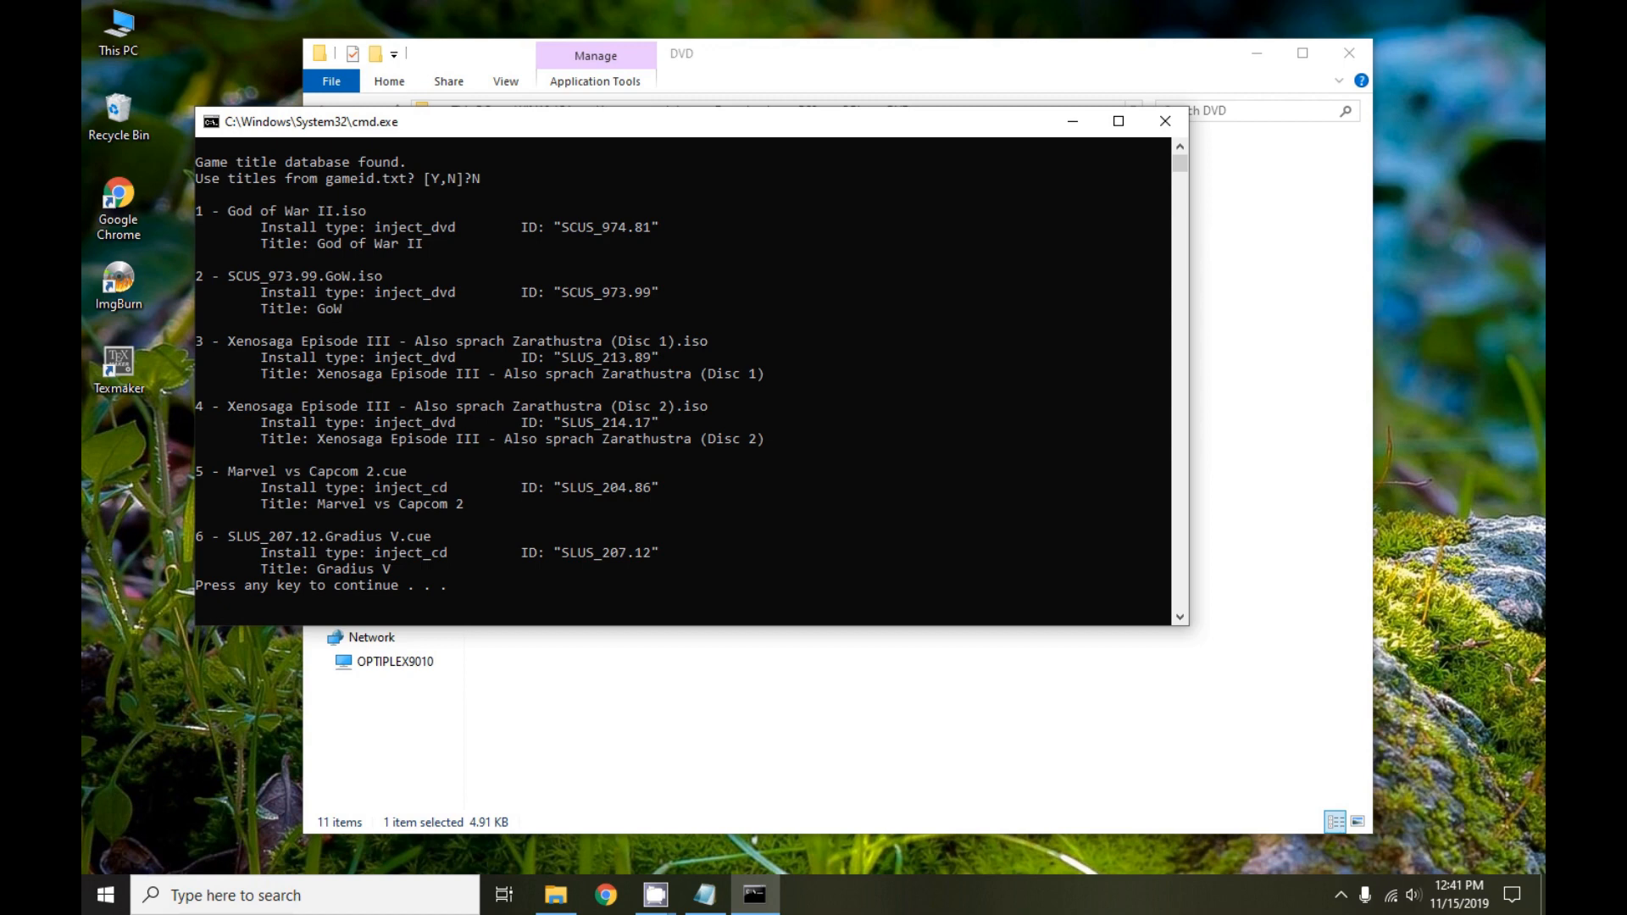
pyautogui.moveTo(1249, 419)
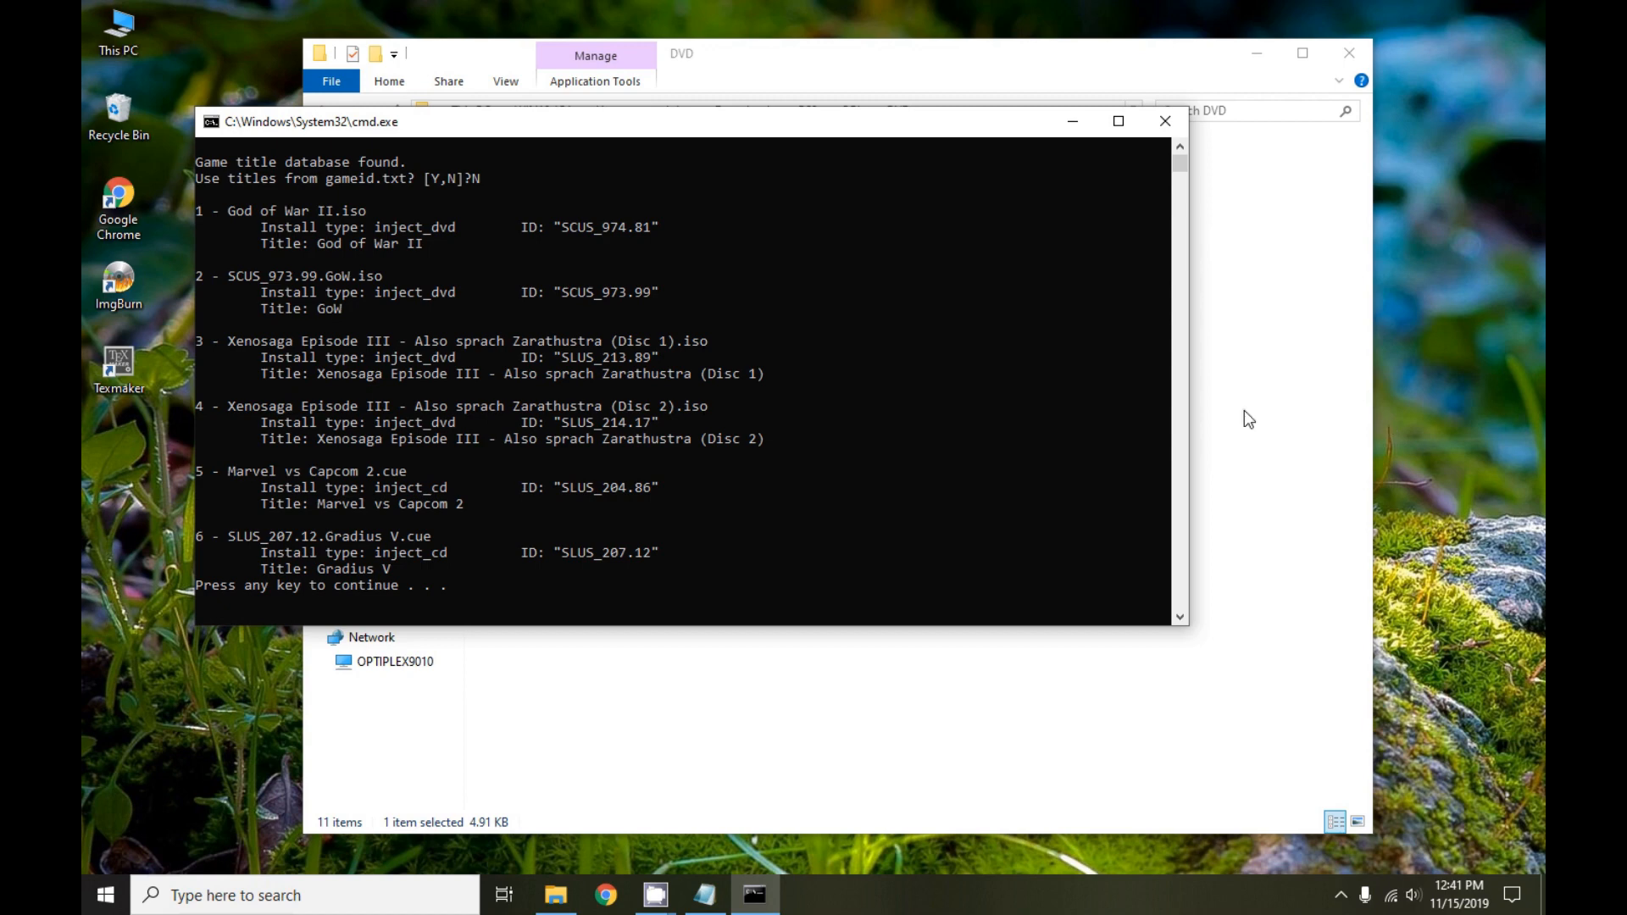
pyautogui.moveTo(964, 410)
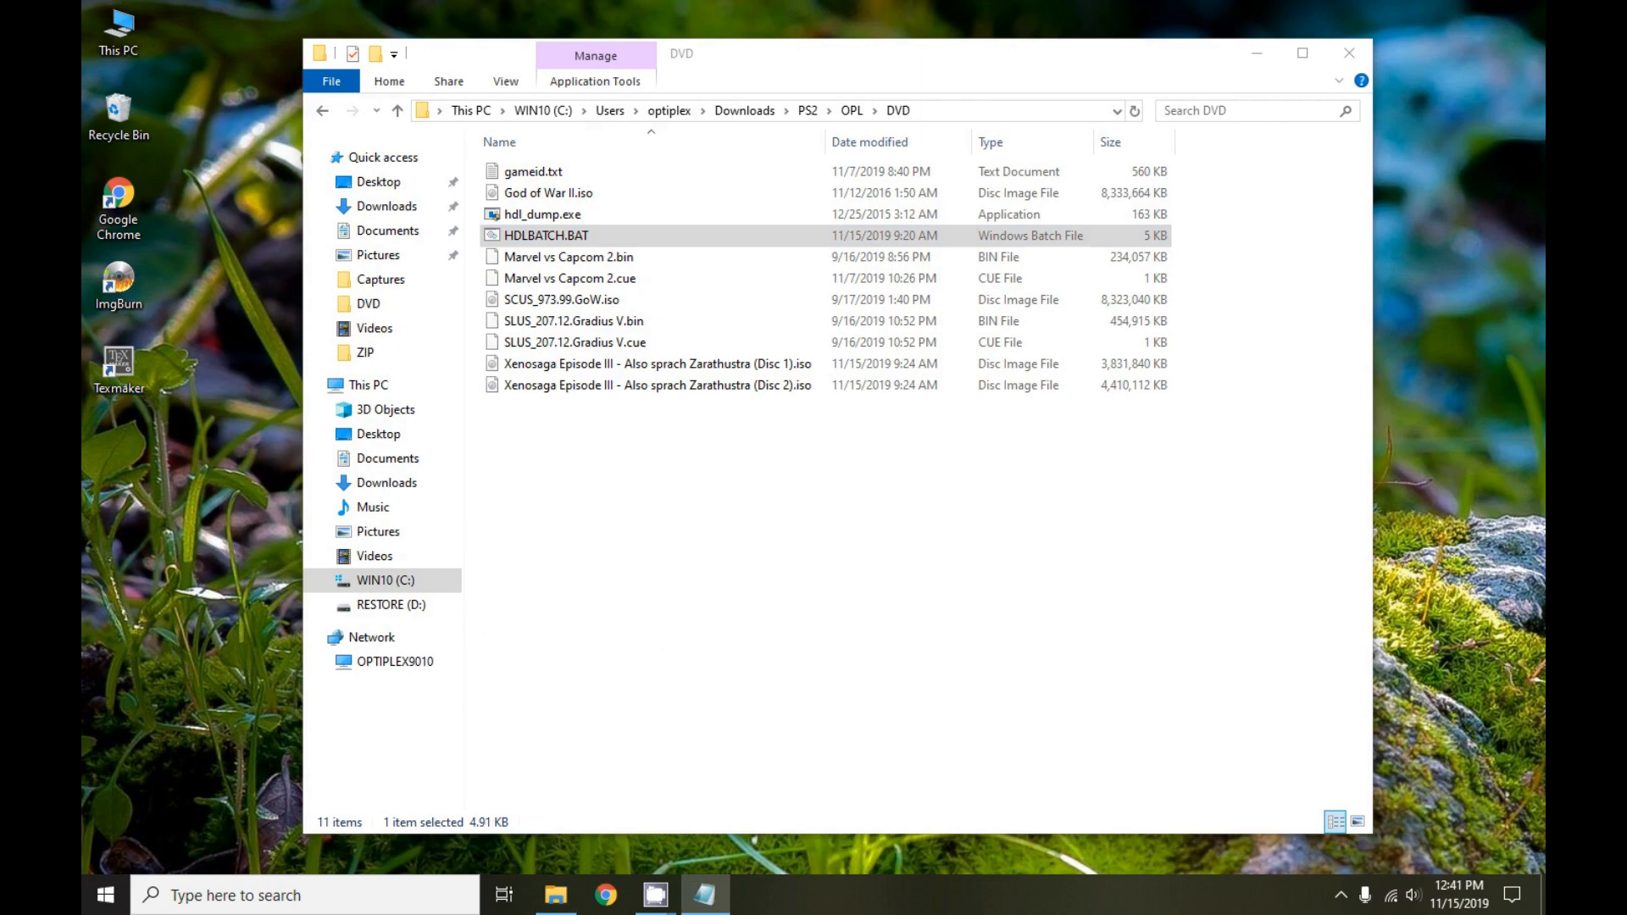
pyautogui.moveTo(783, 214)
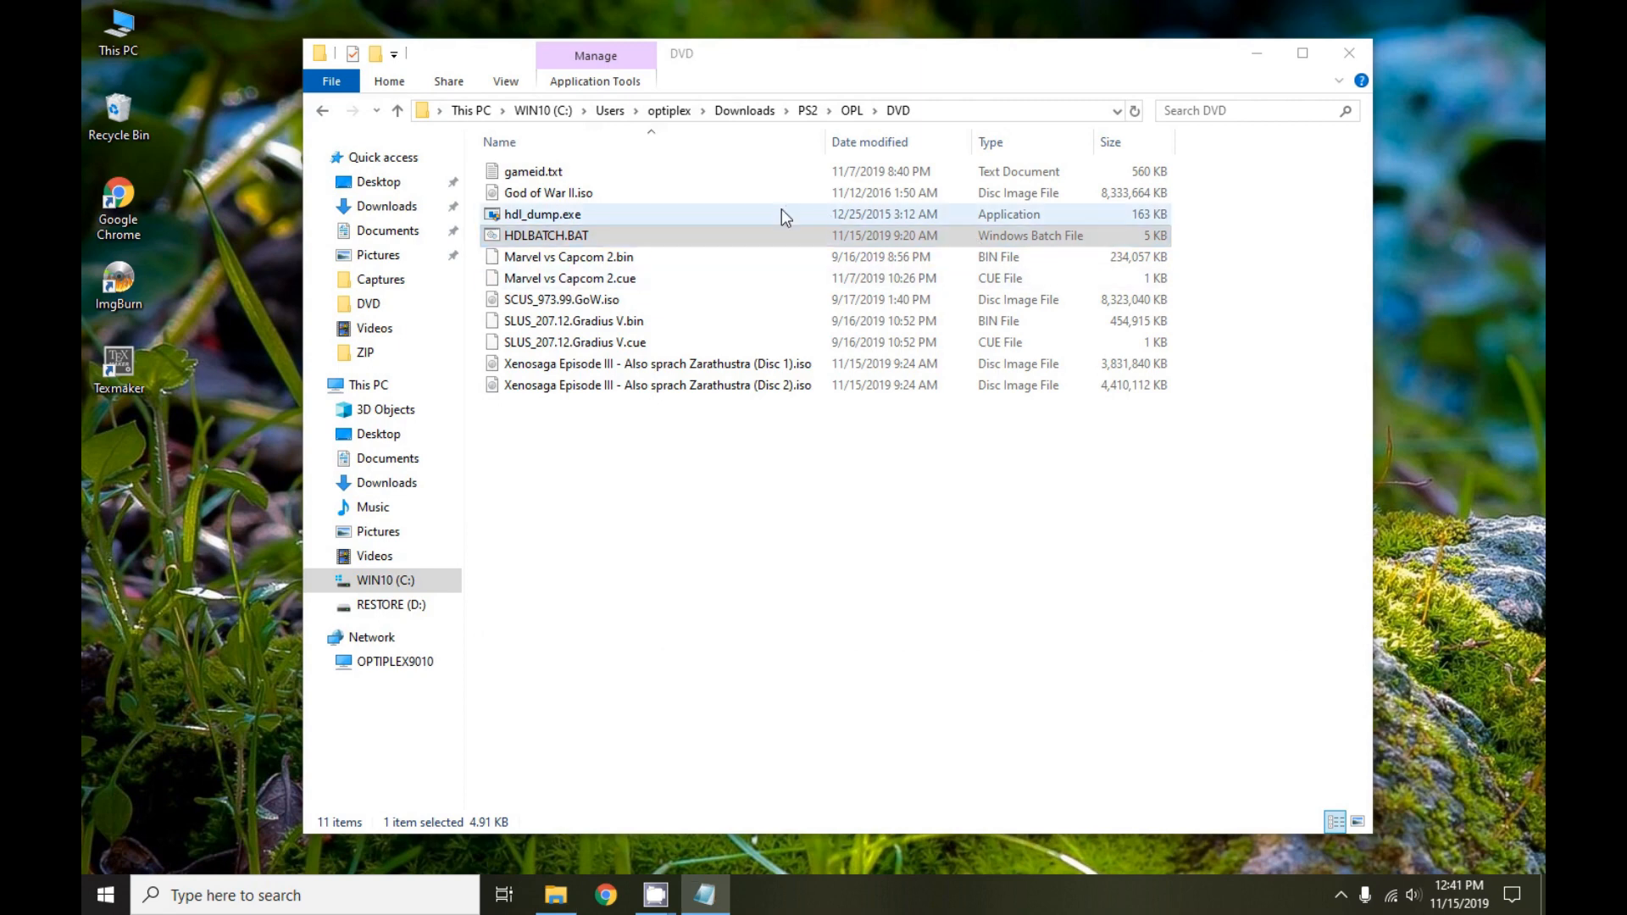
# Edit HDLBATCH.BAT in Notepad, confirm TEST=yes in the OPTIONS section, and close unchanged
pyautogui.rightClick(544, 236)
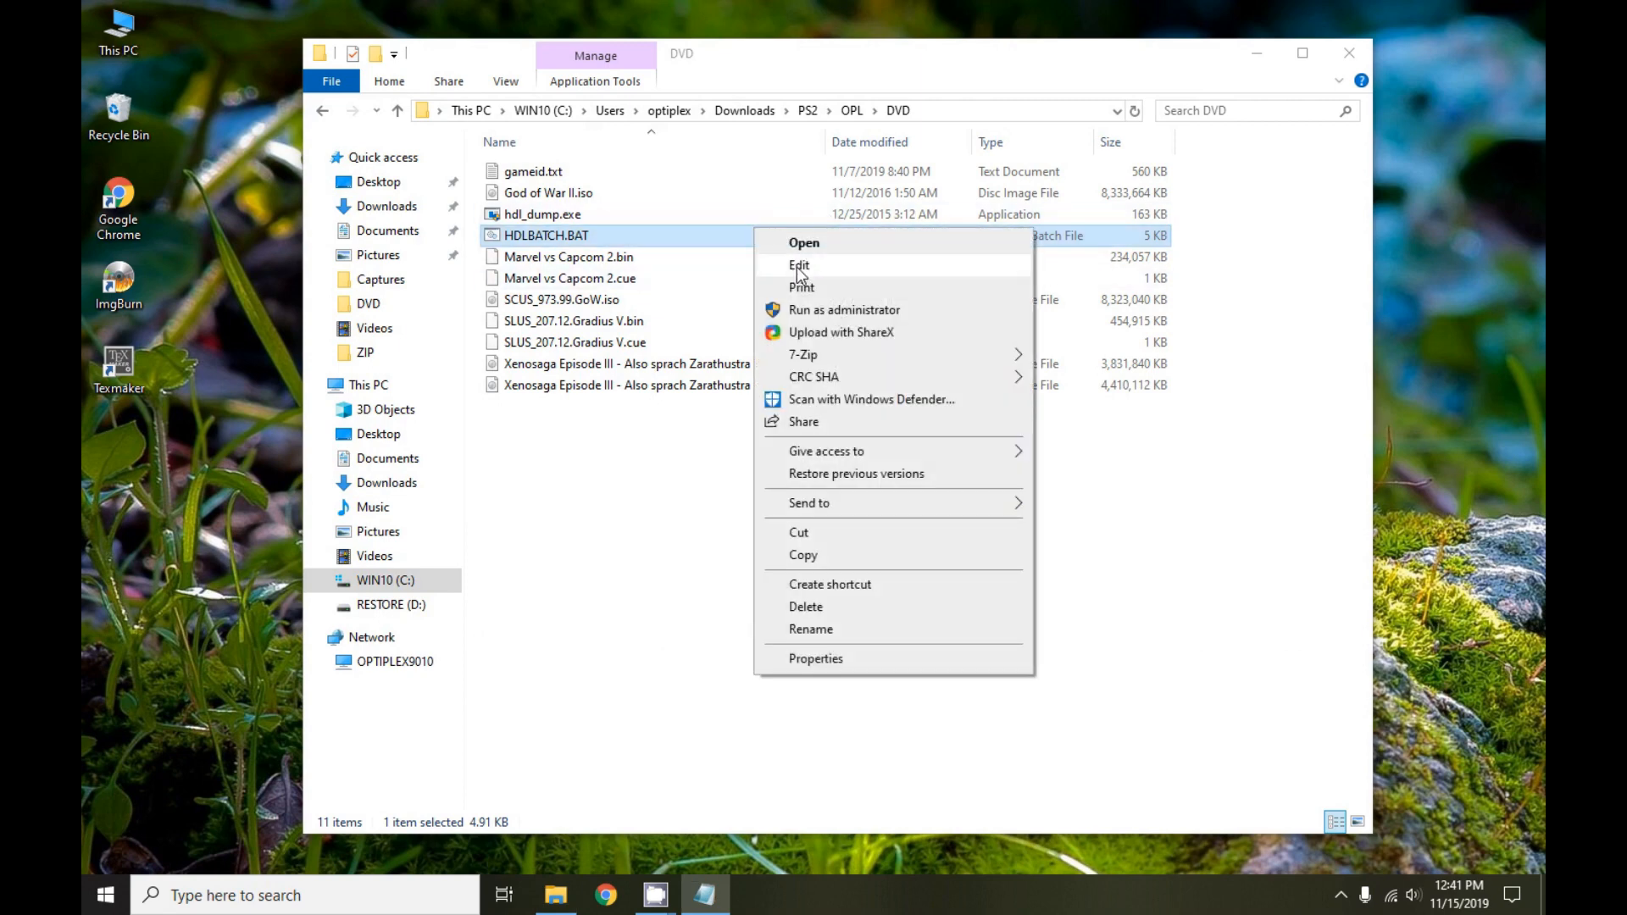
pyautogui.click(798, 264)
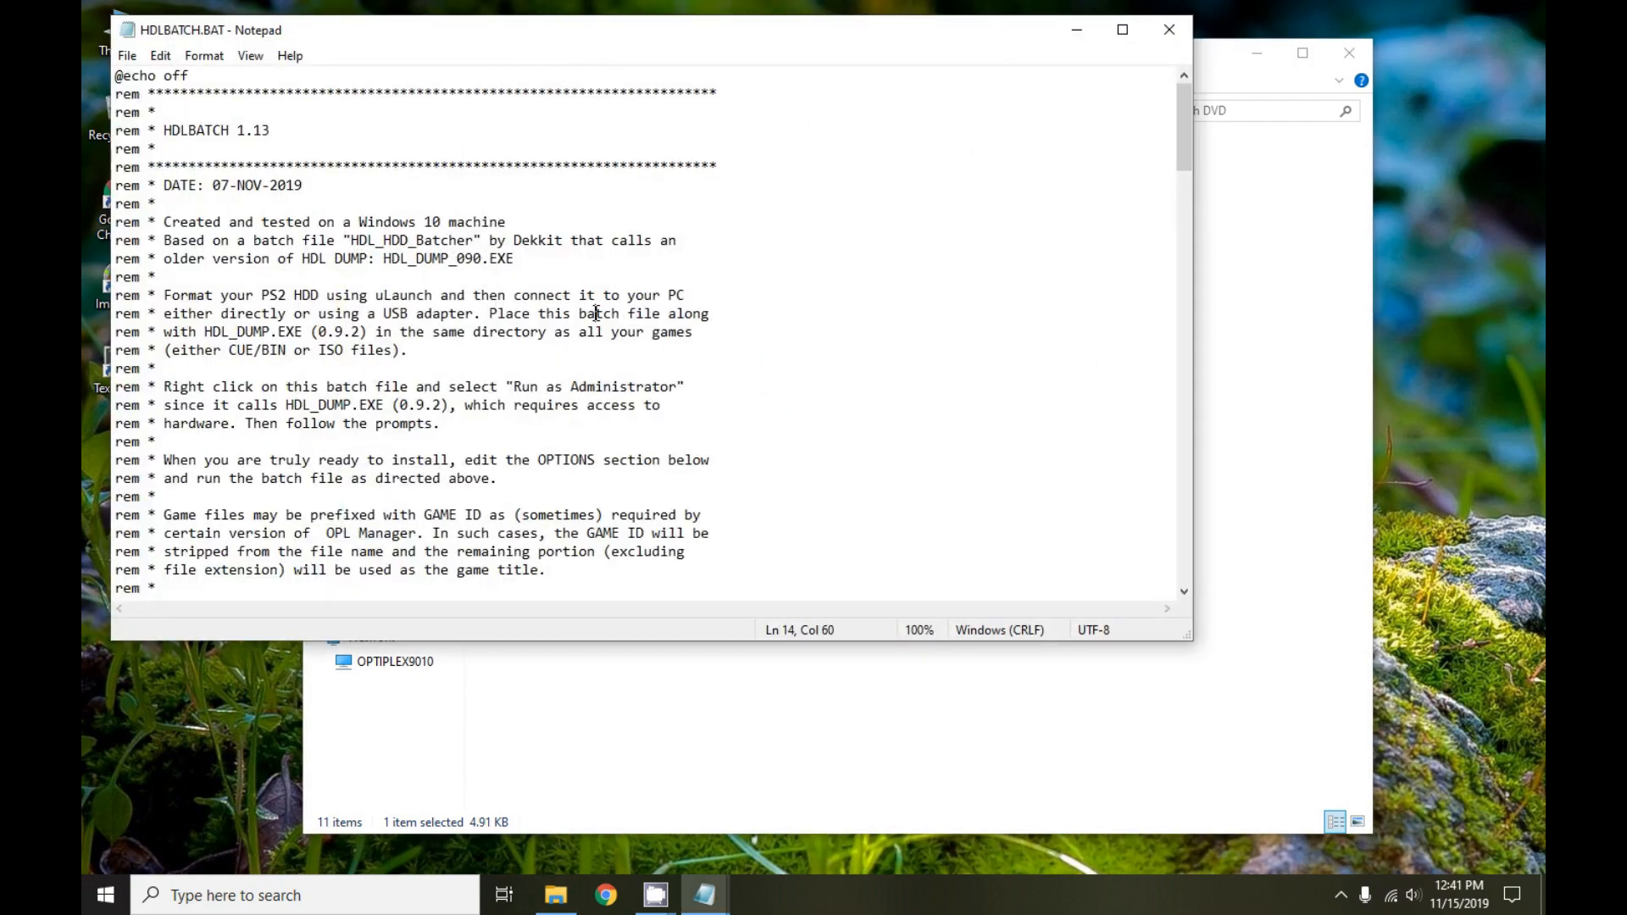
pyautogui.scroll(-3)
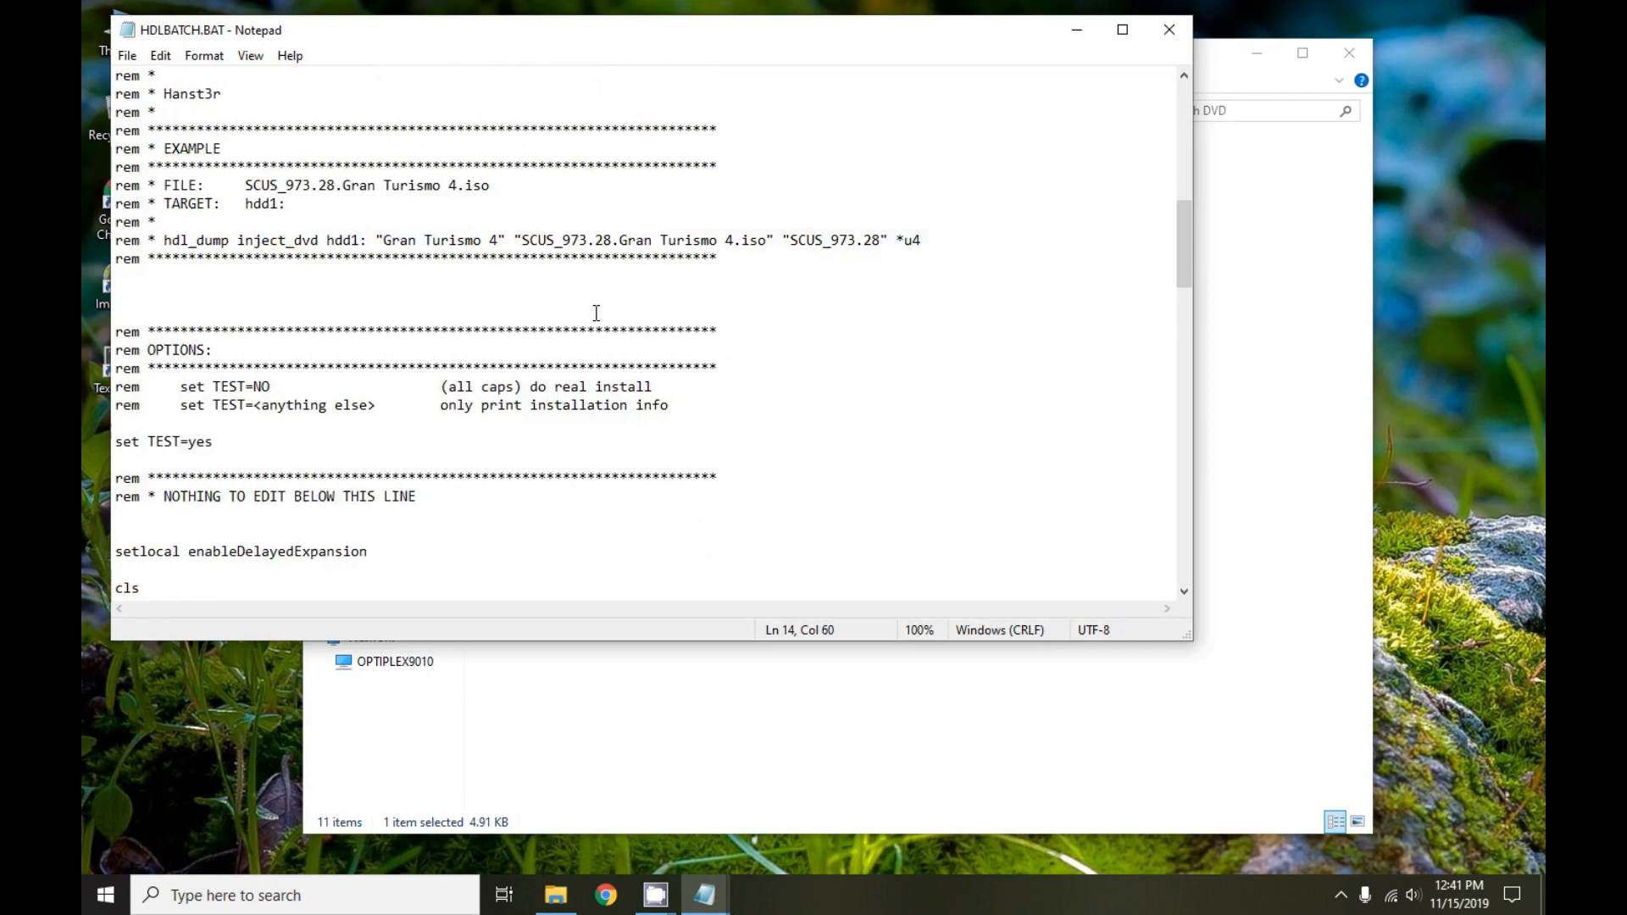
pyautogui.scroll(-3)
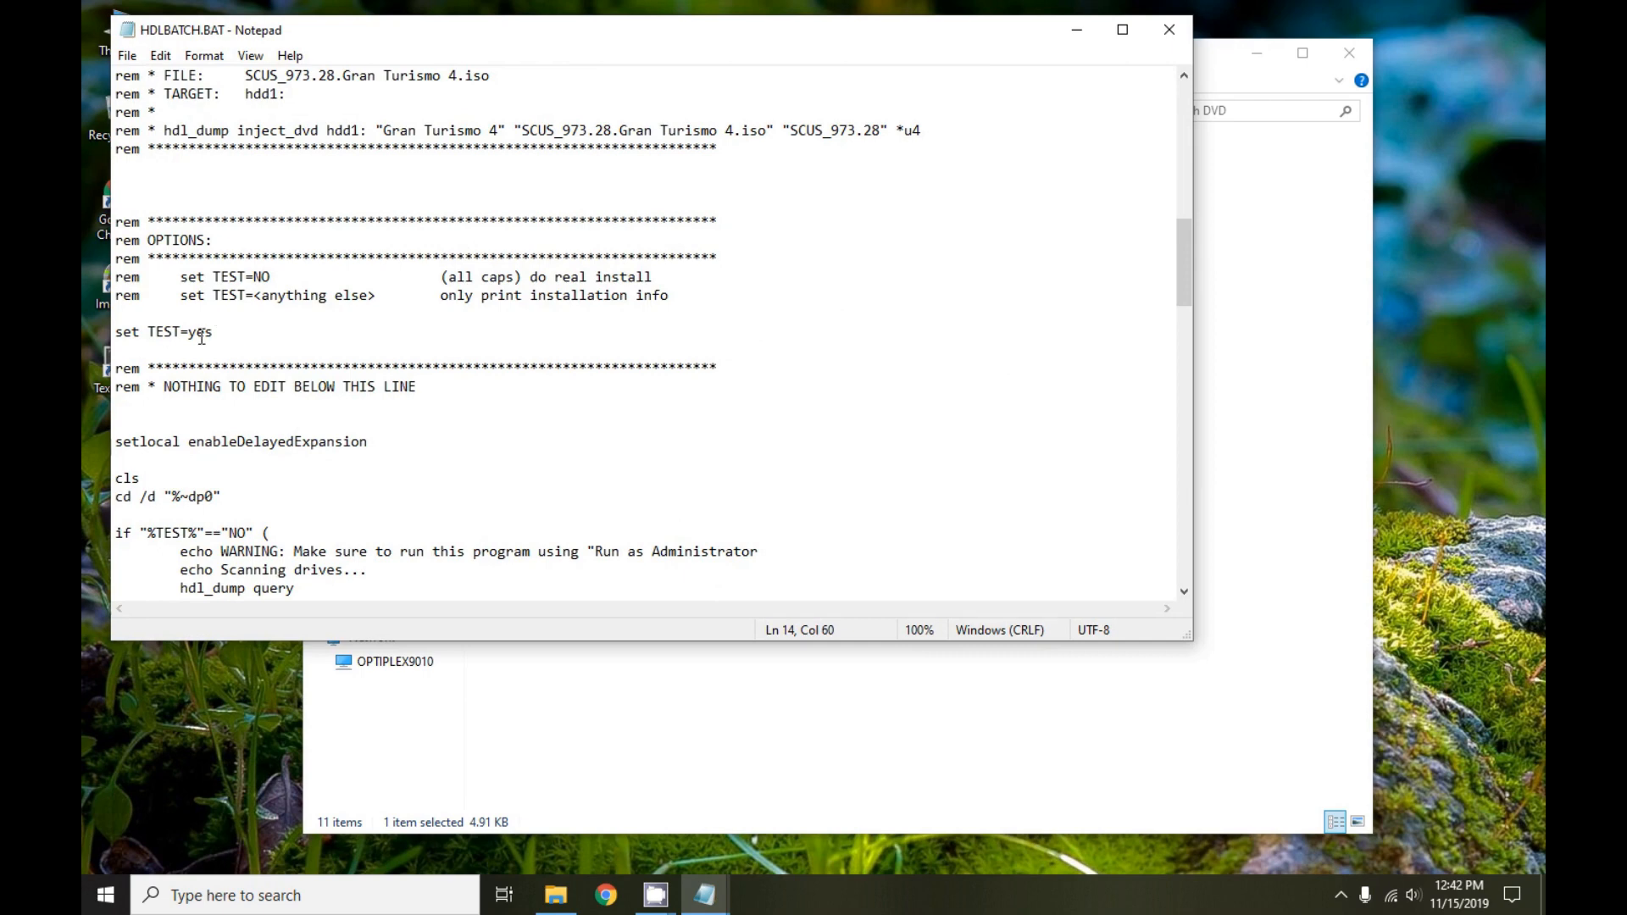
pyautogui.moveTo(923, 85)
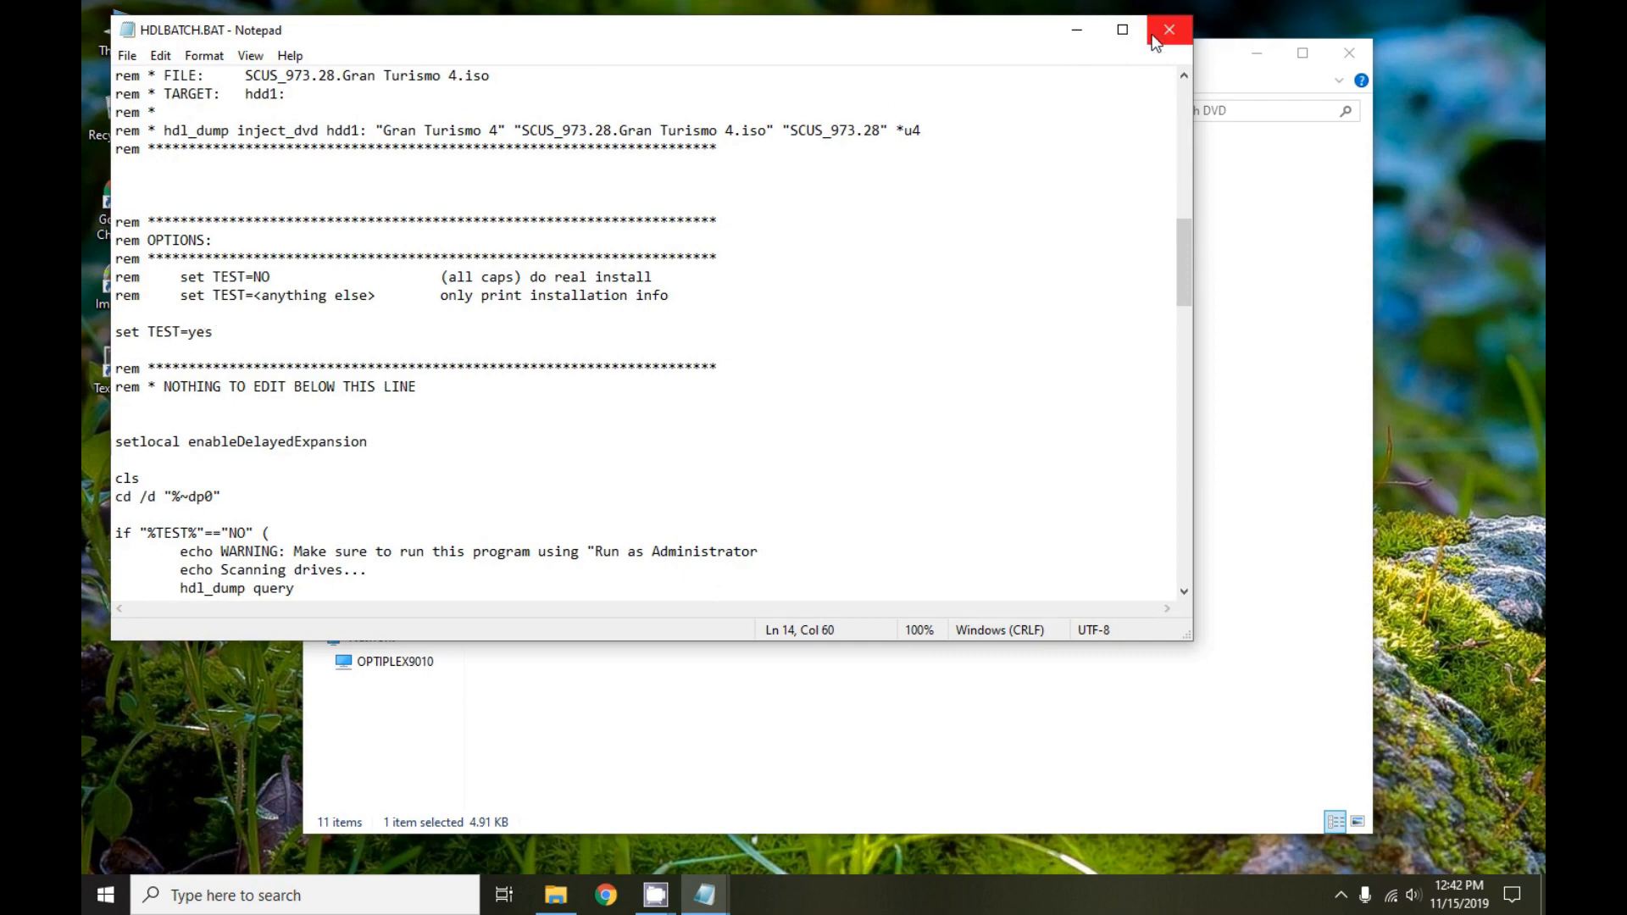
pyautogui.click(1167, 29)
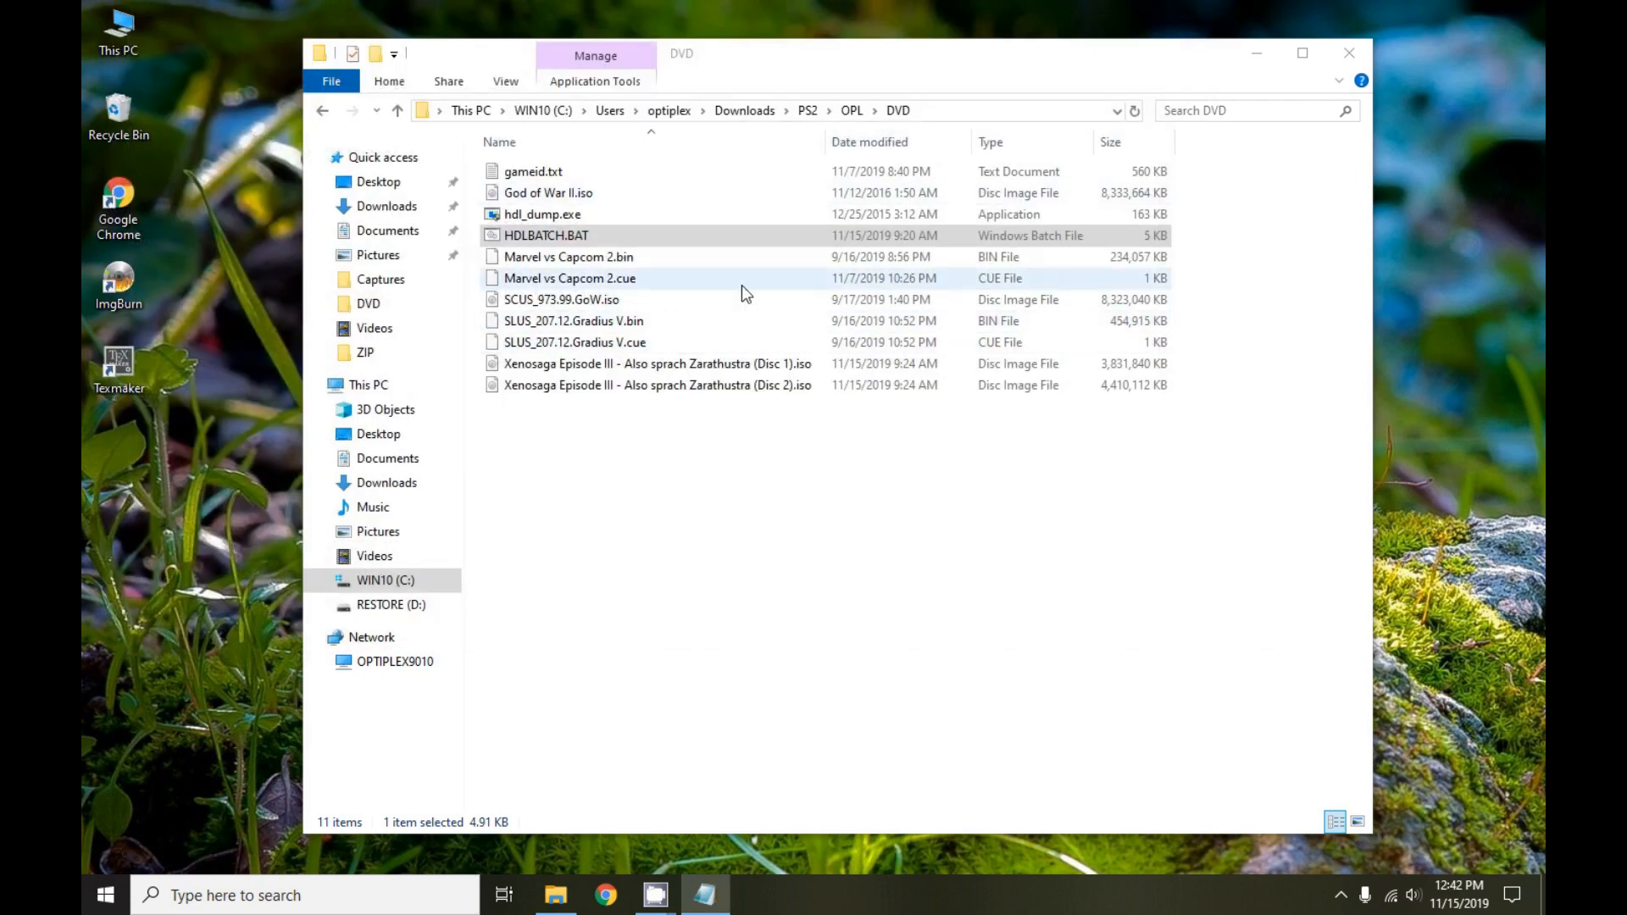
# Launch Command Prompt as administrator from the Start menu and approve the UAC prompt
pyautogui.click(544, 234)
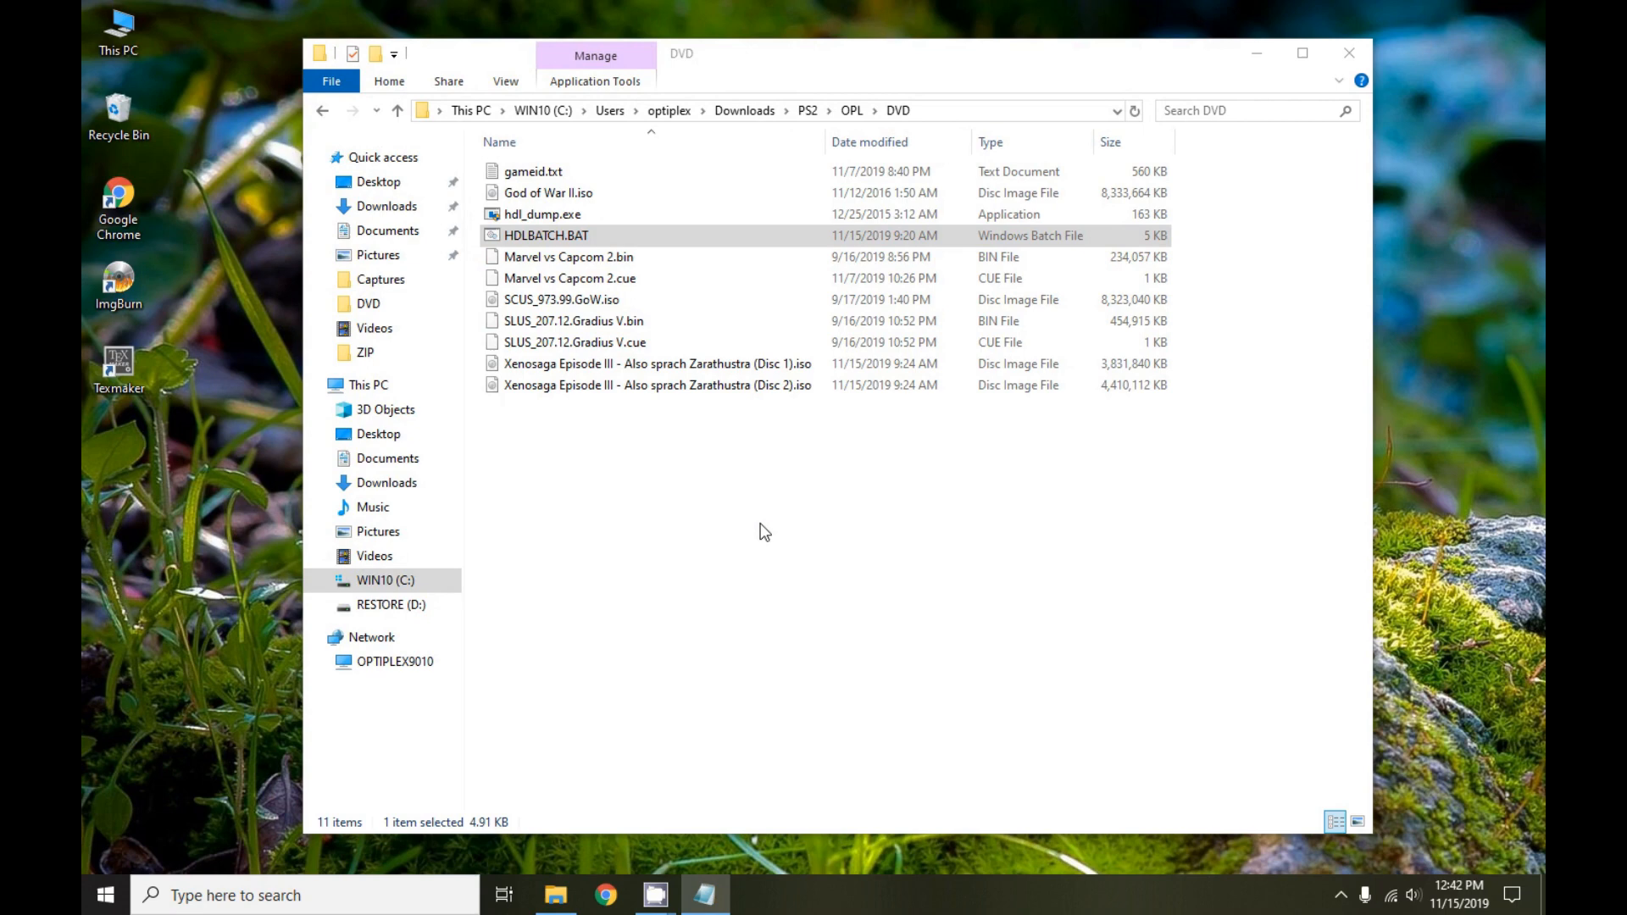
pyautogui.moveTo(748, 523)
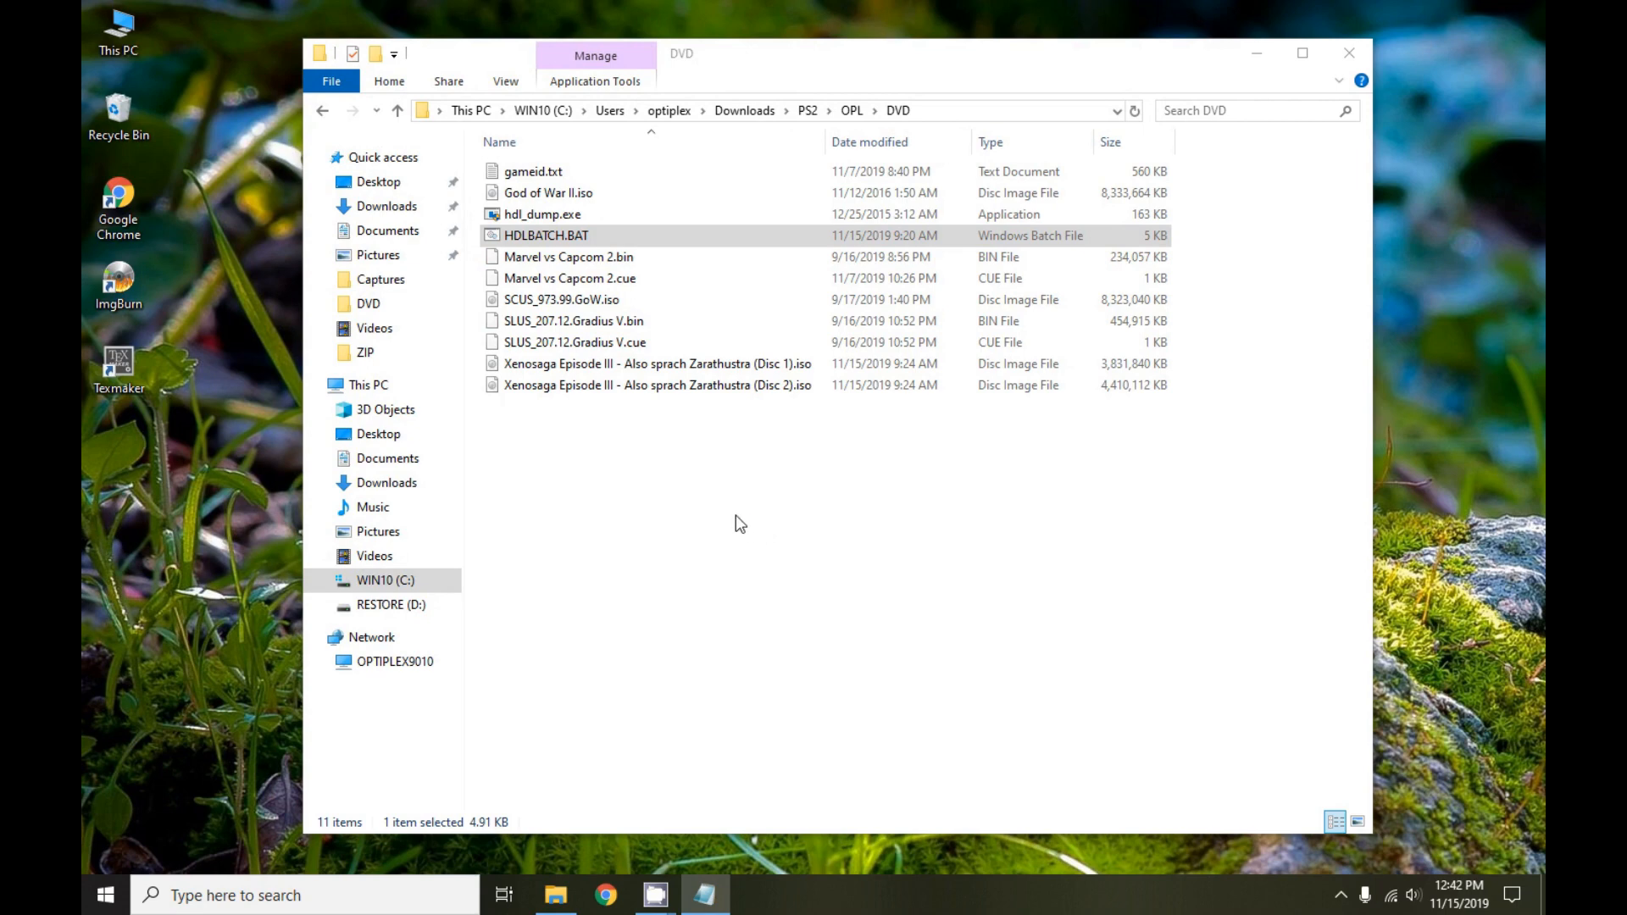
pyautogui.moveTo(745, 515)
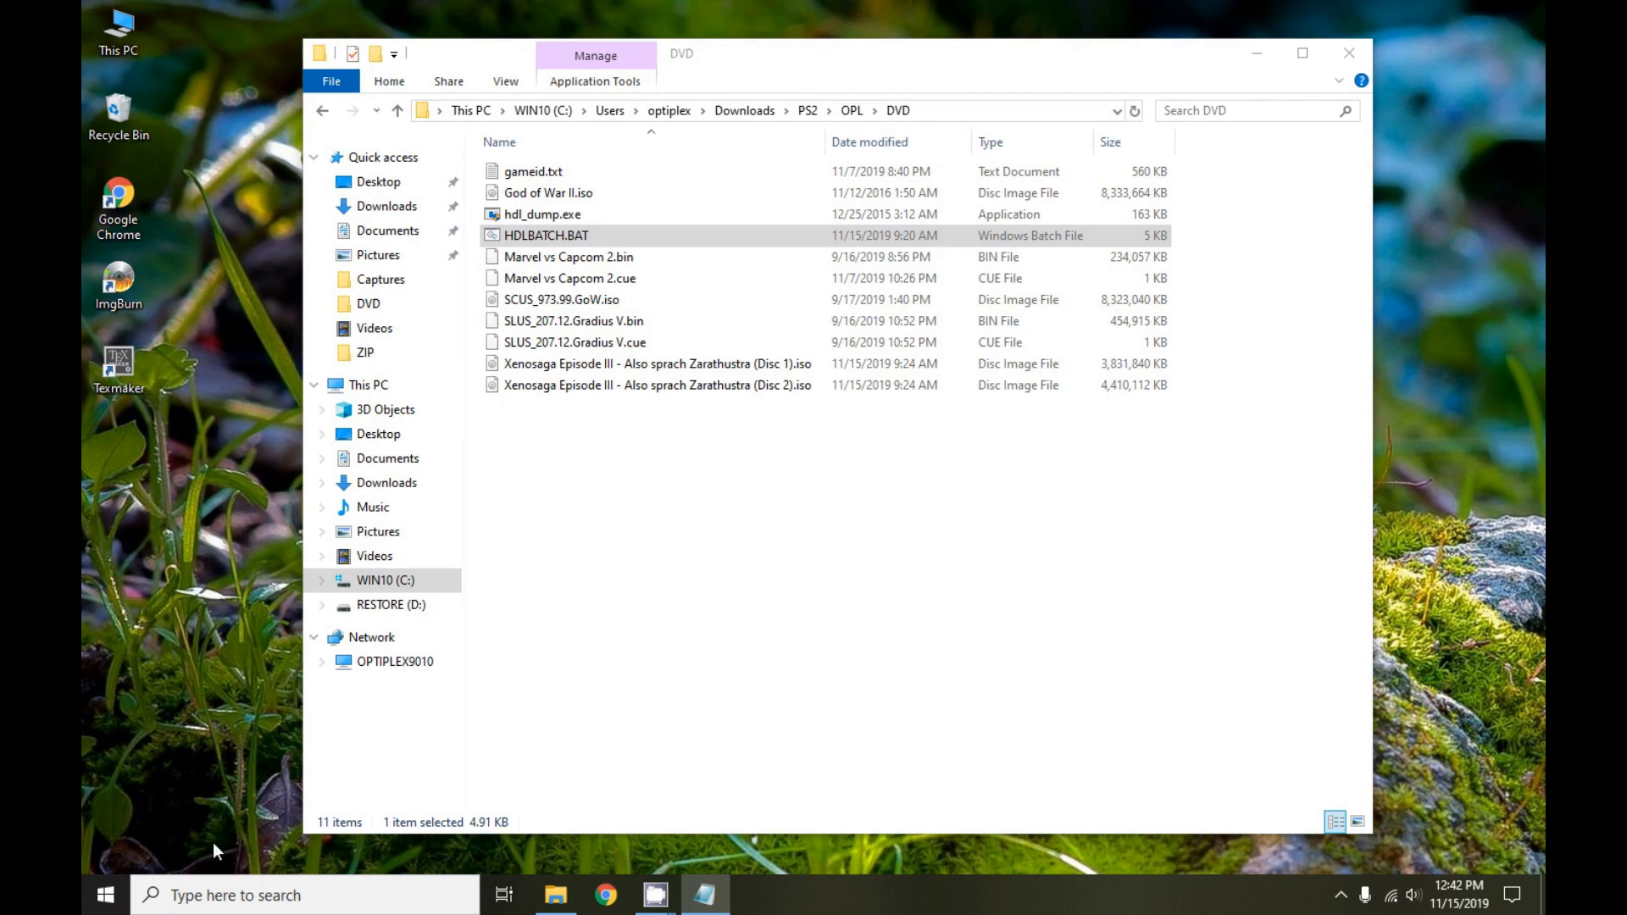
pyautogui.click(104, 894)
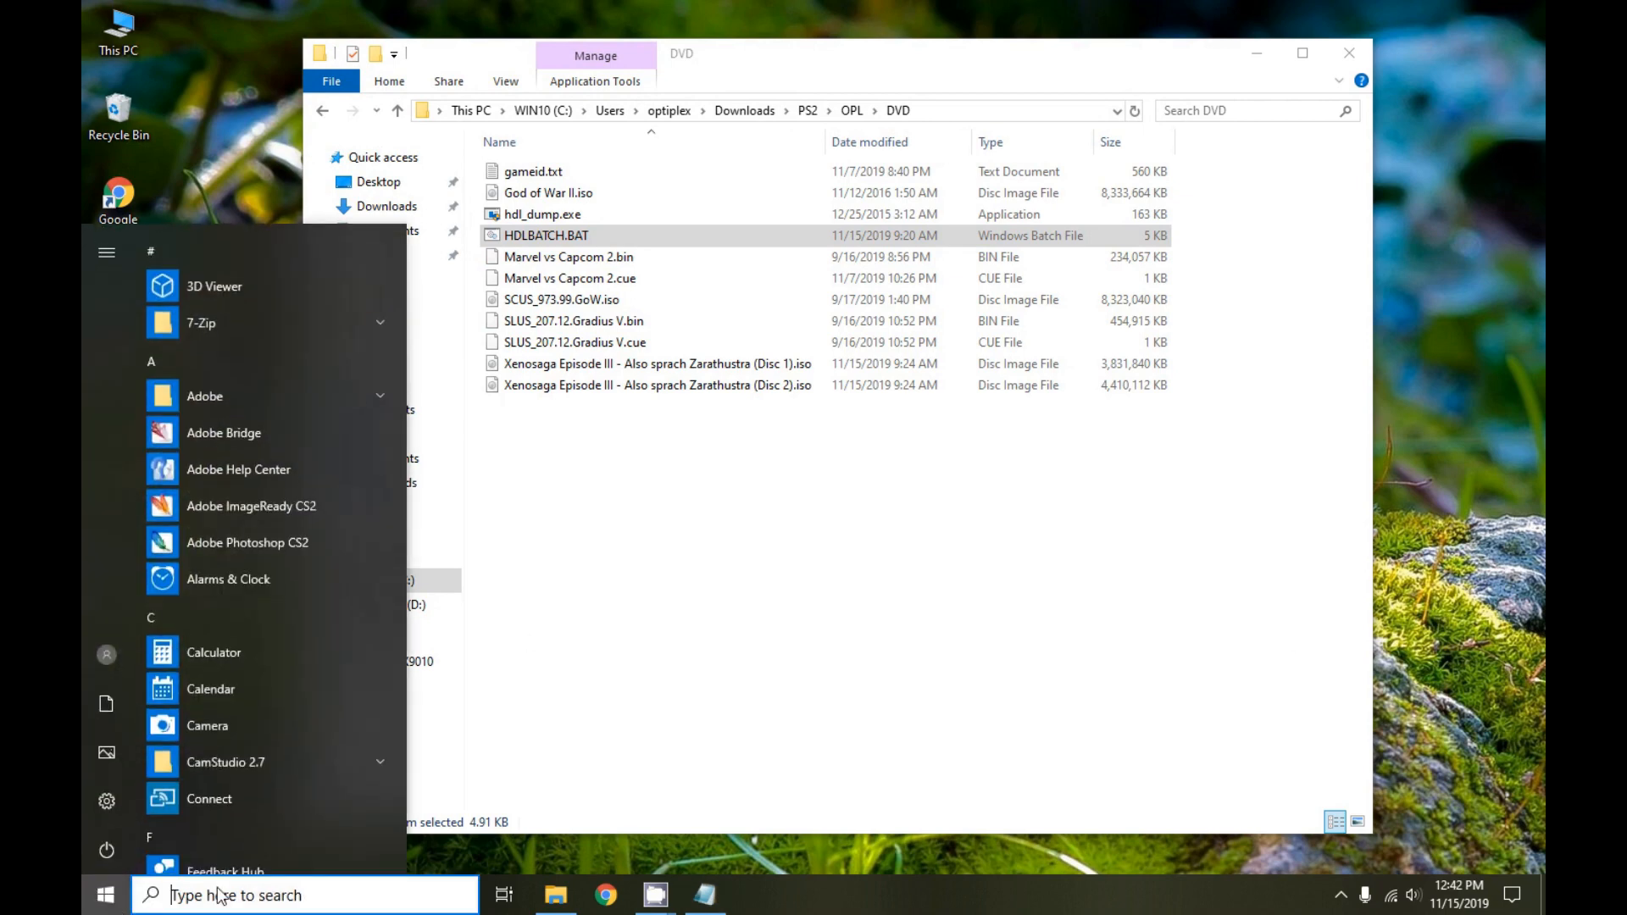
pyautogui.rightClick(374, 373)
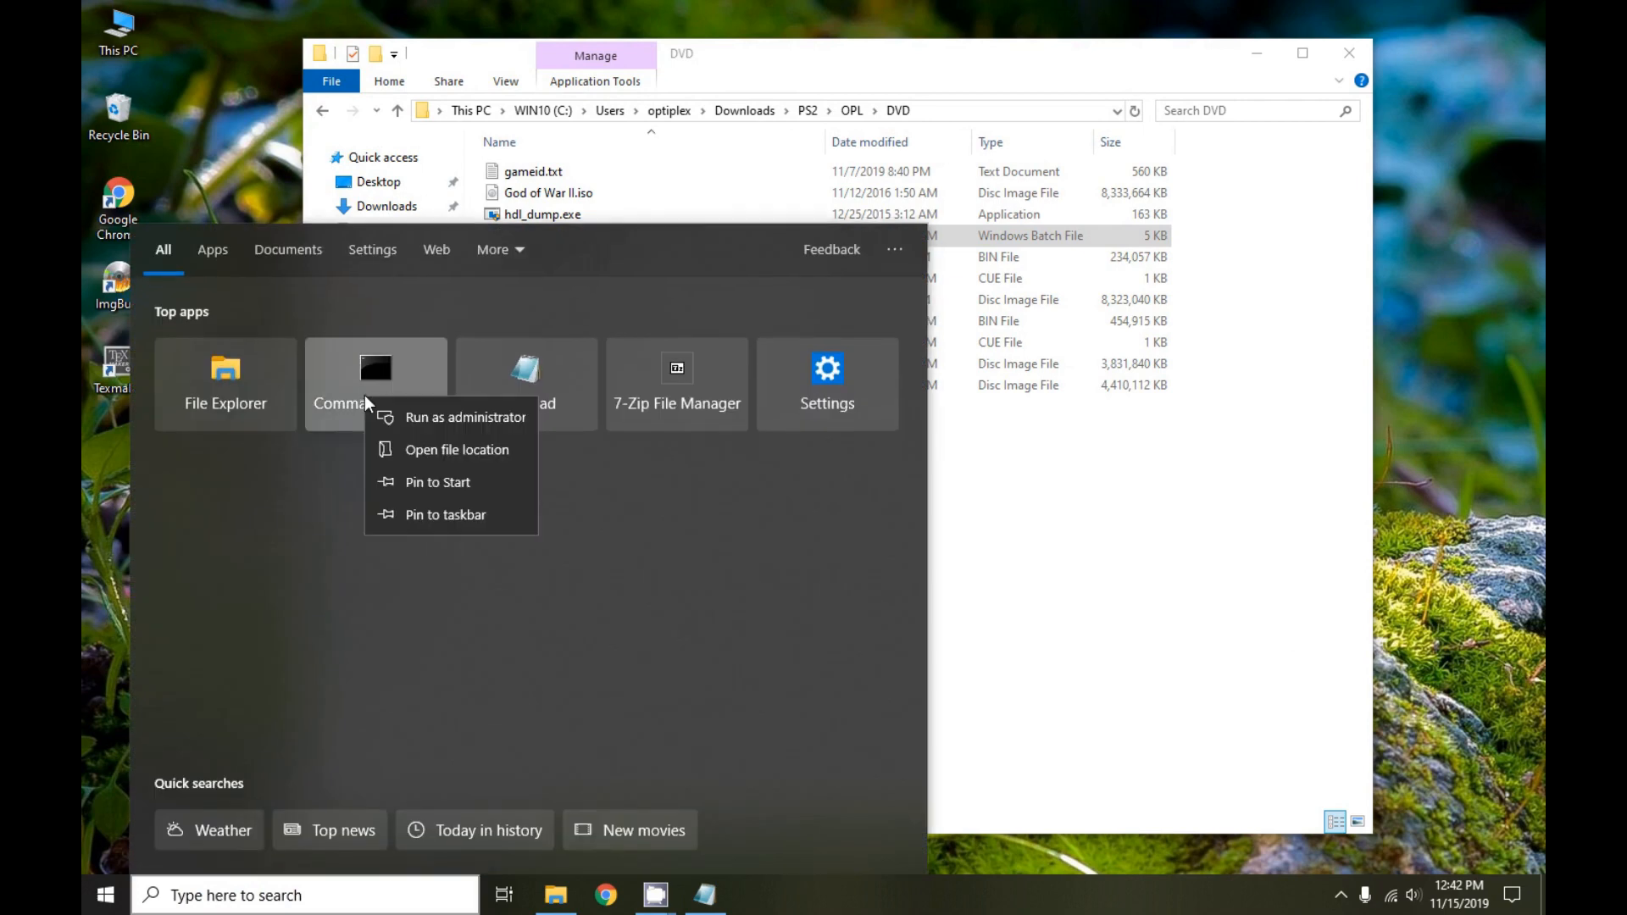
pyautogui.click(464, 417)
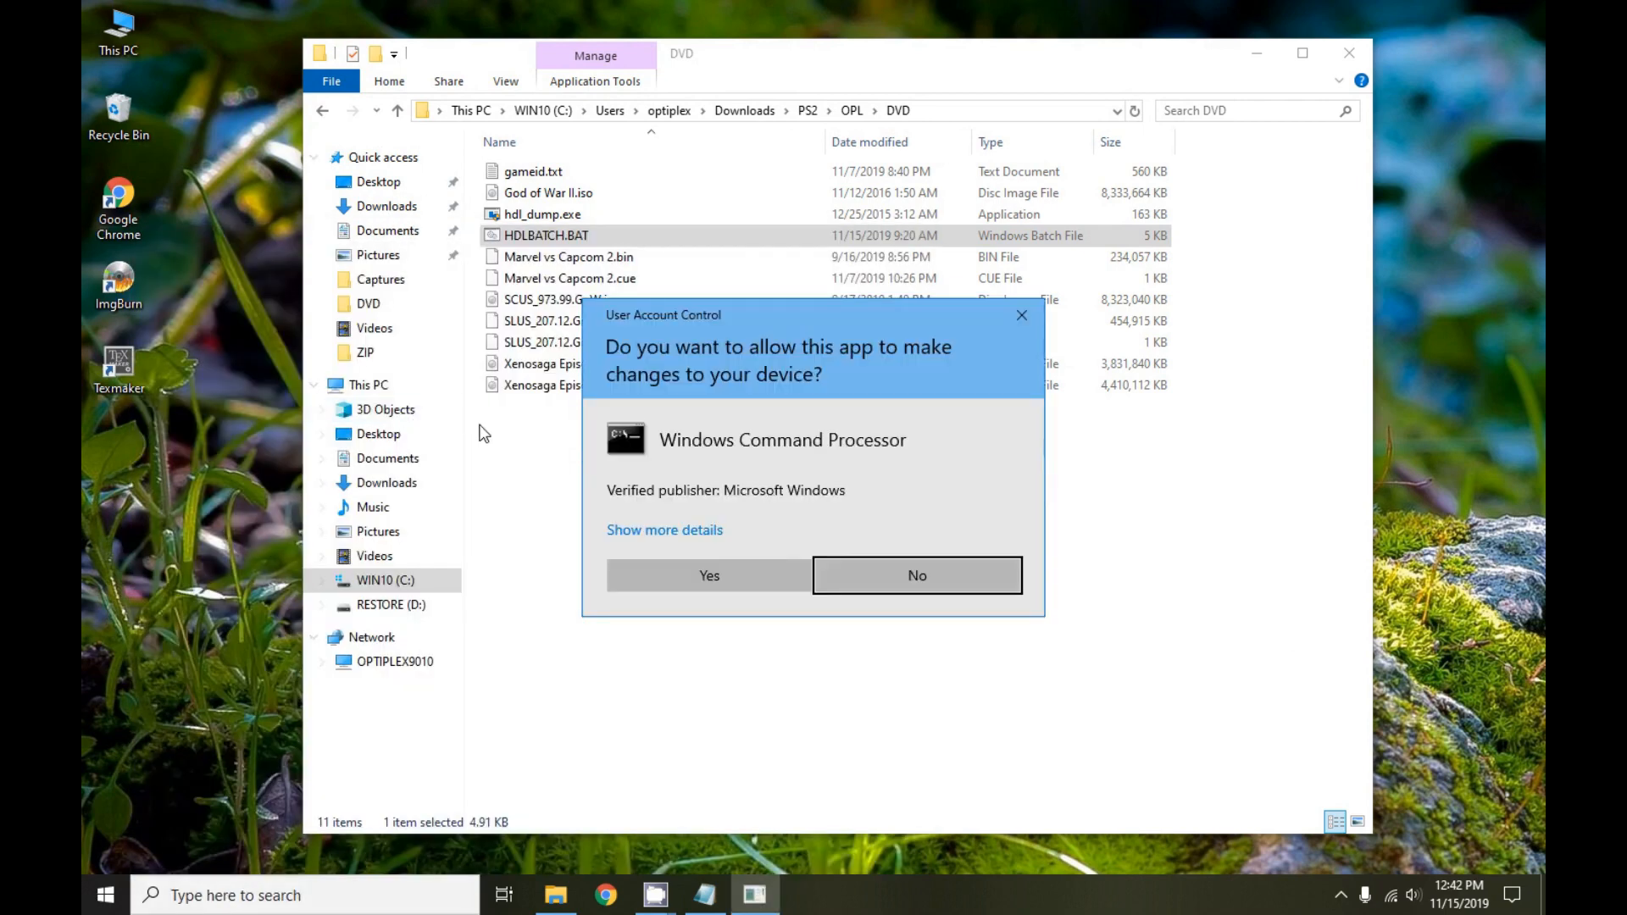
pyautogui.click(708, 575)
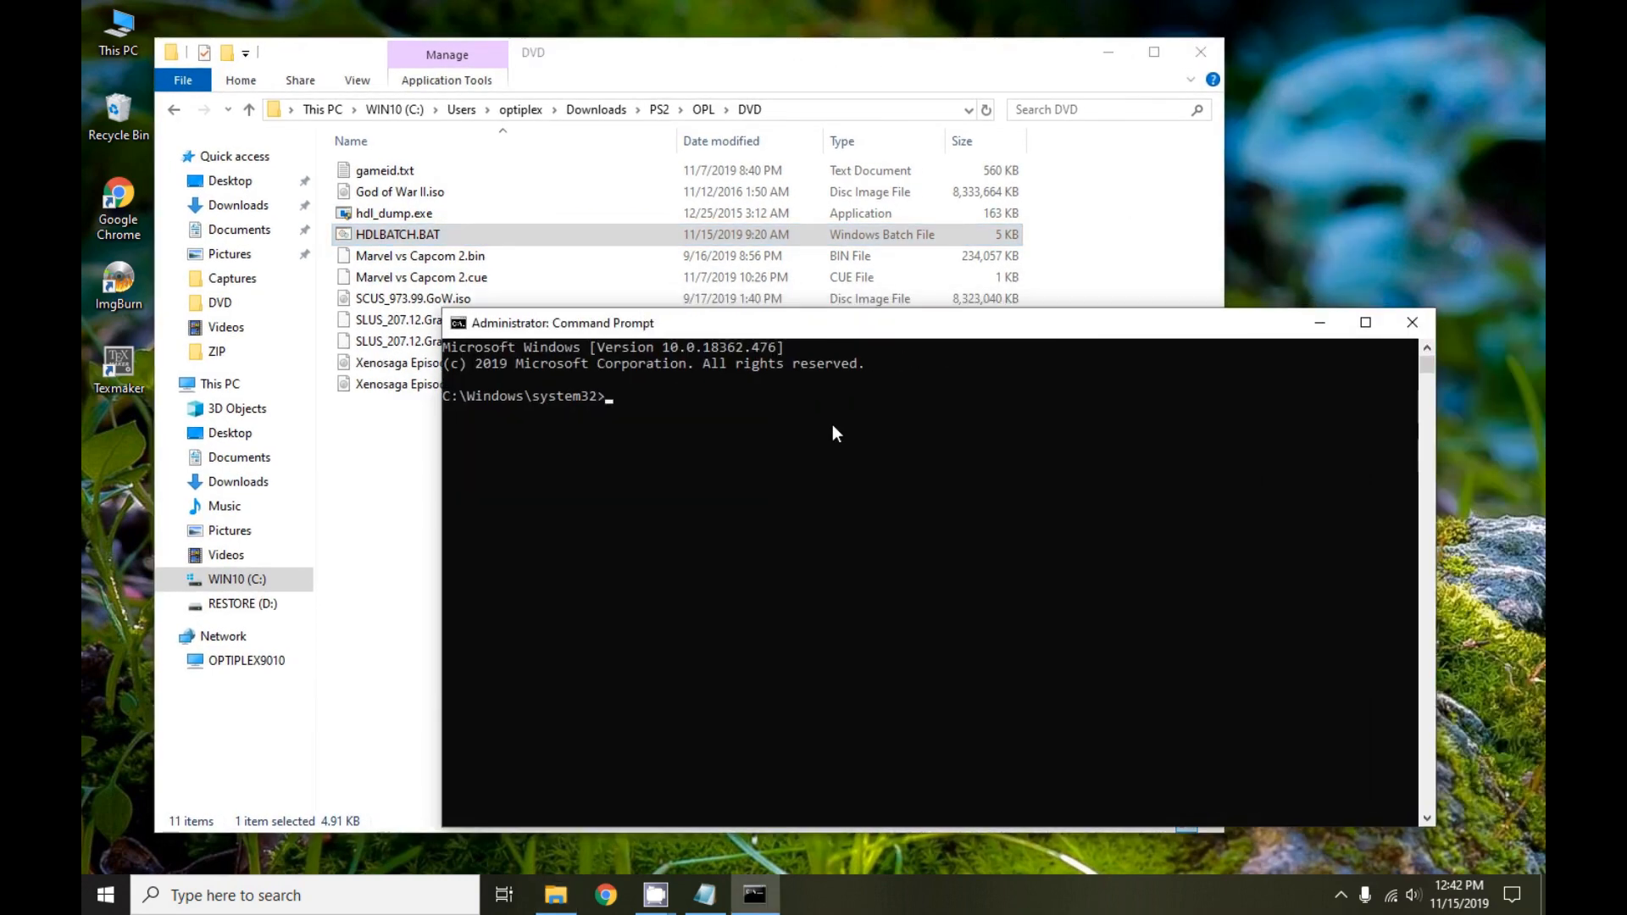
# Switch to C:\Users\optiplex\Downloads\PS2\OPL\DVD with cd /d and list its files with dir
pyautogui.write('cd /d')
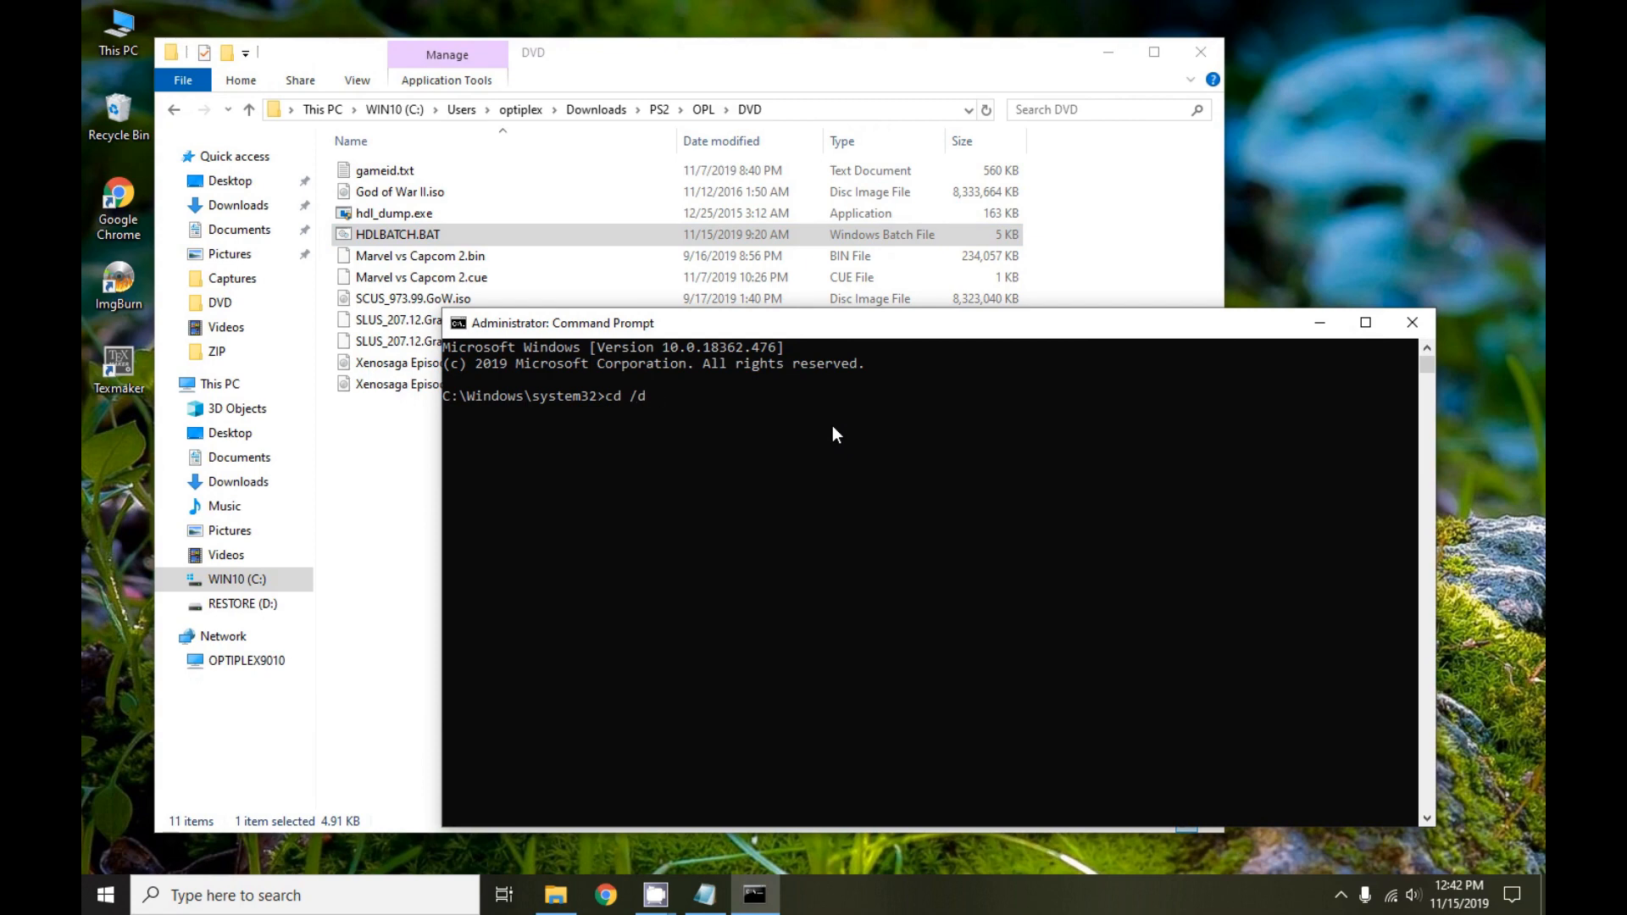
pyautogui.moveTo(720, 330)
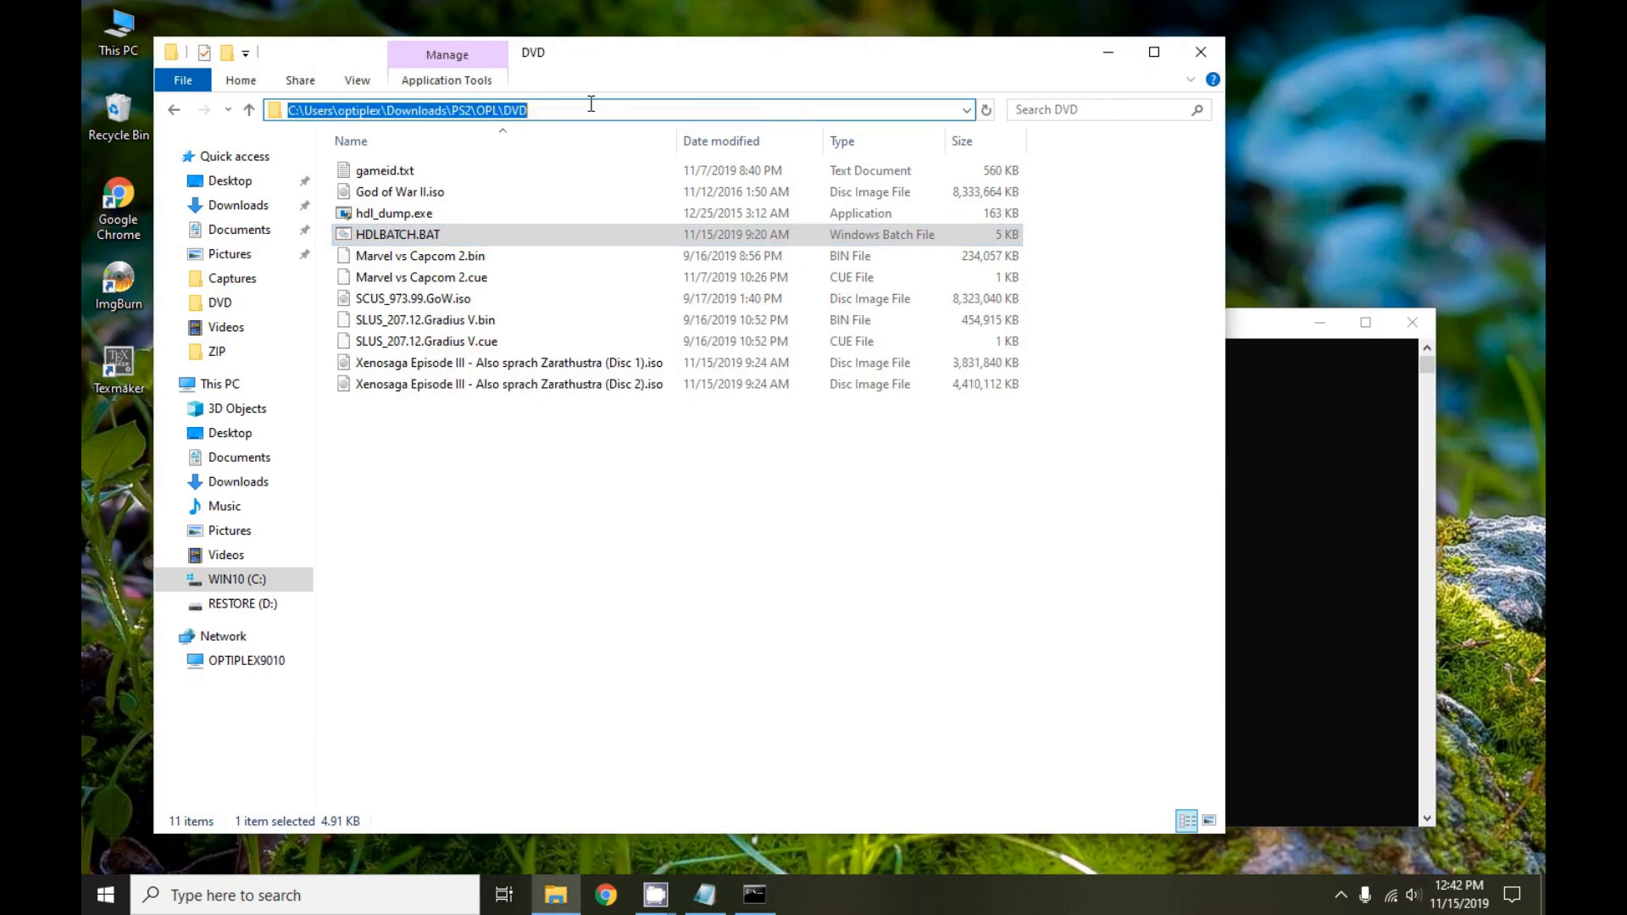
pyautogui.rightClick(592, 104)
pyautogui.write('cd /d C:\\Users\\optiplex\\Downloads\\PS2\\OPL\\DVDC:\\Users\\optiplex\\Downloads\\PS2\\OPL\\DVD')
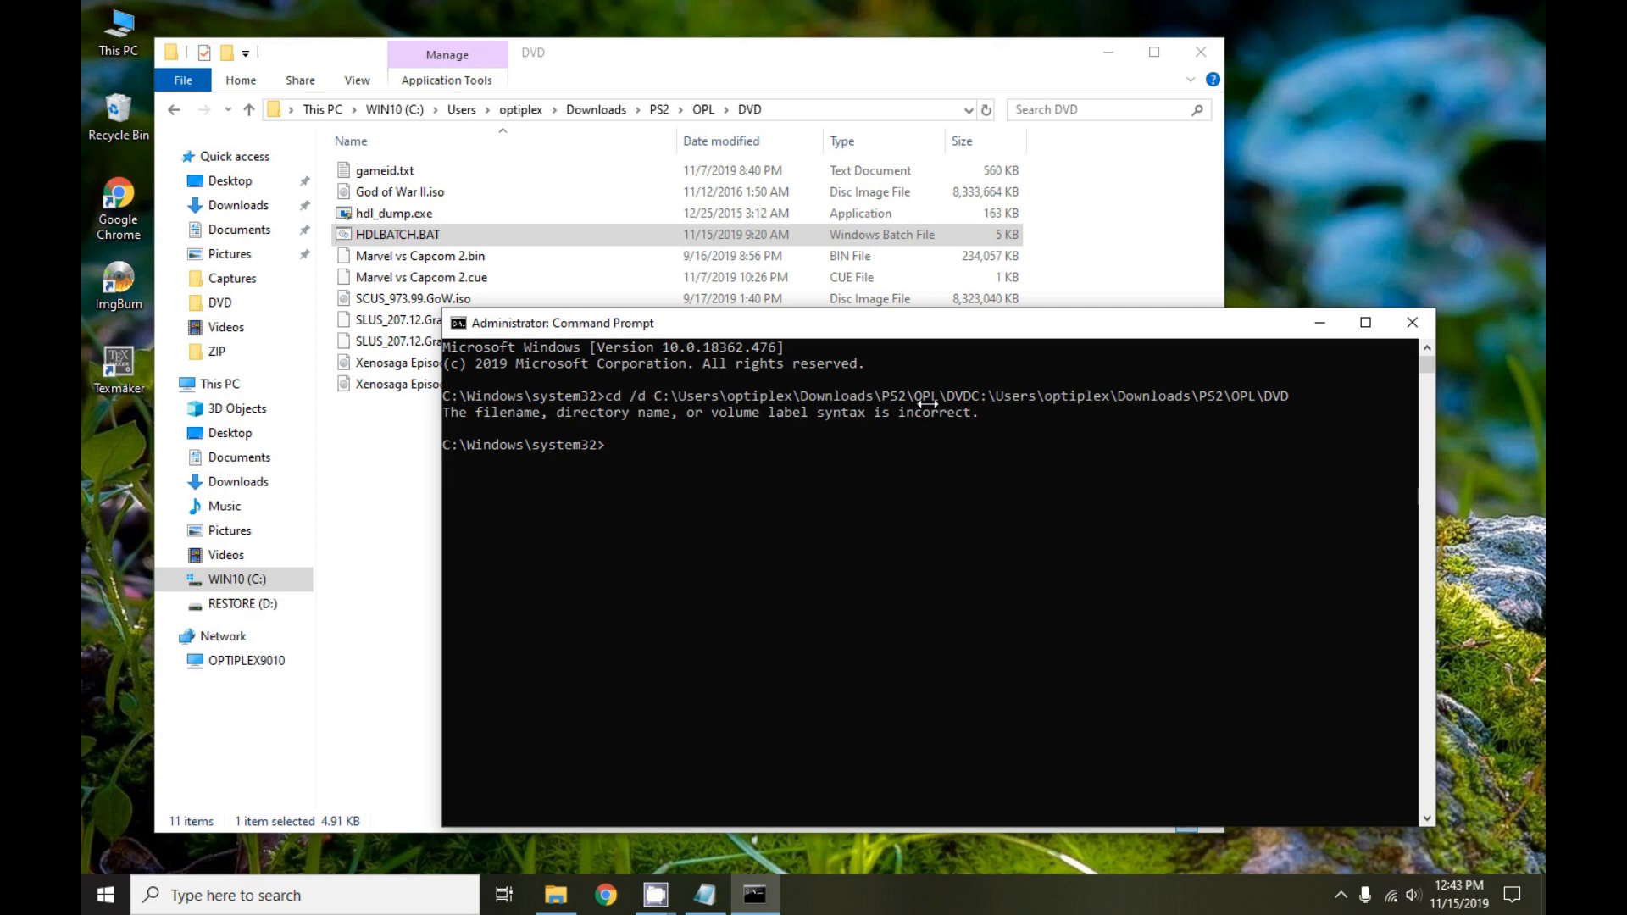
pyautogui.moveTo(678, 459)
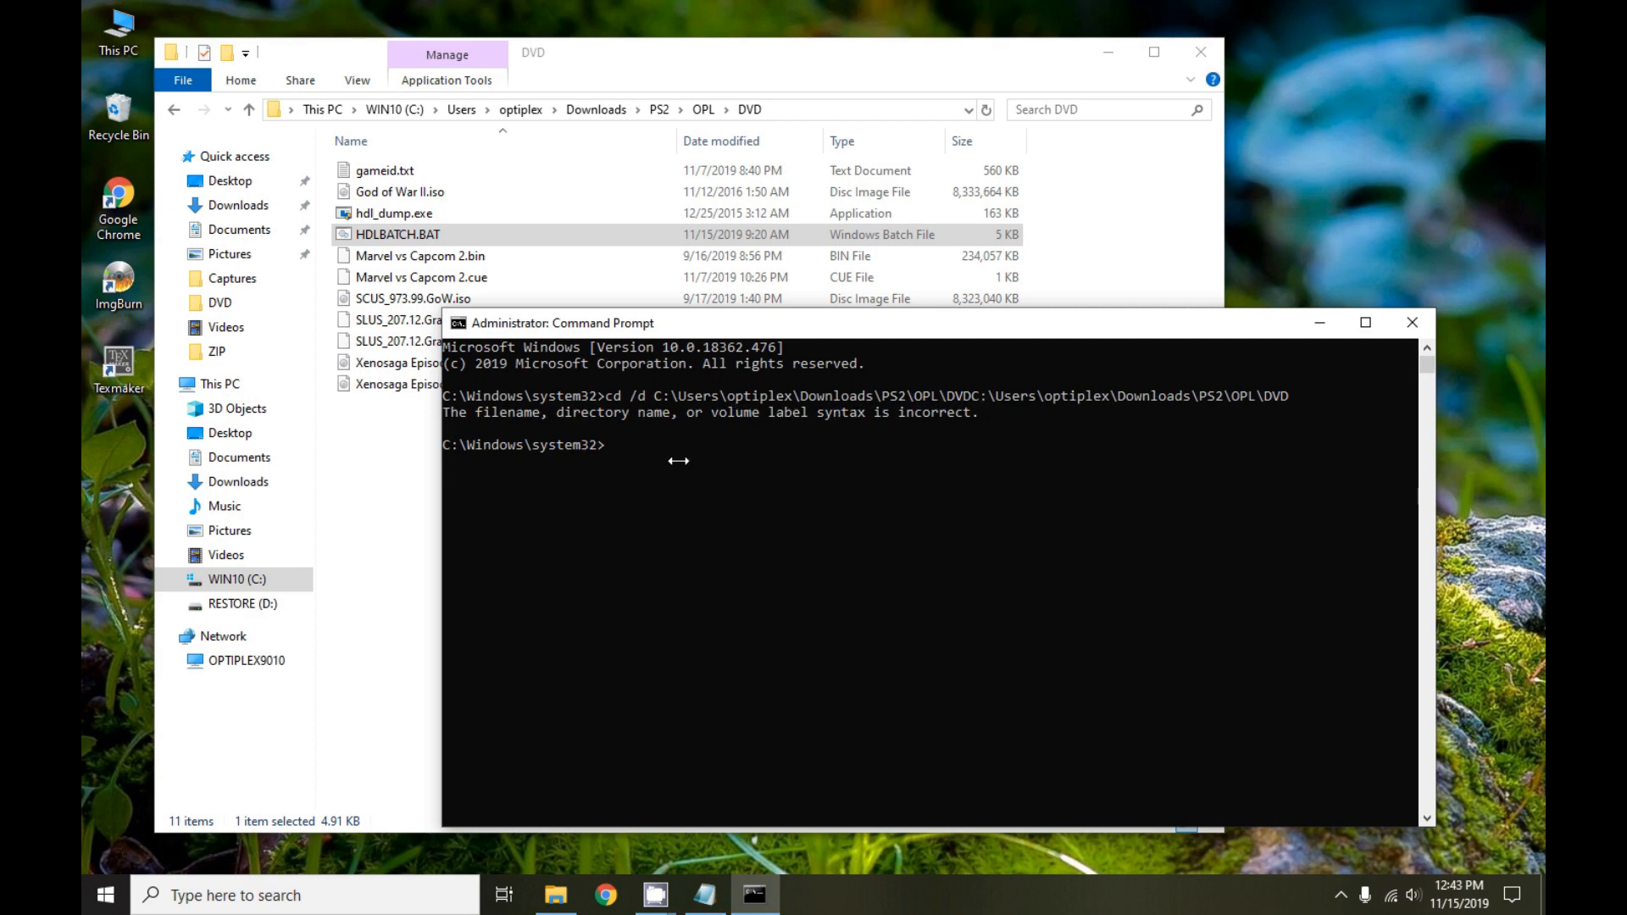
pyautogui.write('cd /d')
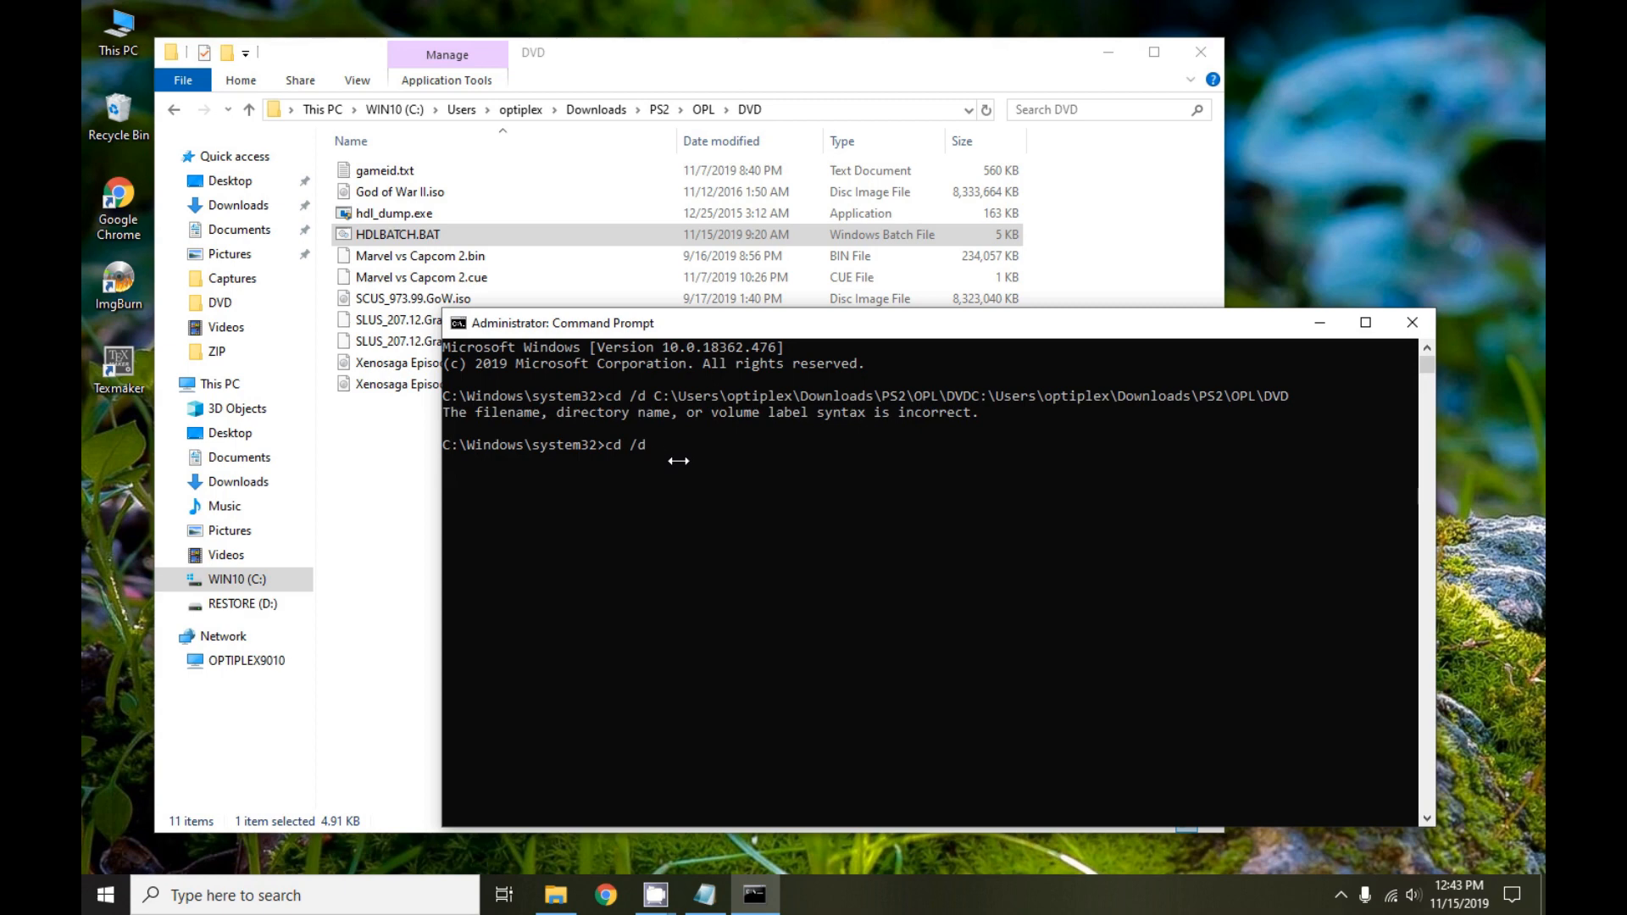
pyautogui.write('C:\\Users\\optiplex\\Downloads\\PS2\\OPL\\DVD')
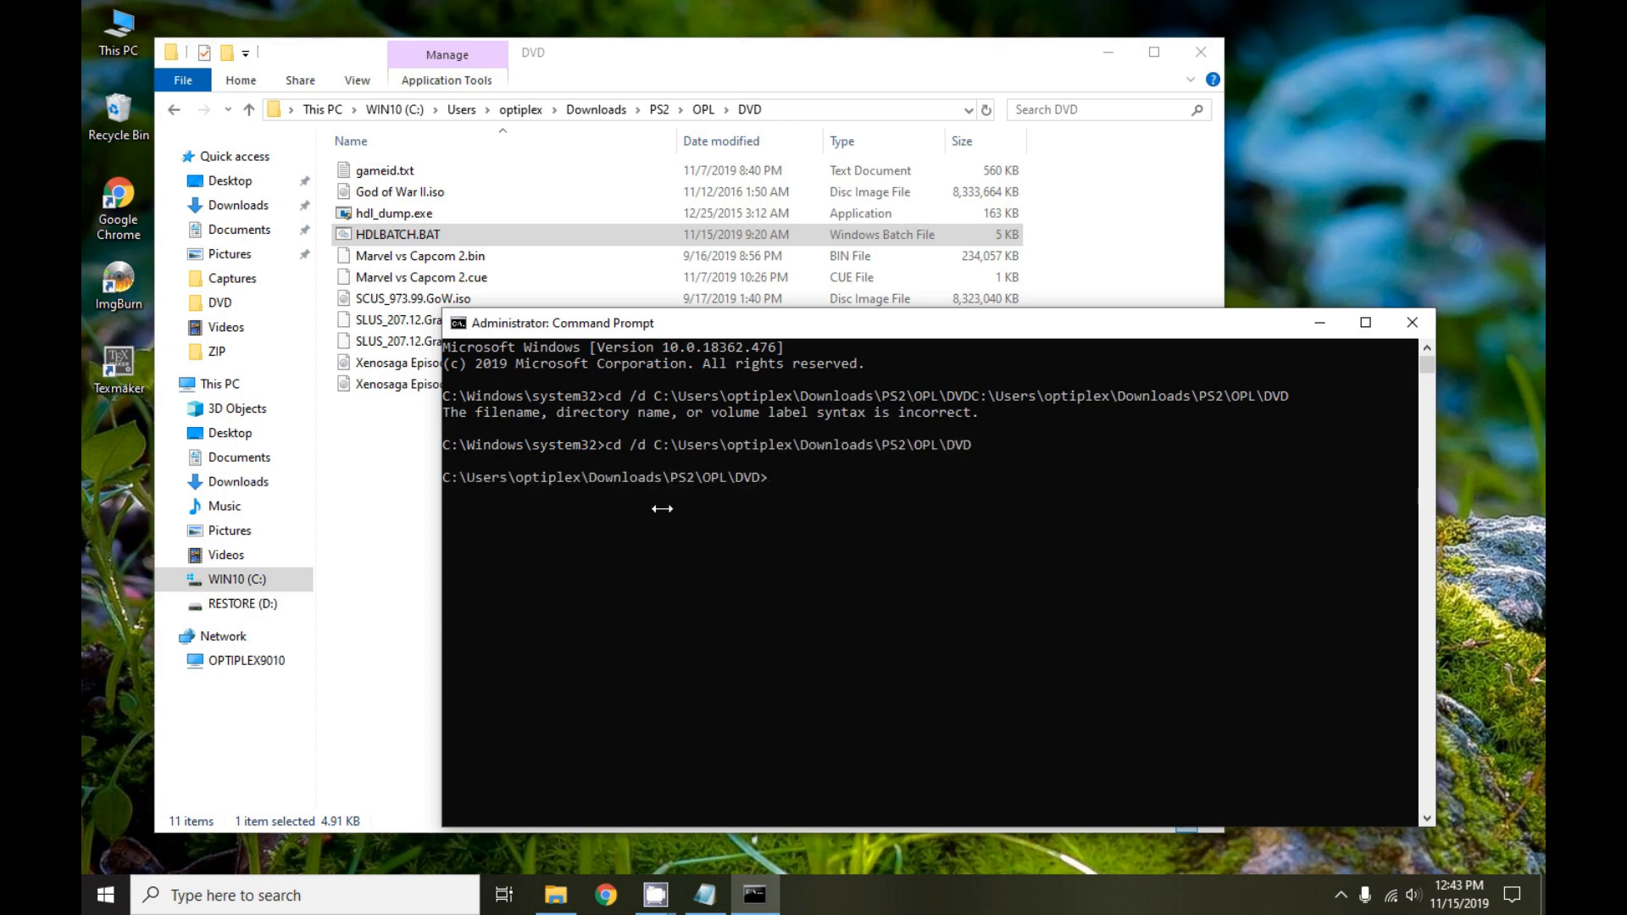
pyautogui.write('dir')
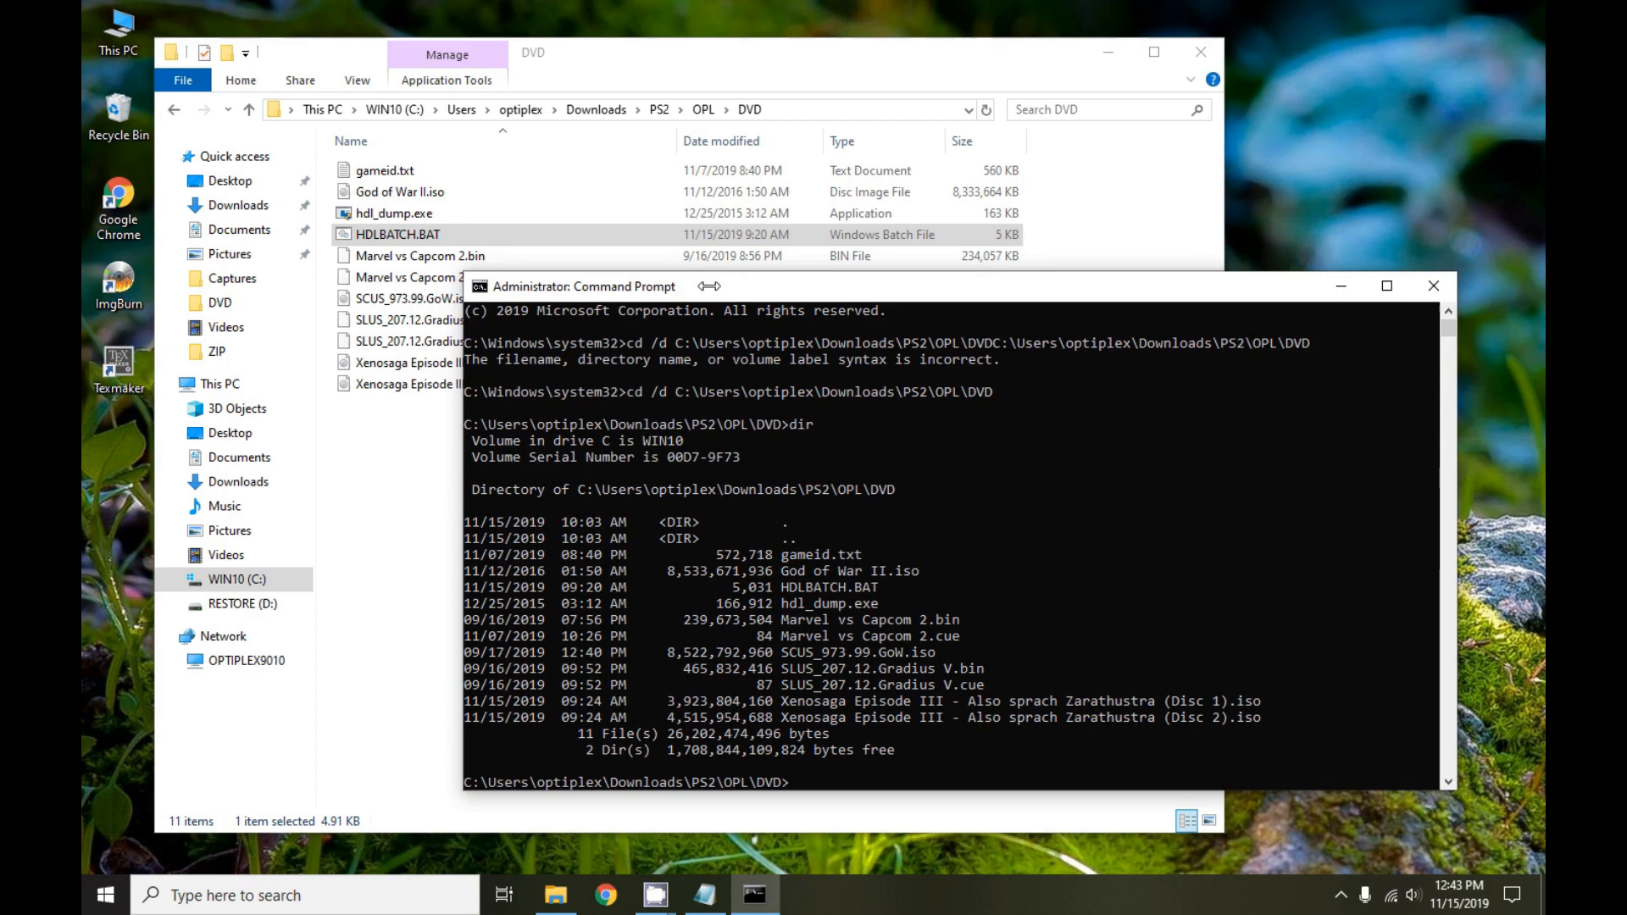
# Run hdlbatch > info.txt to save the script output, continuing past its pause
pyautogui.write('hdlbatch')
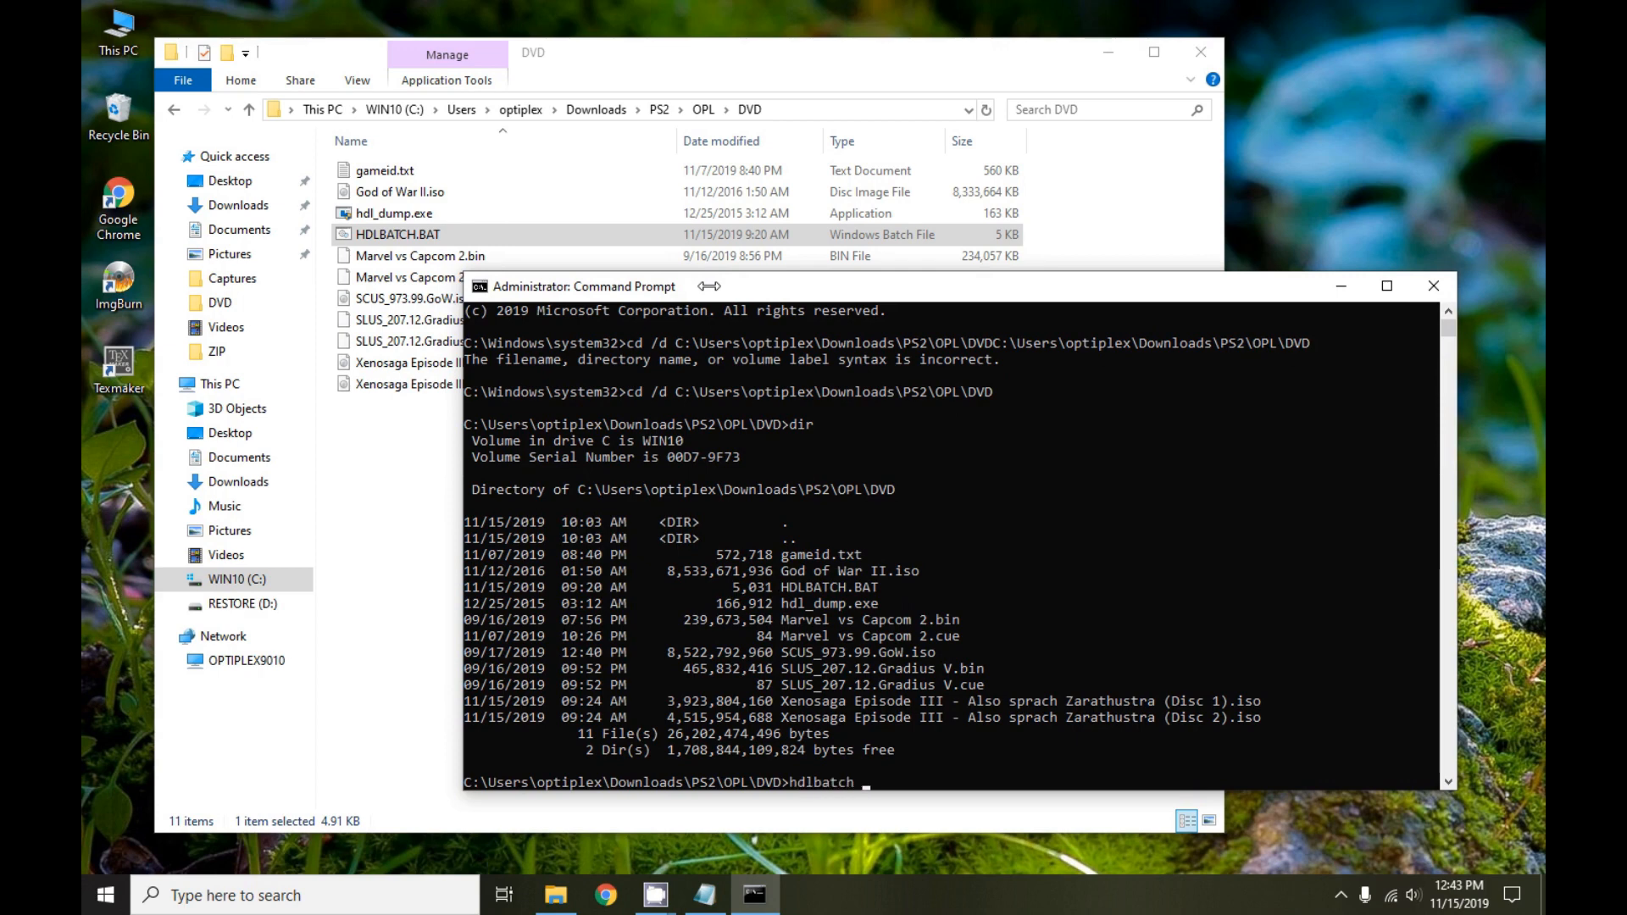
pyautogui.write('>')
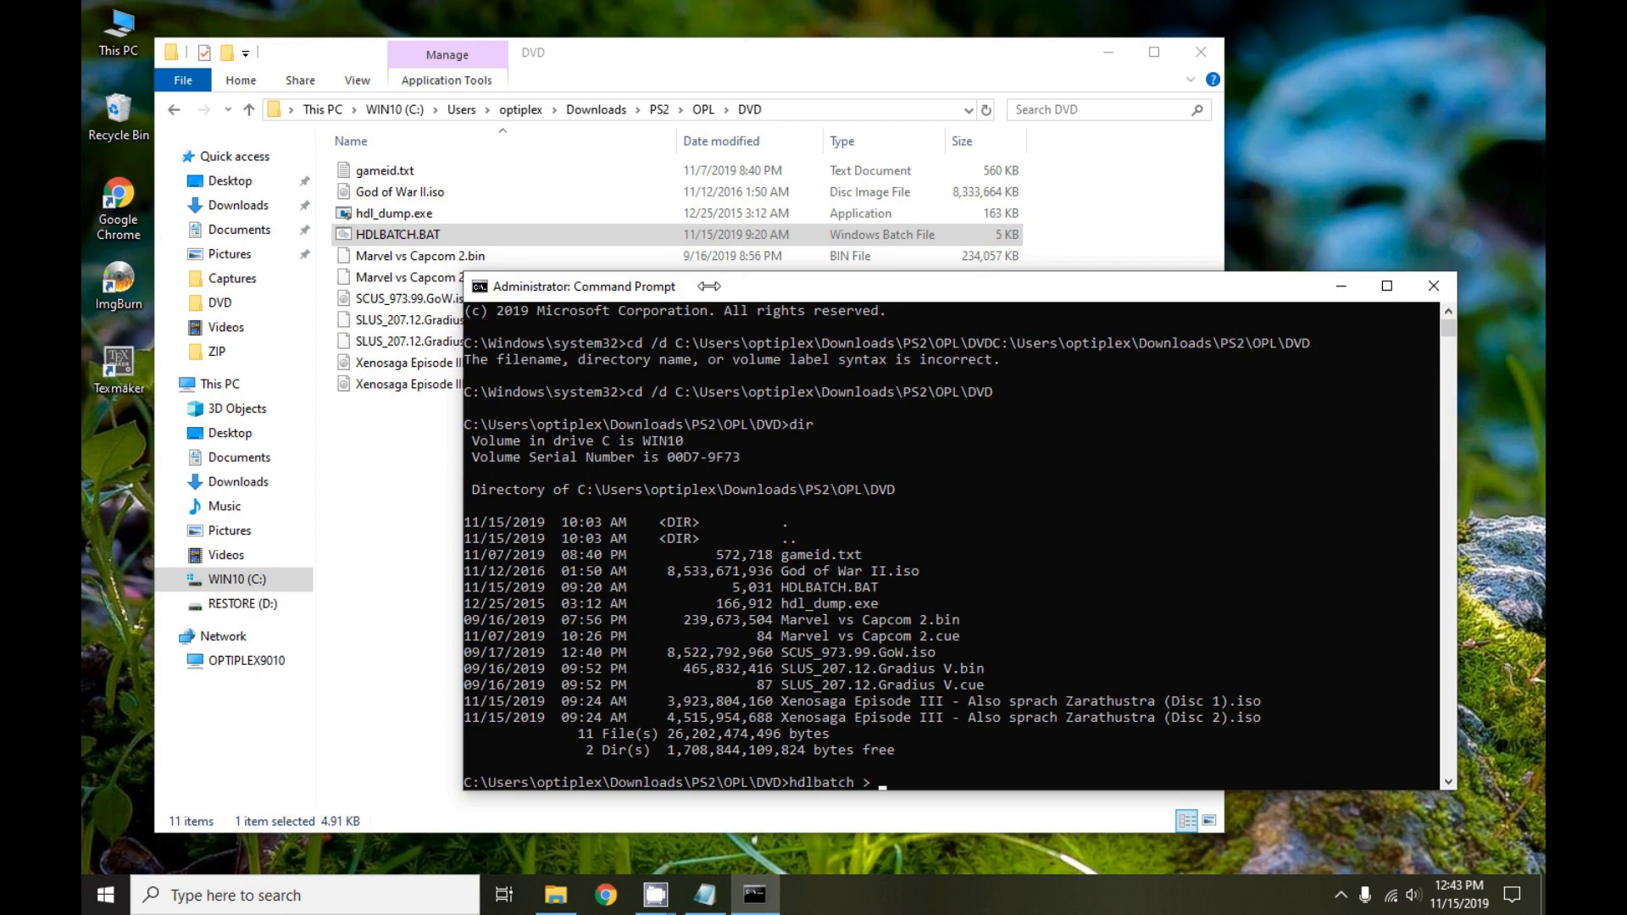
pyautogui.write('info.txt')
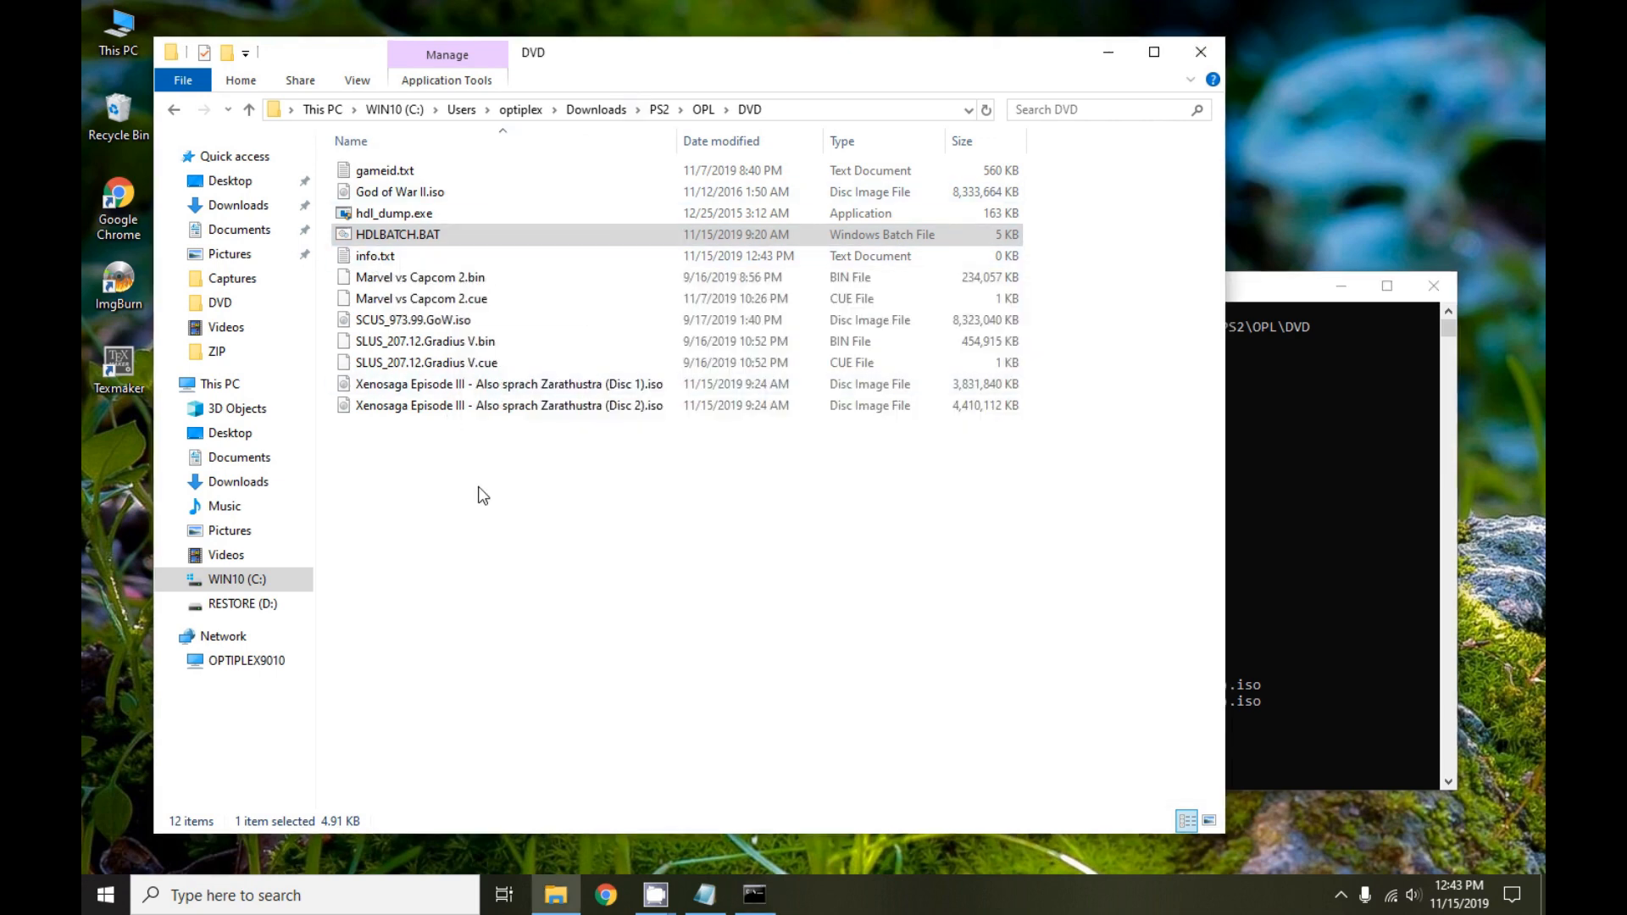
pyautogui.rightClick(480, 495)
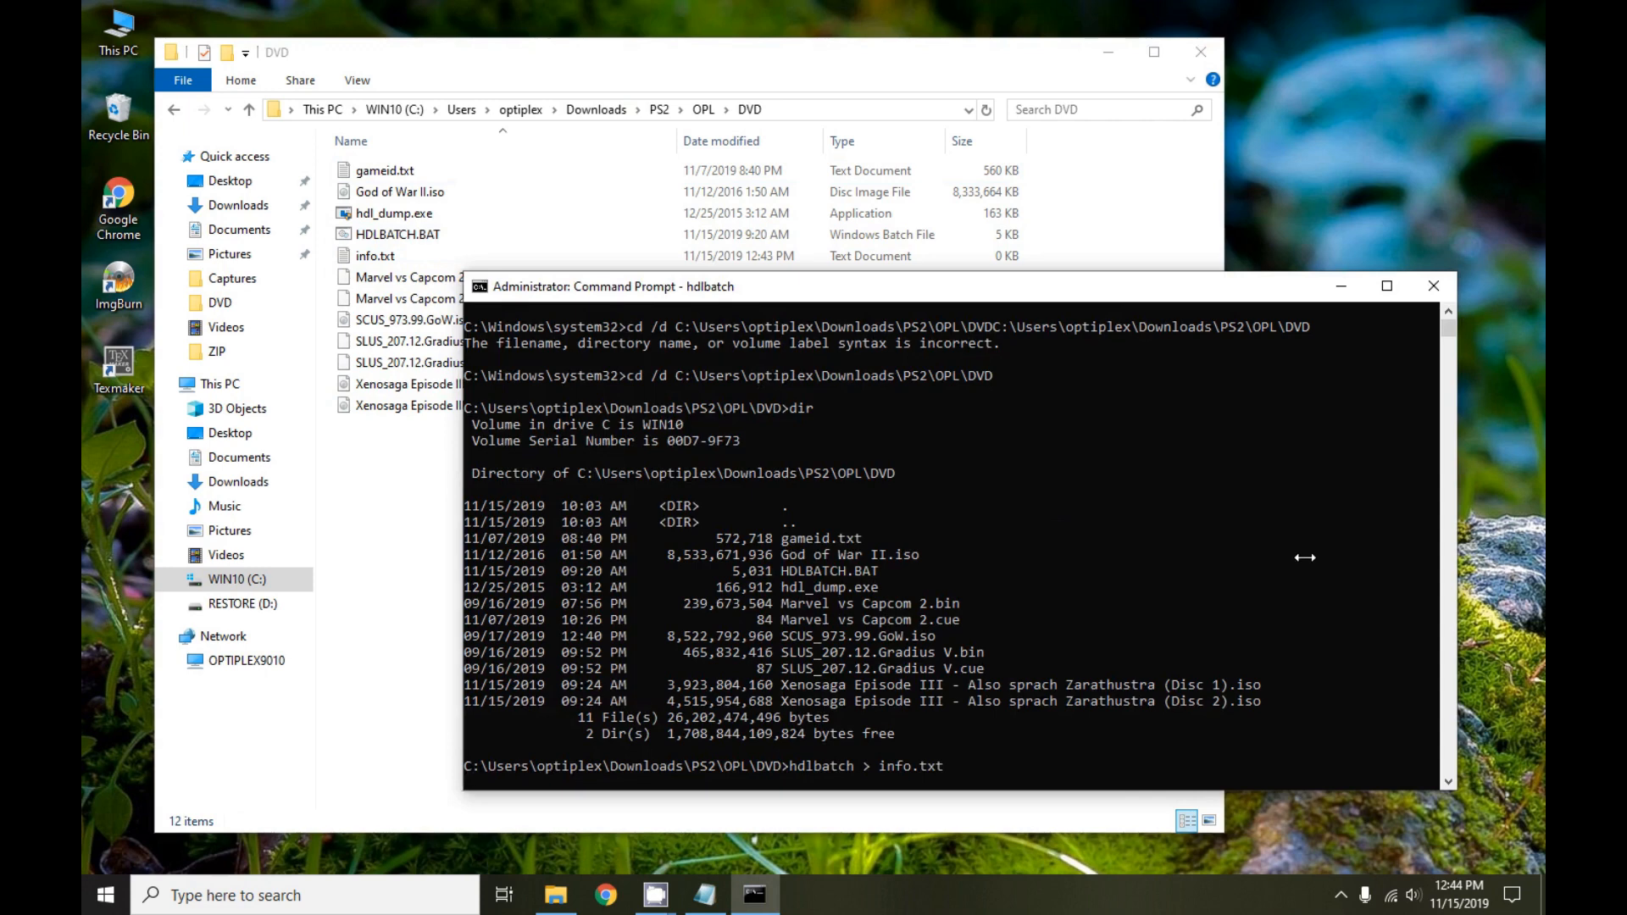
pyautogui.press('enter')
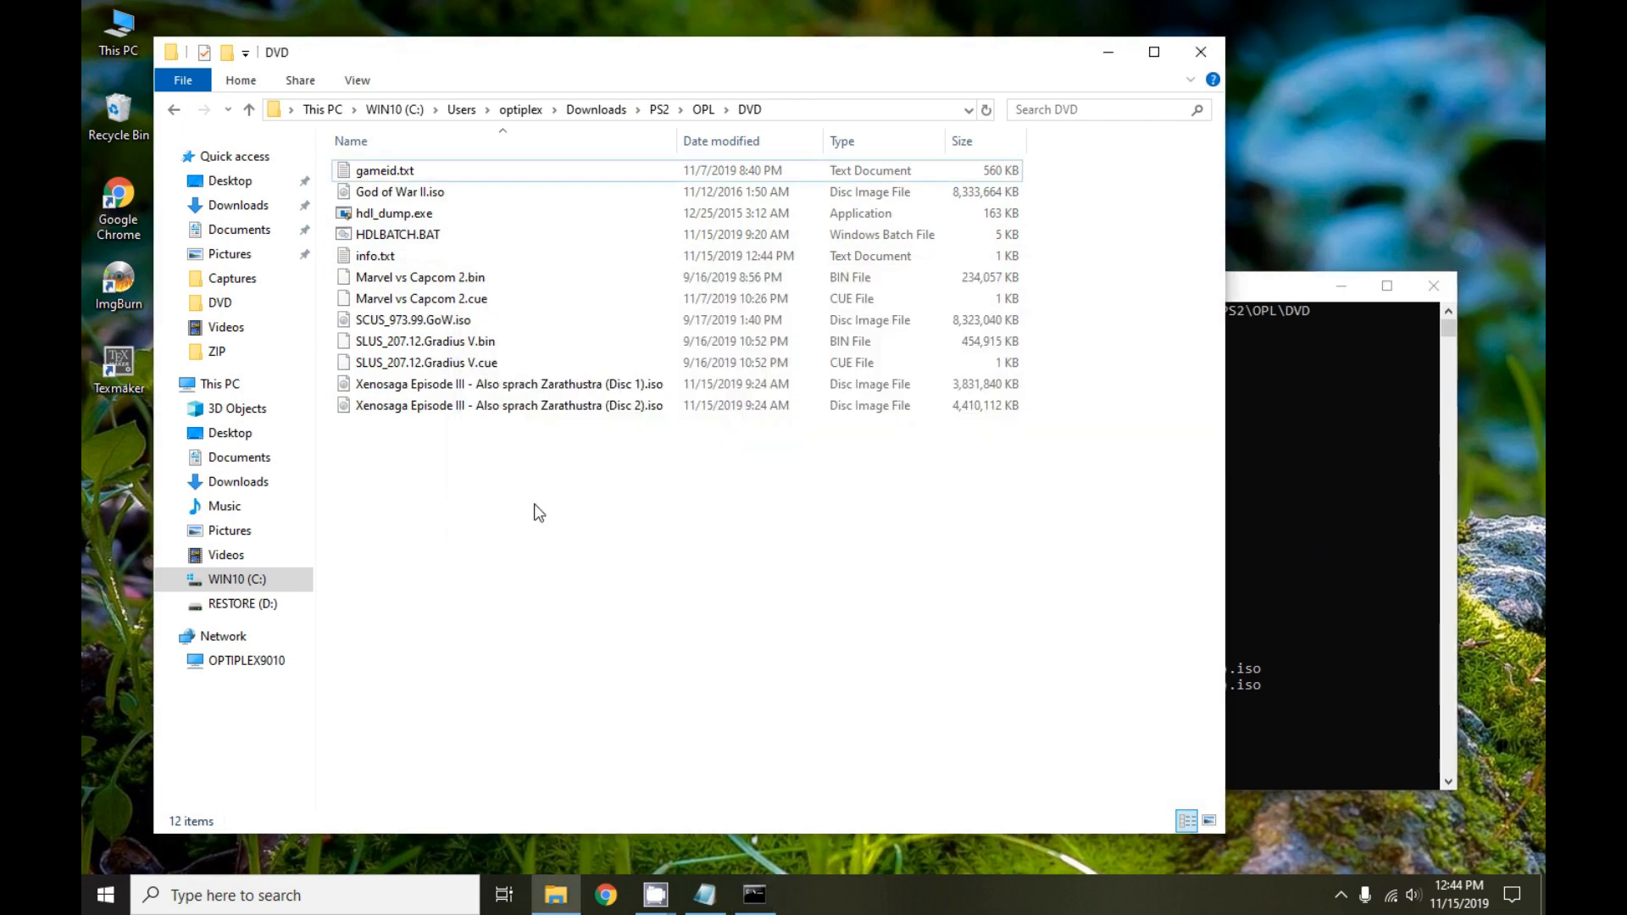
# Open info.txt in Notepad to review the six game installs, then close it
pyautogui.click(375, 256)
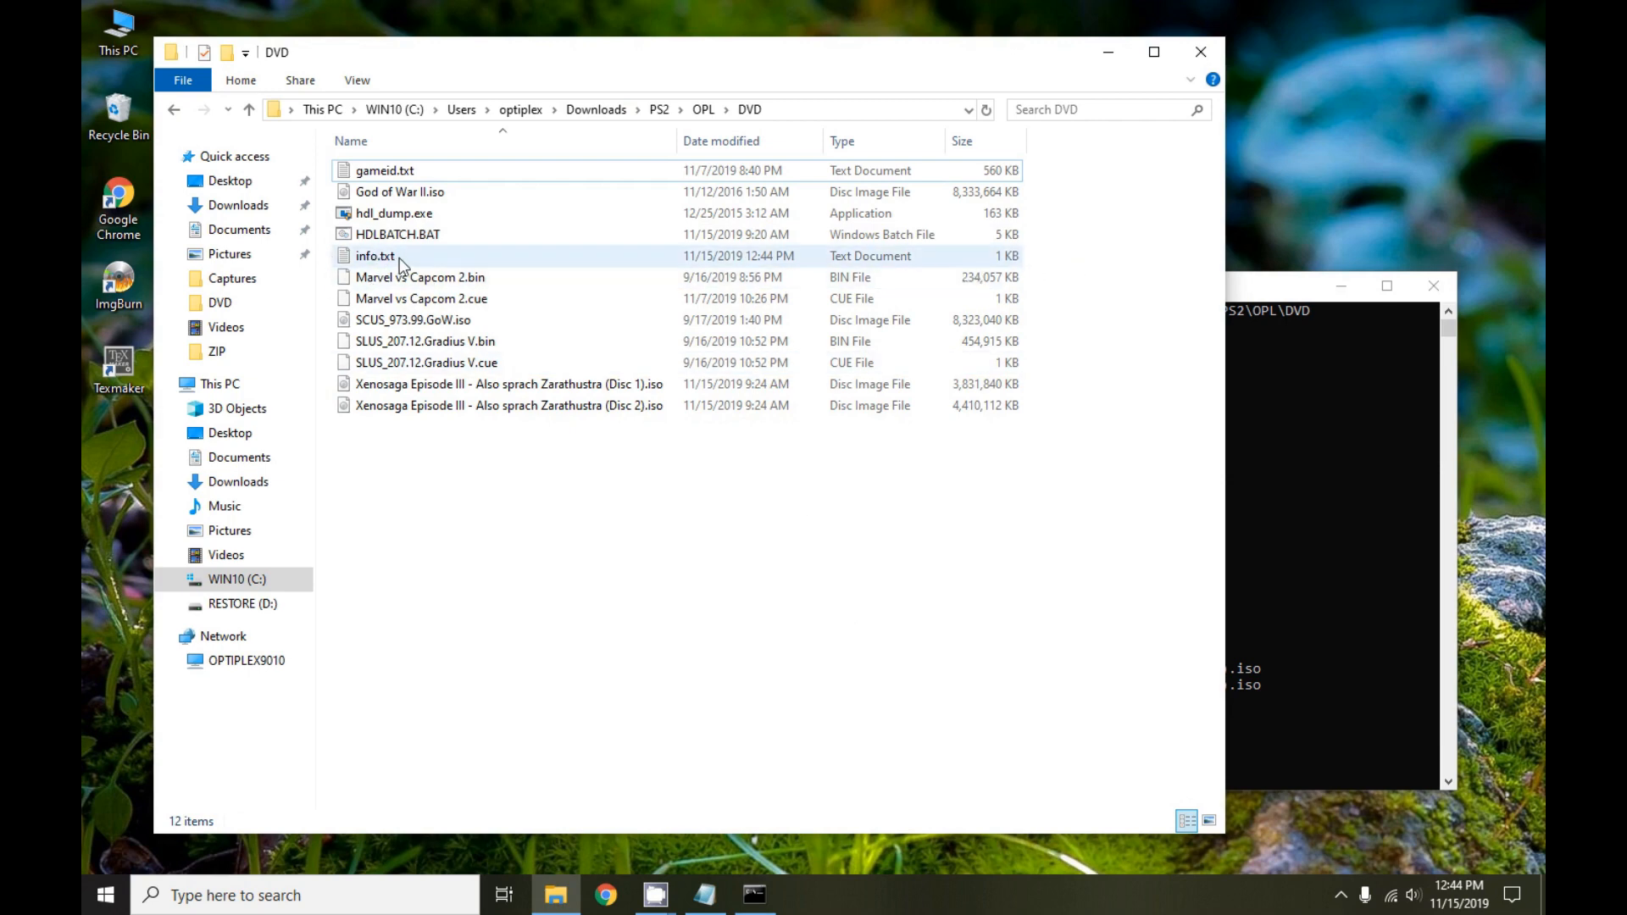
pyautogui.doubleClick(373, 256)
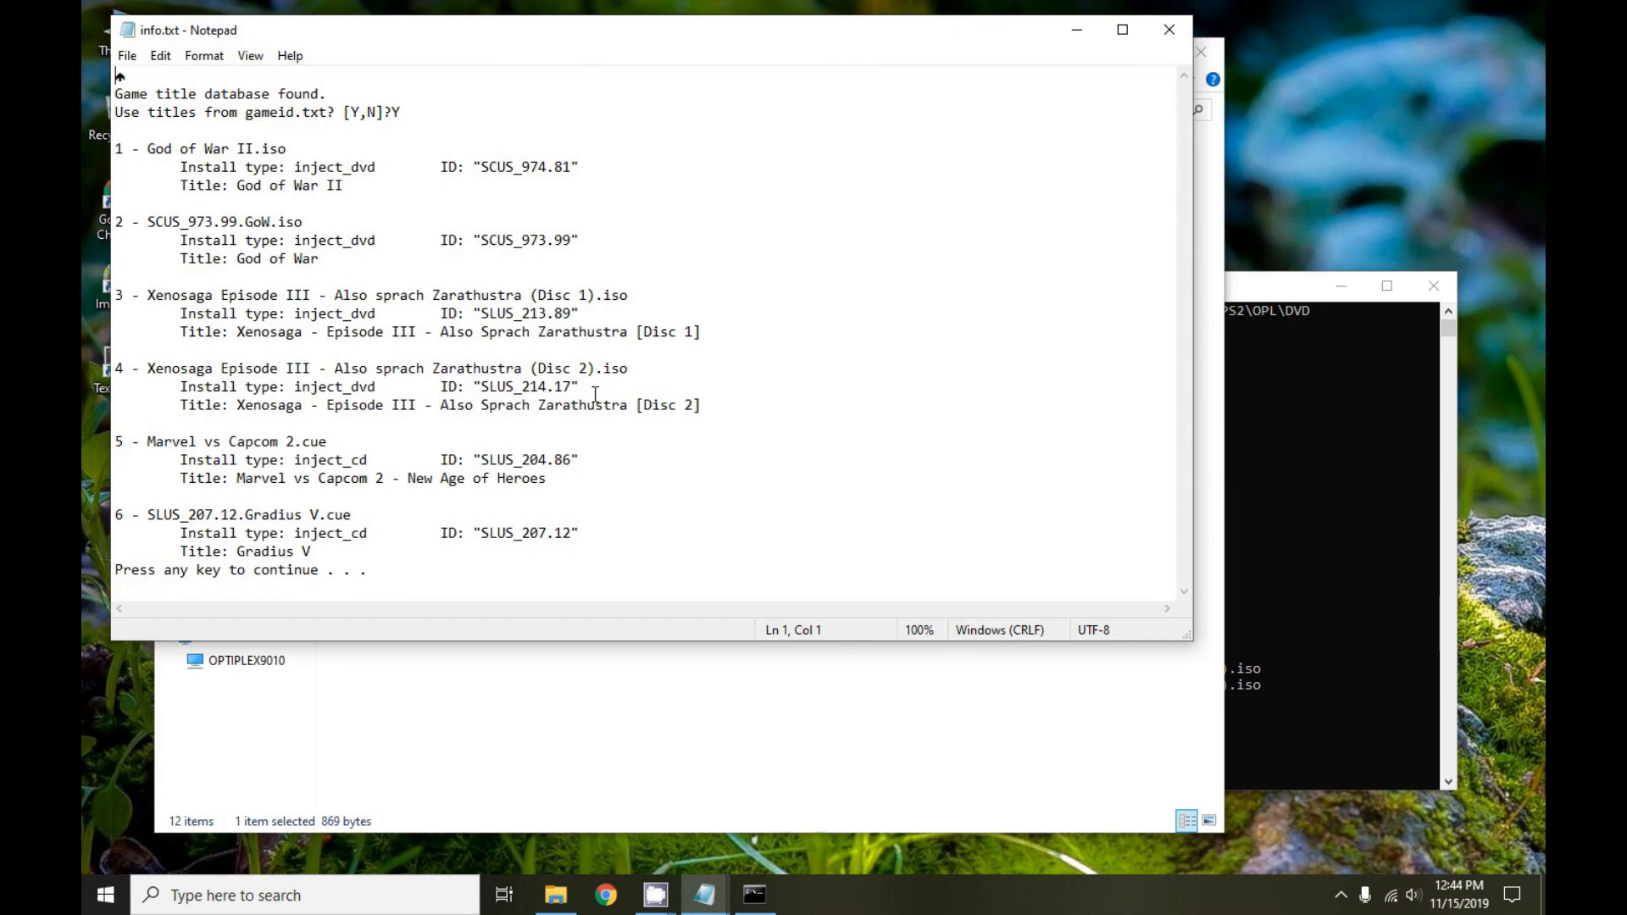
pyautogui.moveTo(844, 285)
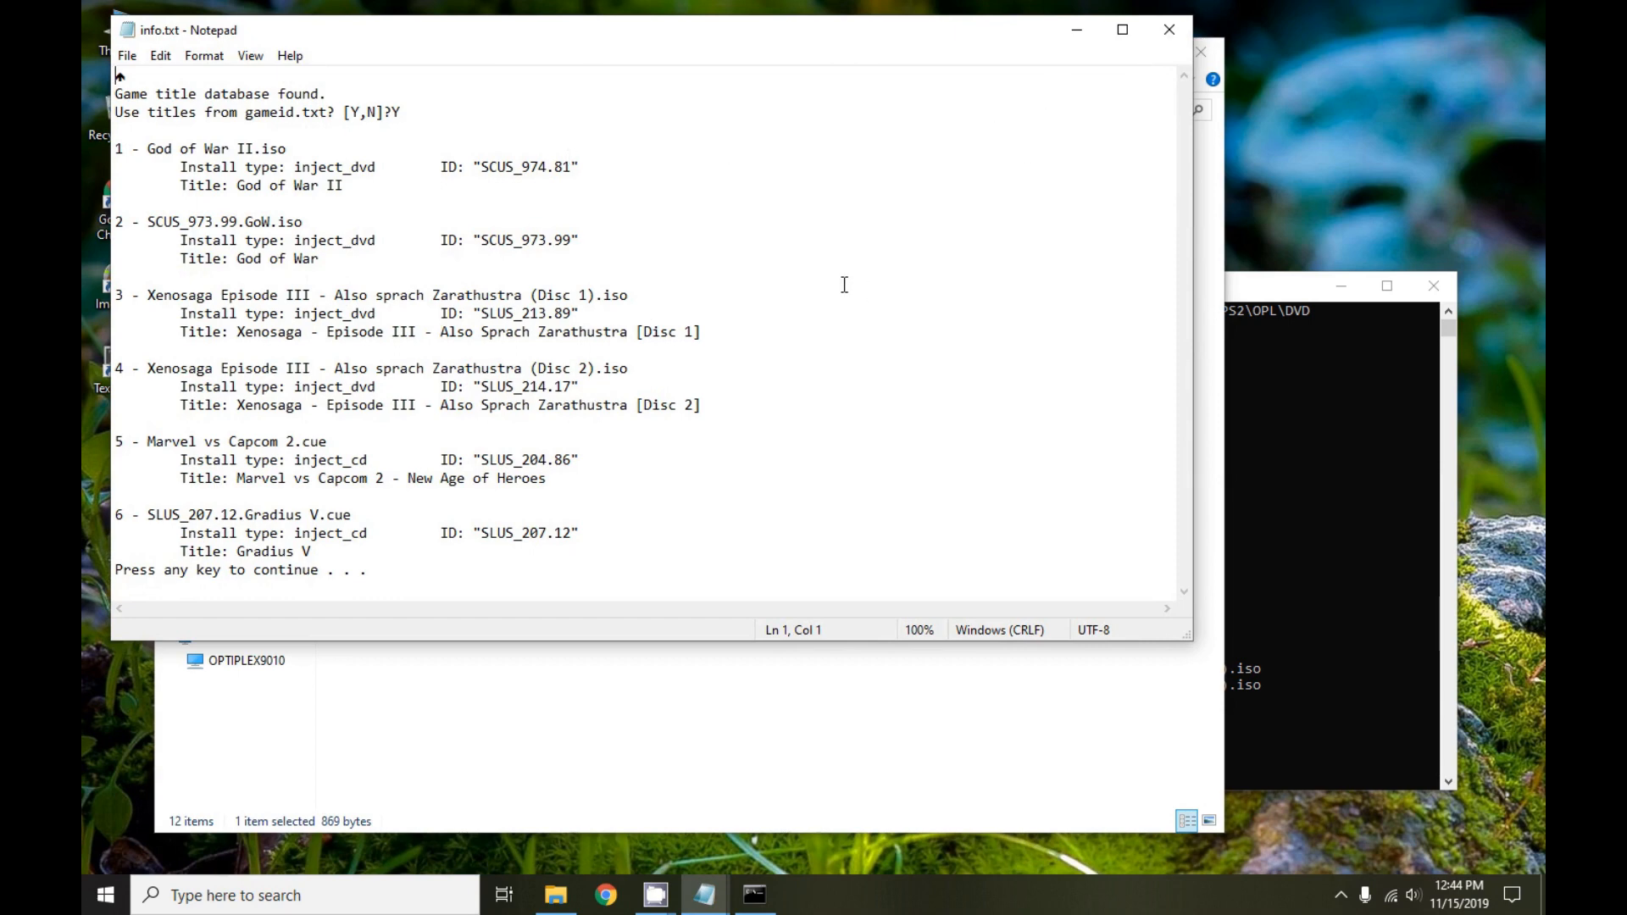
pyautogui.moveTo(922, 276)
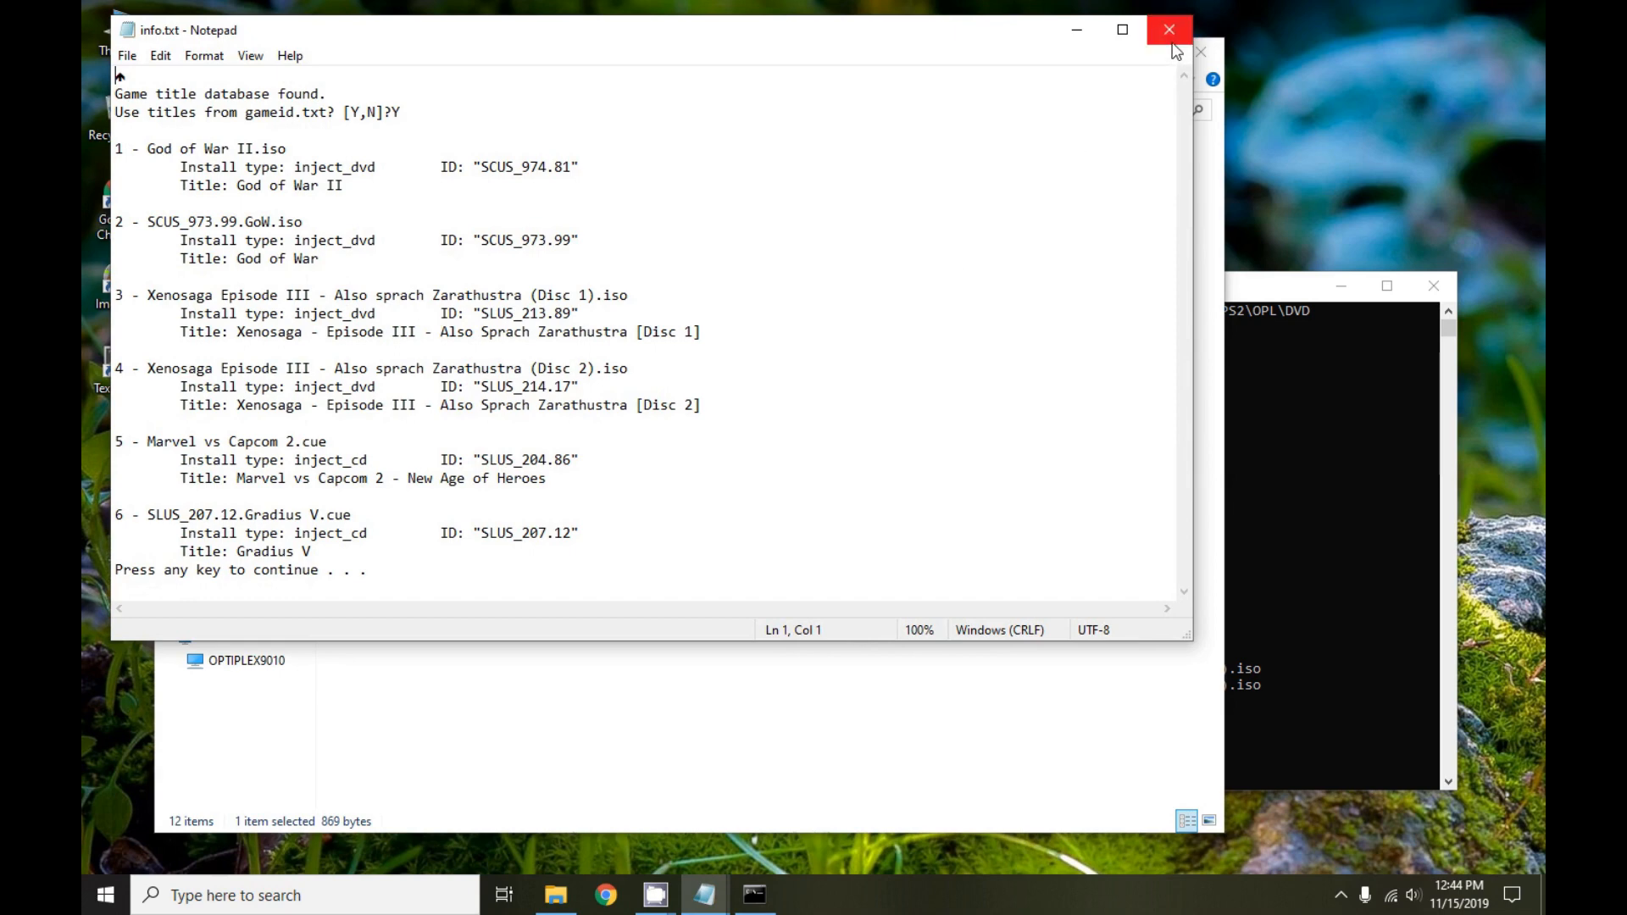
pyautogui.moveTo(1171, 49)
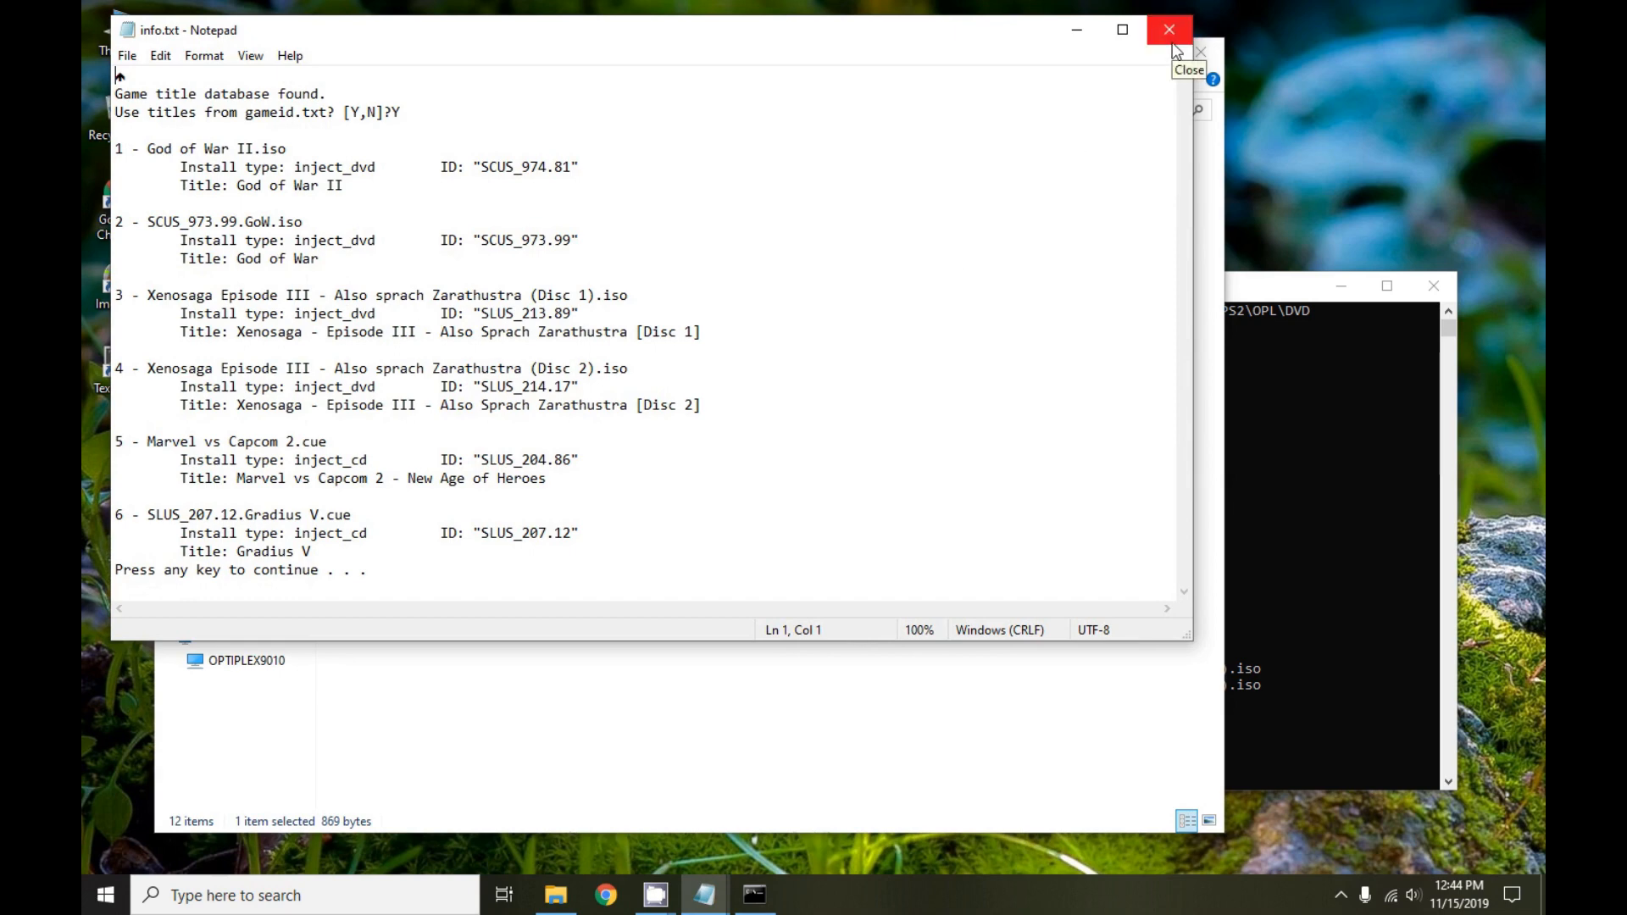
pyautogui.click(1169, 29)
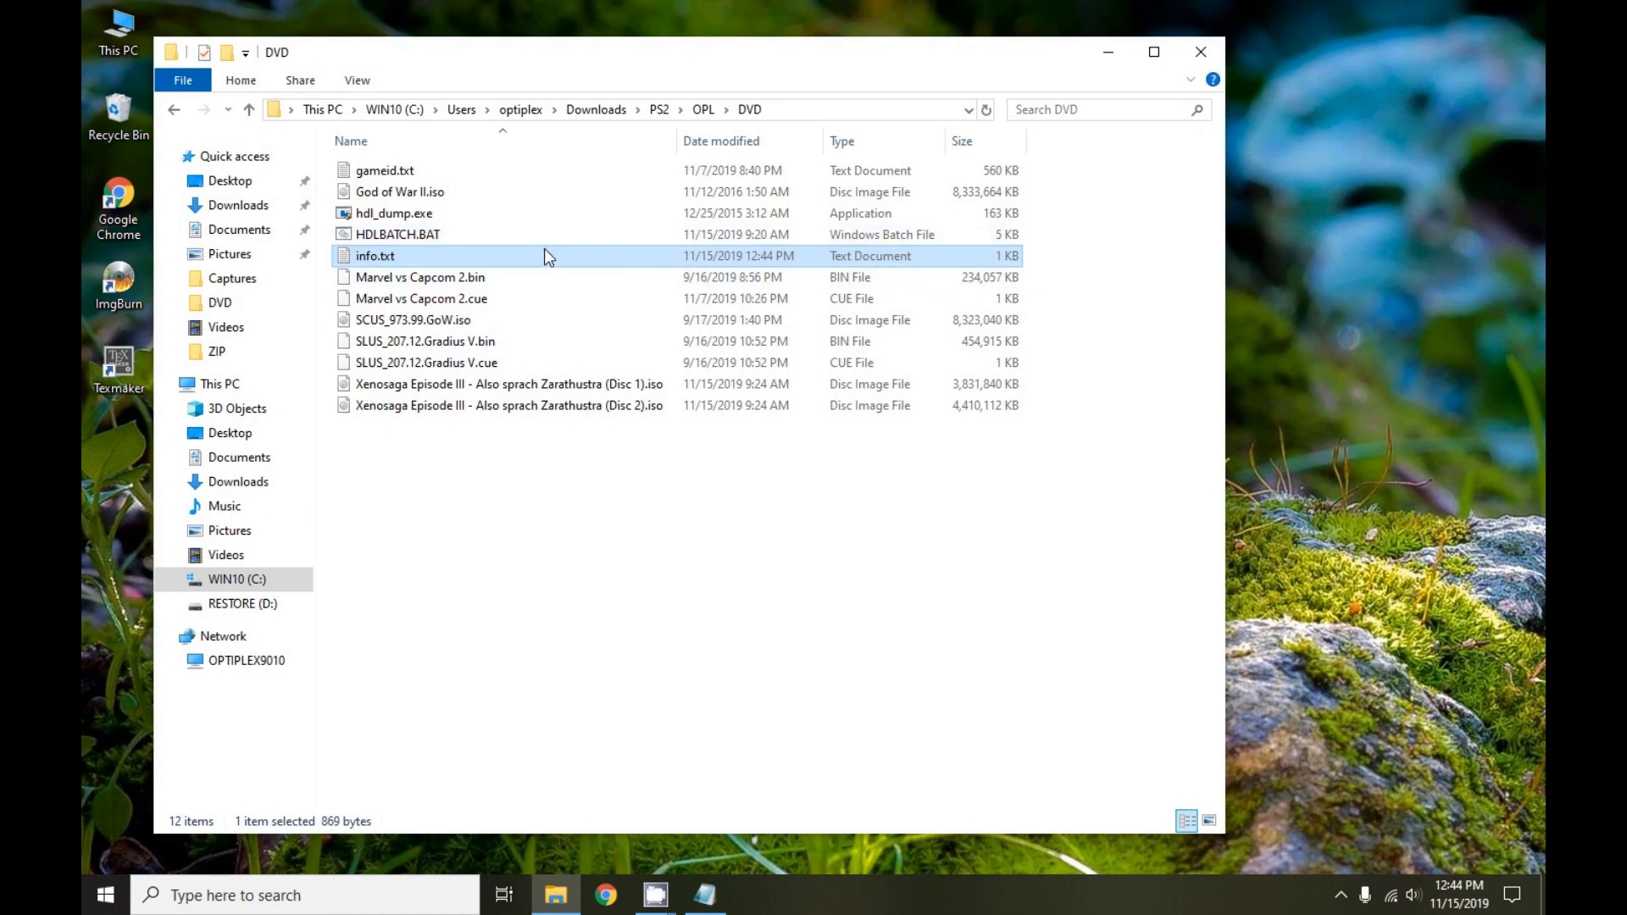
# Reopen HDLBATCH.BAT, change its TEST option from yes to NO, and close the script
pyautogui.click(396, 233)
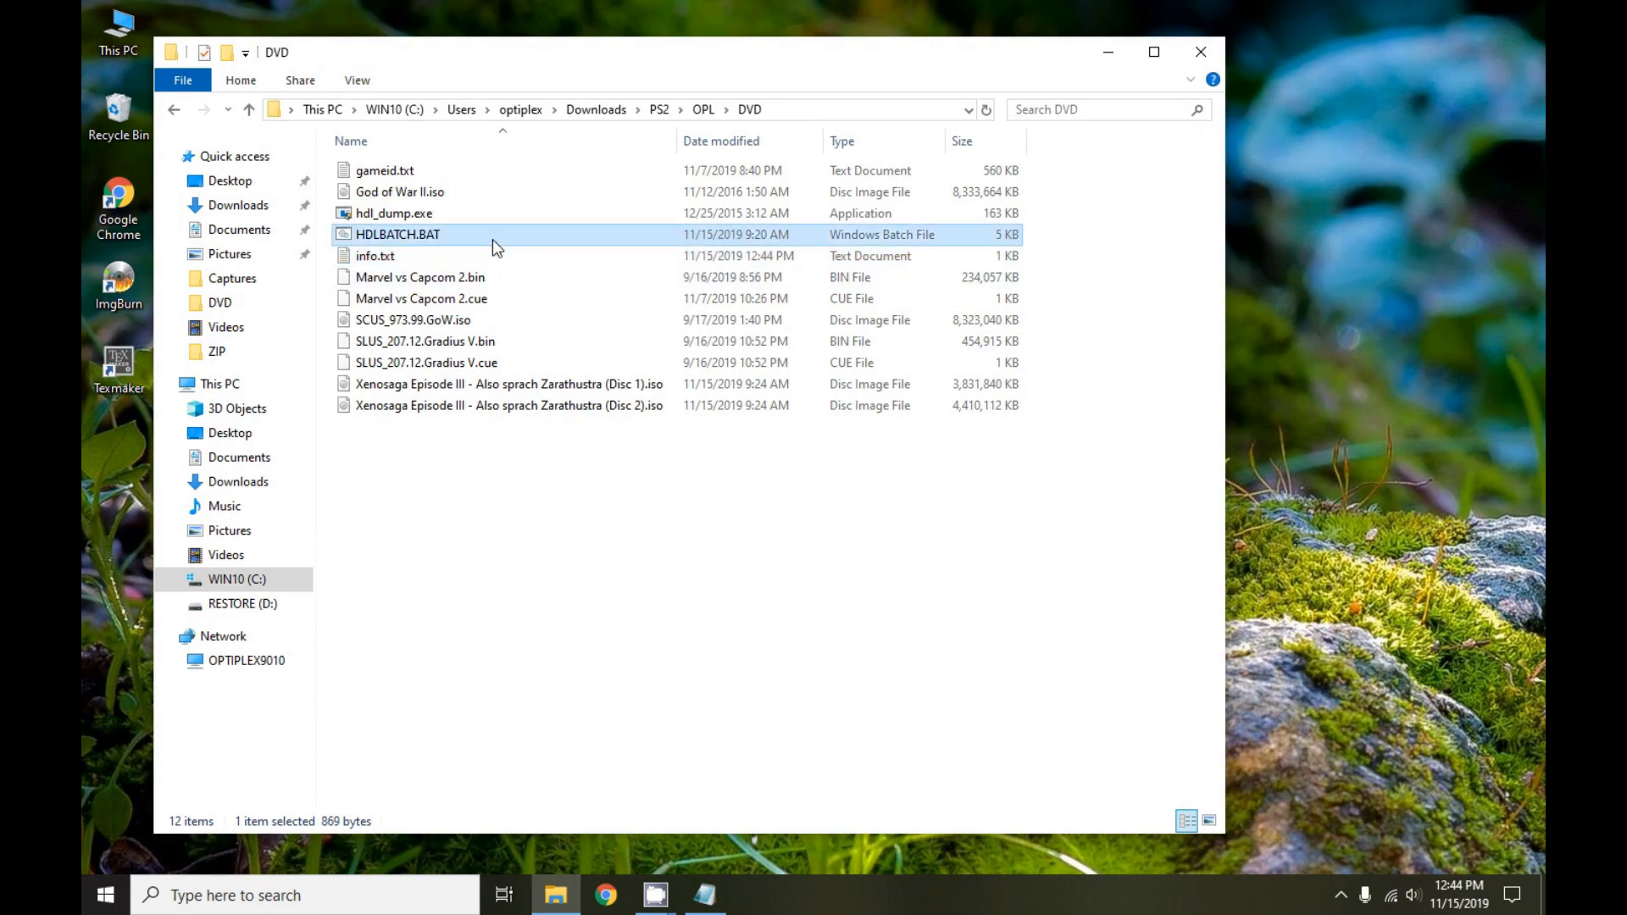
pyautogui.doubleClick(397, 234)
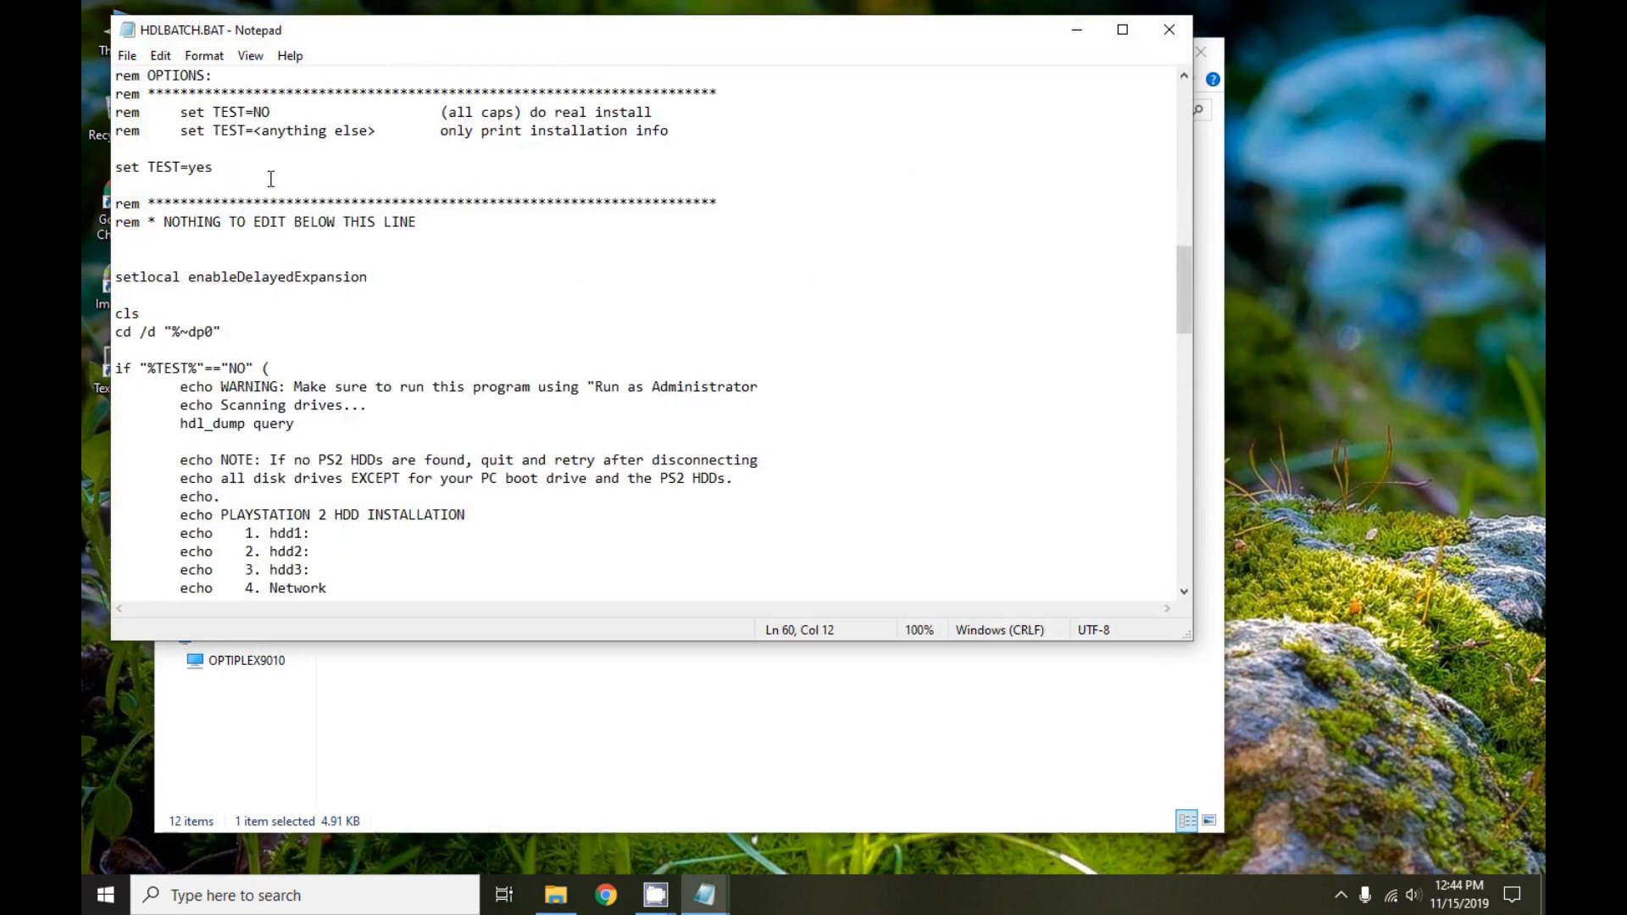
pyautogui.press('BackSpace')
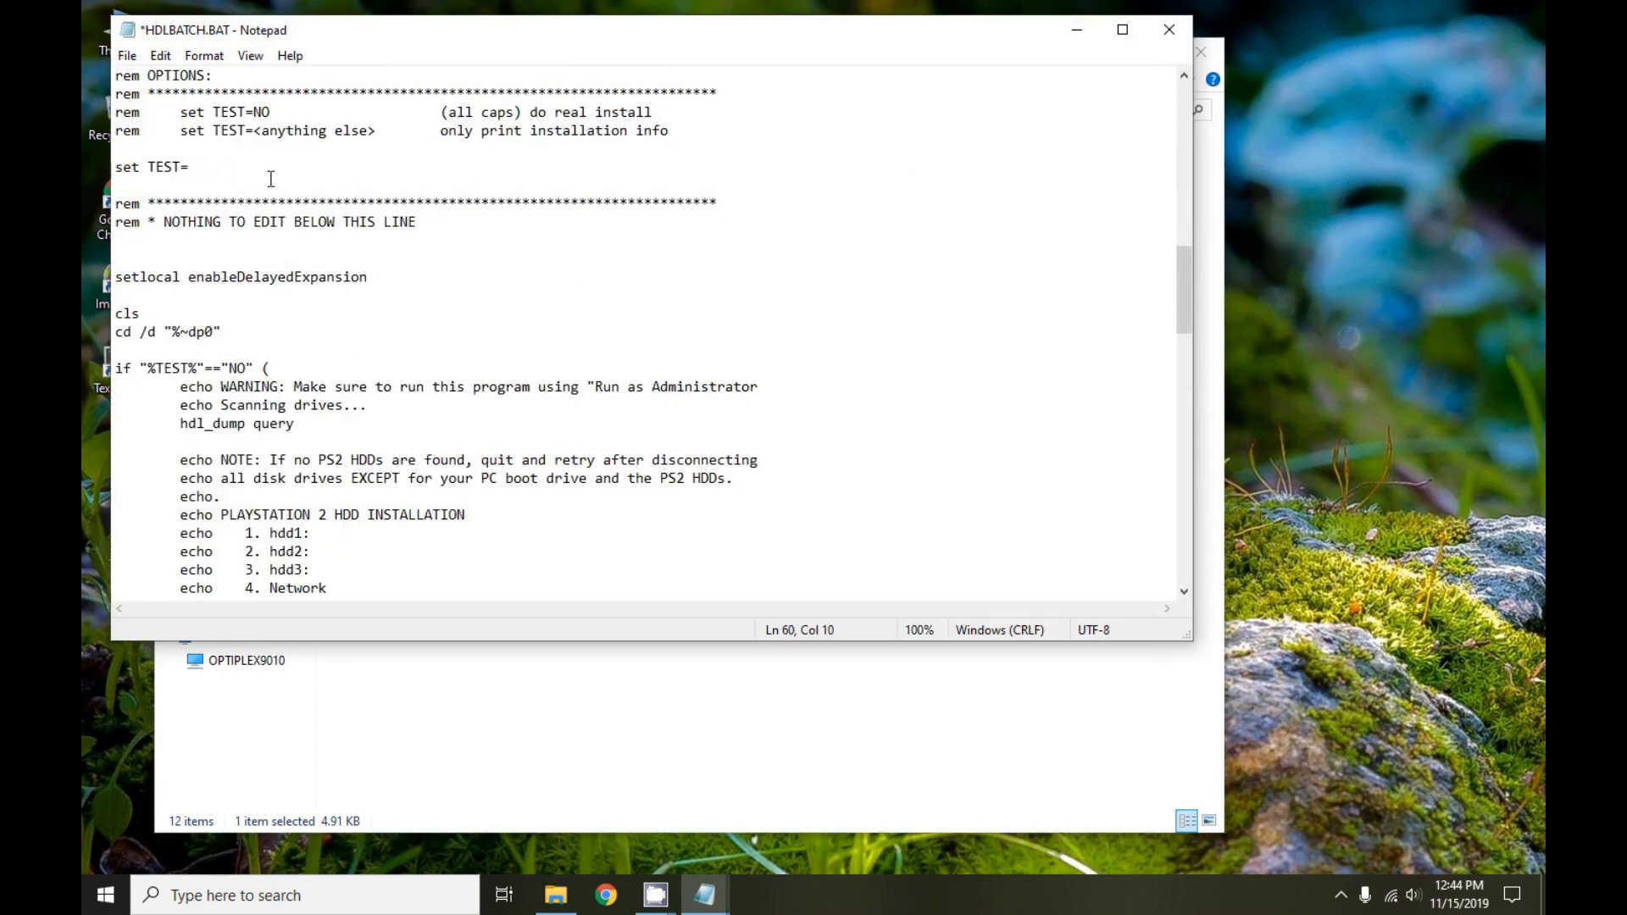
pyautogui.write('NO')
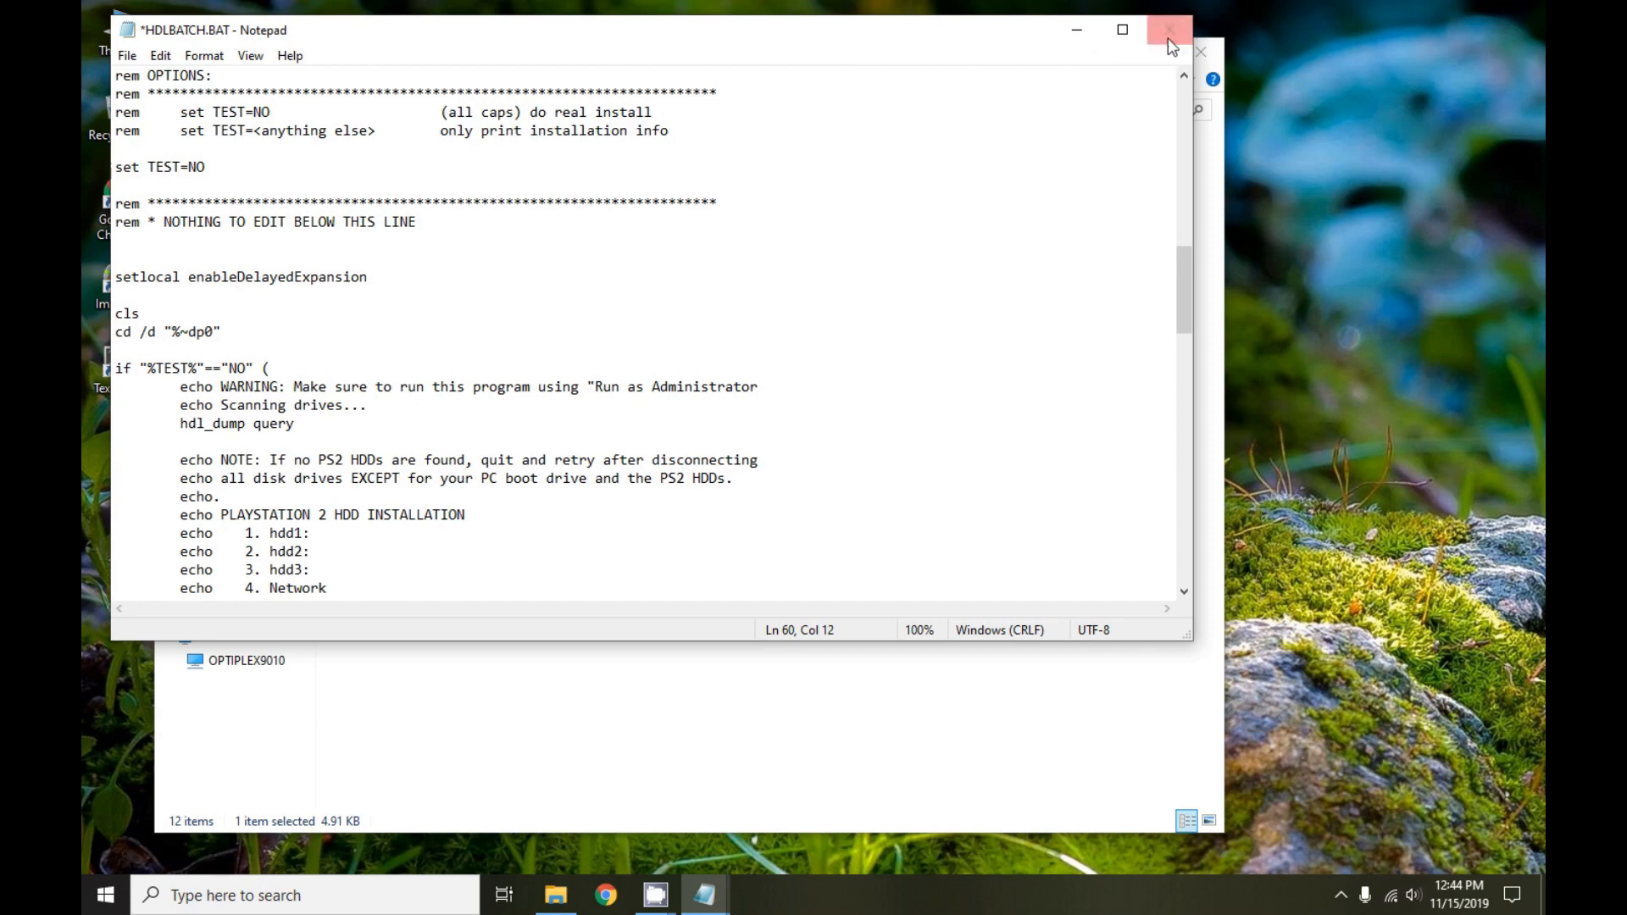
pyautogui.click(1171, 29)
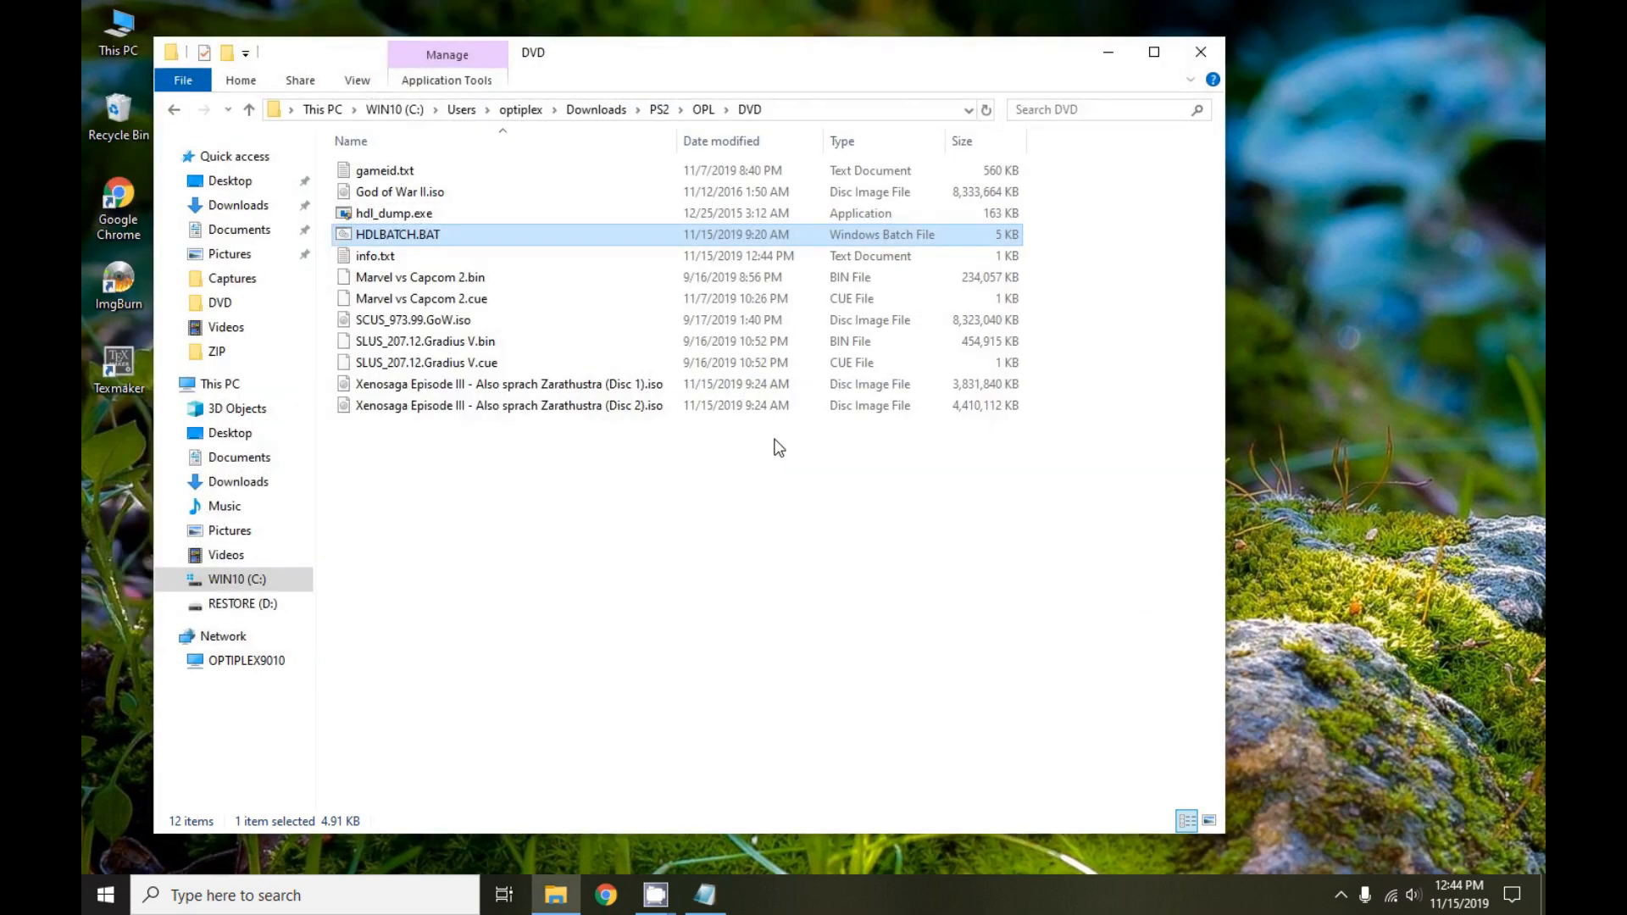
# Run HDLBATCH.BAT as administrator and allow it through User Account Control
pyautogui.rightClick(396, 234)
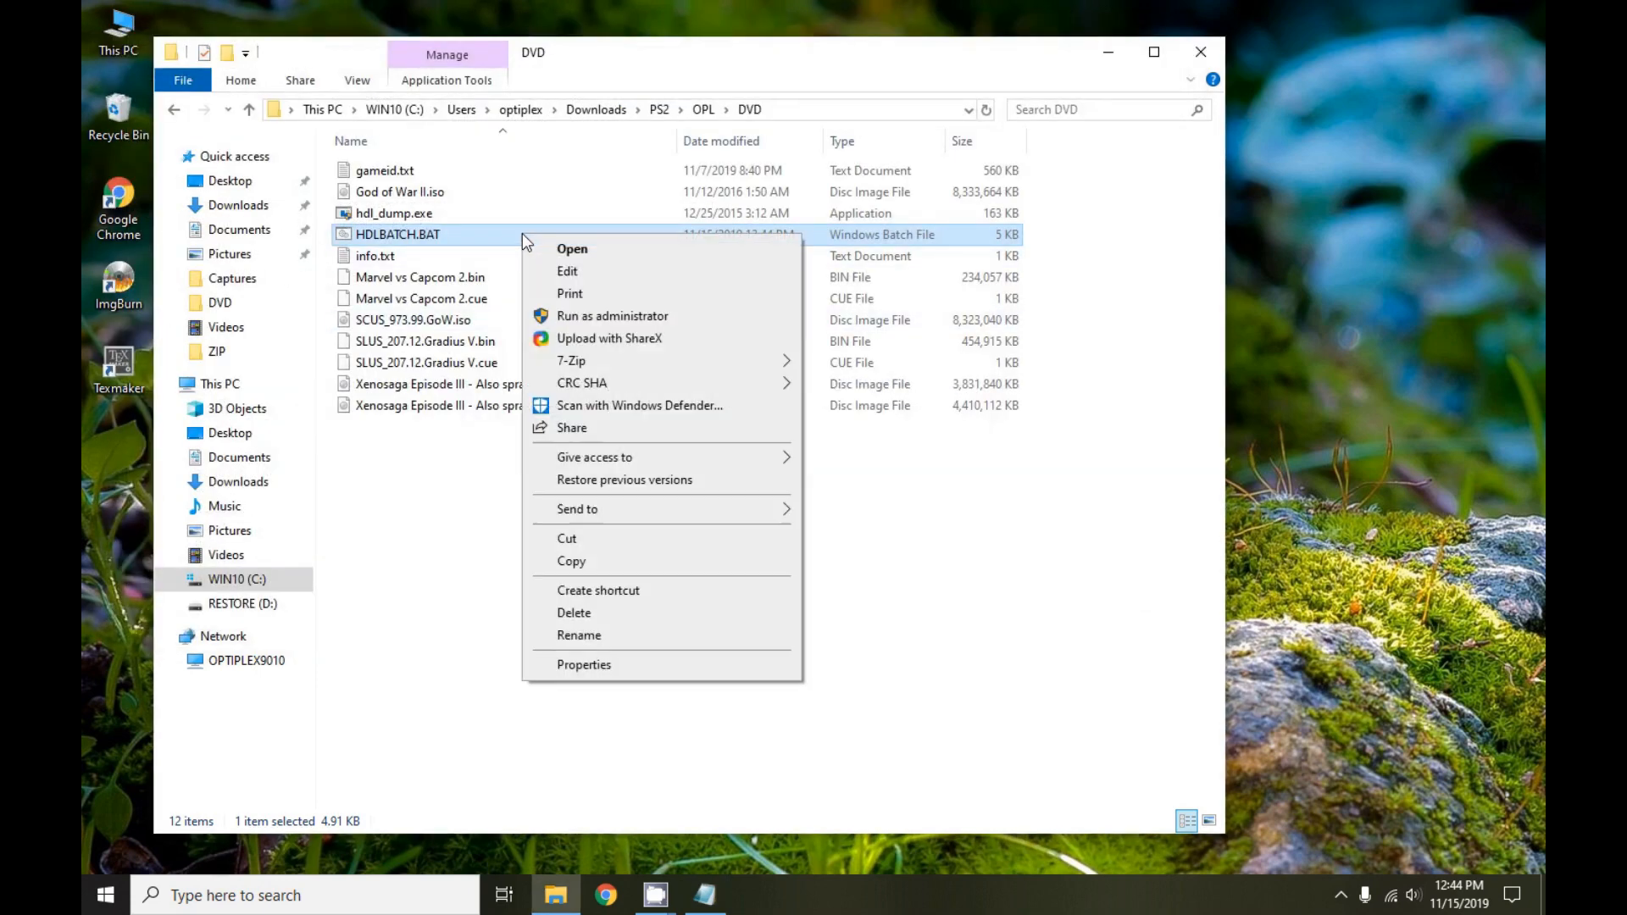
pyautogui.click(612, 315)
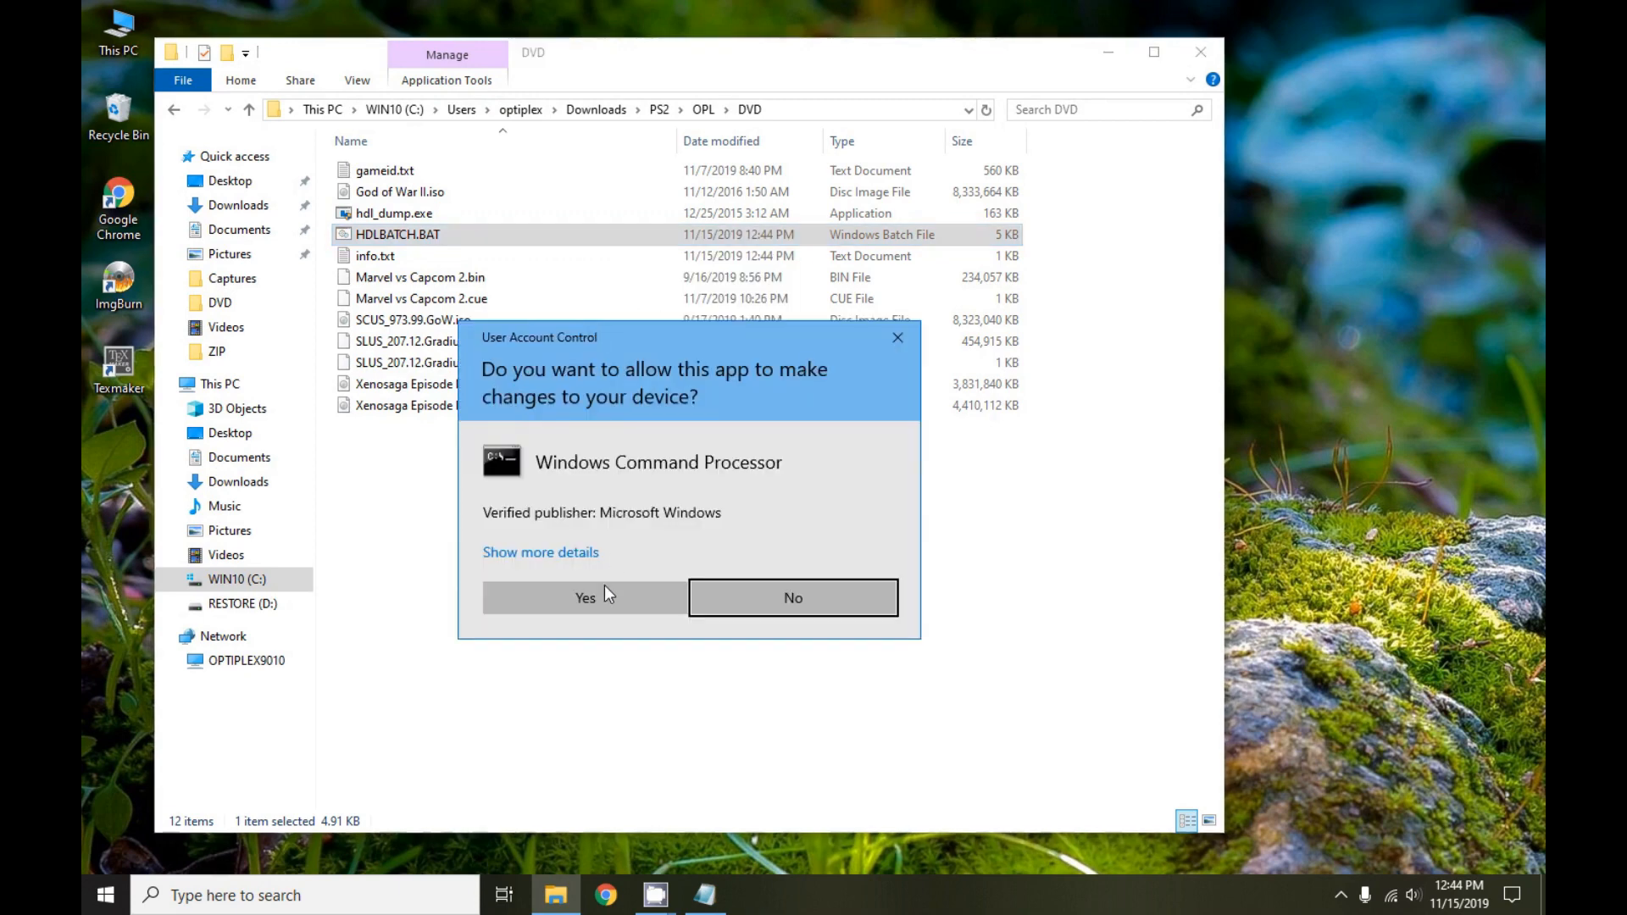
pyautogui.click(584, 597)
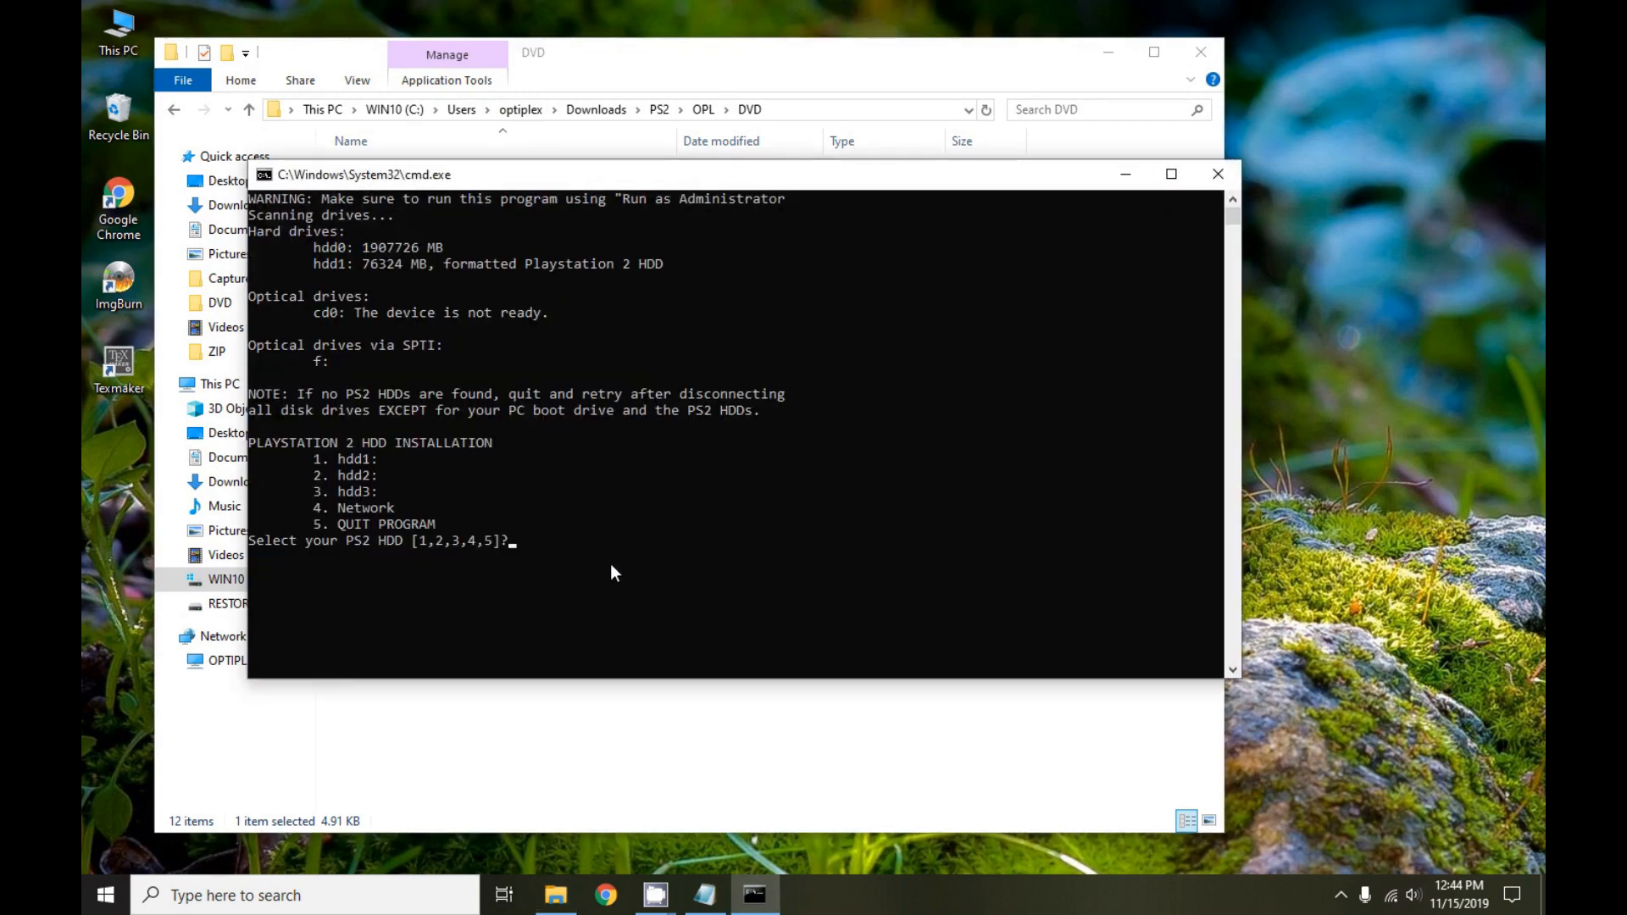
pyautogui.moveTo(385, 233)
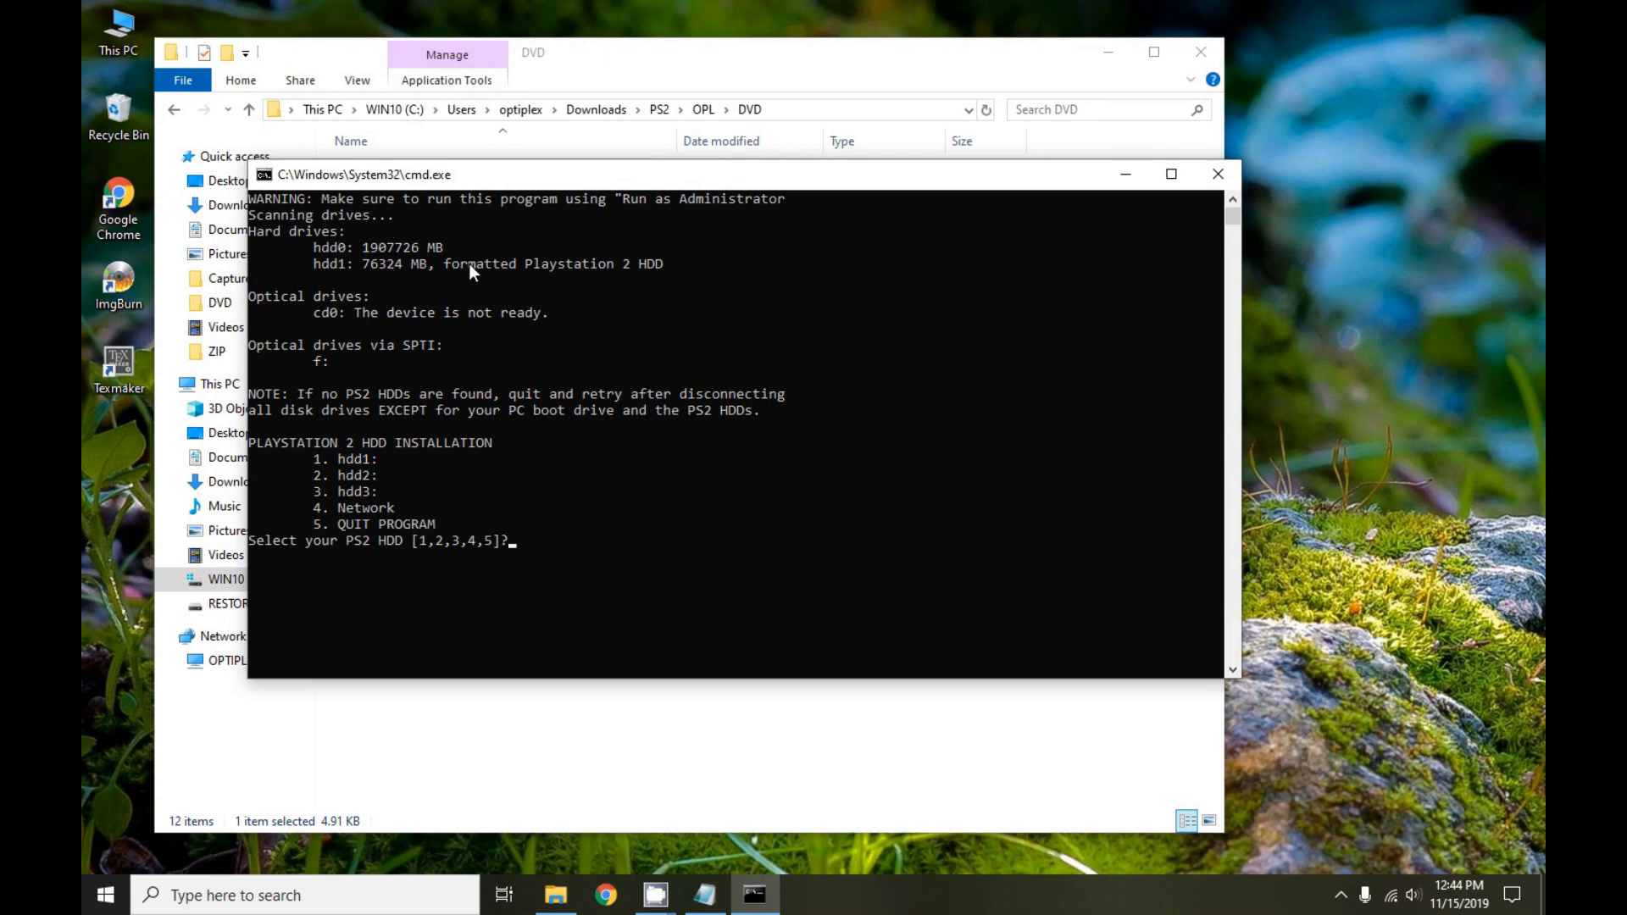
pyautogui.moveTo(486, 280)
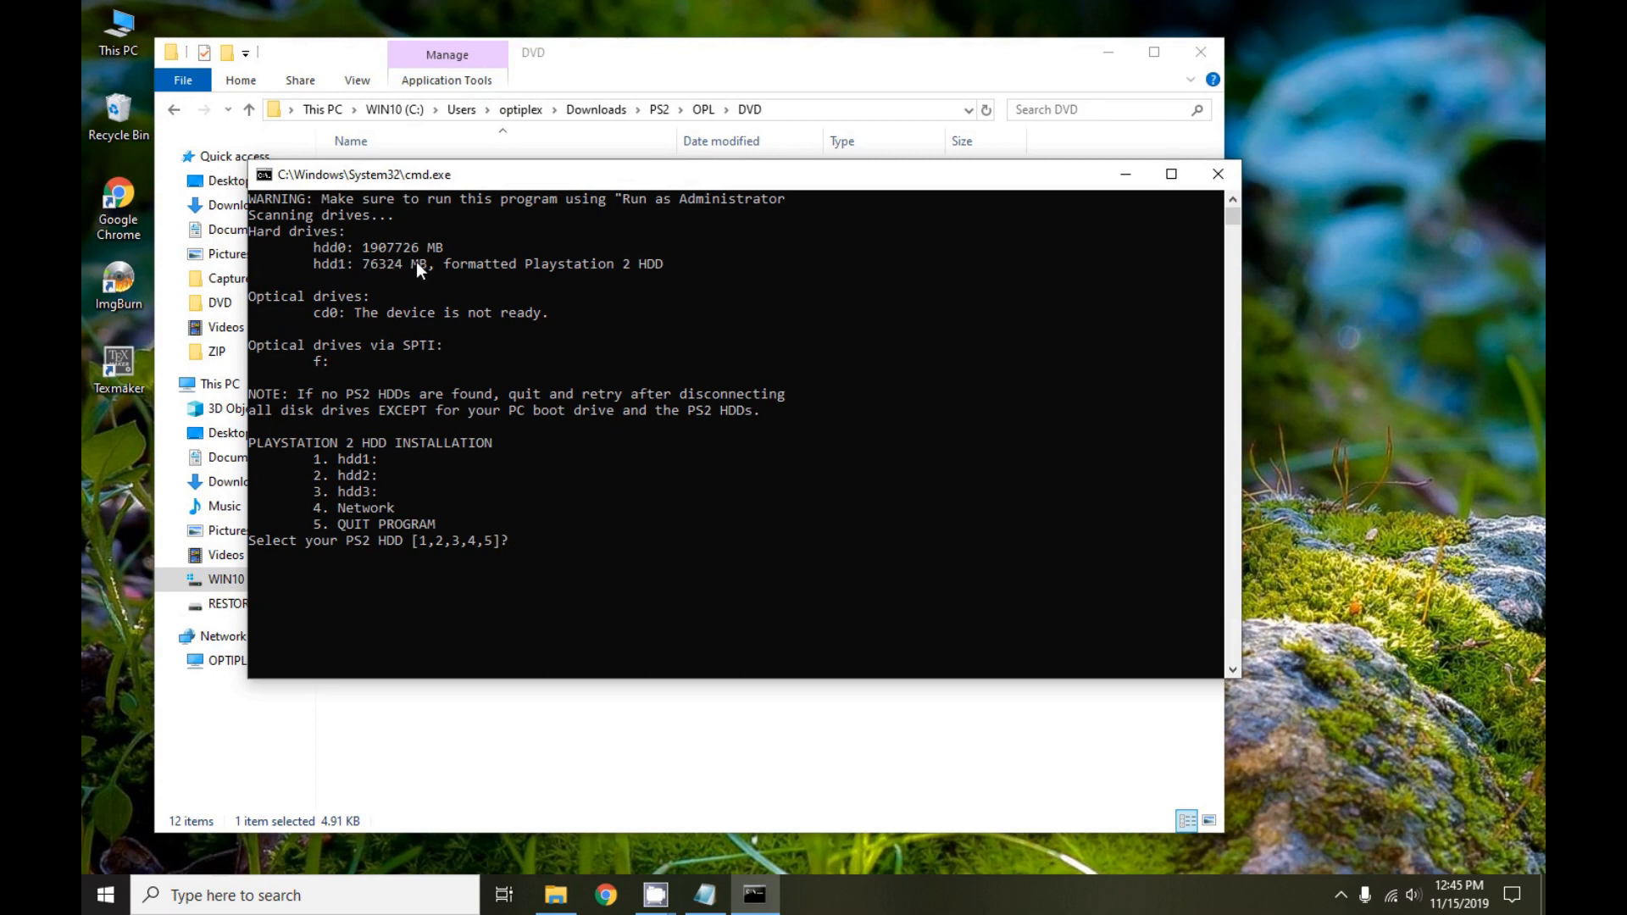
pyautogui.moveTo(378, 539)
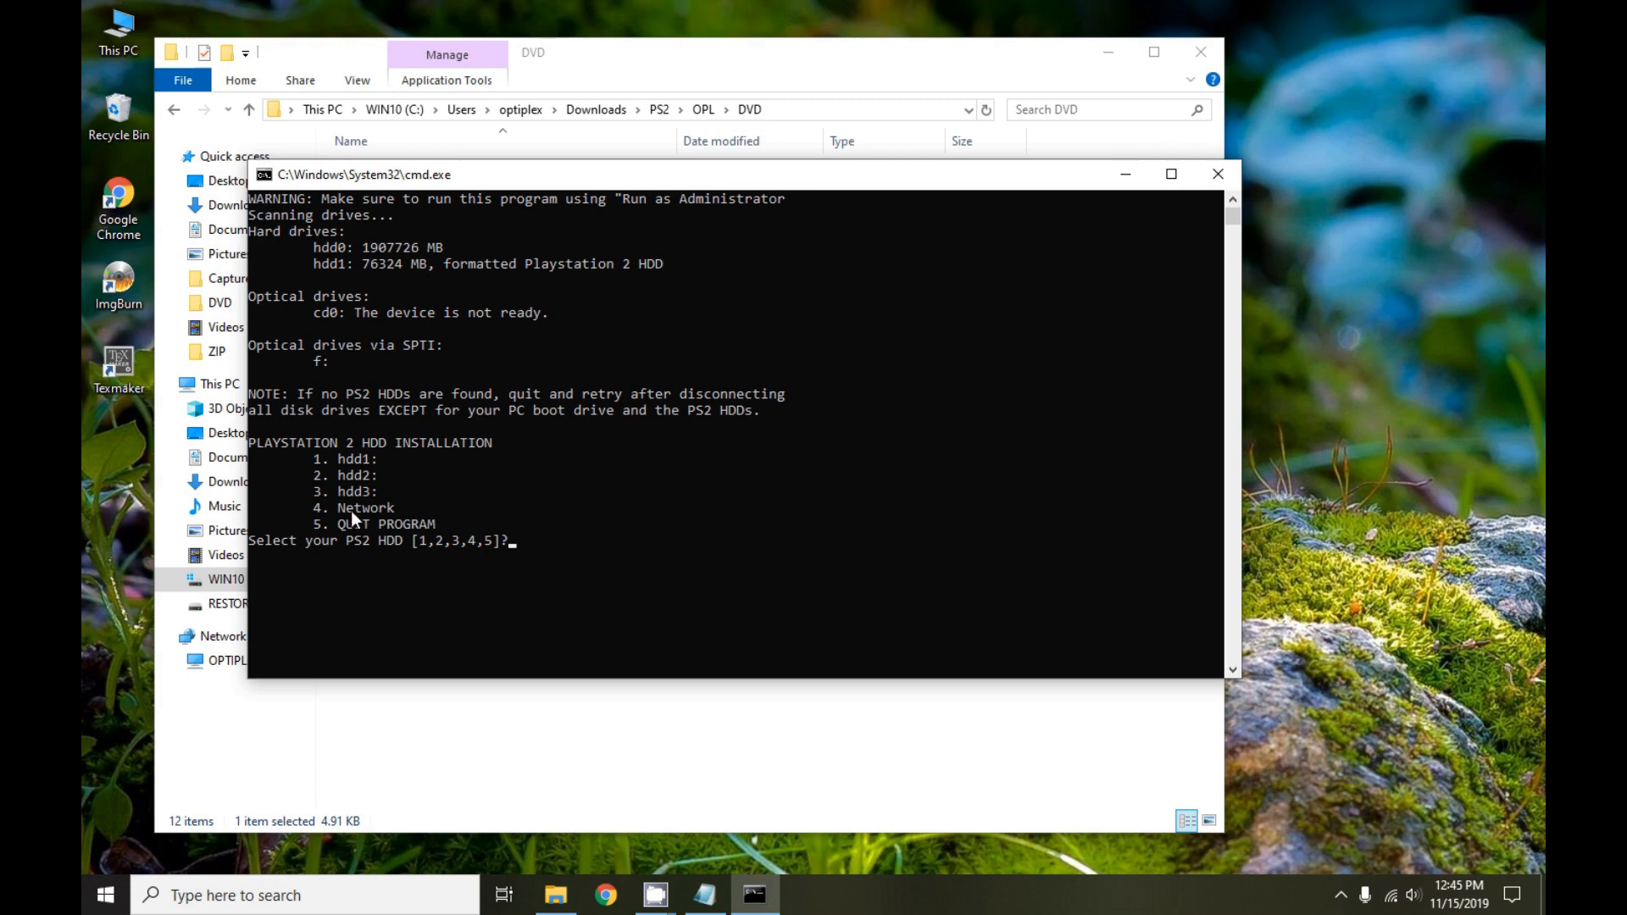
pyautogui.moveTo(496, 302)
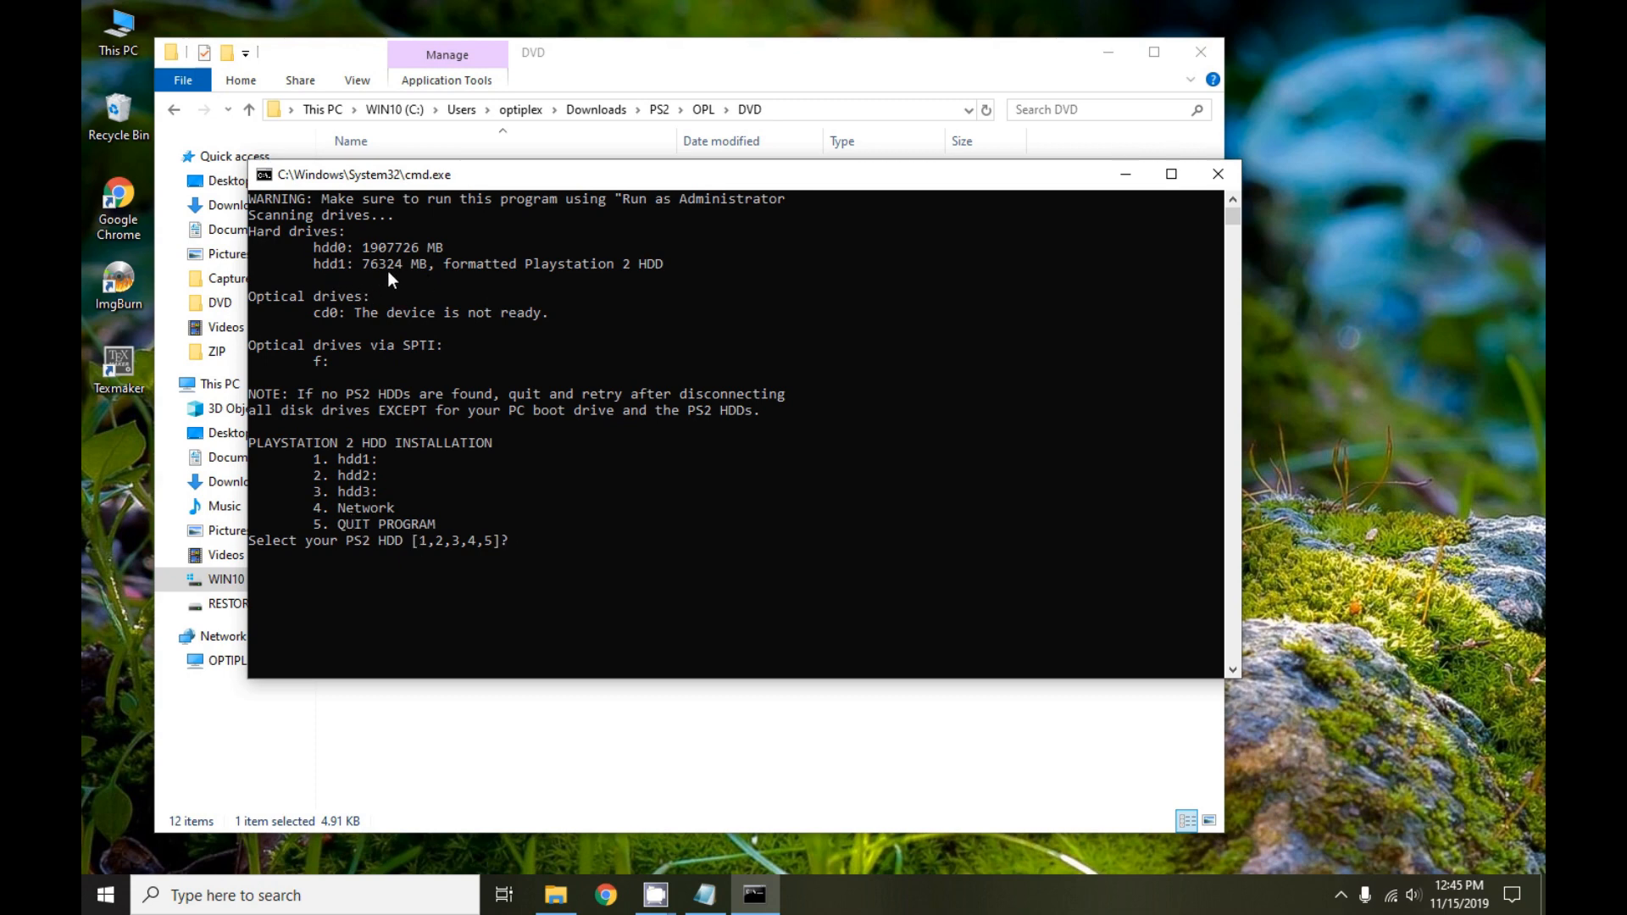
pyautogui.moveTo(347, 279)
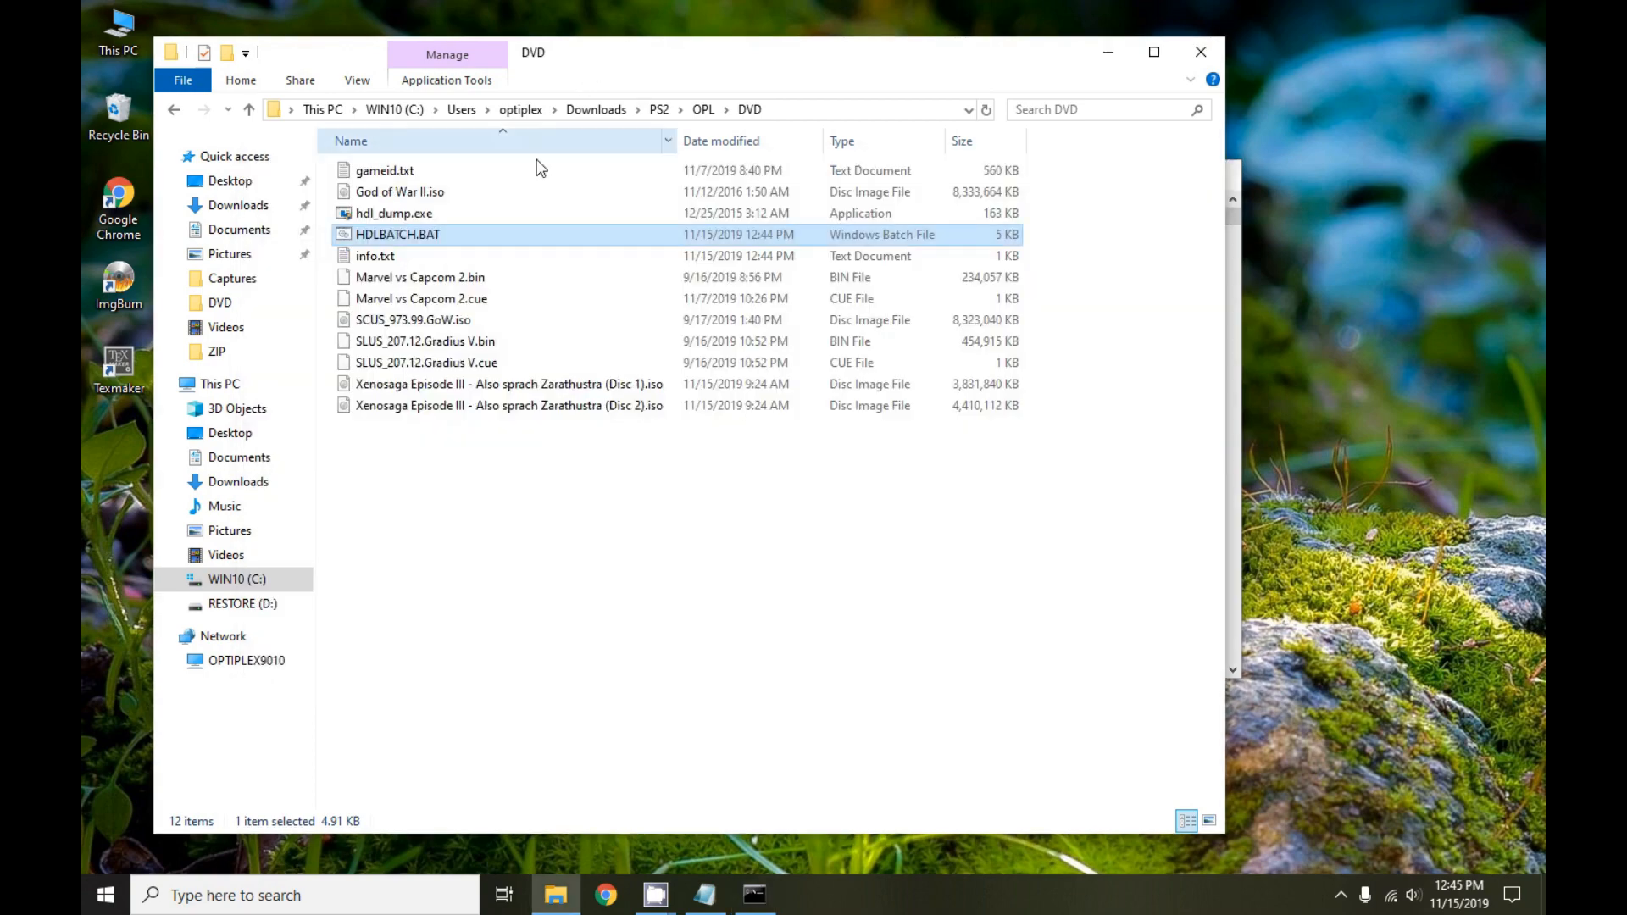
pyautogui.doubleClick(396, 234)
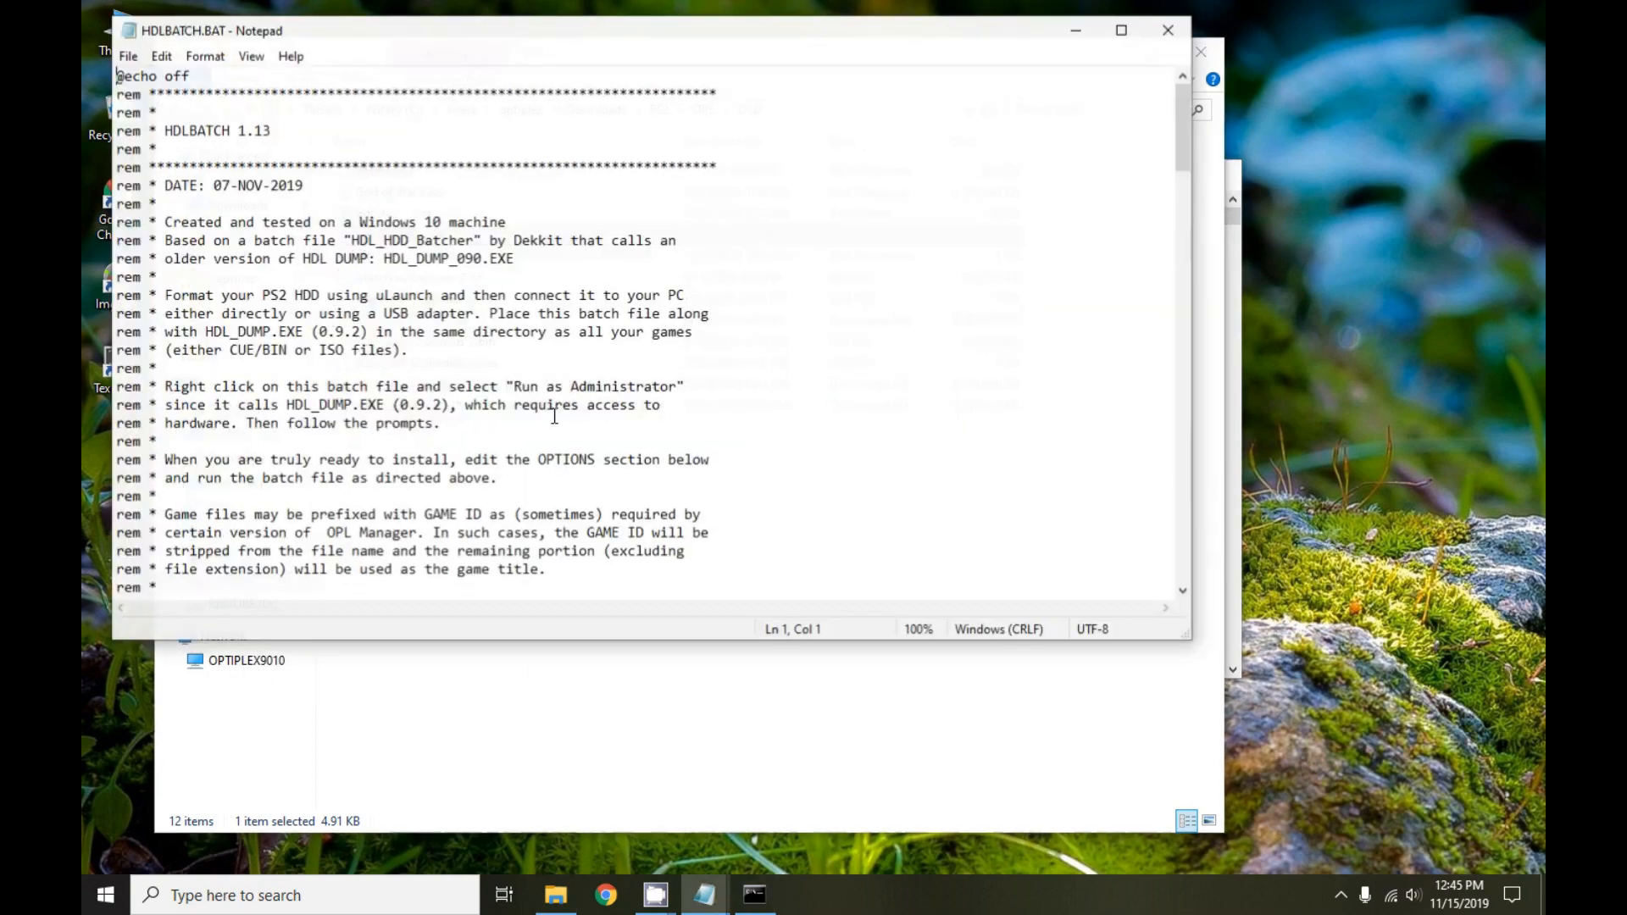
pyautogui.scroll(-3)
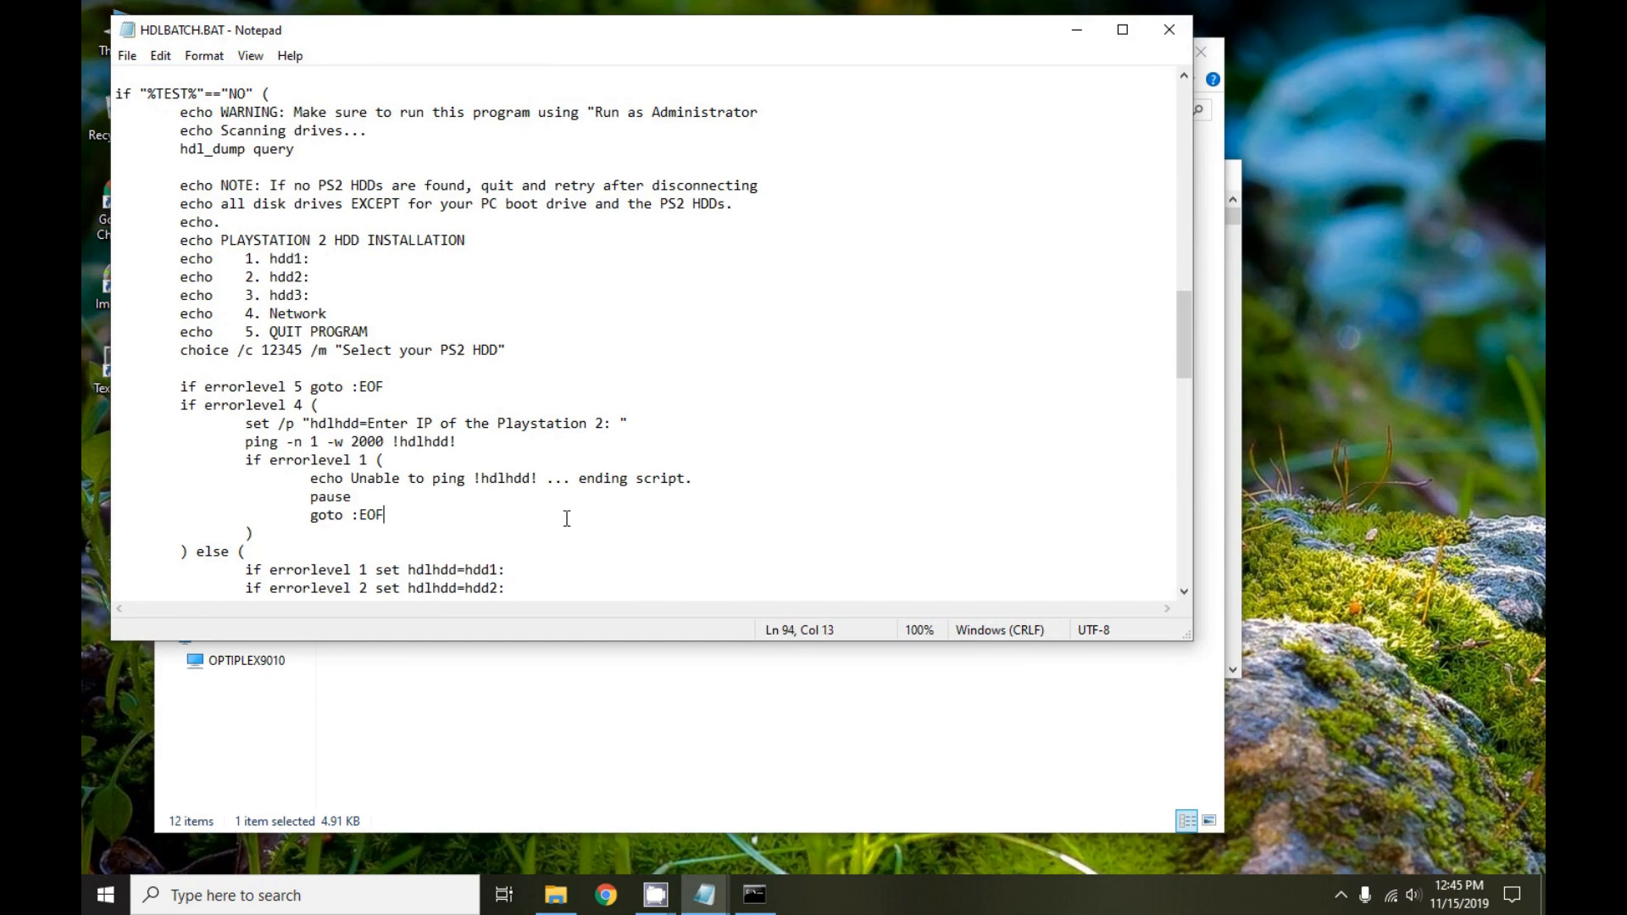
pyautogui.moveTo(670, 472)
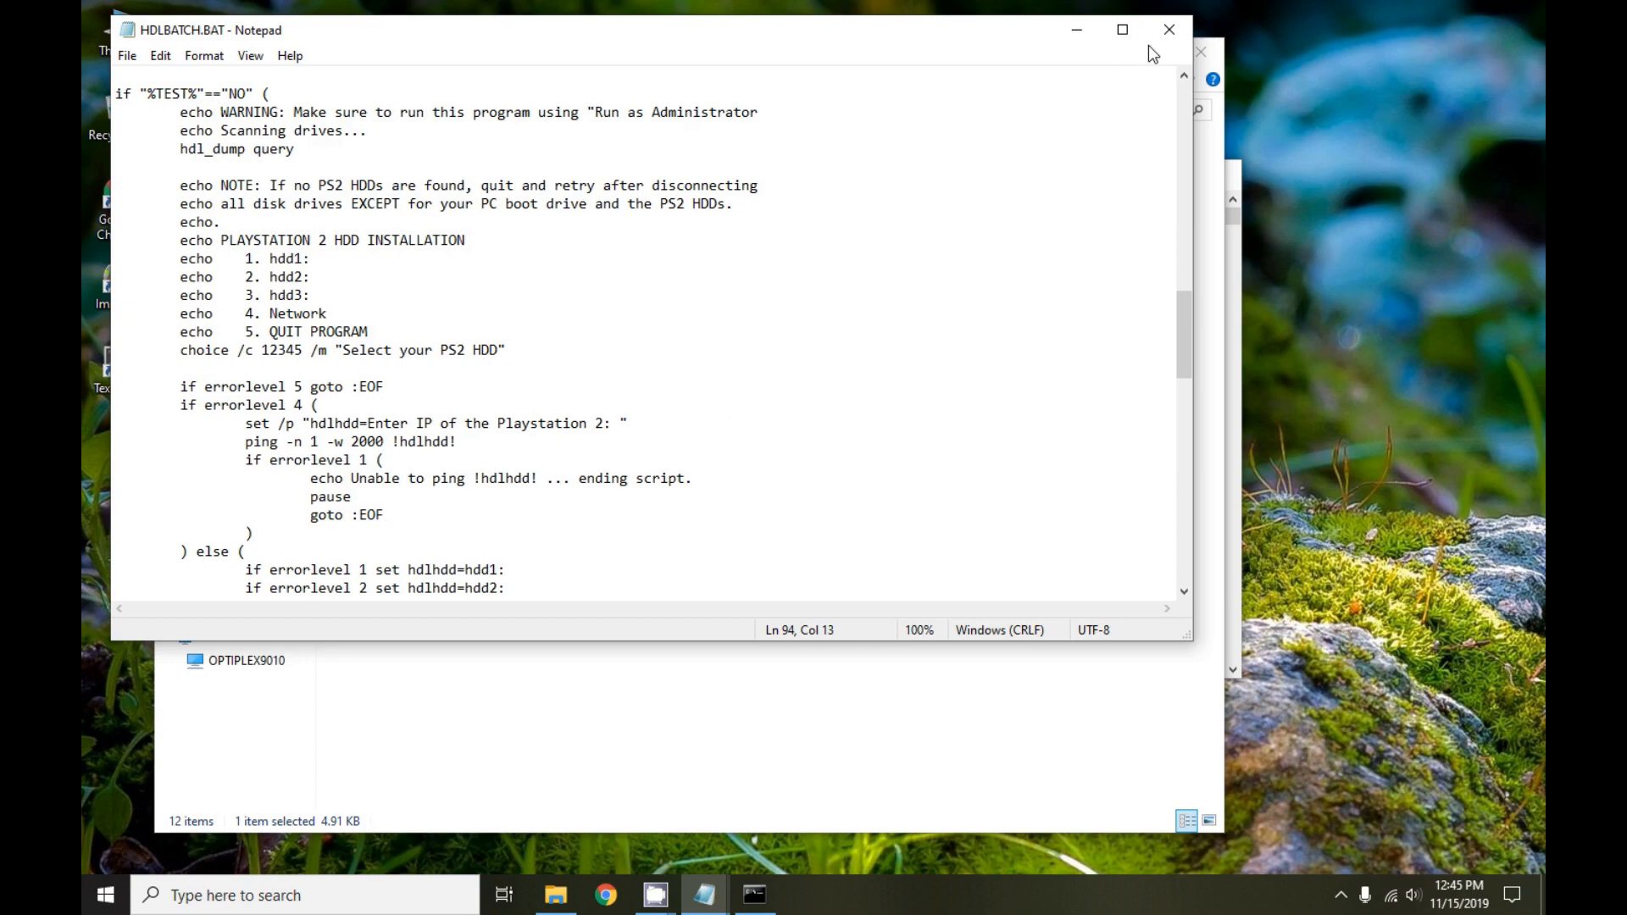
pyautogui.click(554, 895)
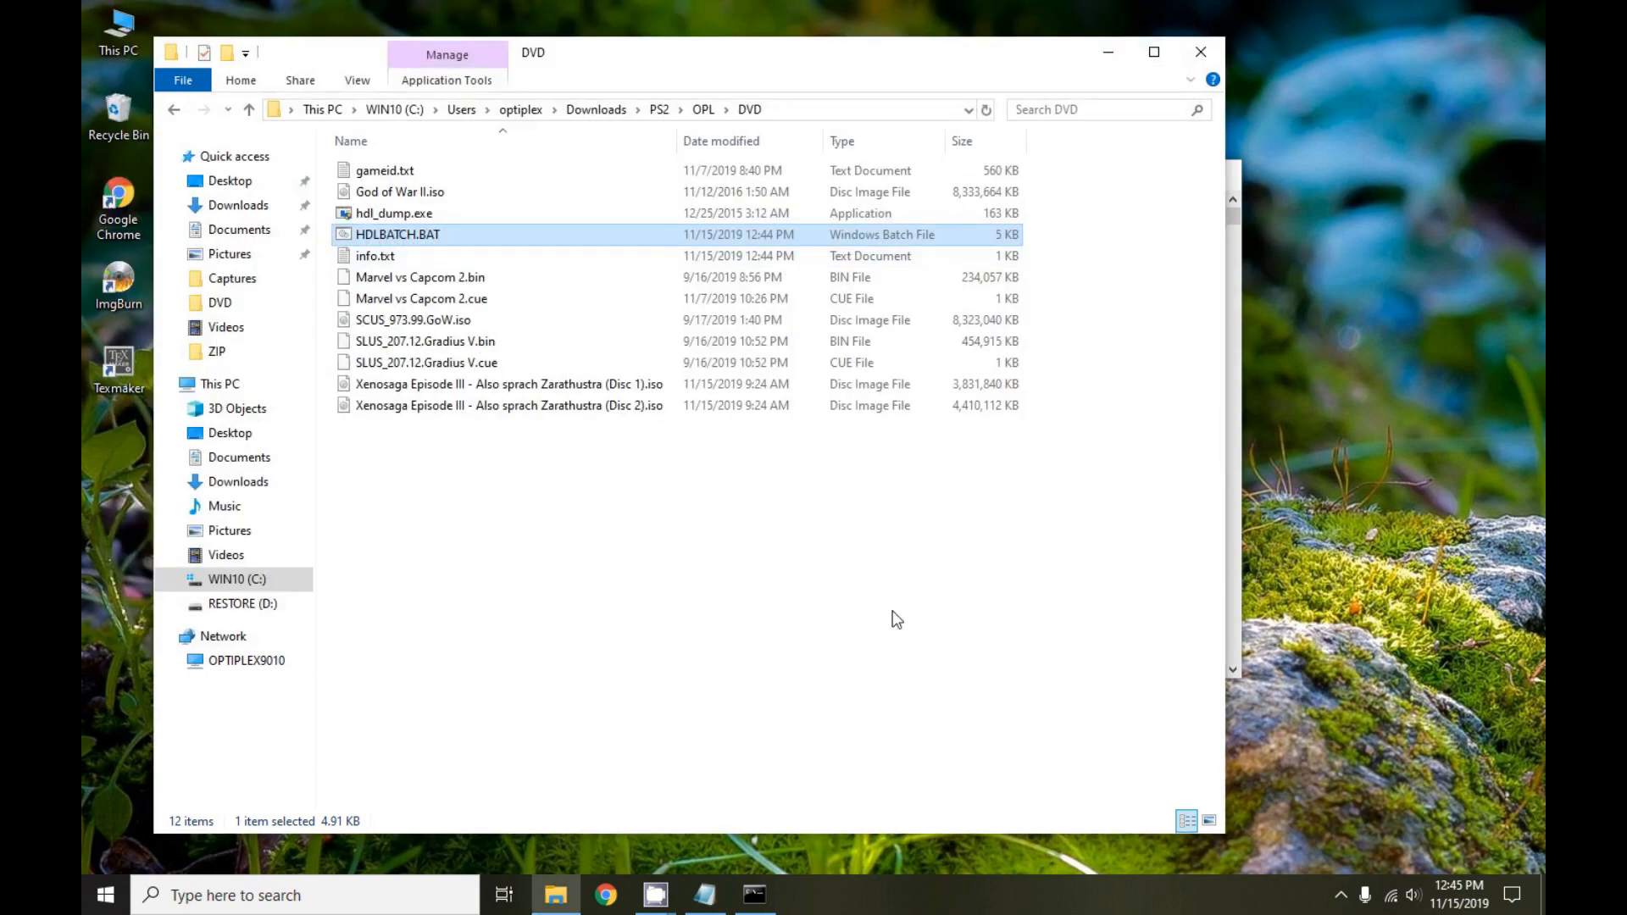
# Return to the installer, choose drive 1 (hdd1) and answer Y to use gameid.txt titles
pyautogui.doubleClick(397, 234)
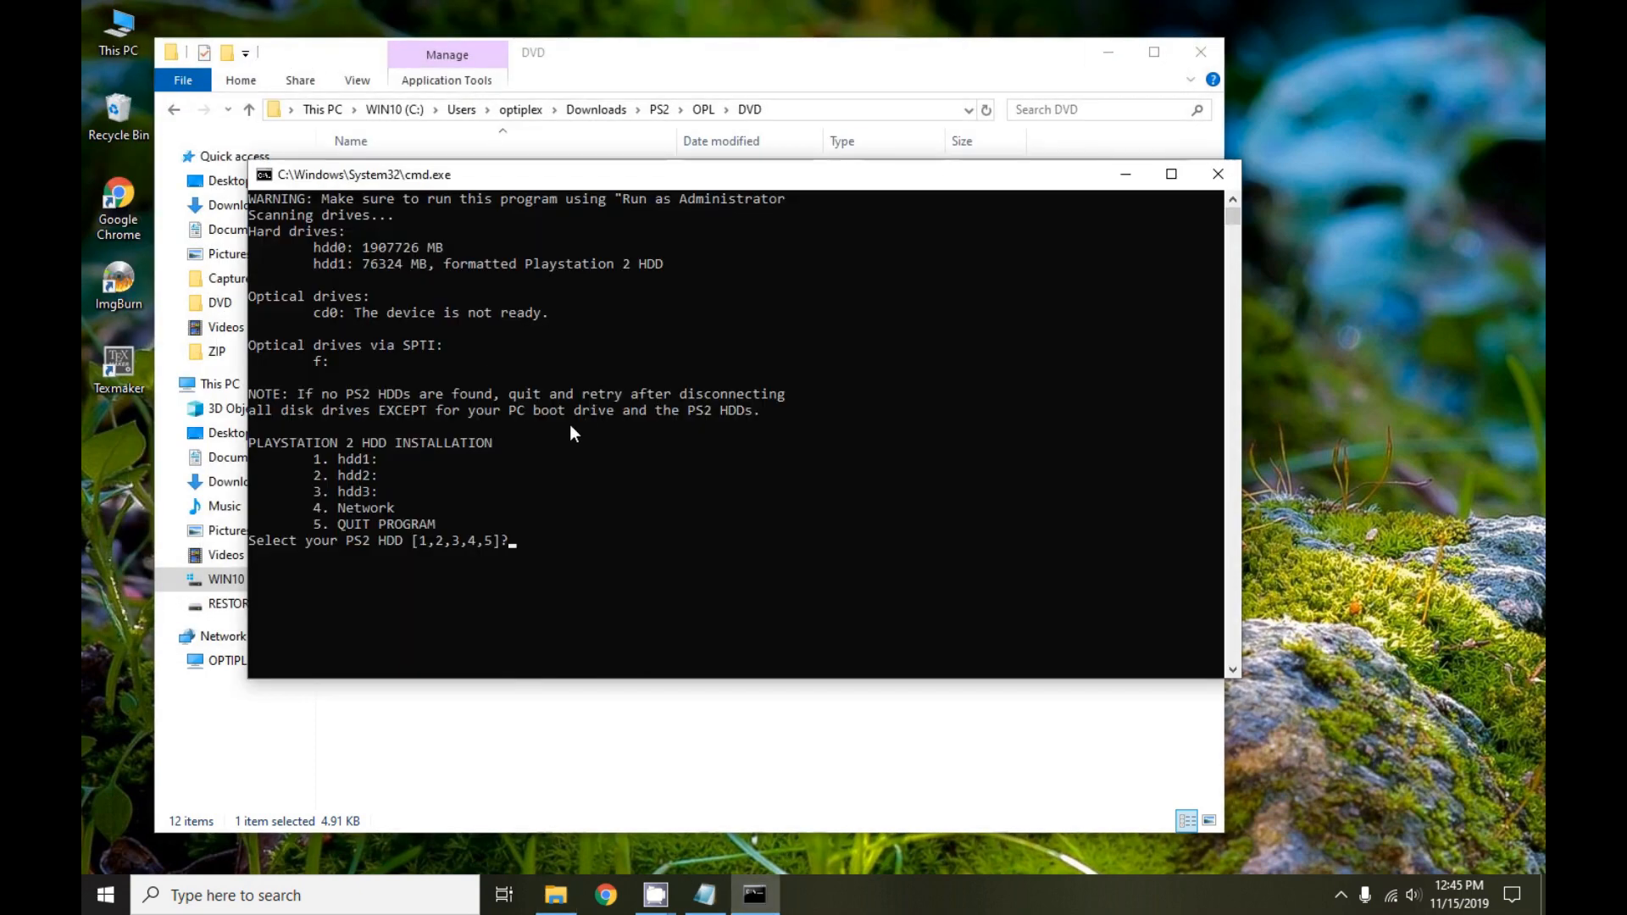
pyautogui.moveTo(441, 289)
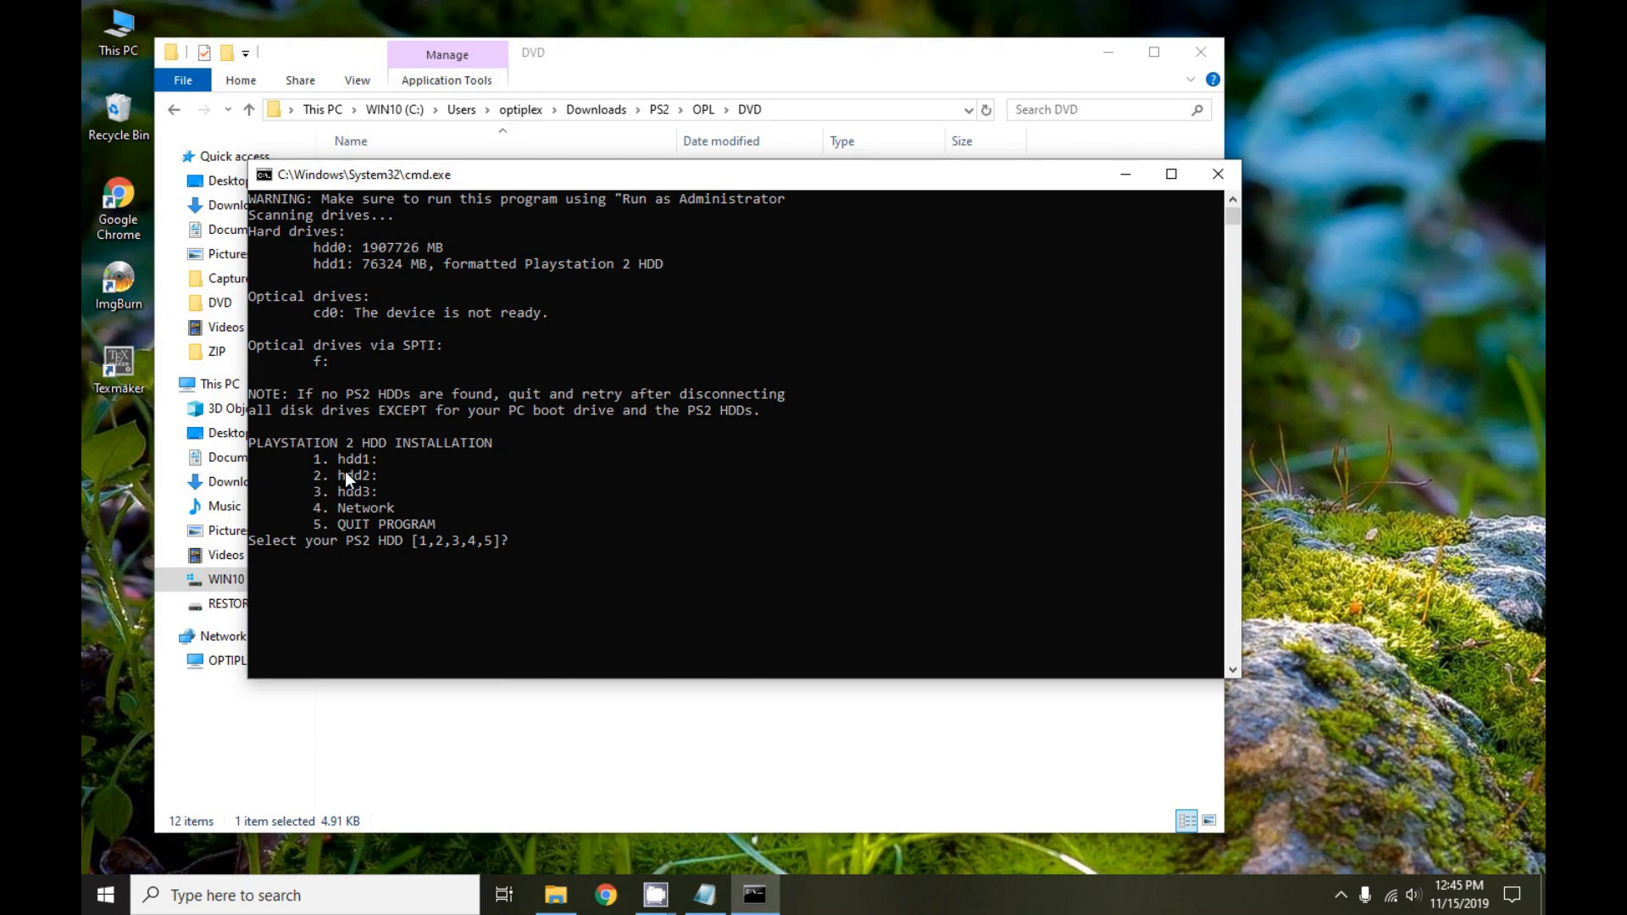
pyautogui.moveTo(603, 558)
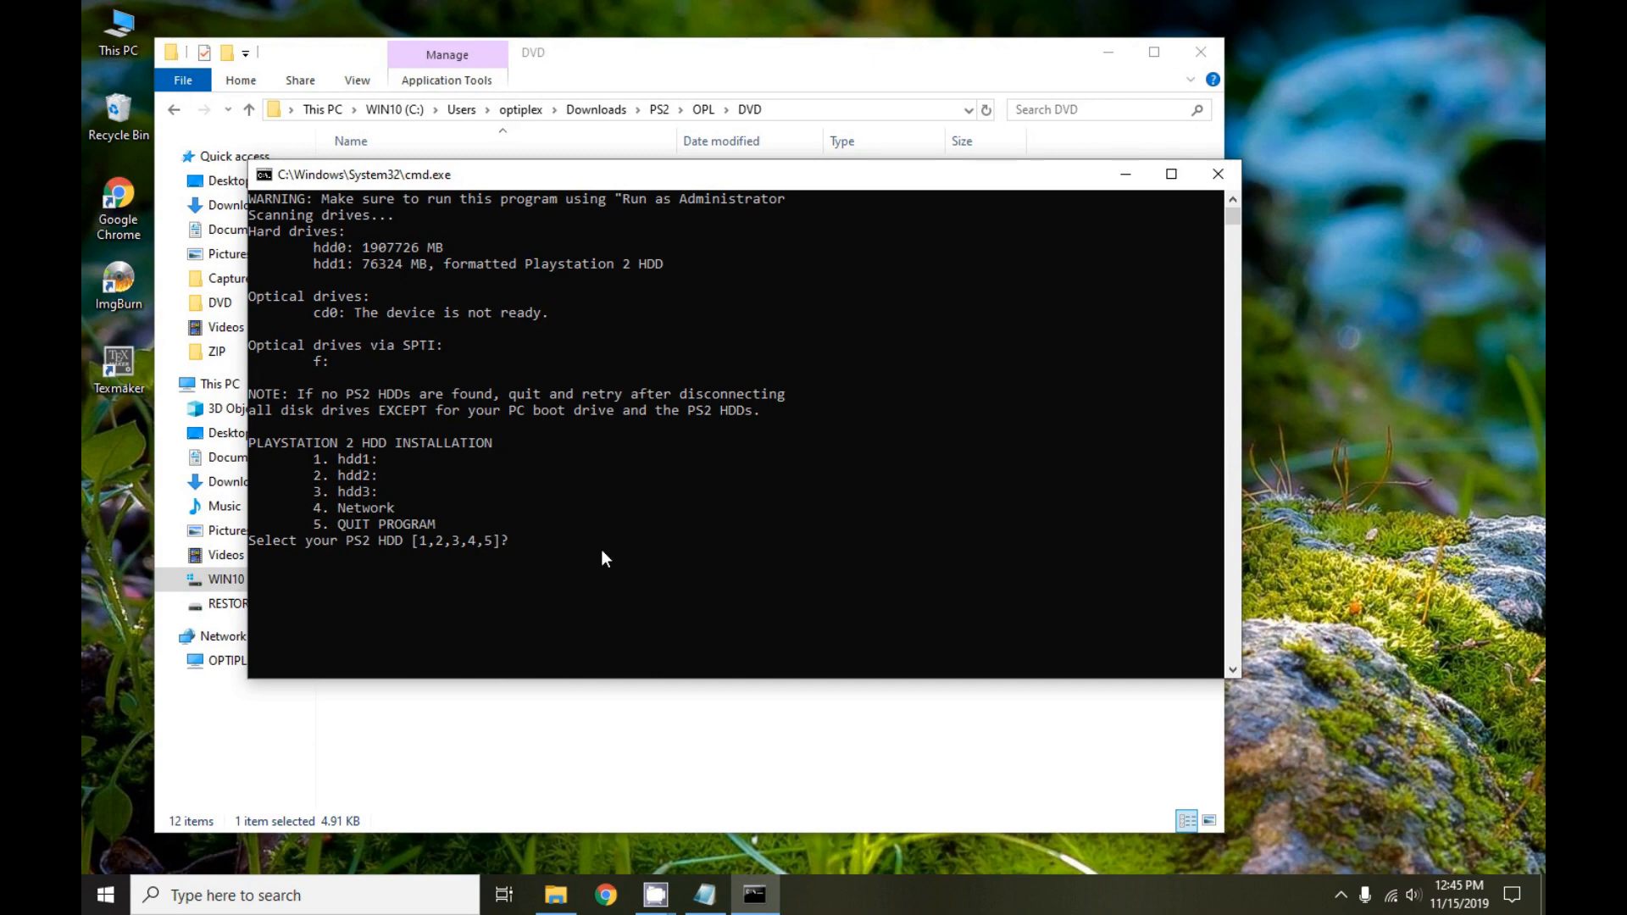
pyautogui.write('1')
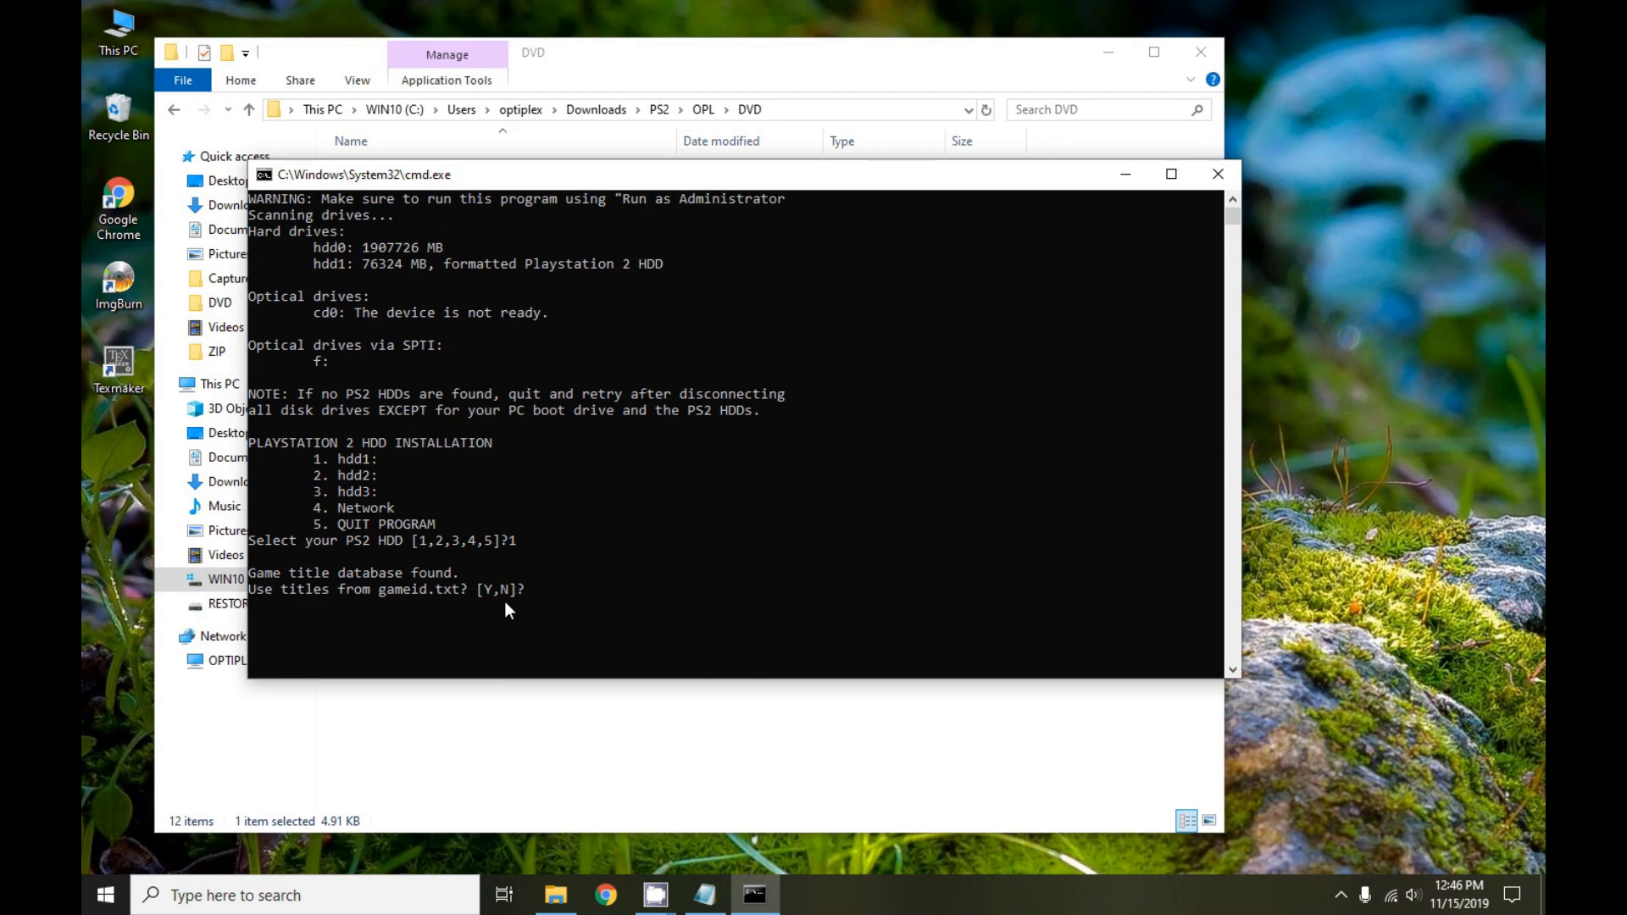
pyautogui.write('Y')
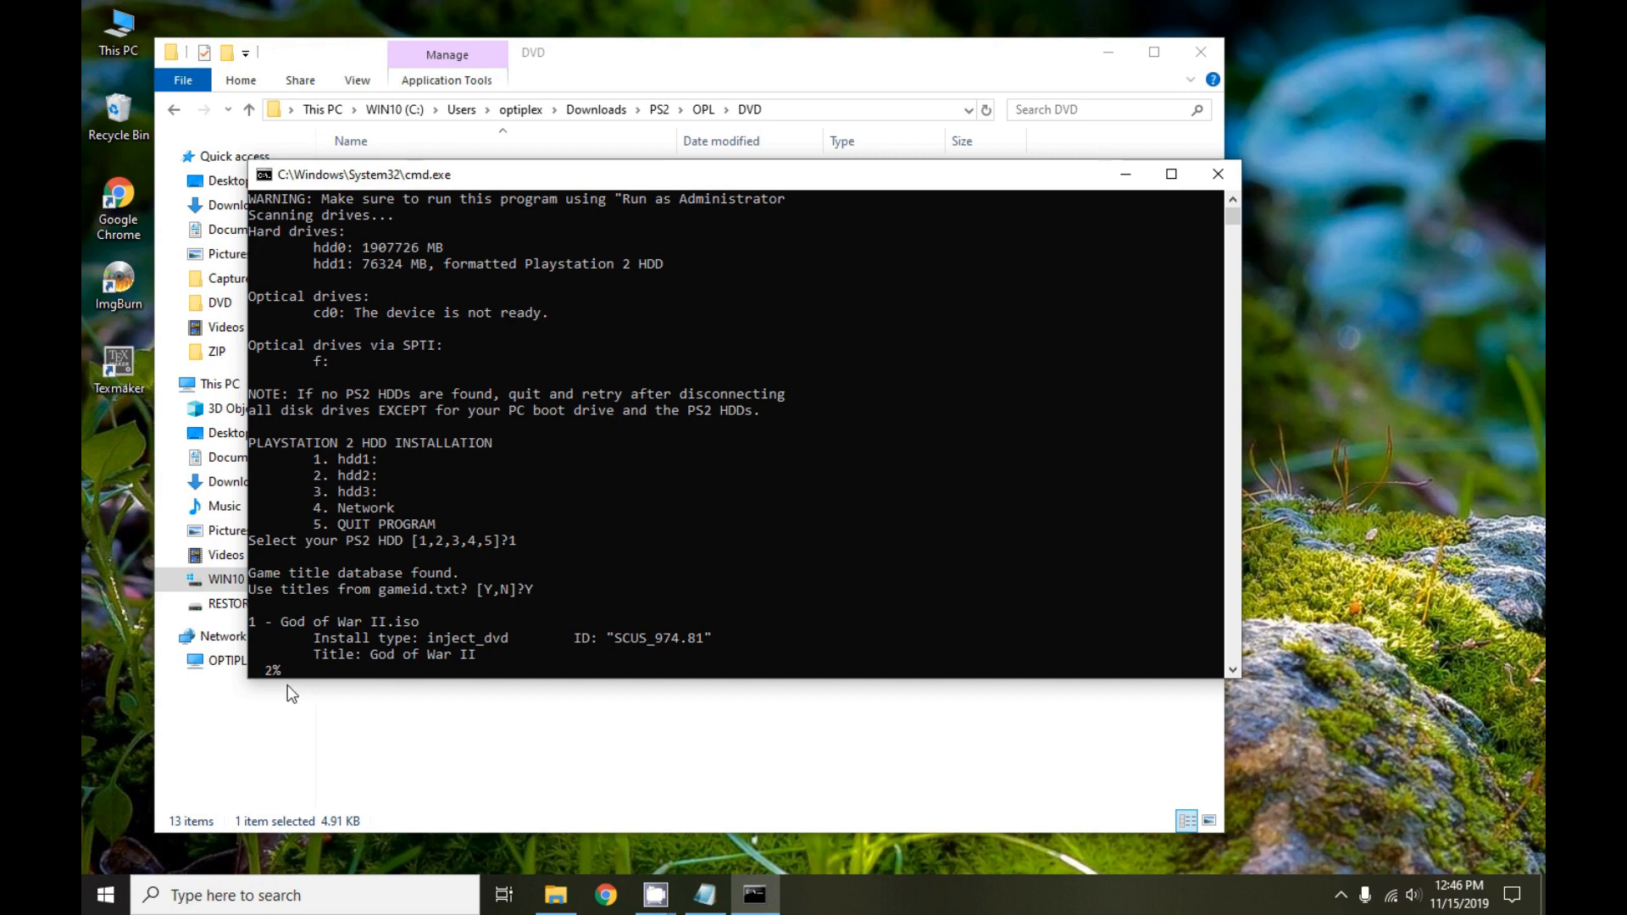
pyautogui.moveTo(353, 632)
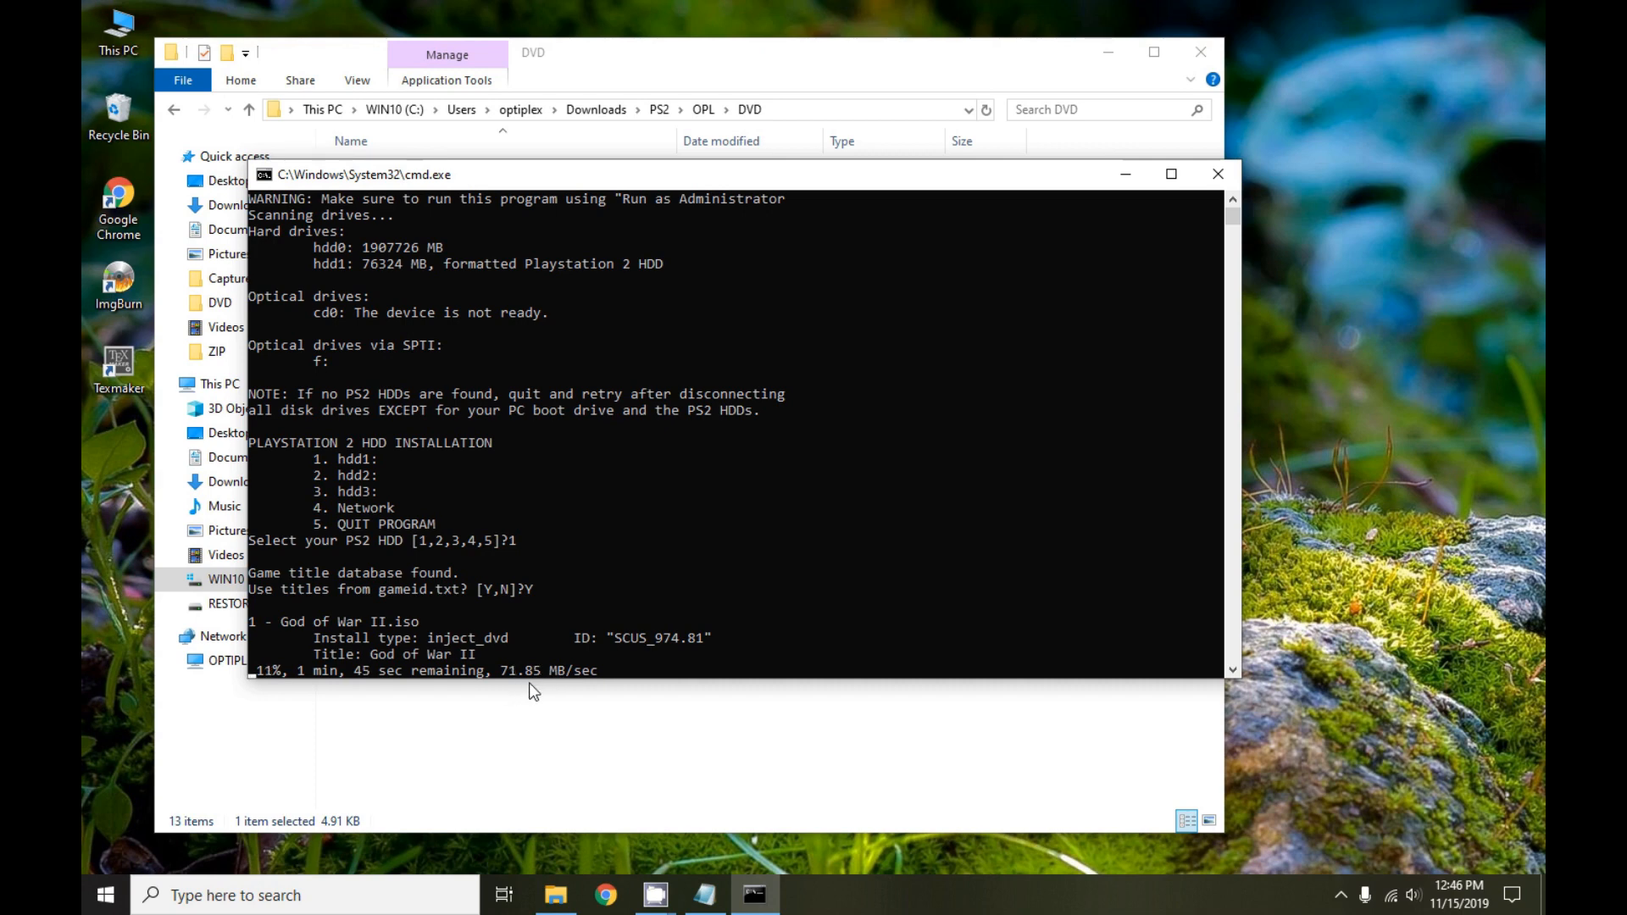
pyautogui.moveTo(620, 693)
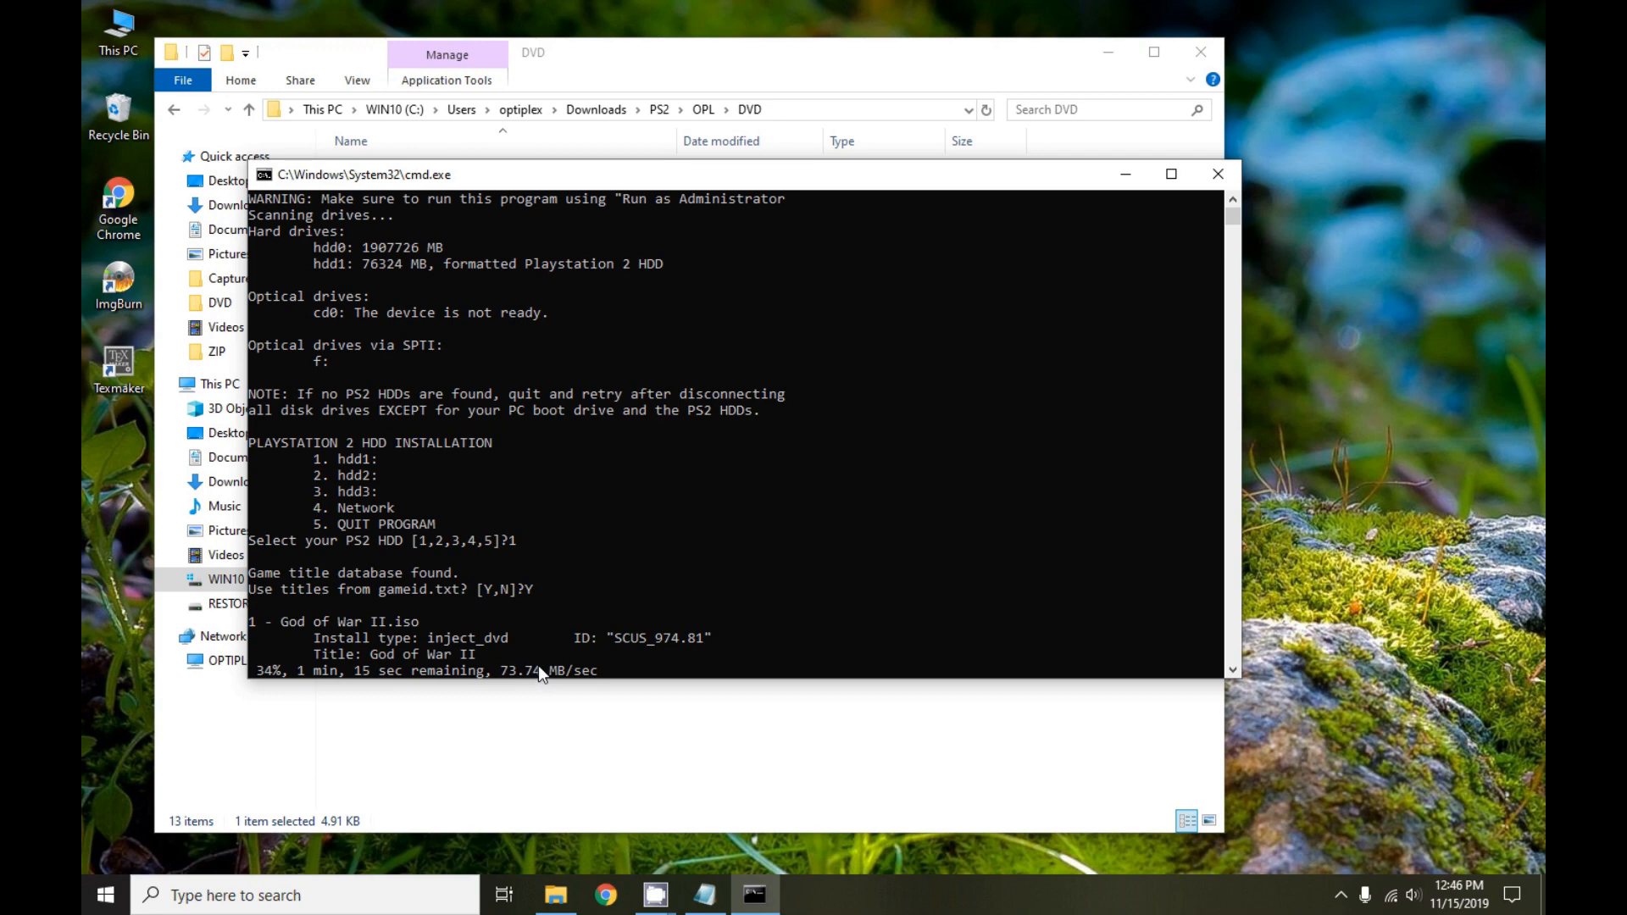
pyautogui.moveTo(627, 654)
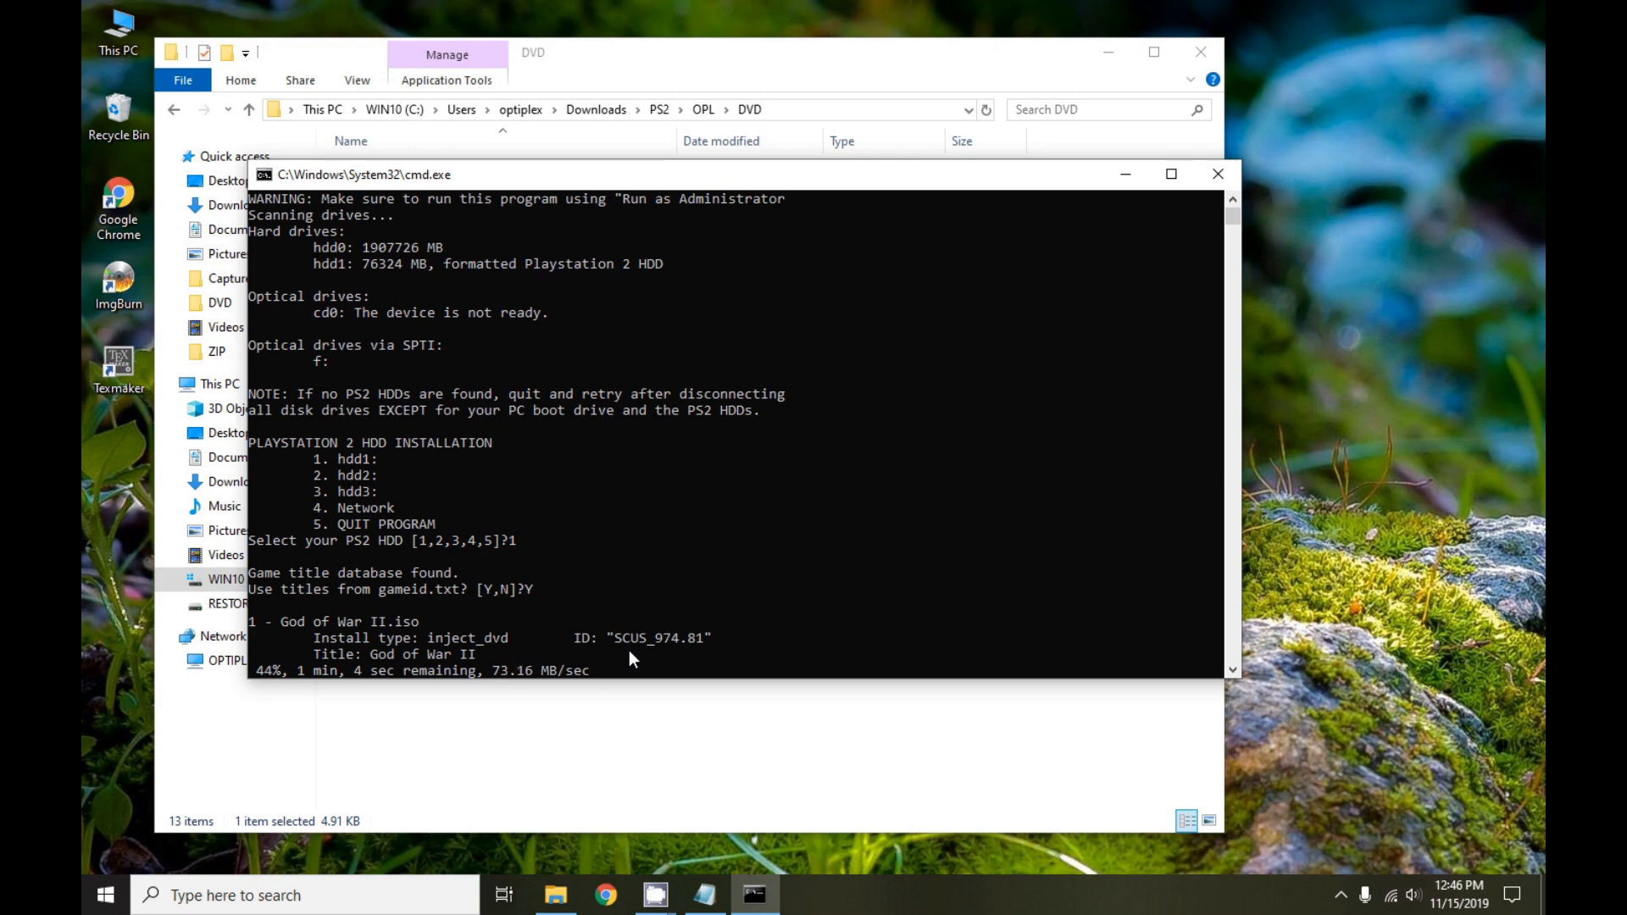
pyautogui.moveTo(583, 485)
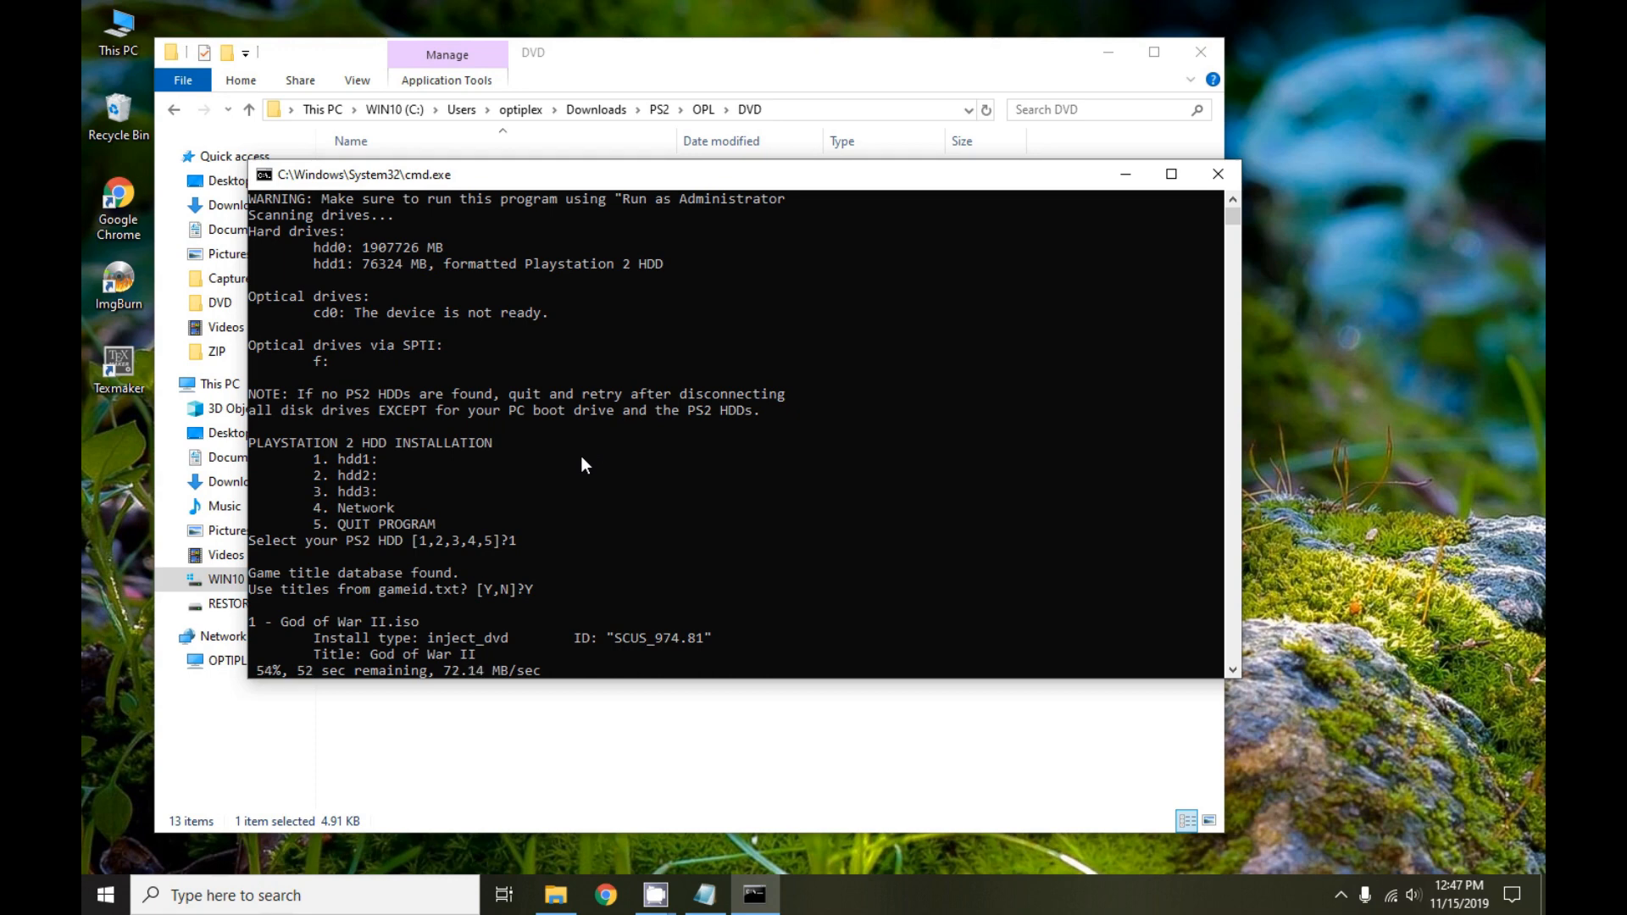
pyautogui.moveTo(413, 491)
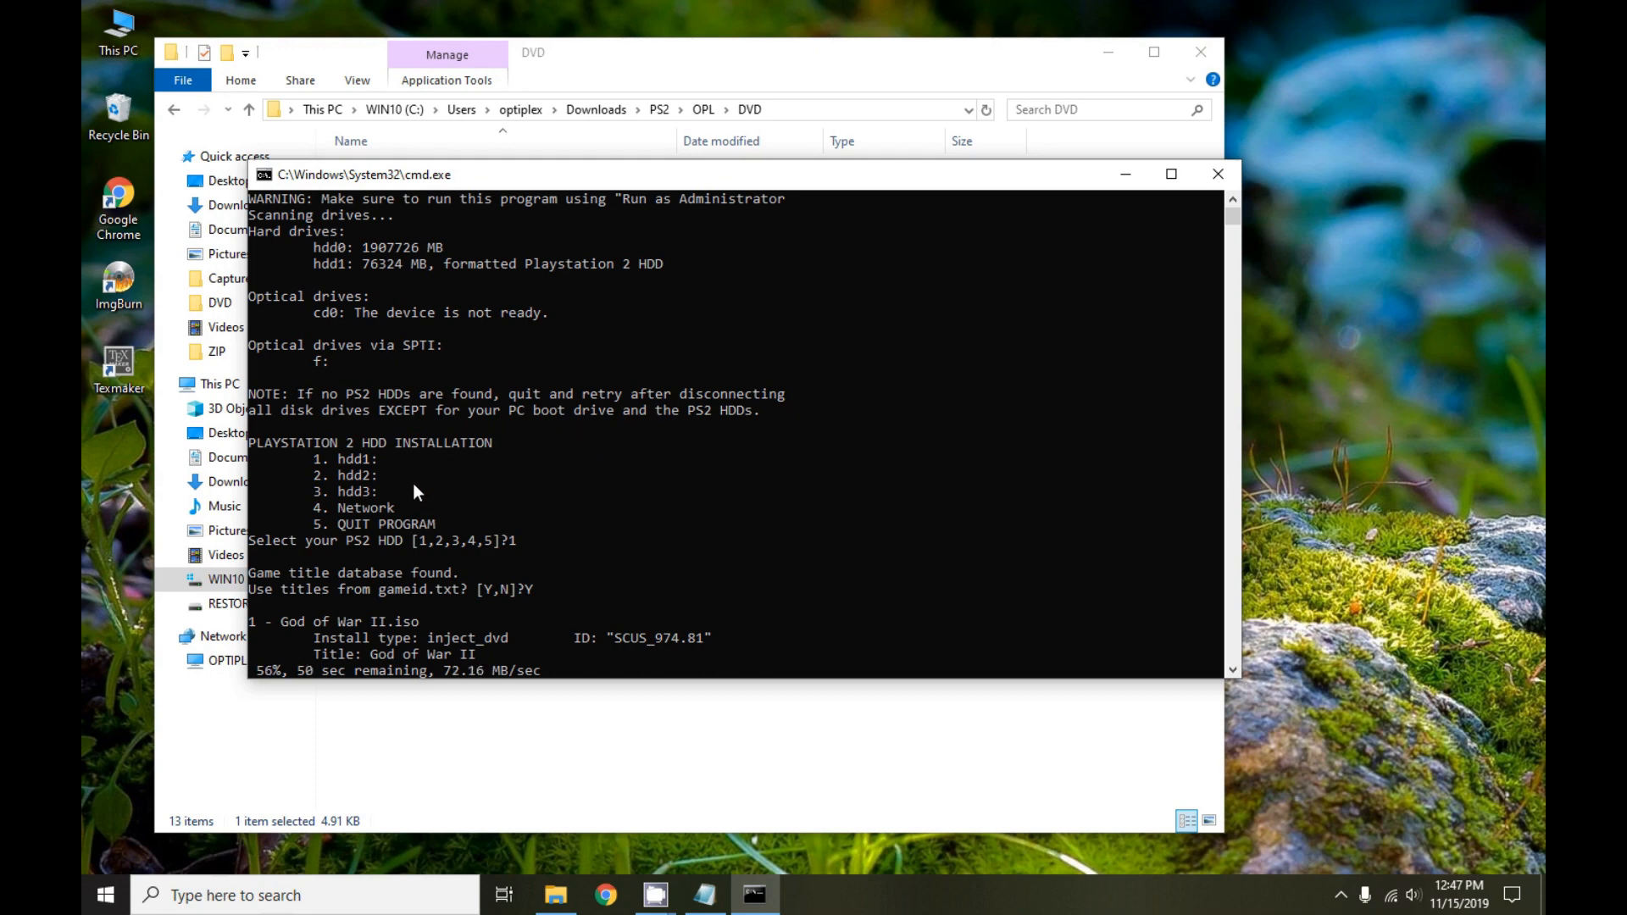
pyautogui.moveTo(537, 602)
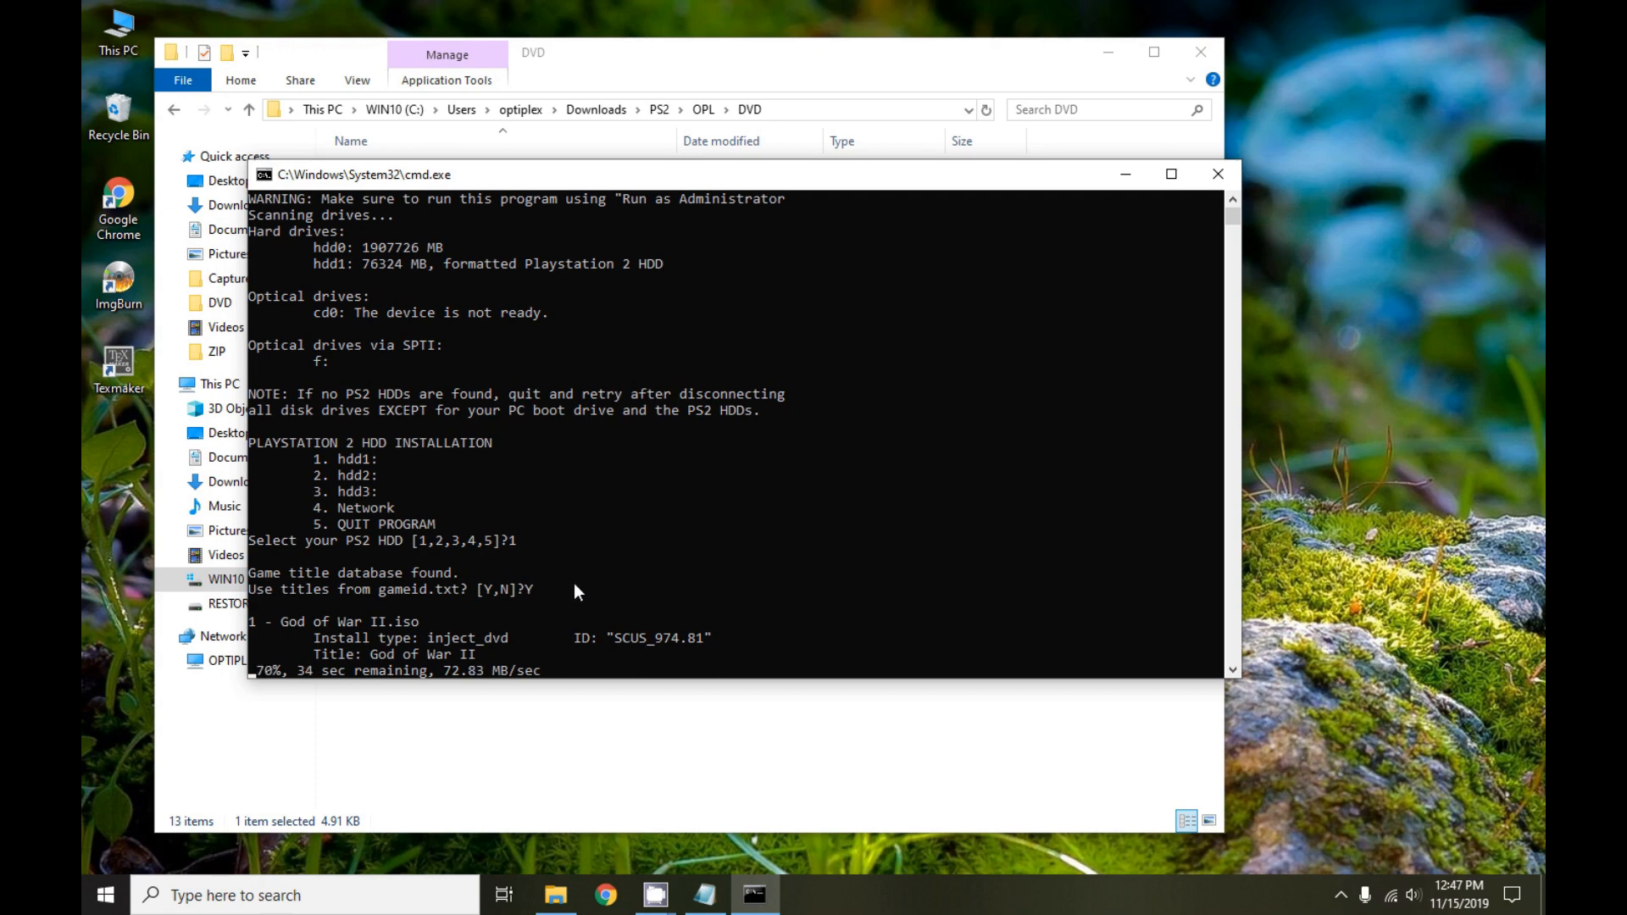
pyautogui.moveTo(1006, 469)
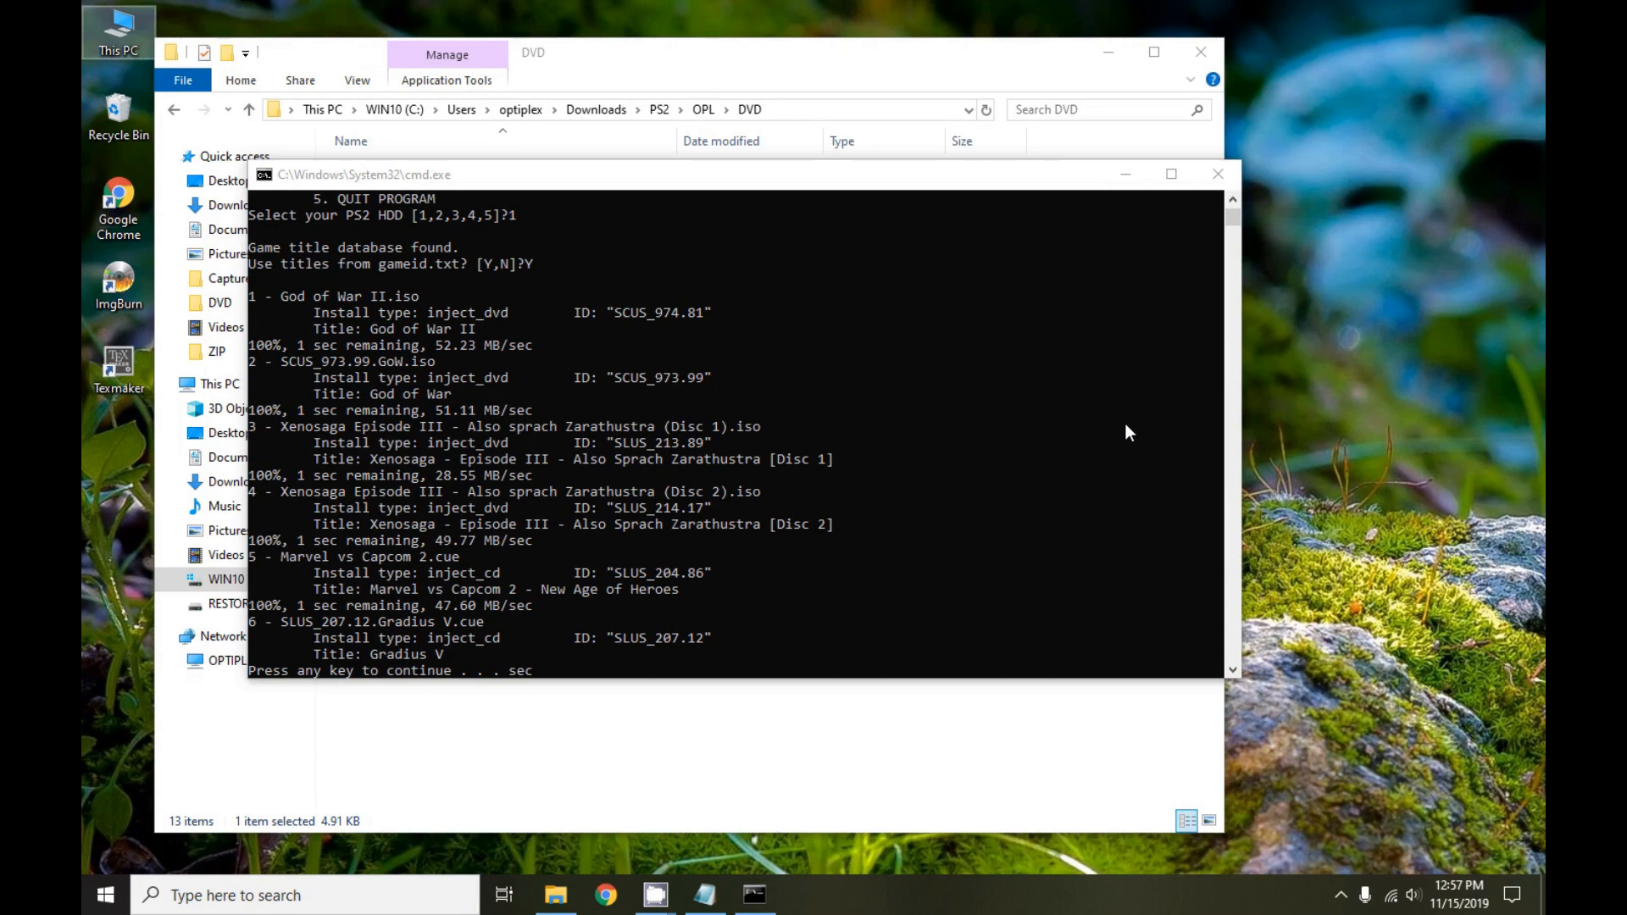
pyautogui.moveTo(886, 502)
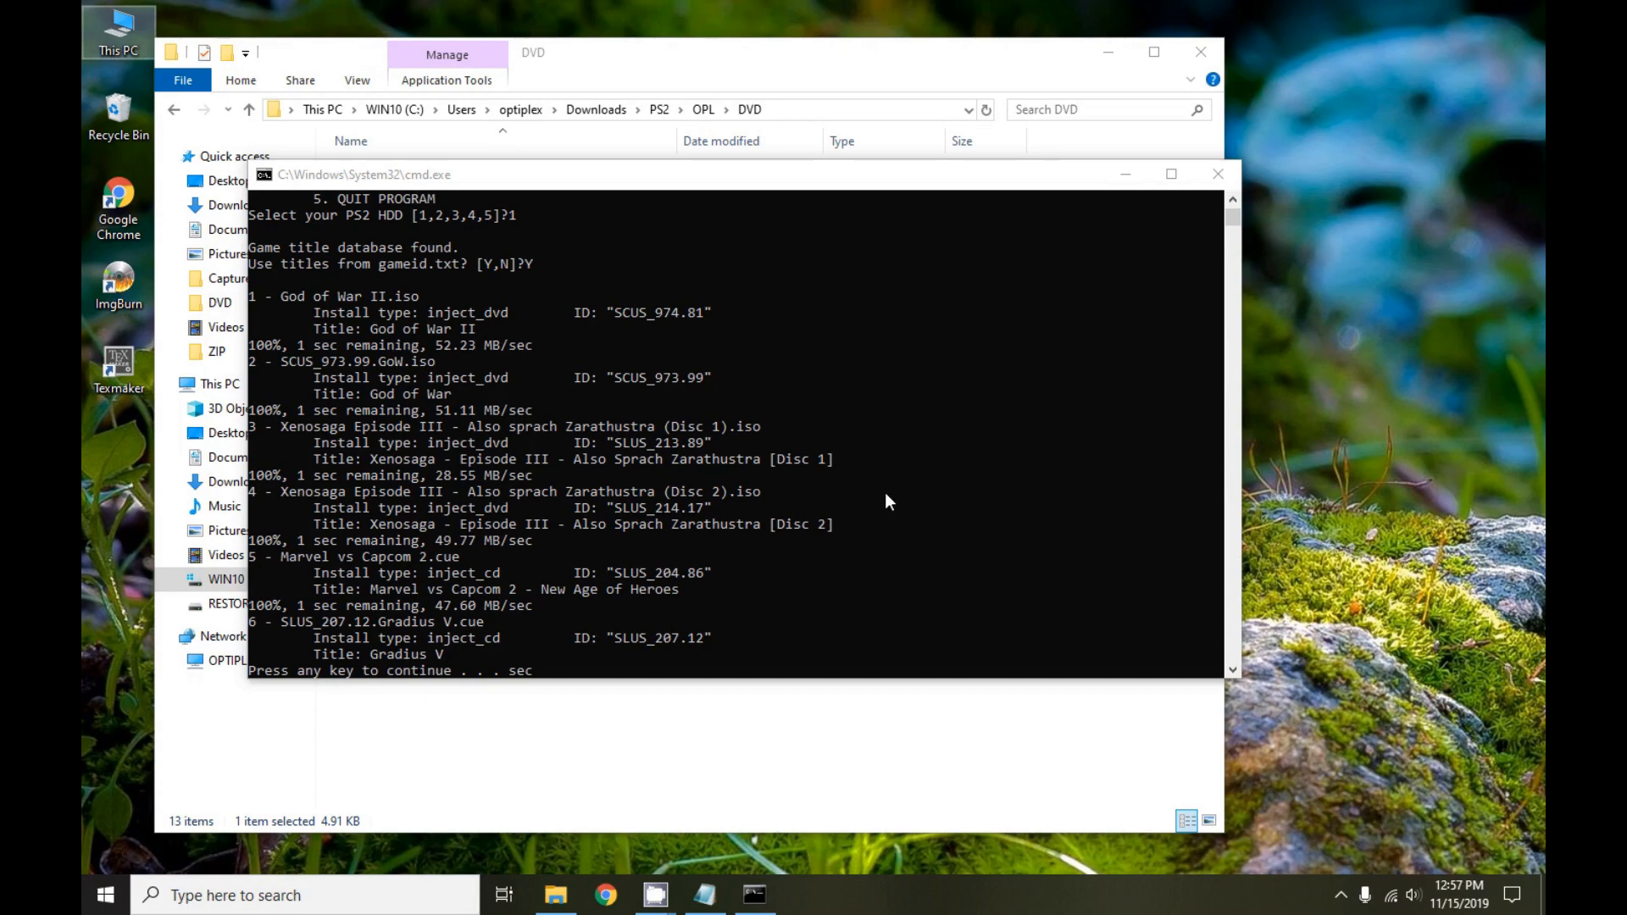
pyautogui.moveTo(390, 613)
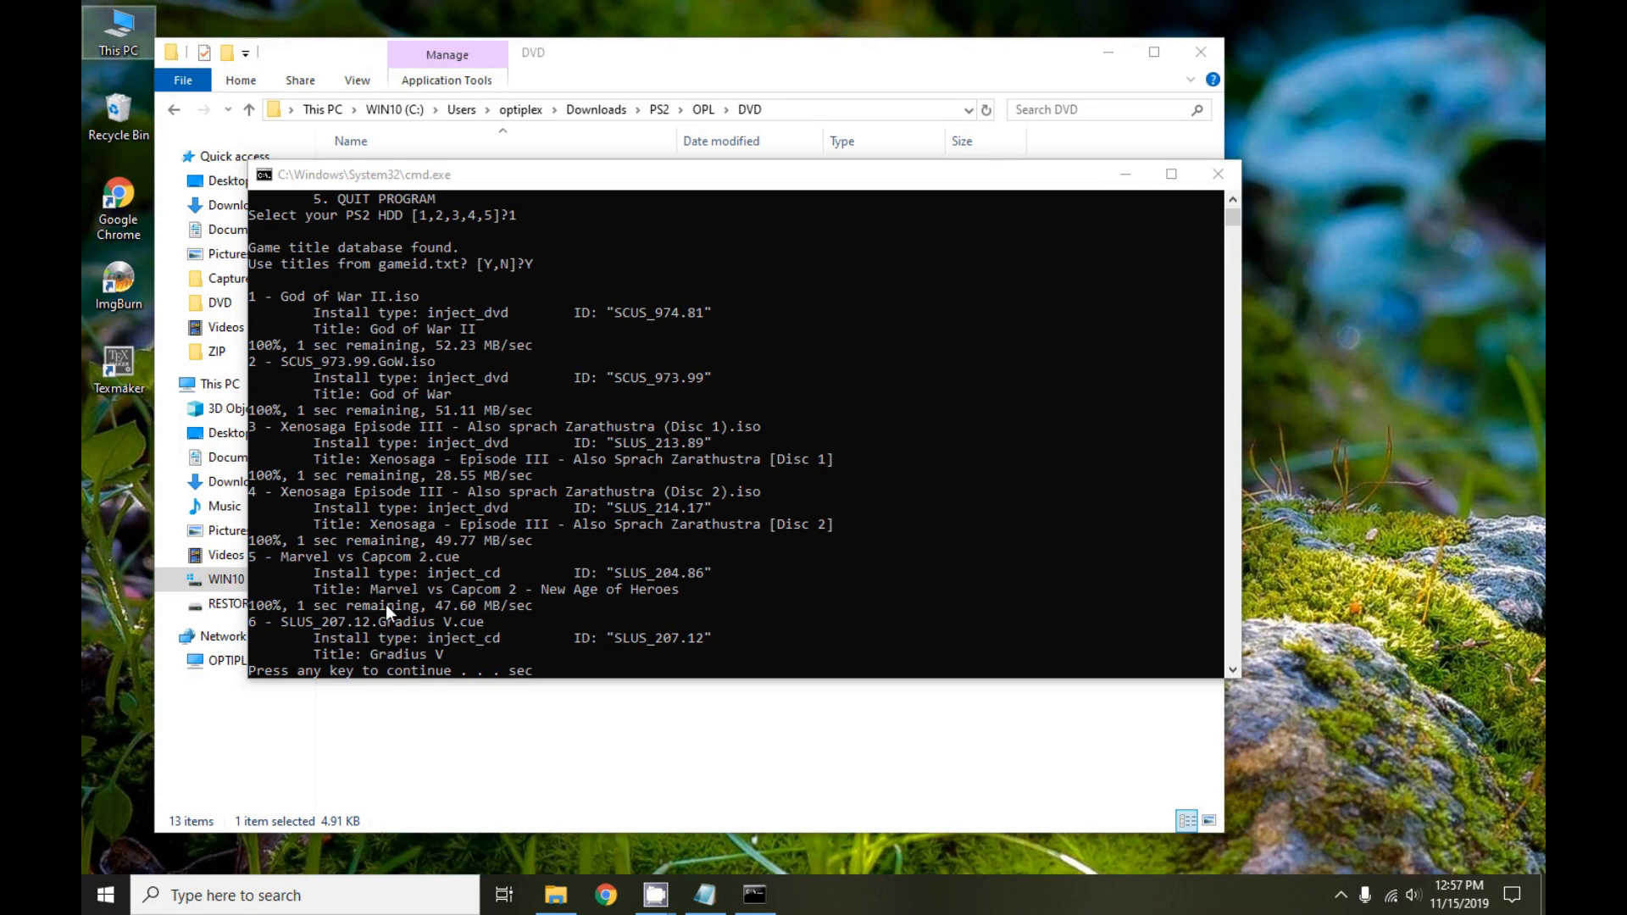
pyautogui.moveTo(309, 674)
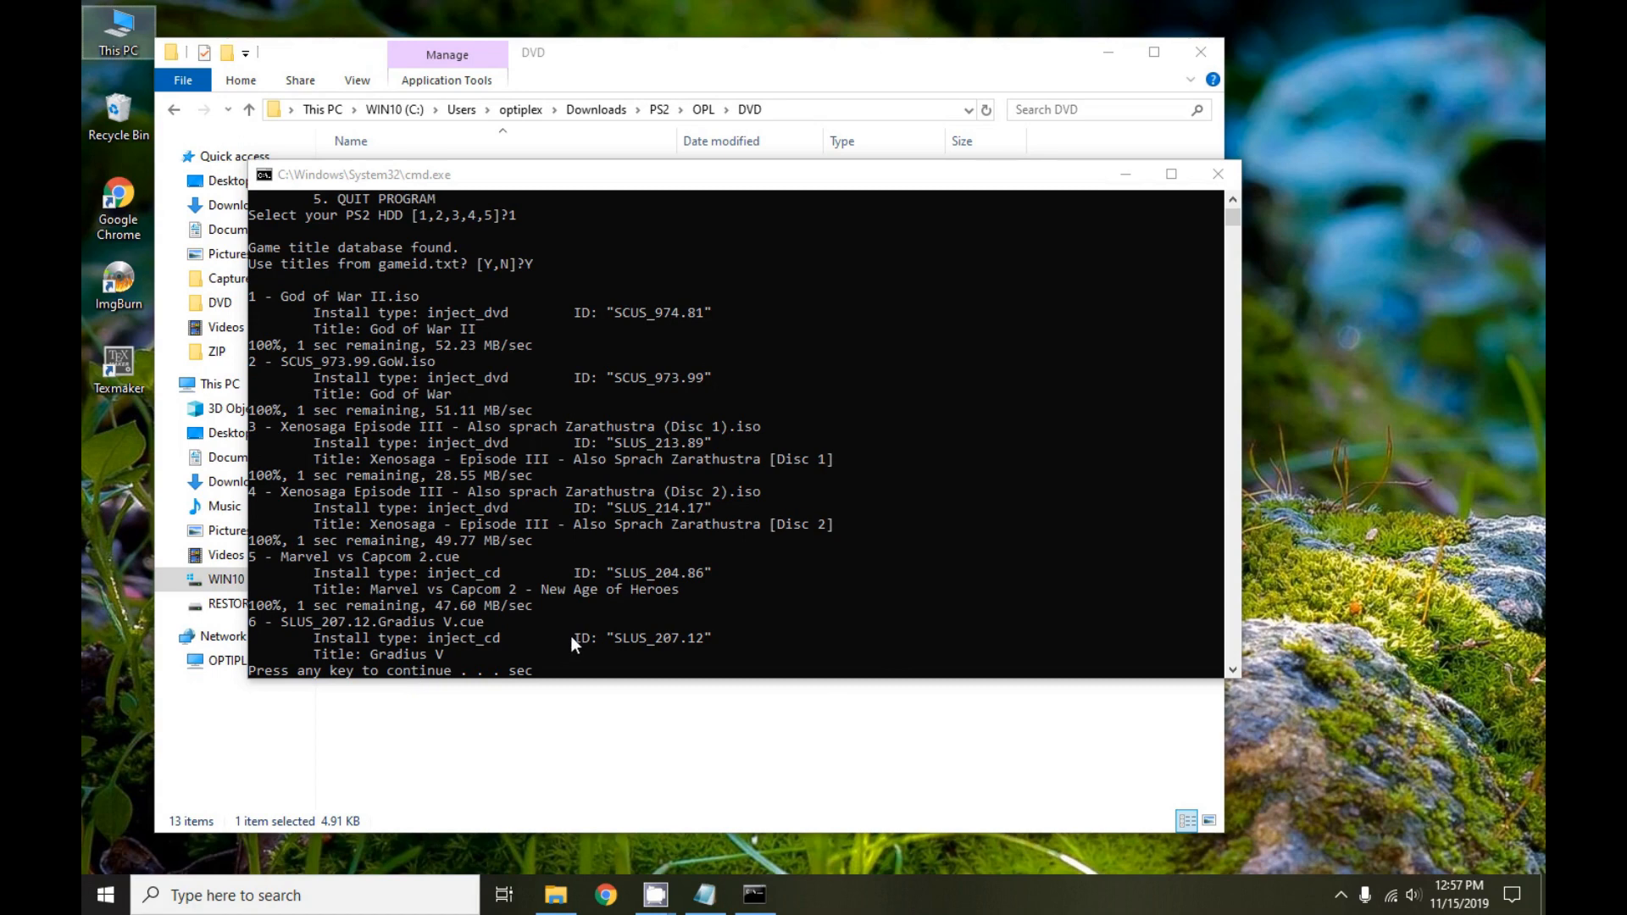
pyautogui.moveTo(579, 627)
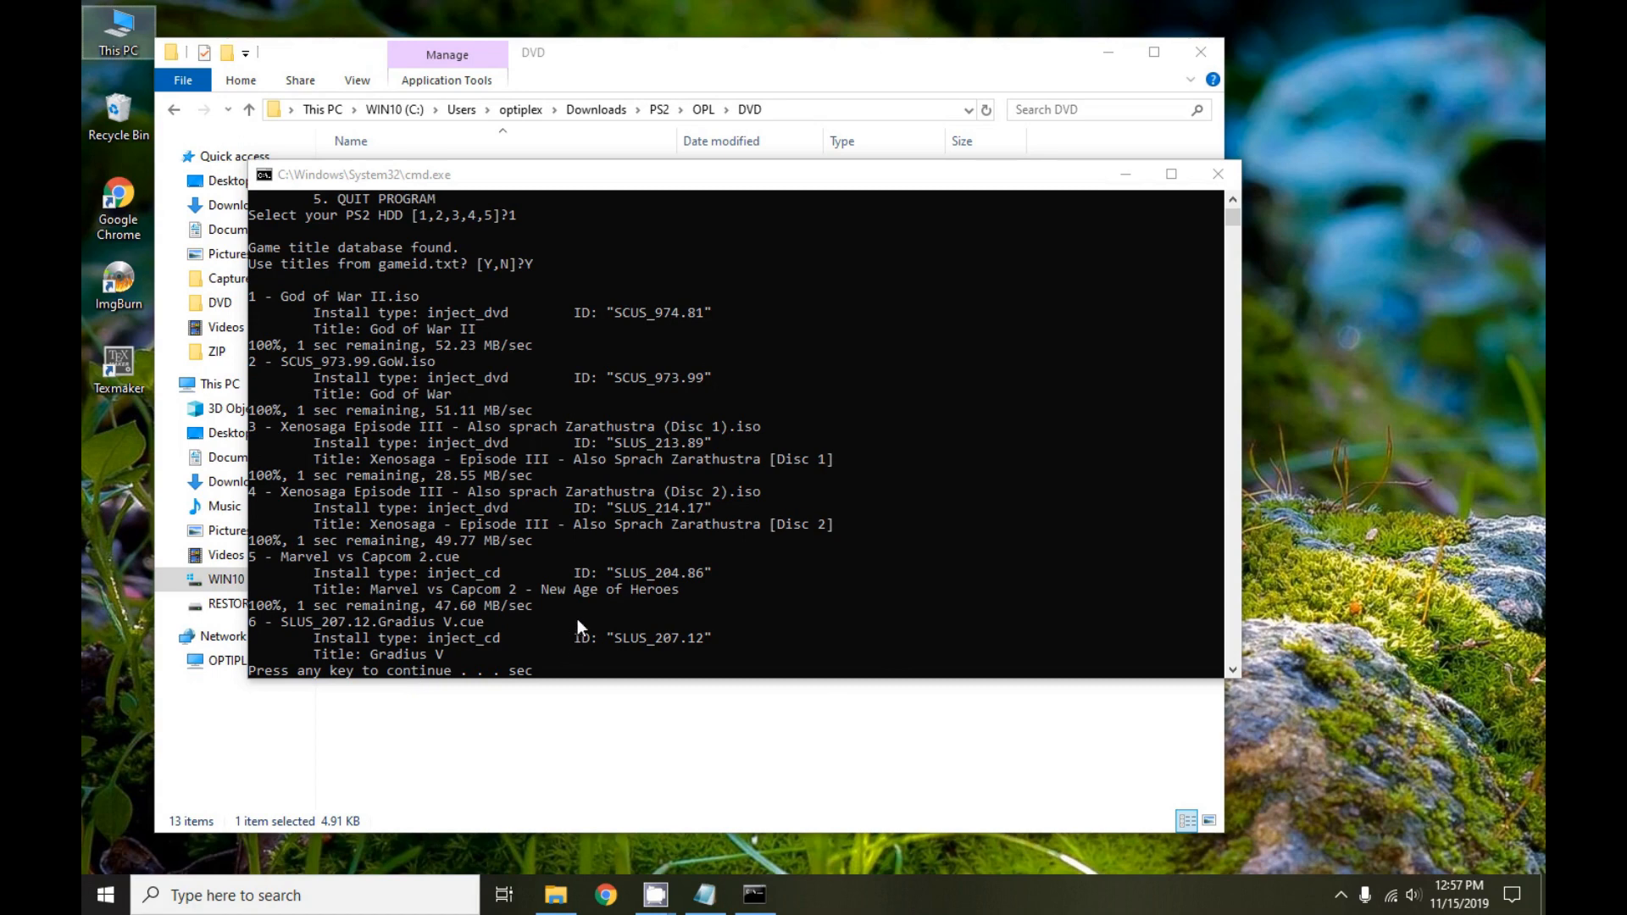
# Close the finished HDL Batch window after all six games are installed
pyautogui.click(1217, 173)
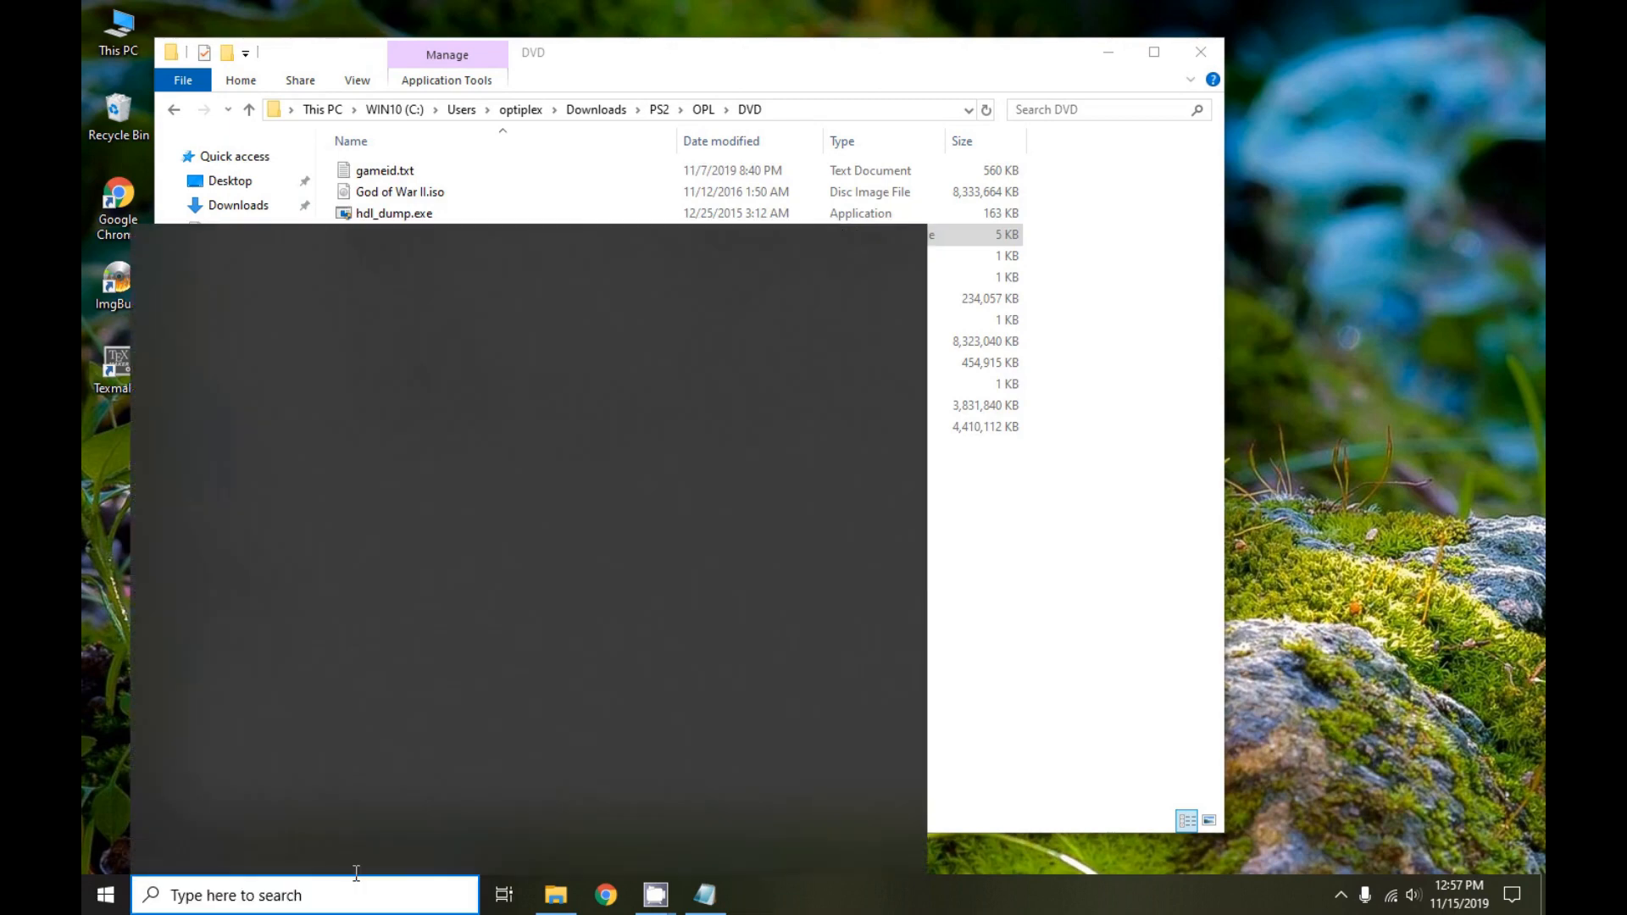
# Start an elevated cmd, cd into the PS2 OPL DVD folder and begin an hdl_dump command
pyautogui.doubleClick(396, 234)
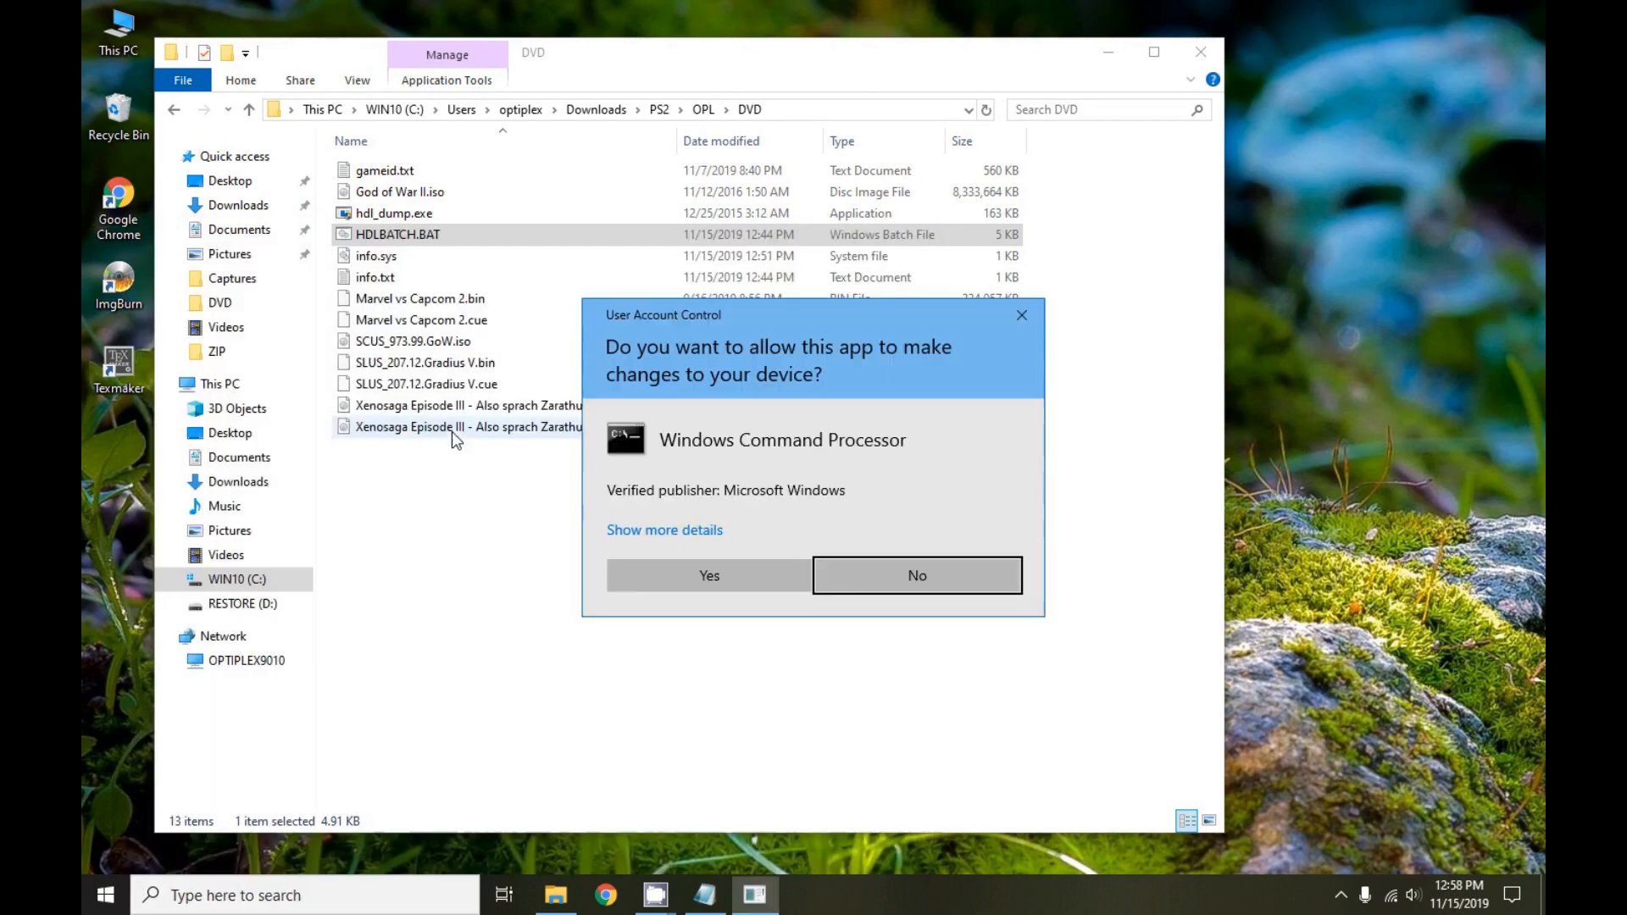
pyautogui.click(709, 574)
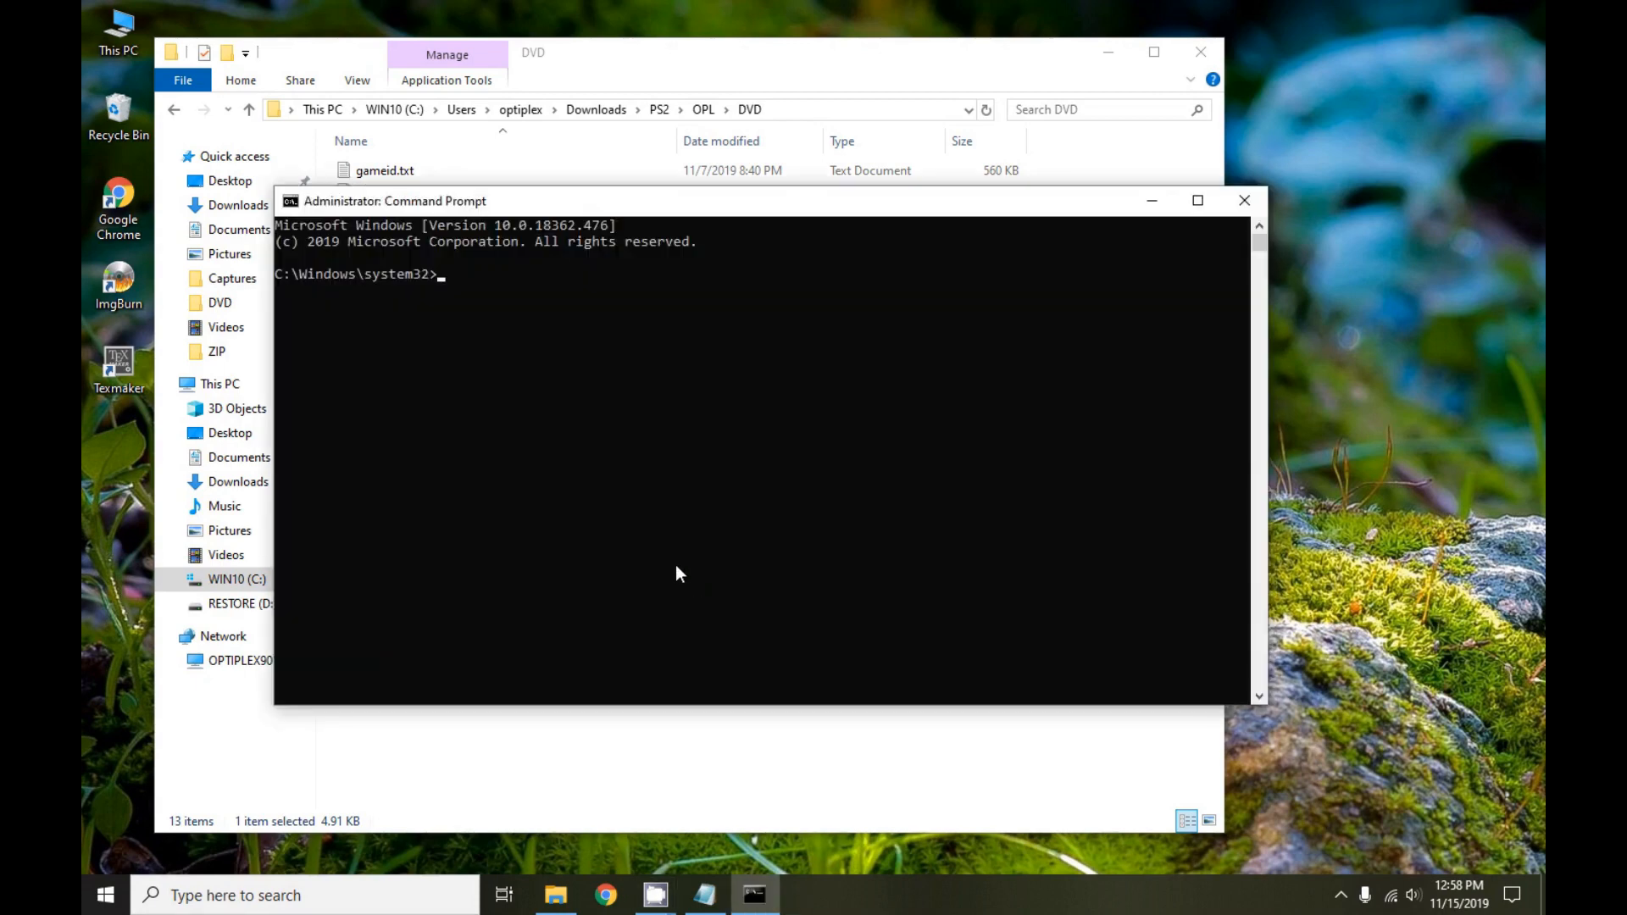
pyautogui.write('cd \\')
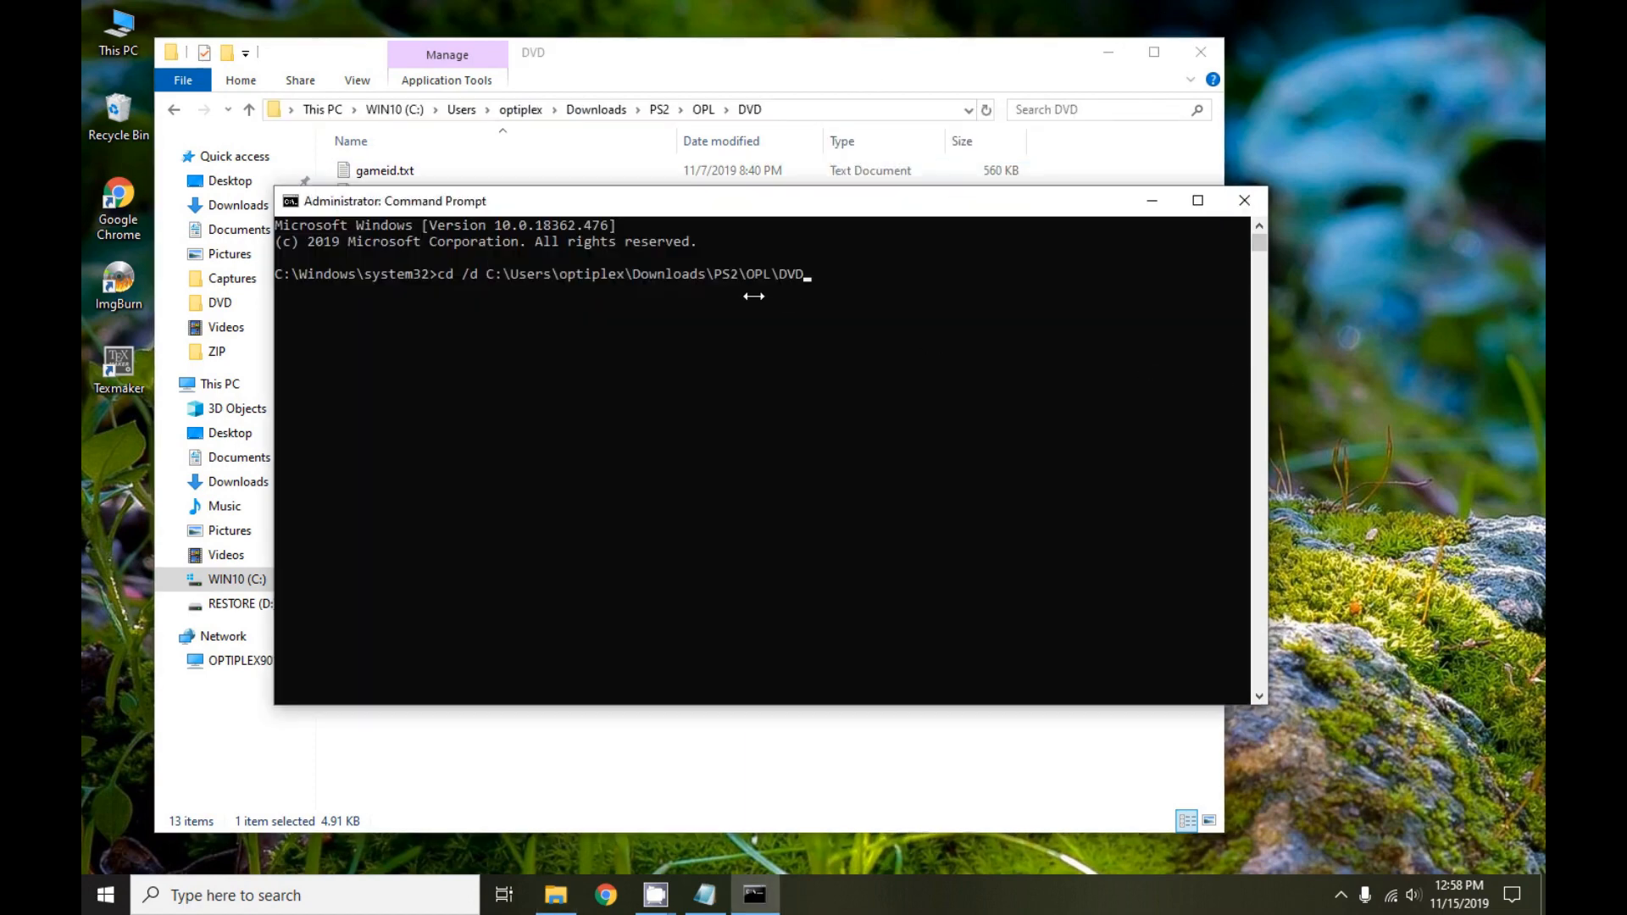
pyautogui.press('Enter')
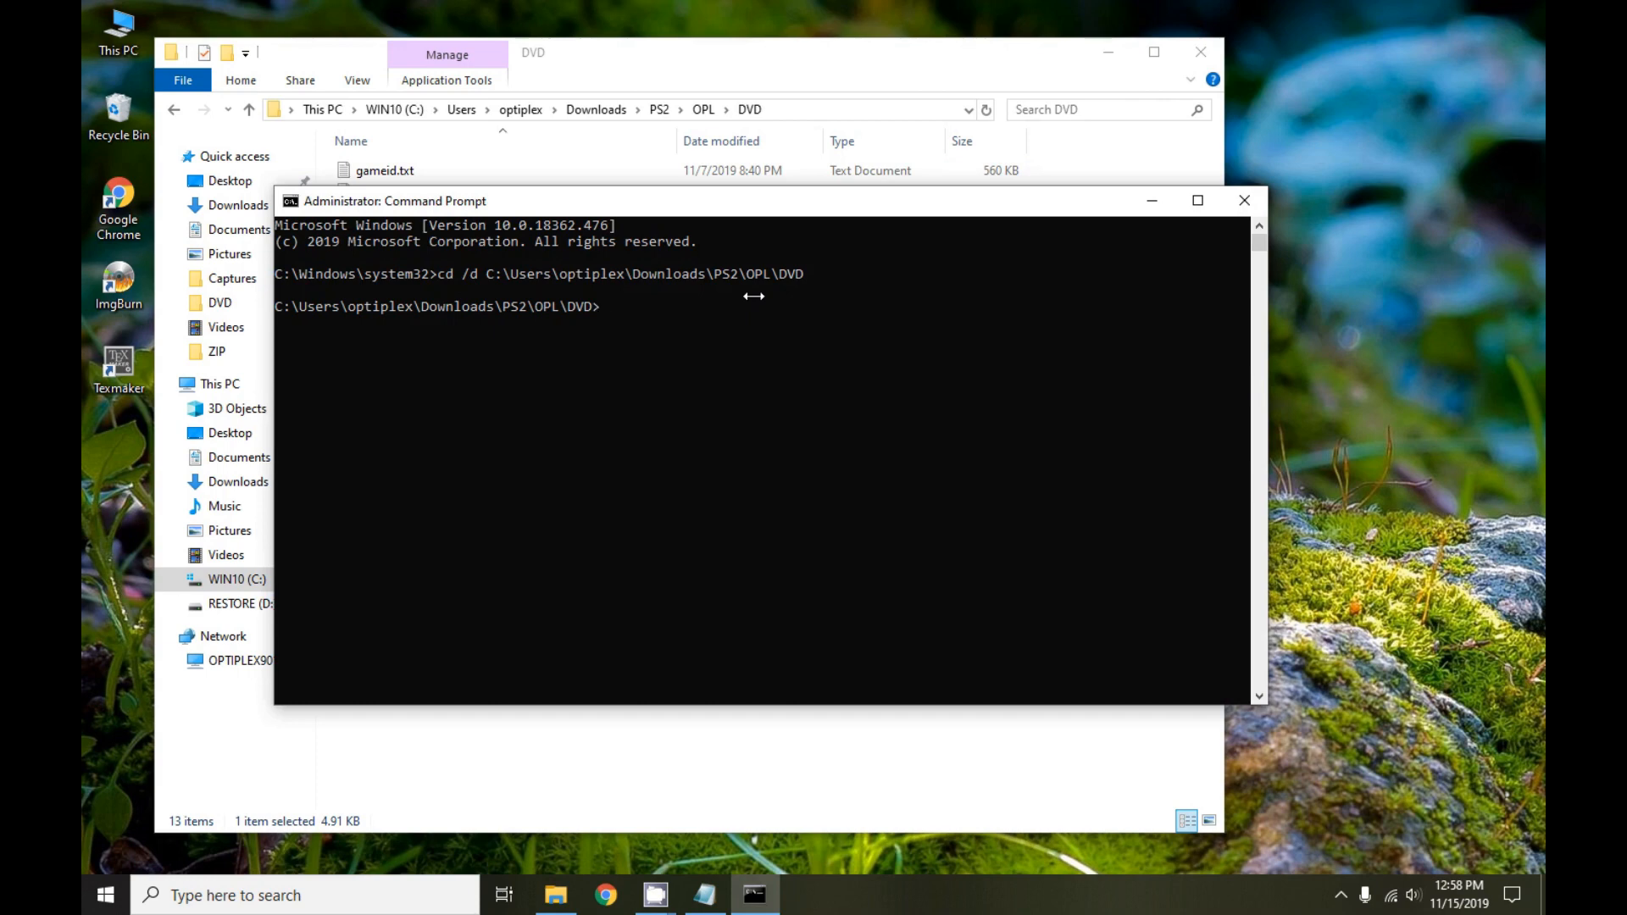
pyautogui.write('hdl_dump')
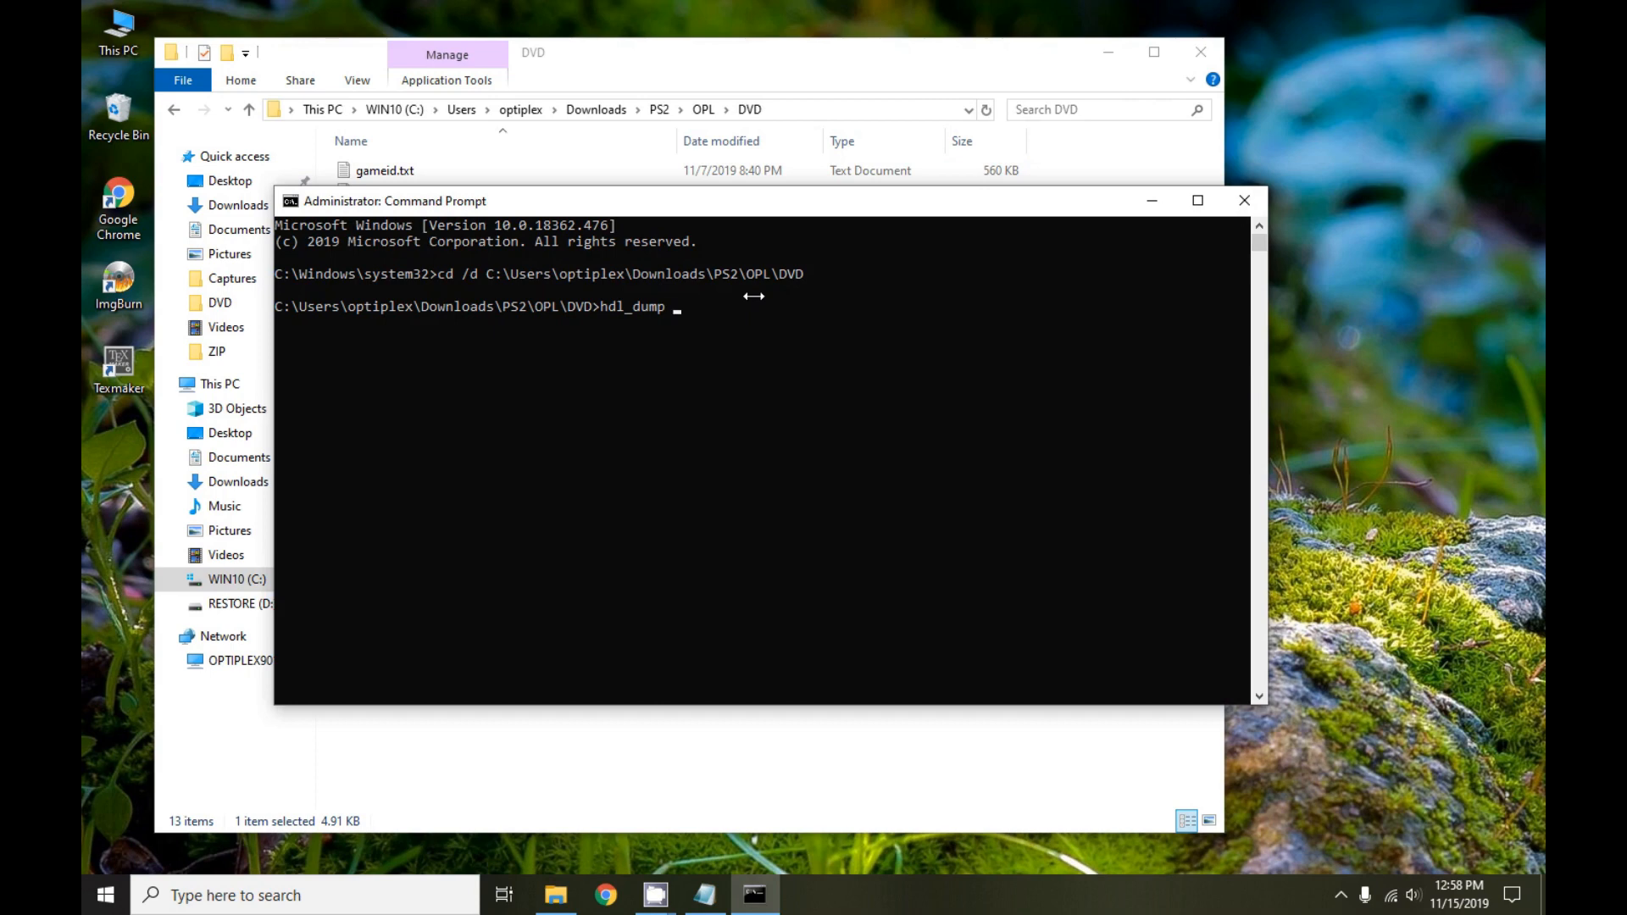
# Run hdl_dump toc hdd1: to list the installed game partitions and remaining space
pyautogui.write('toc')
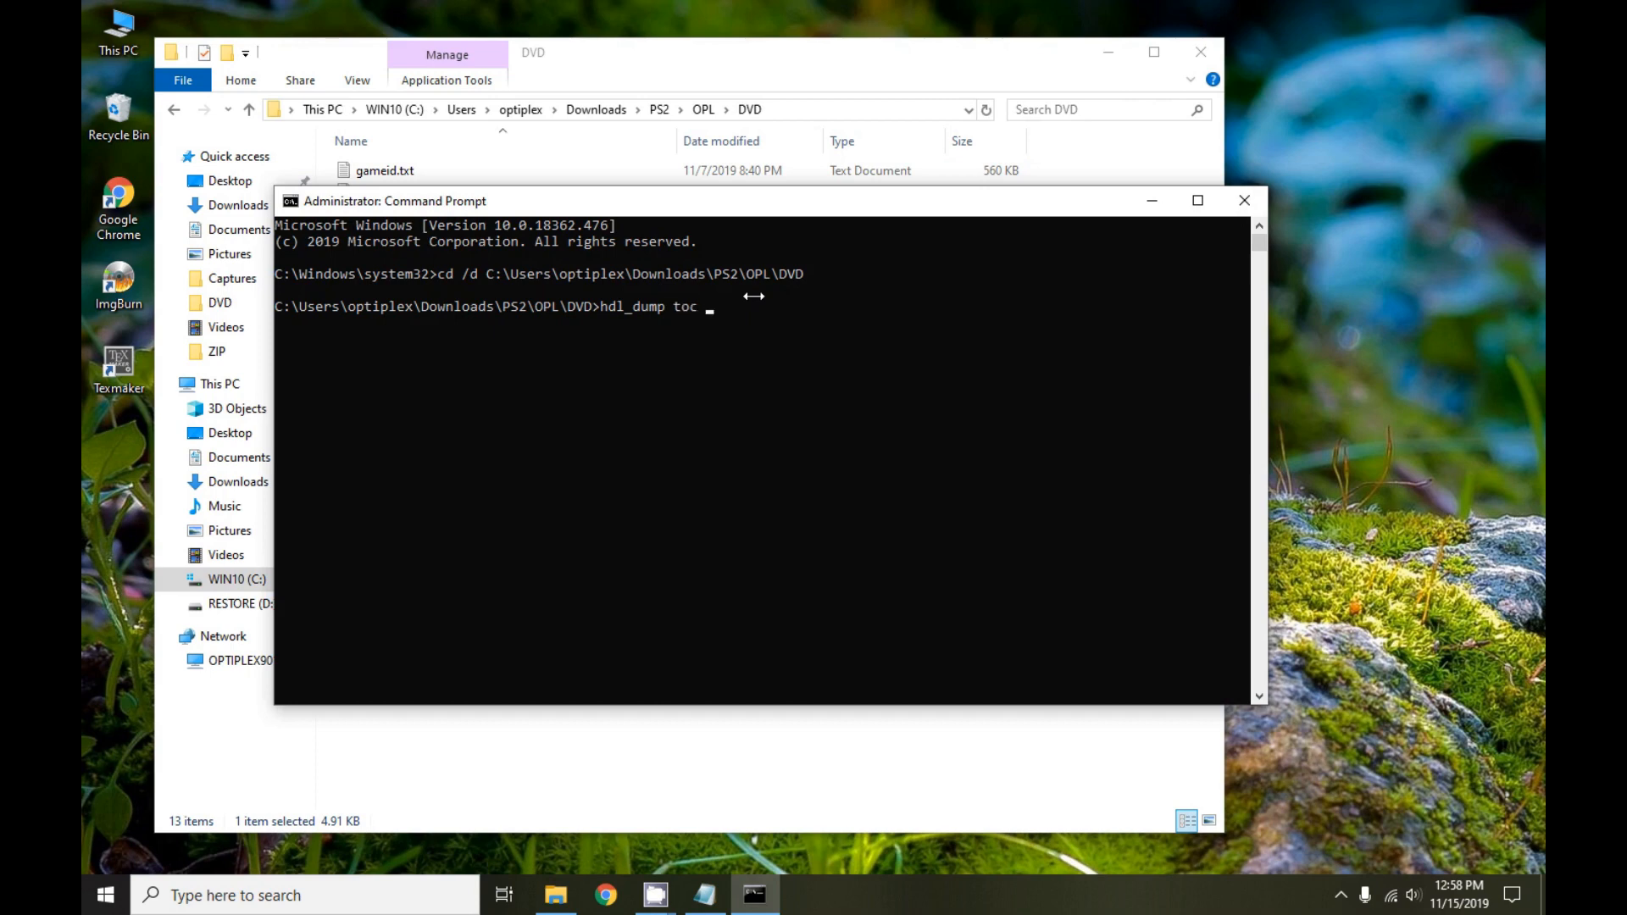
pyautogui.write('hdd1:')
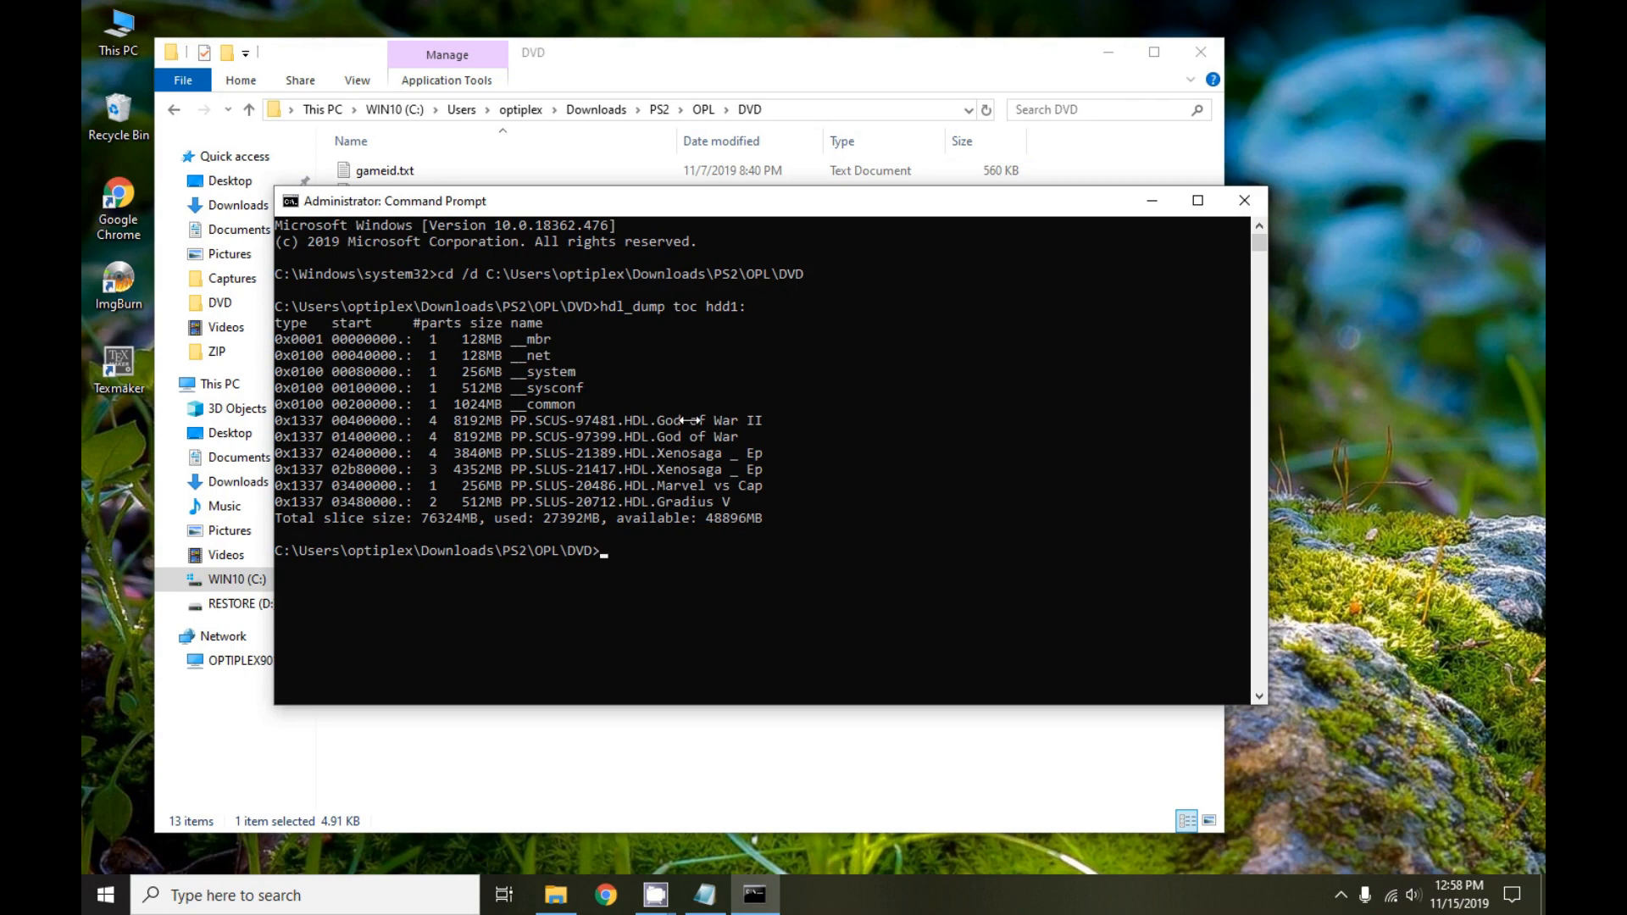
pyautogui.moveTo(685, 455)
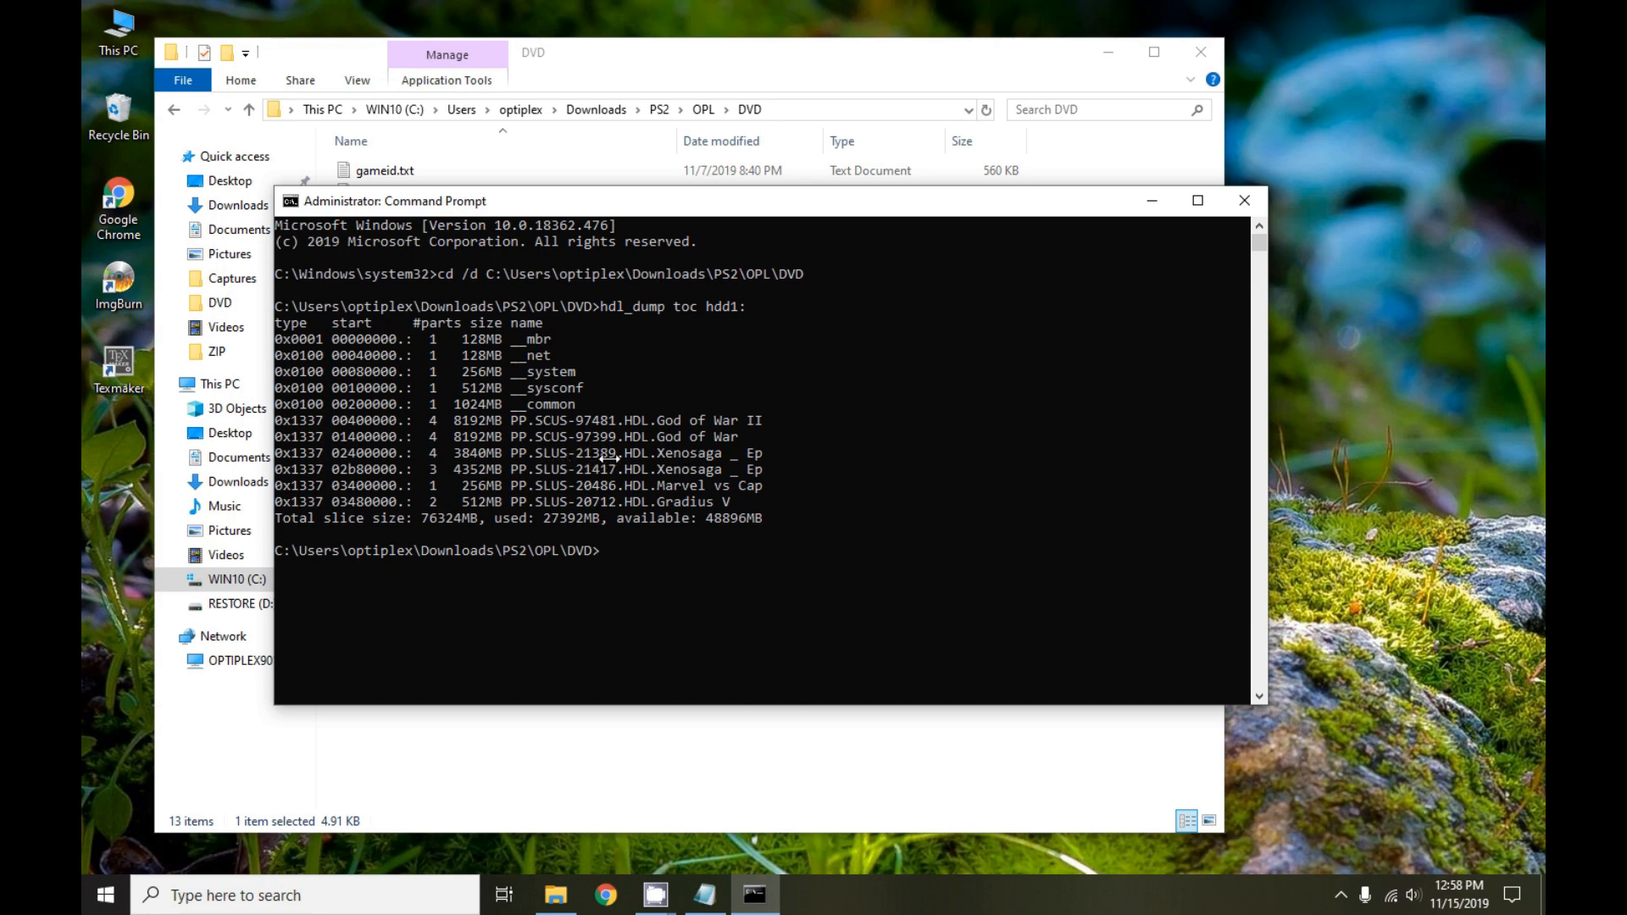
pyautogui.moveTo(616, 485)
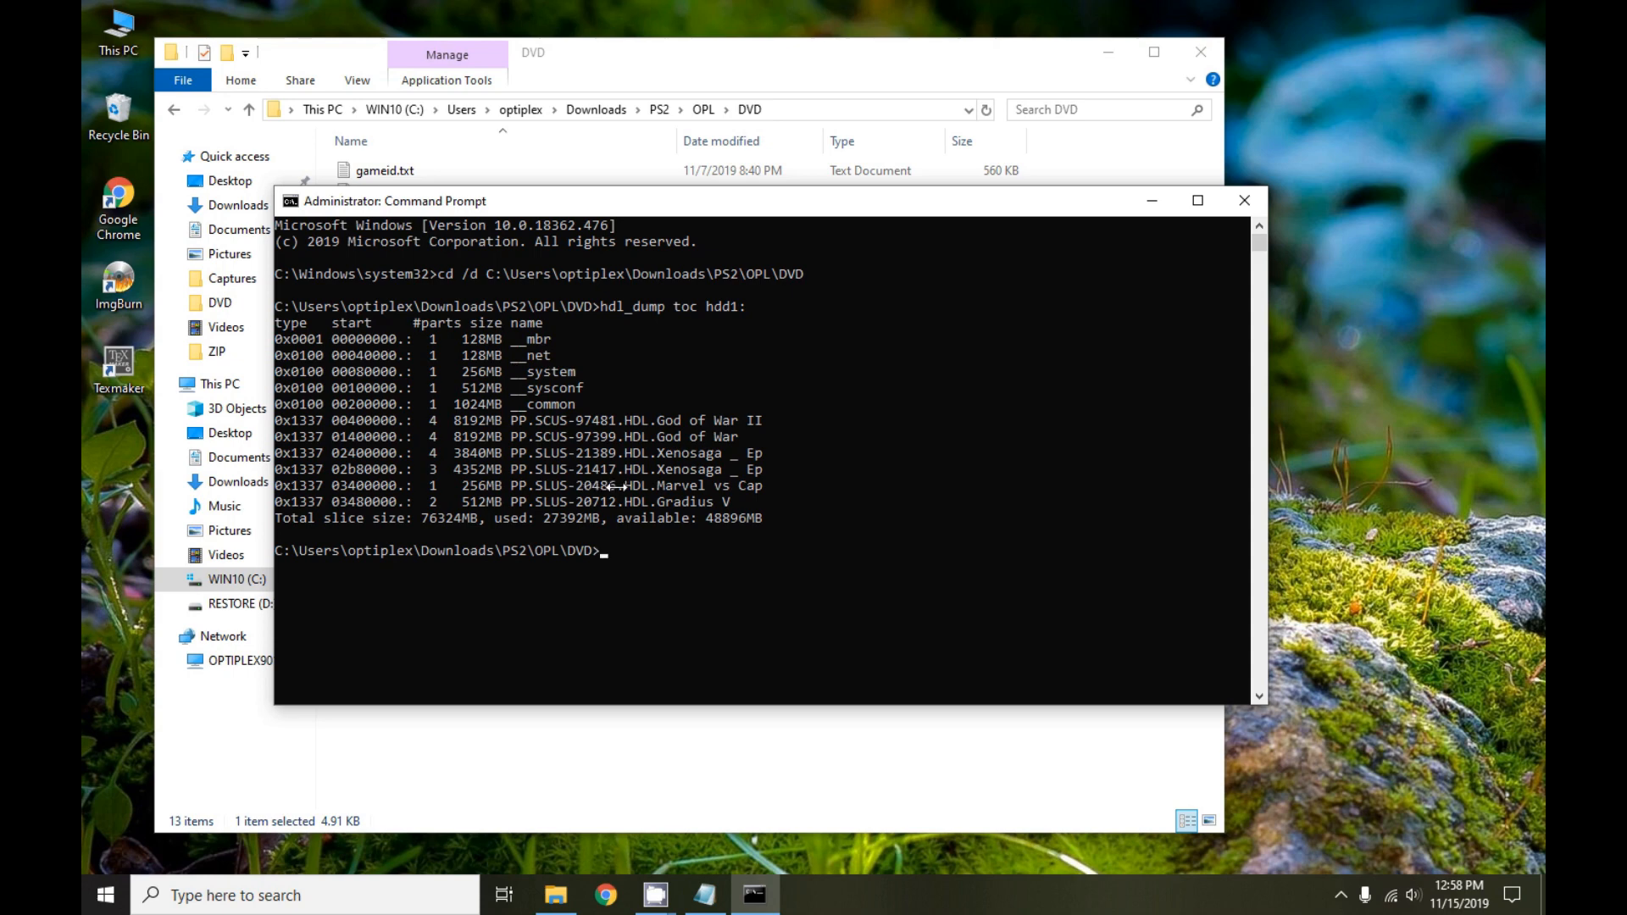
pyautogui.moveTo(578, 473)
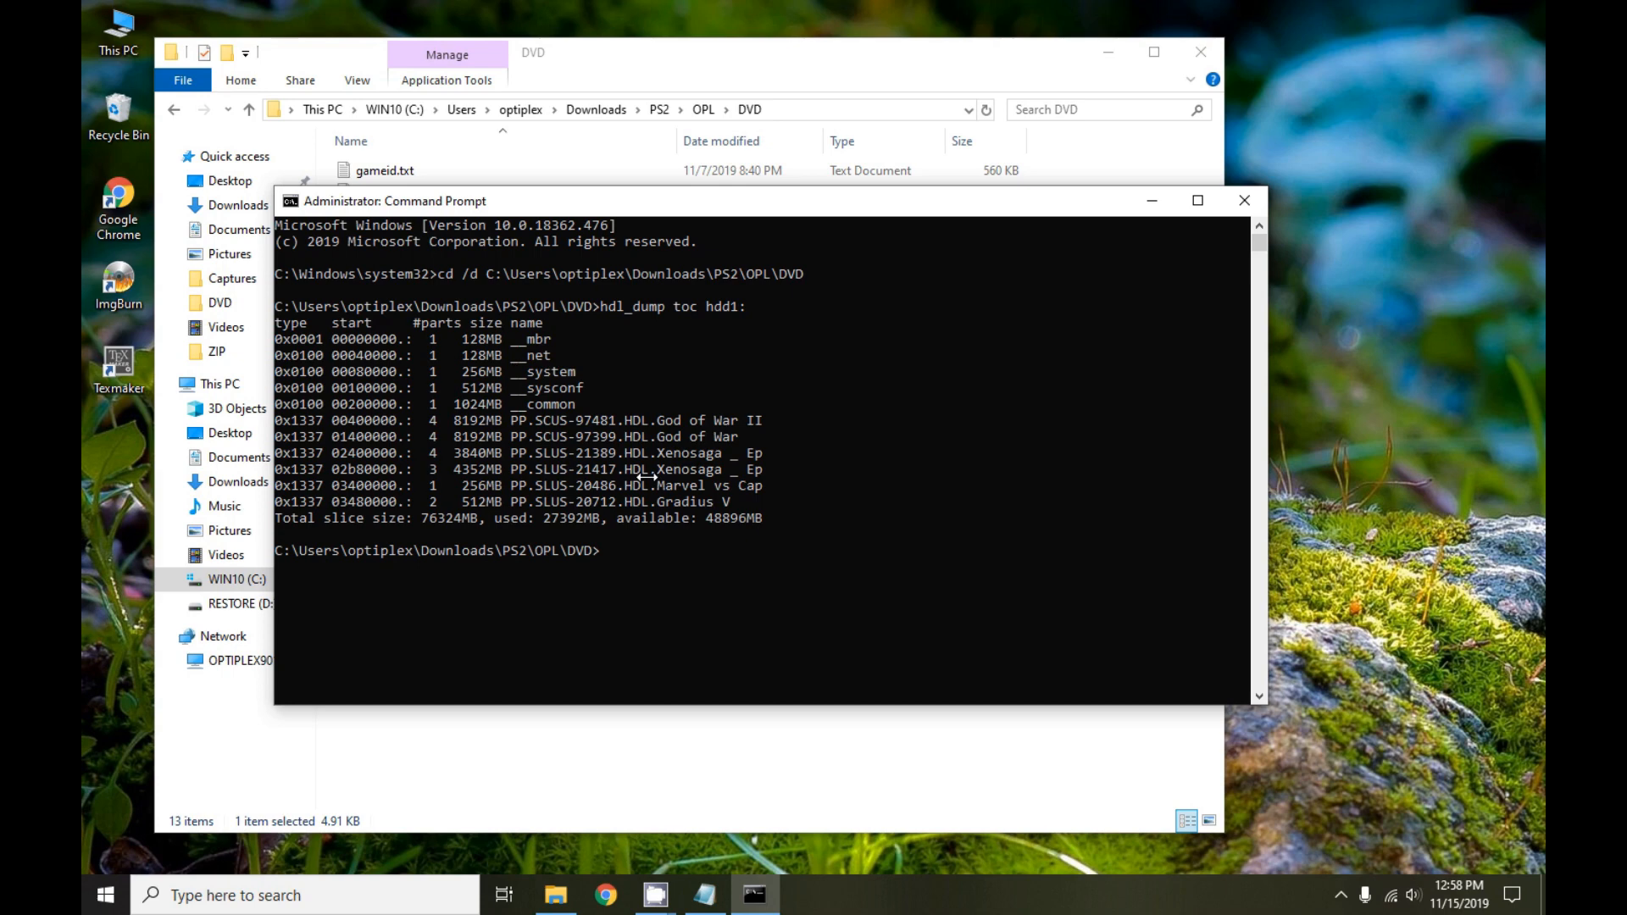
pyautogui.moveTo(644, 480)
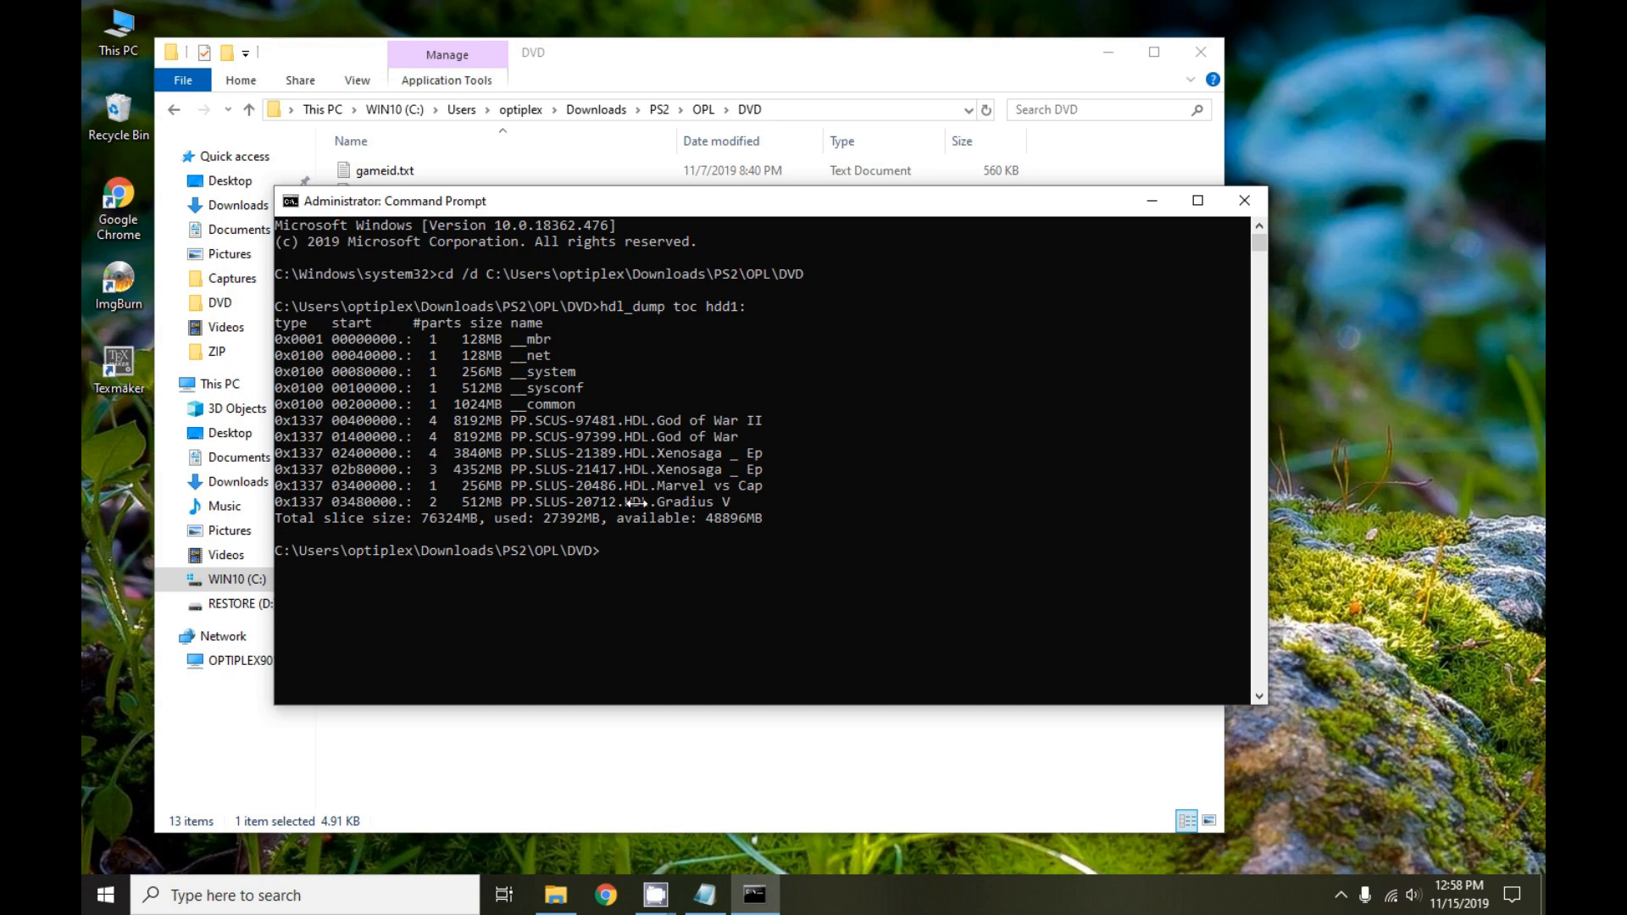
pyautogui.write('hdl_dump toc hdd1:')
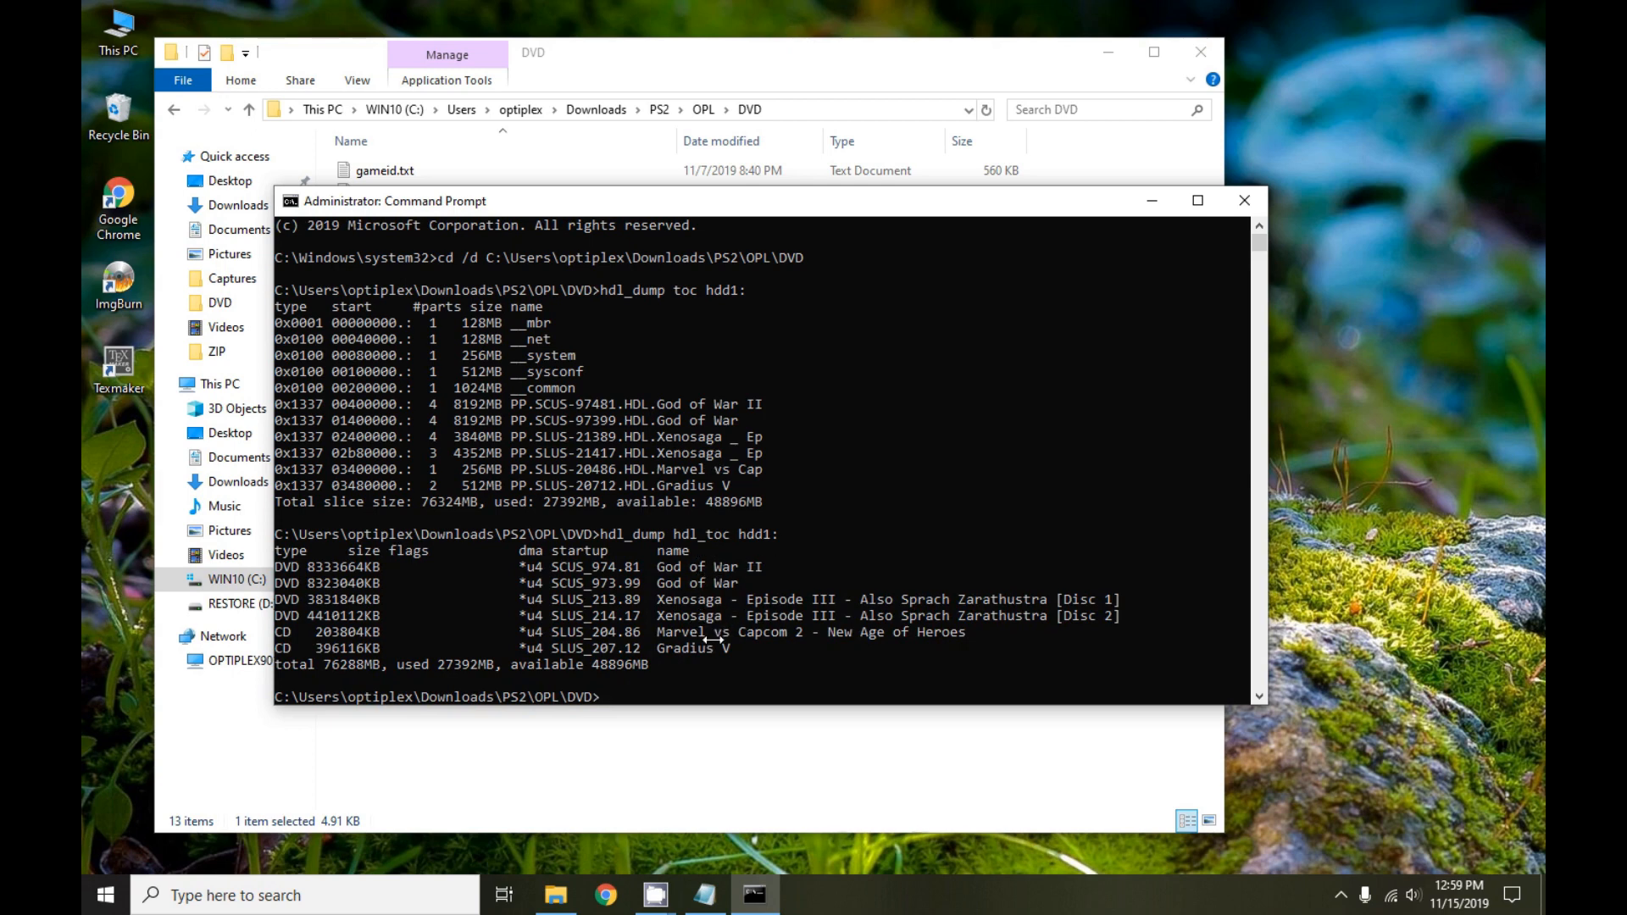
pyautogui.moveTo(707, 642)
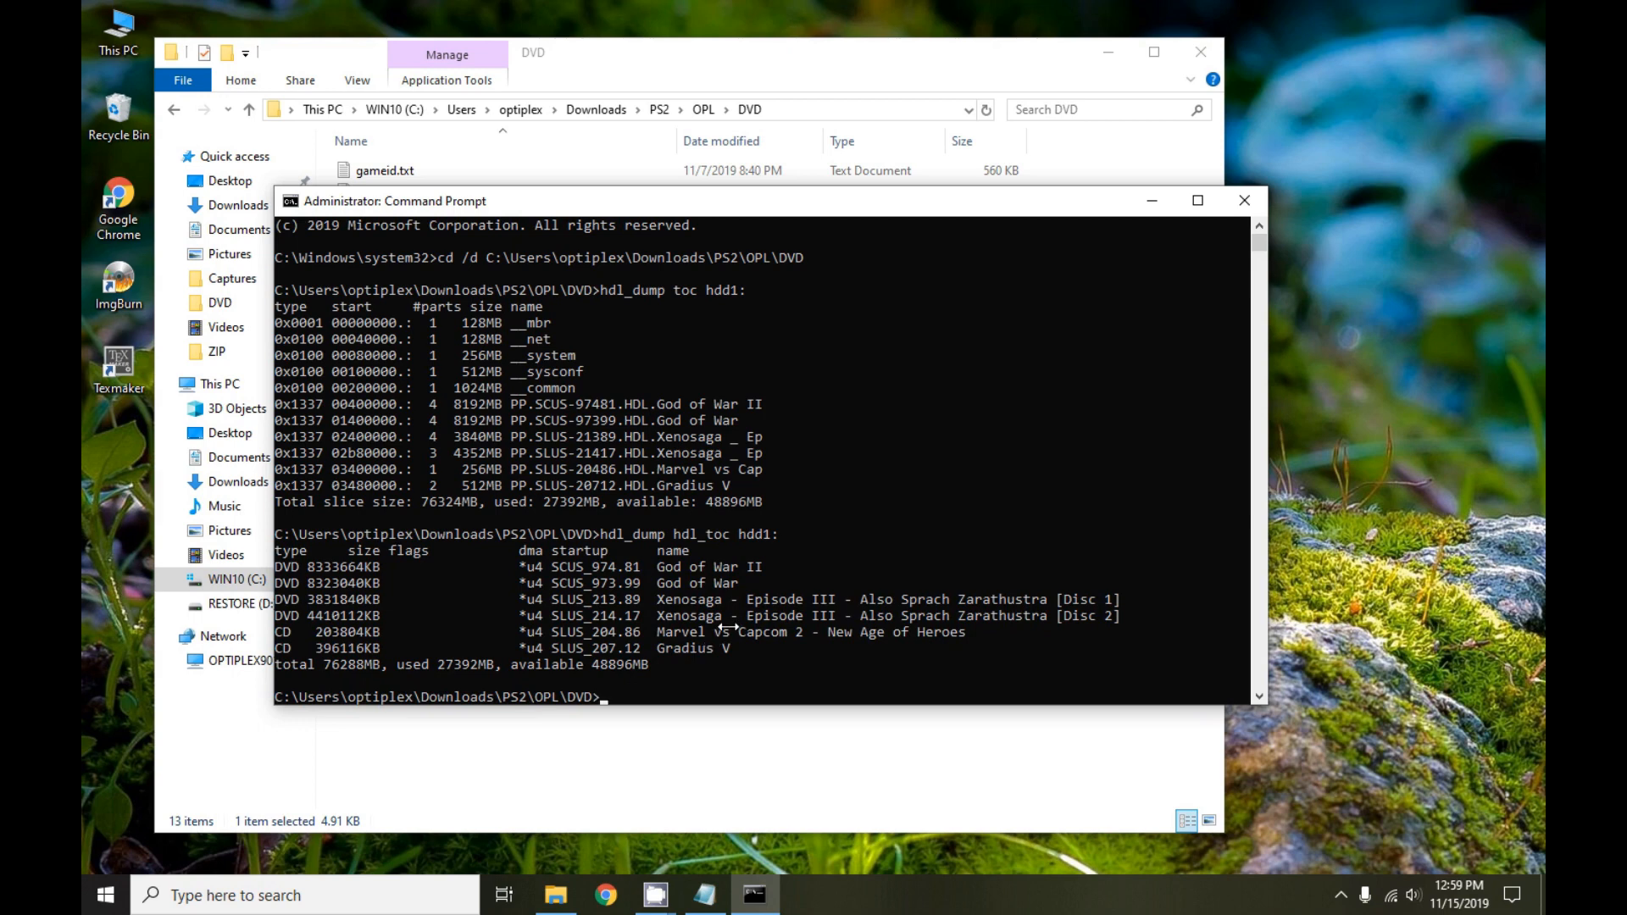
pyautogui.moveTo(726, 630)
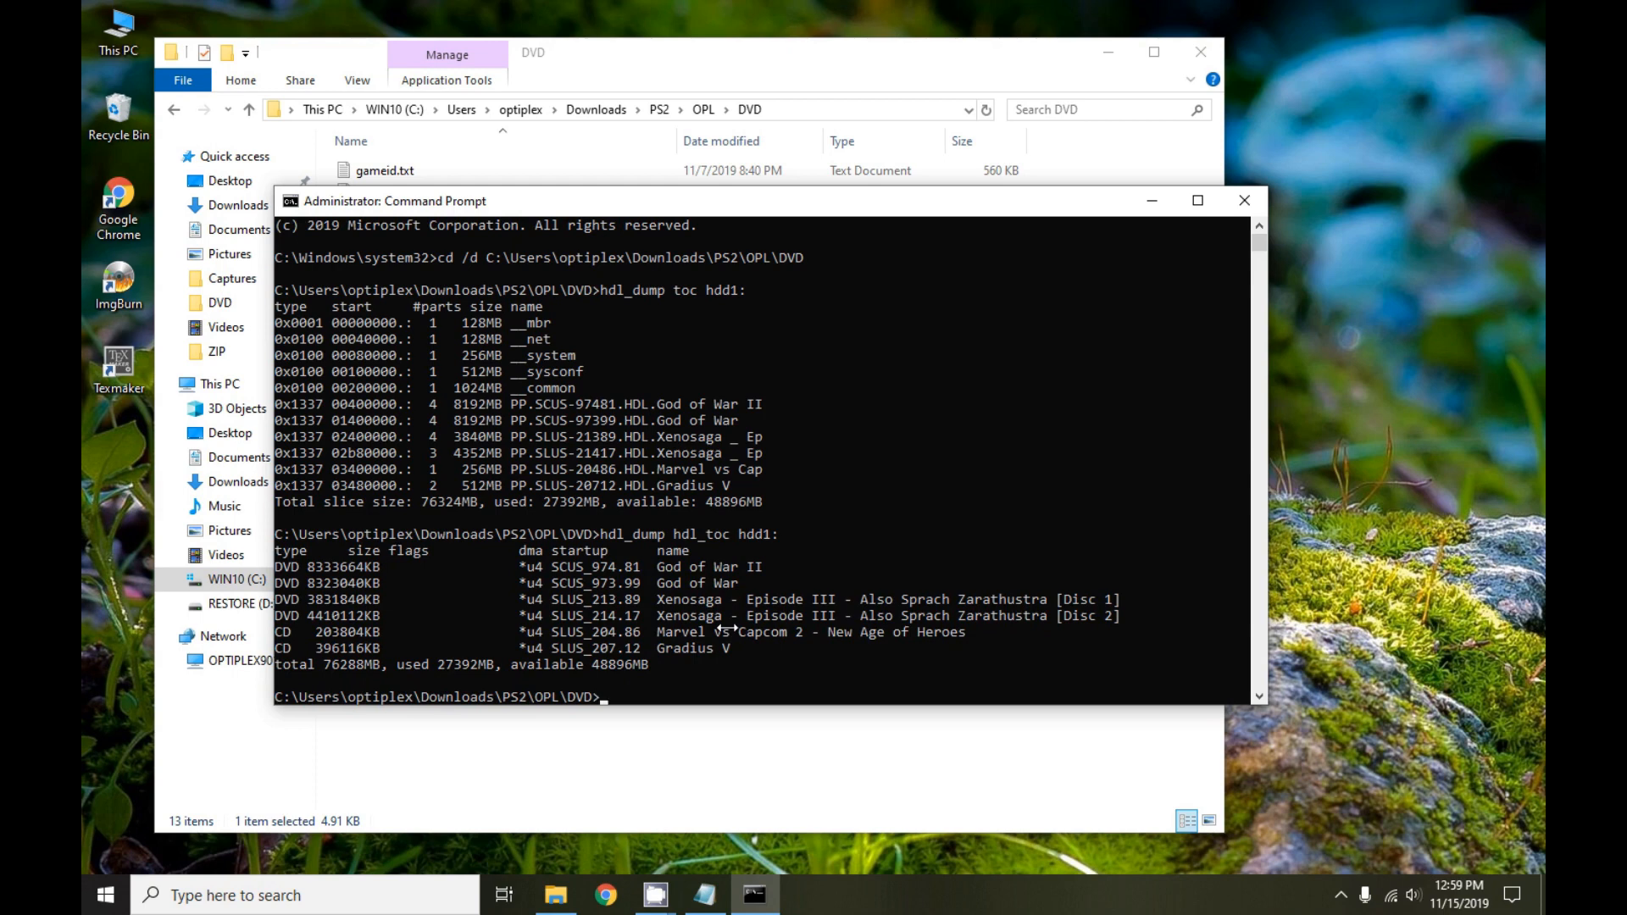
pyautogui.moveTo(715, 617)
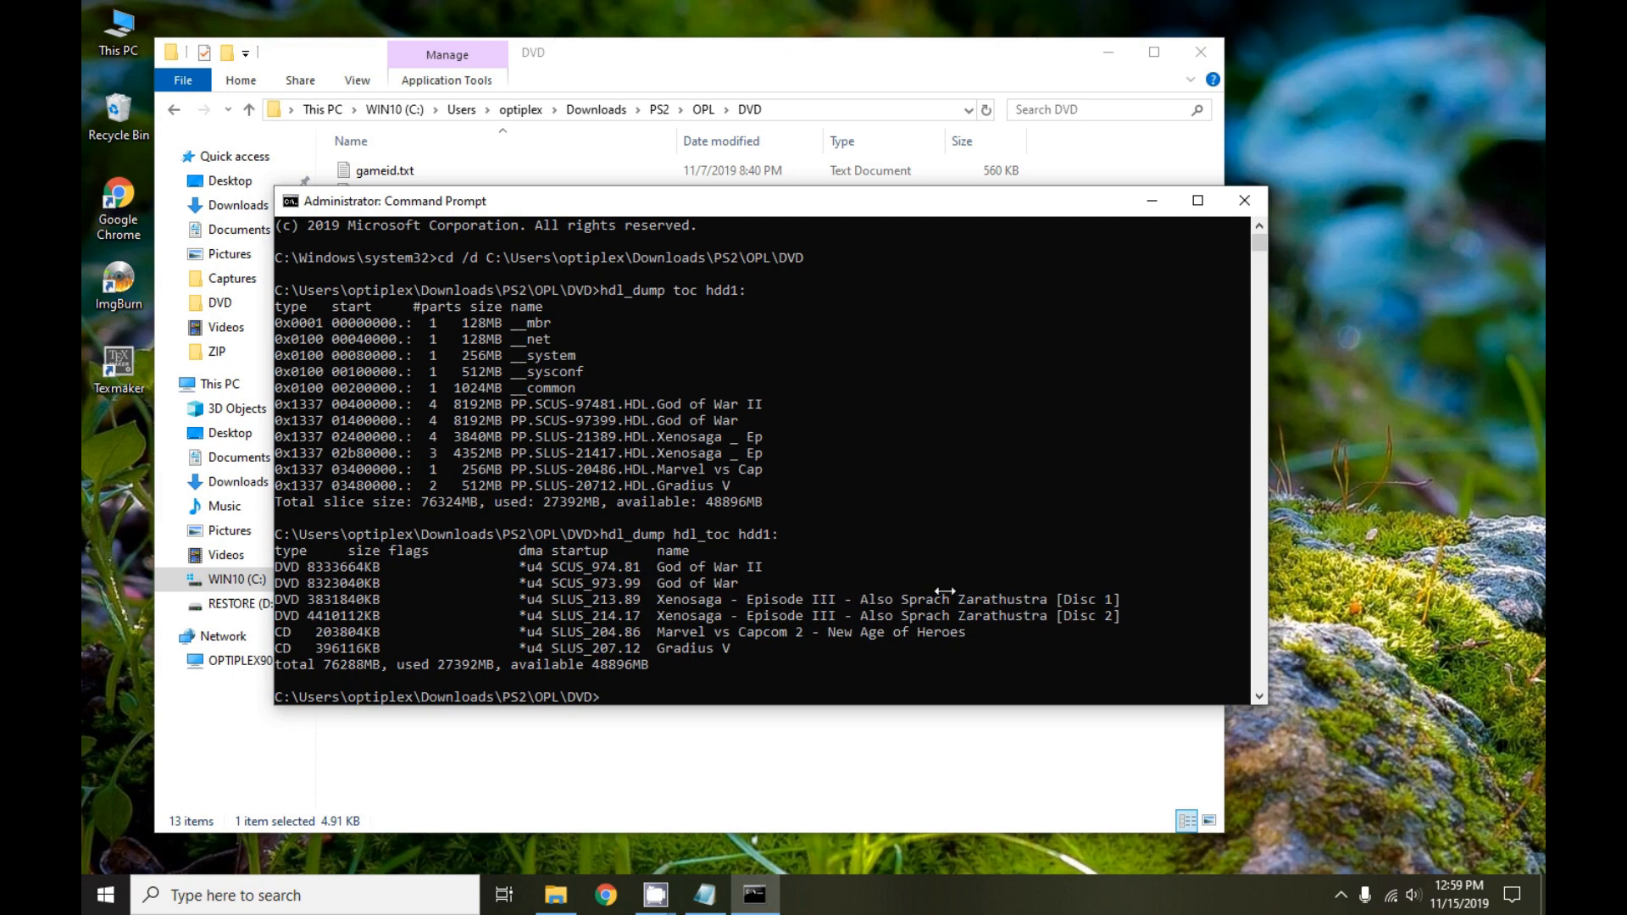
pyautogui.moveTo(1007, 598)
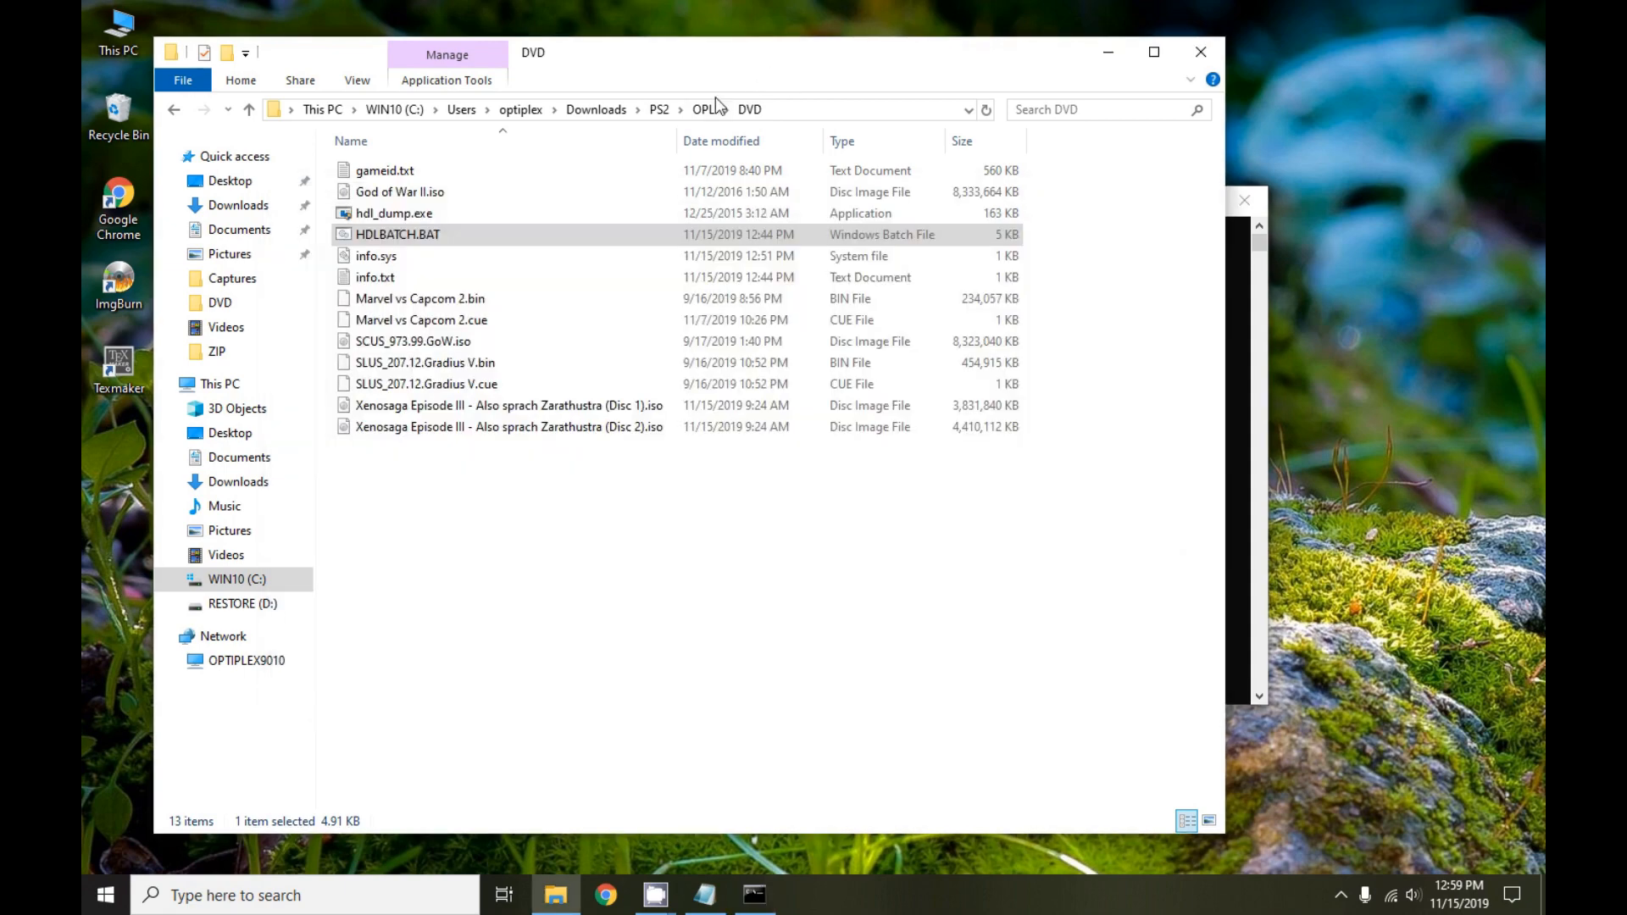
pyautogui.doubleClick(384, 170)
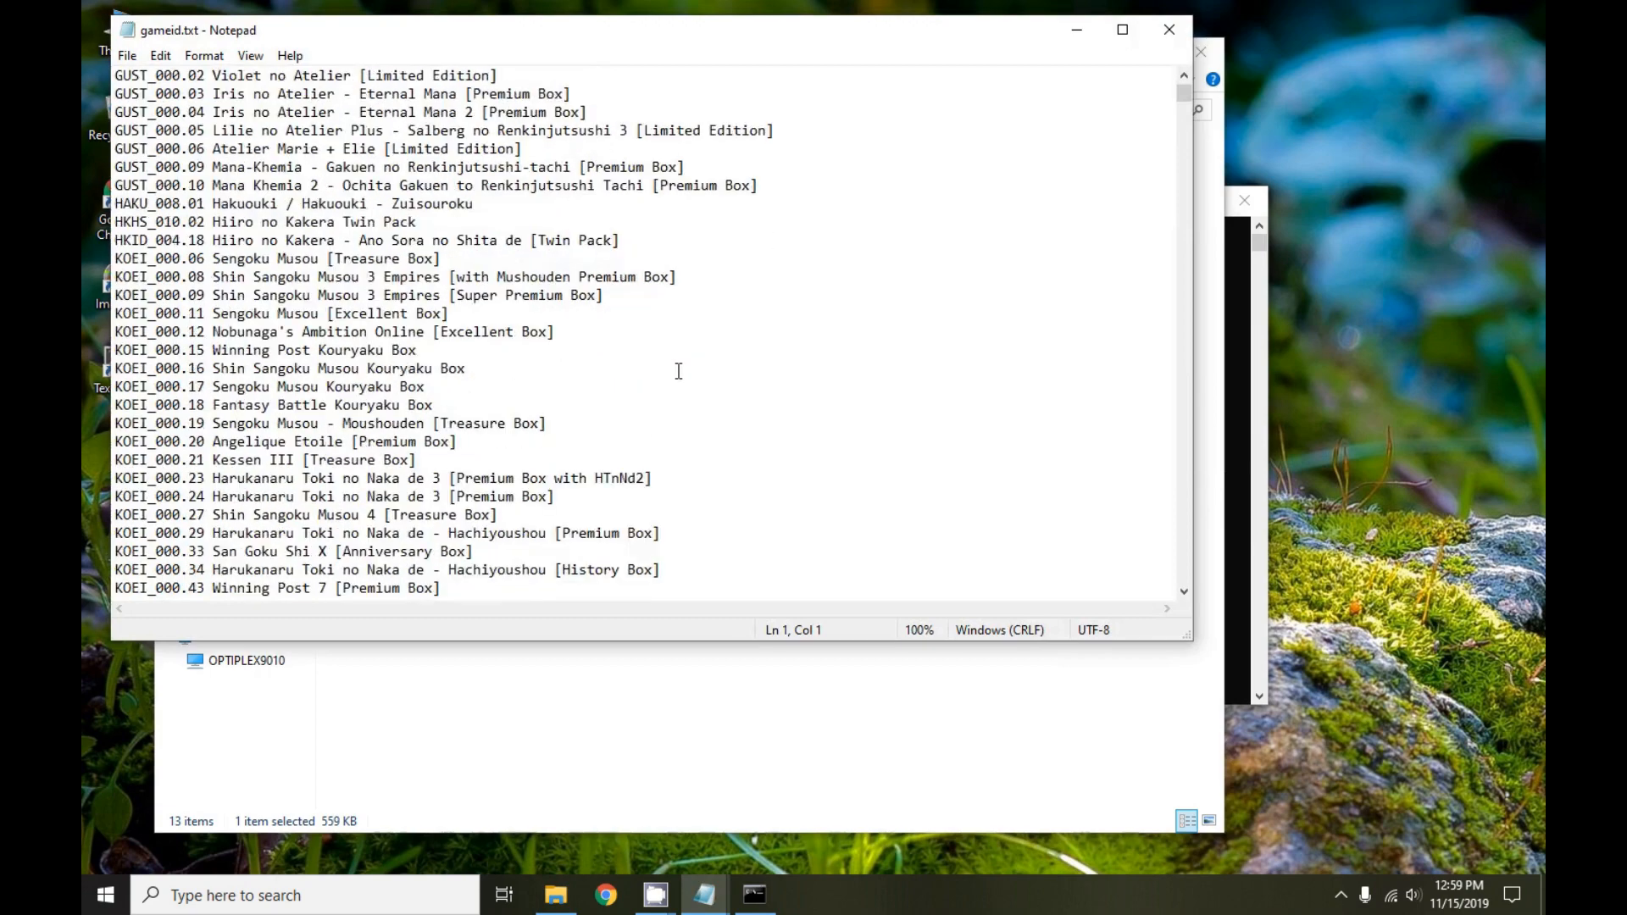
pyautogui.scroll(-3)
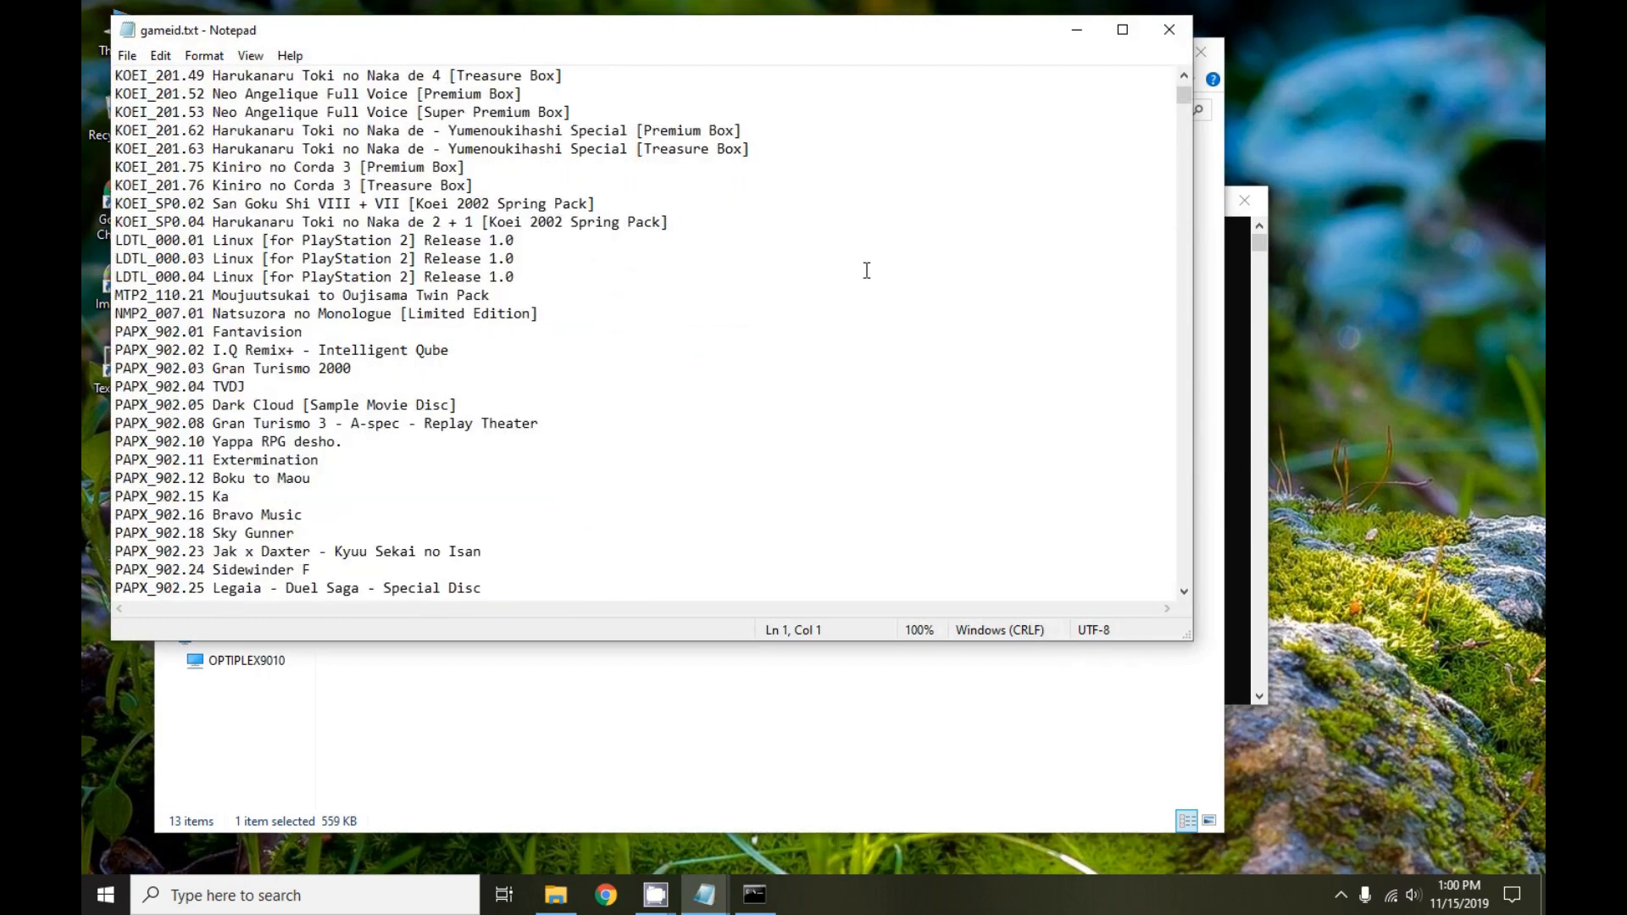
pyautogui.moveTo(1195, 51)
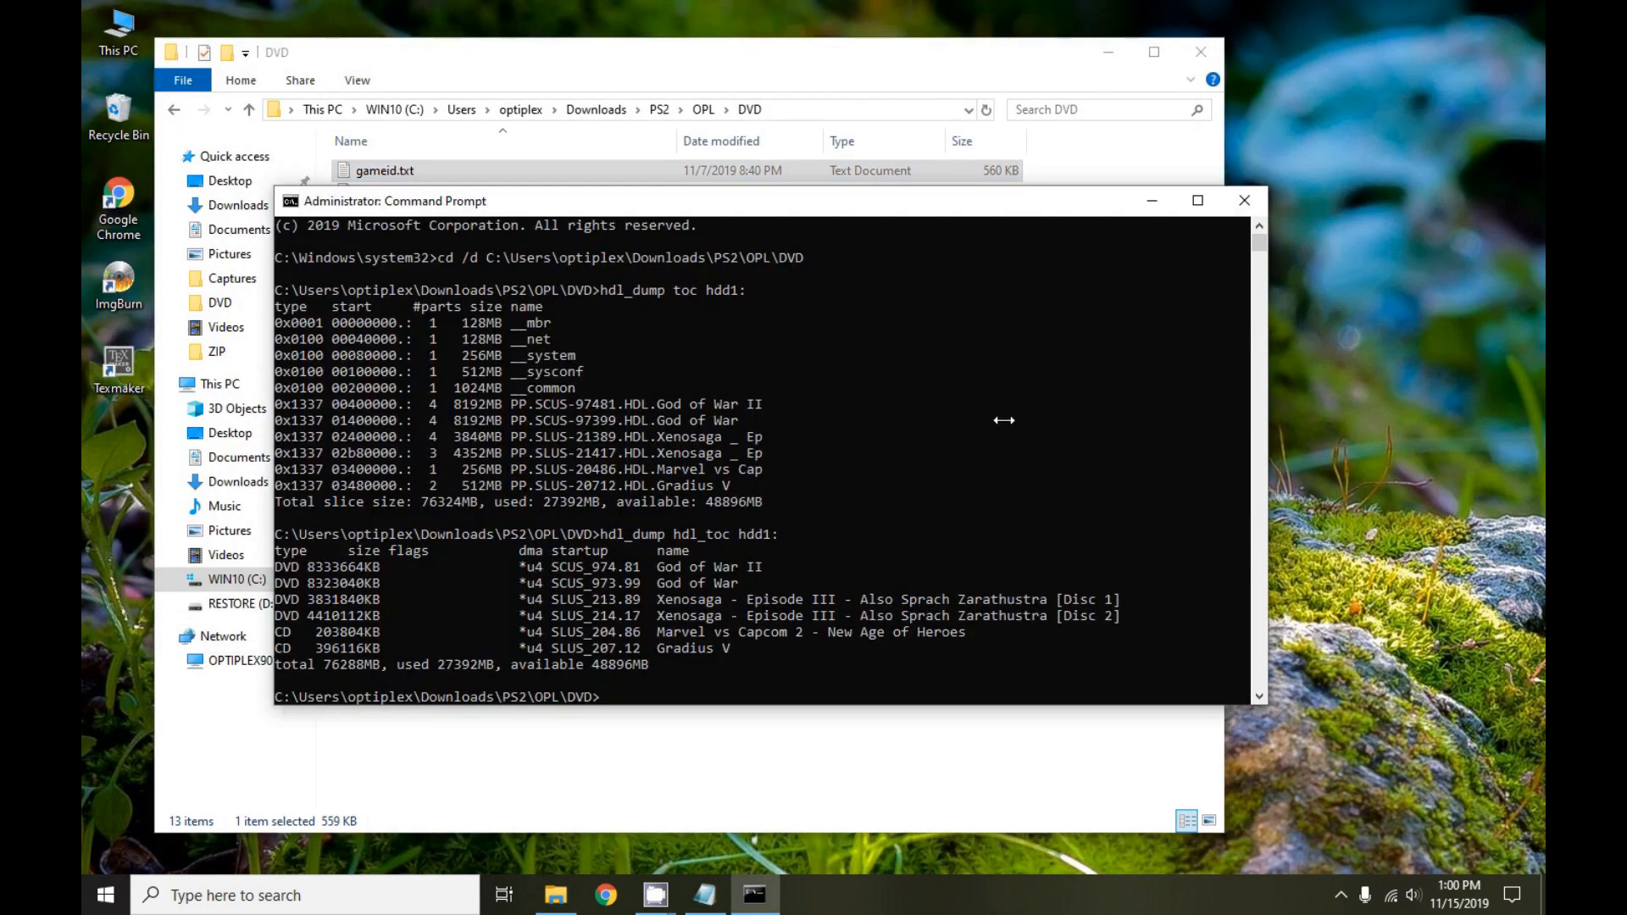
pyautogui.moveTo(981, 505)
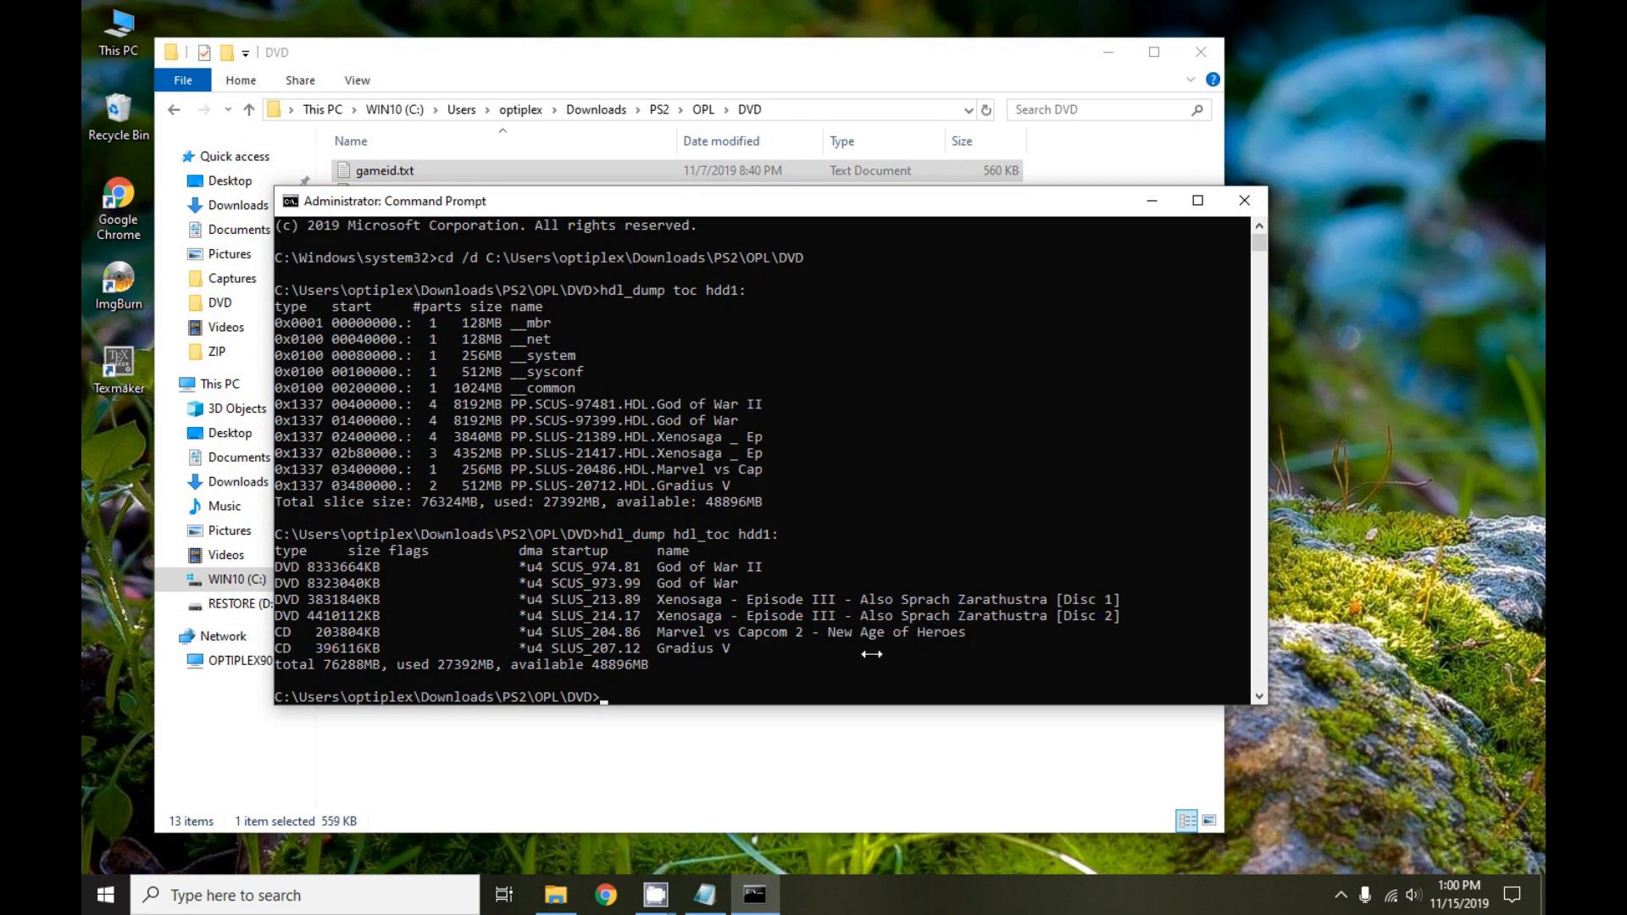
pyautogui.moveTo(792, 682)
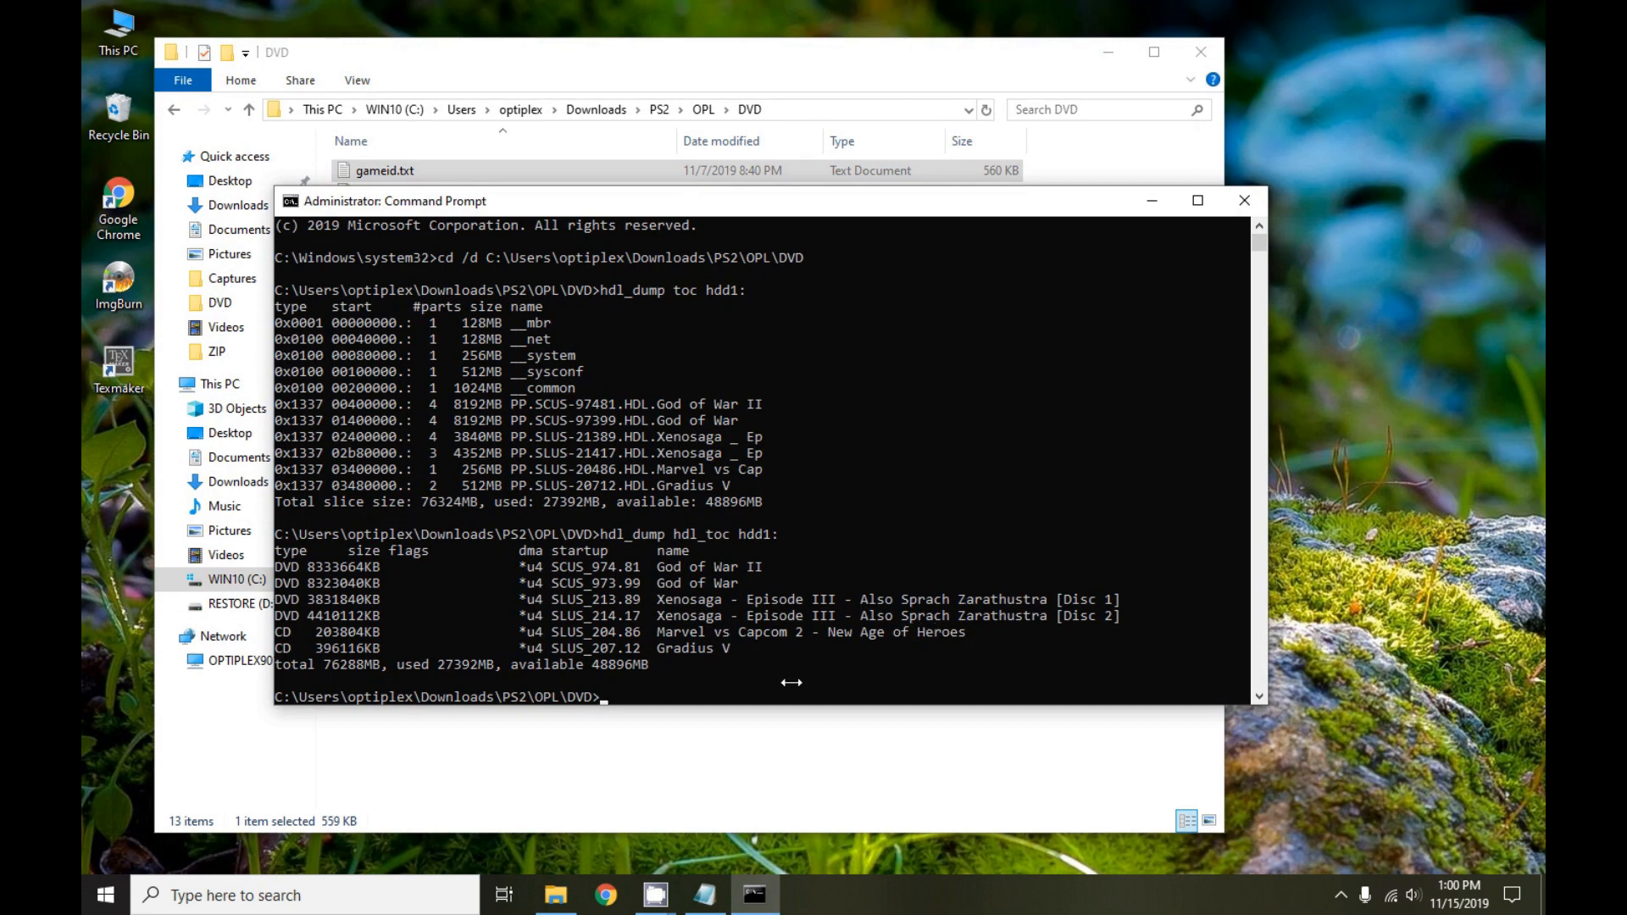
pyautogui.moveTo(569, 239)
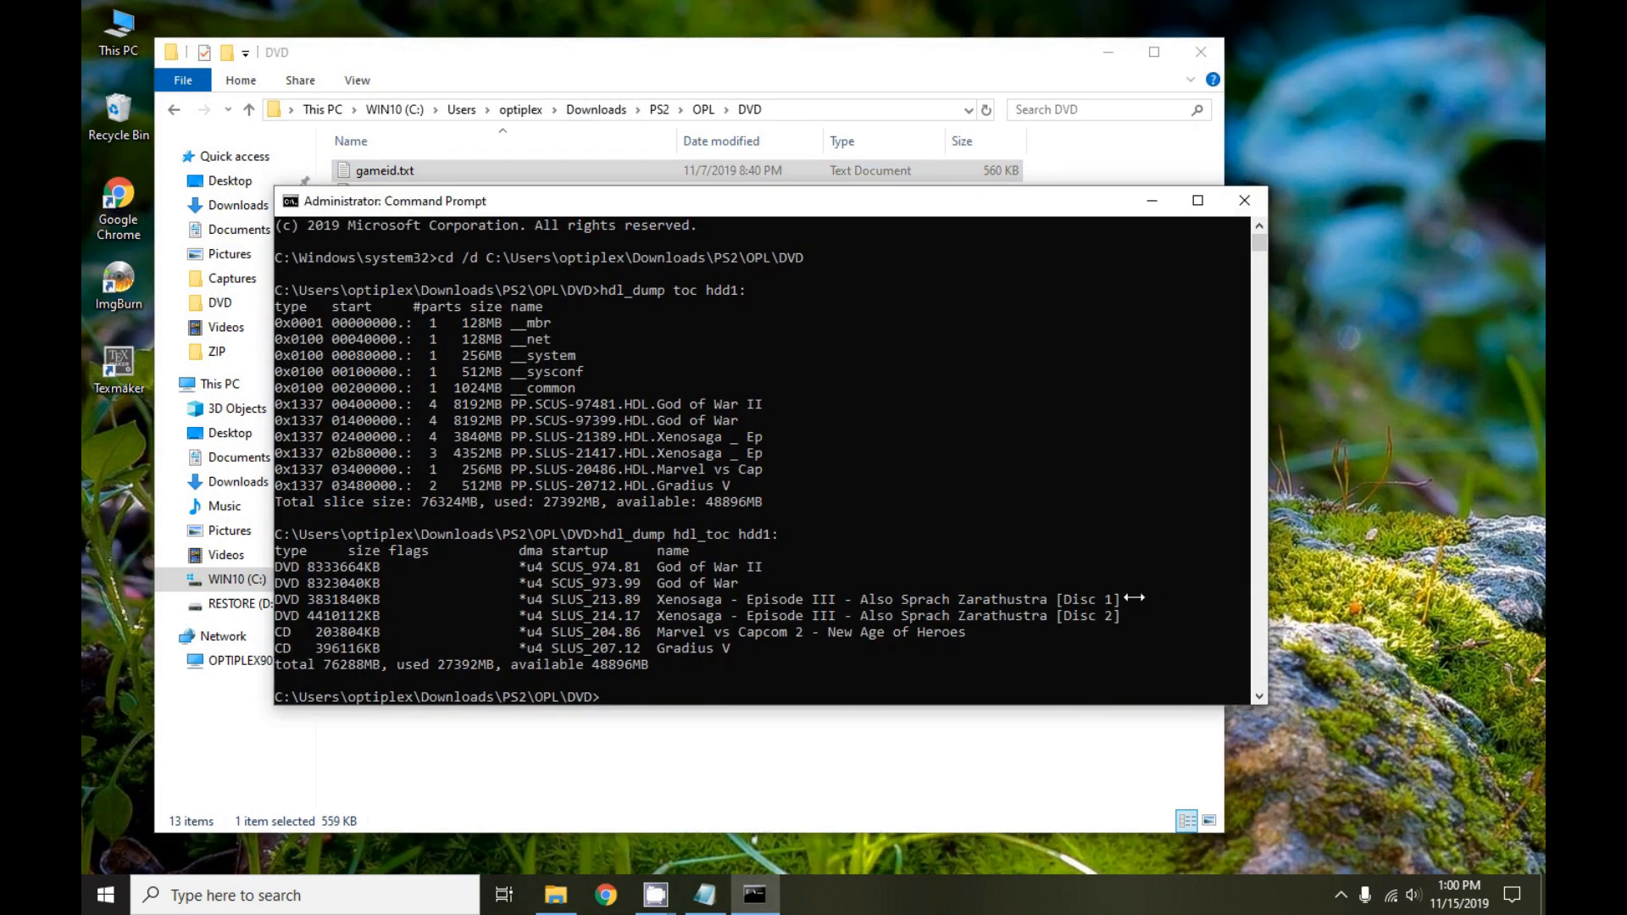
pyautogui.moveTo(944, 571)
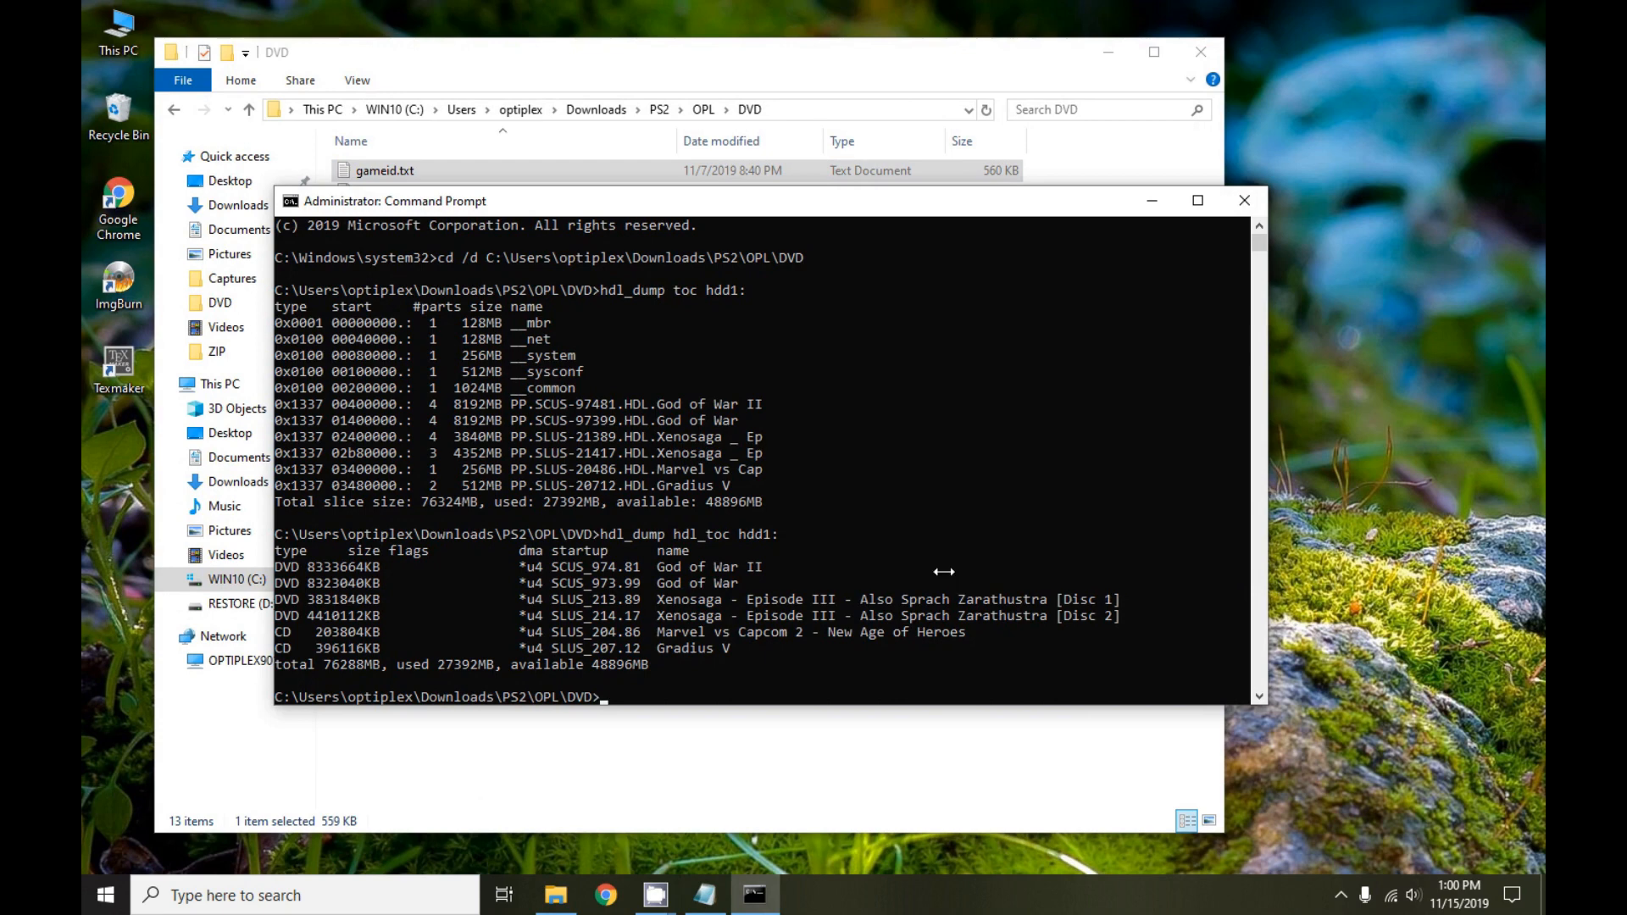
pyautogui.moveTo(969, 552)
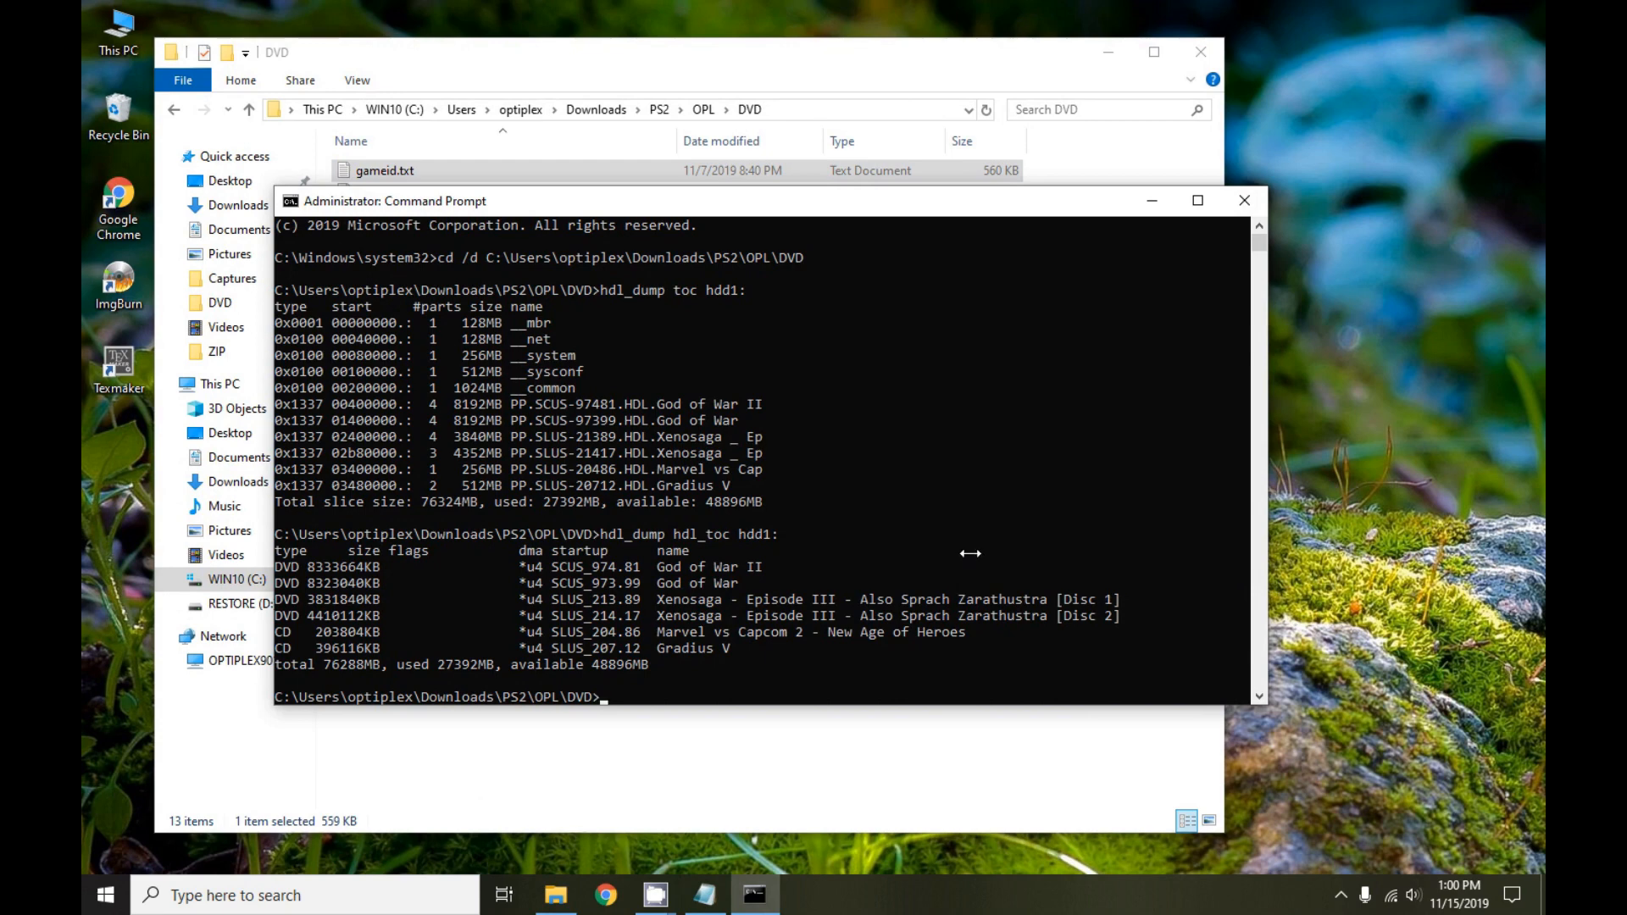